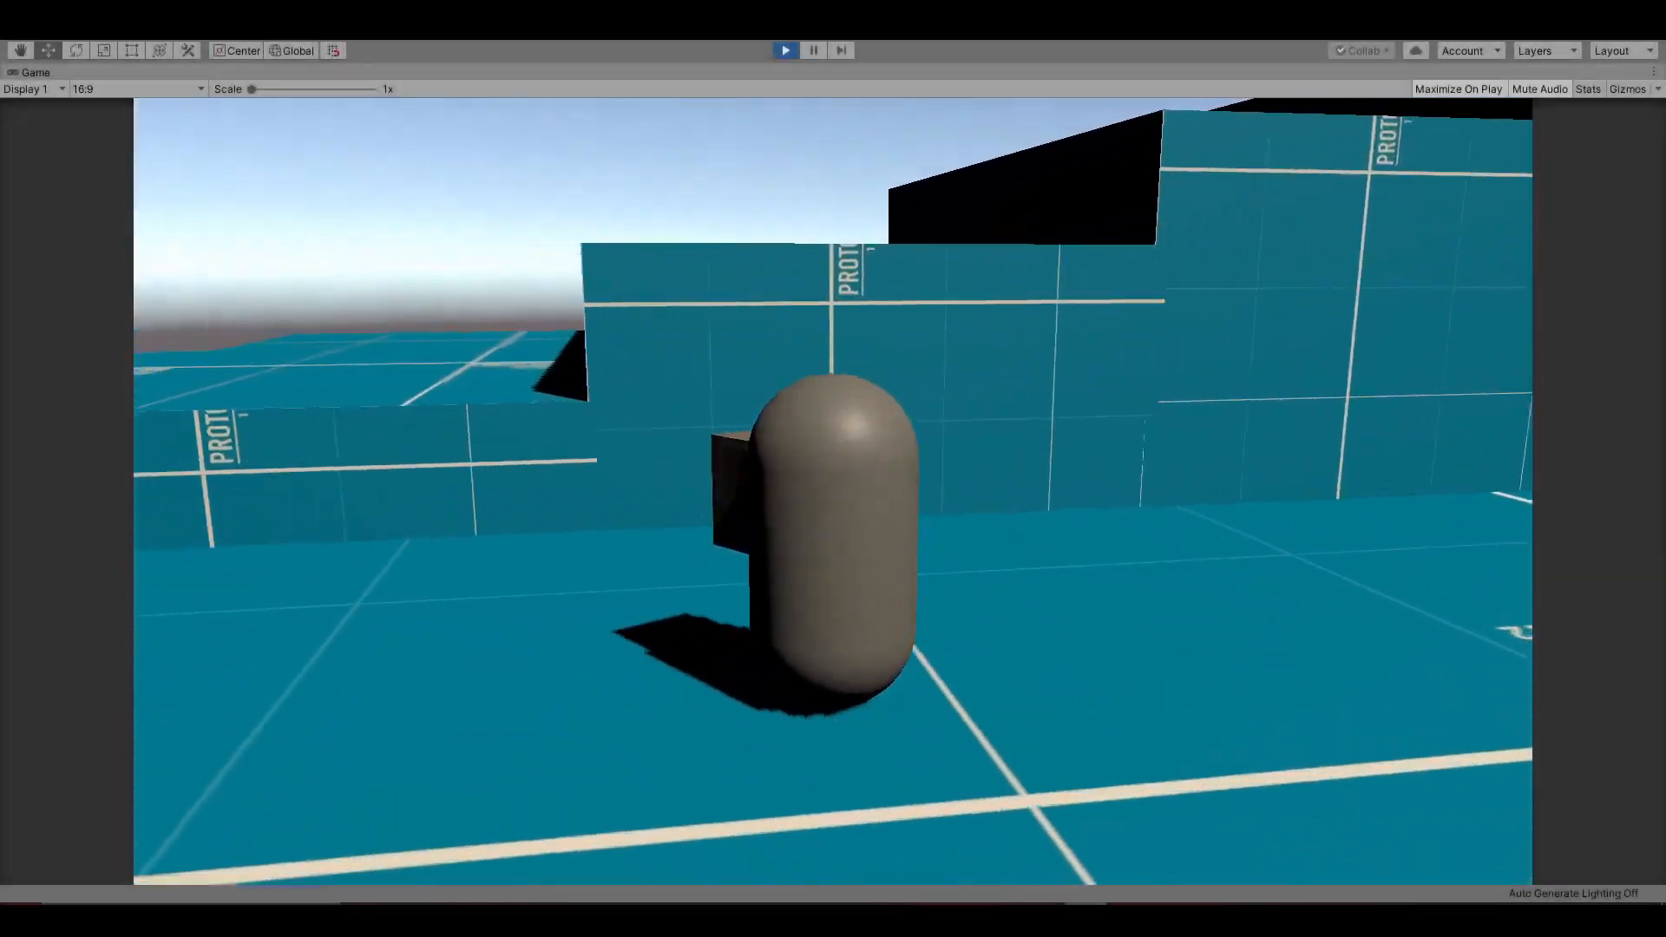
Stop Unity's Play mode to return to editing the scene.
{"action": "left_click", "coordinate": [784, 51]}
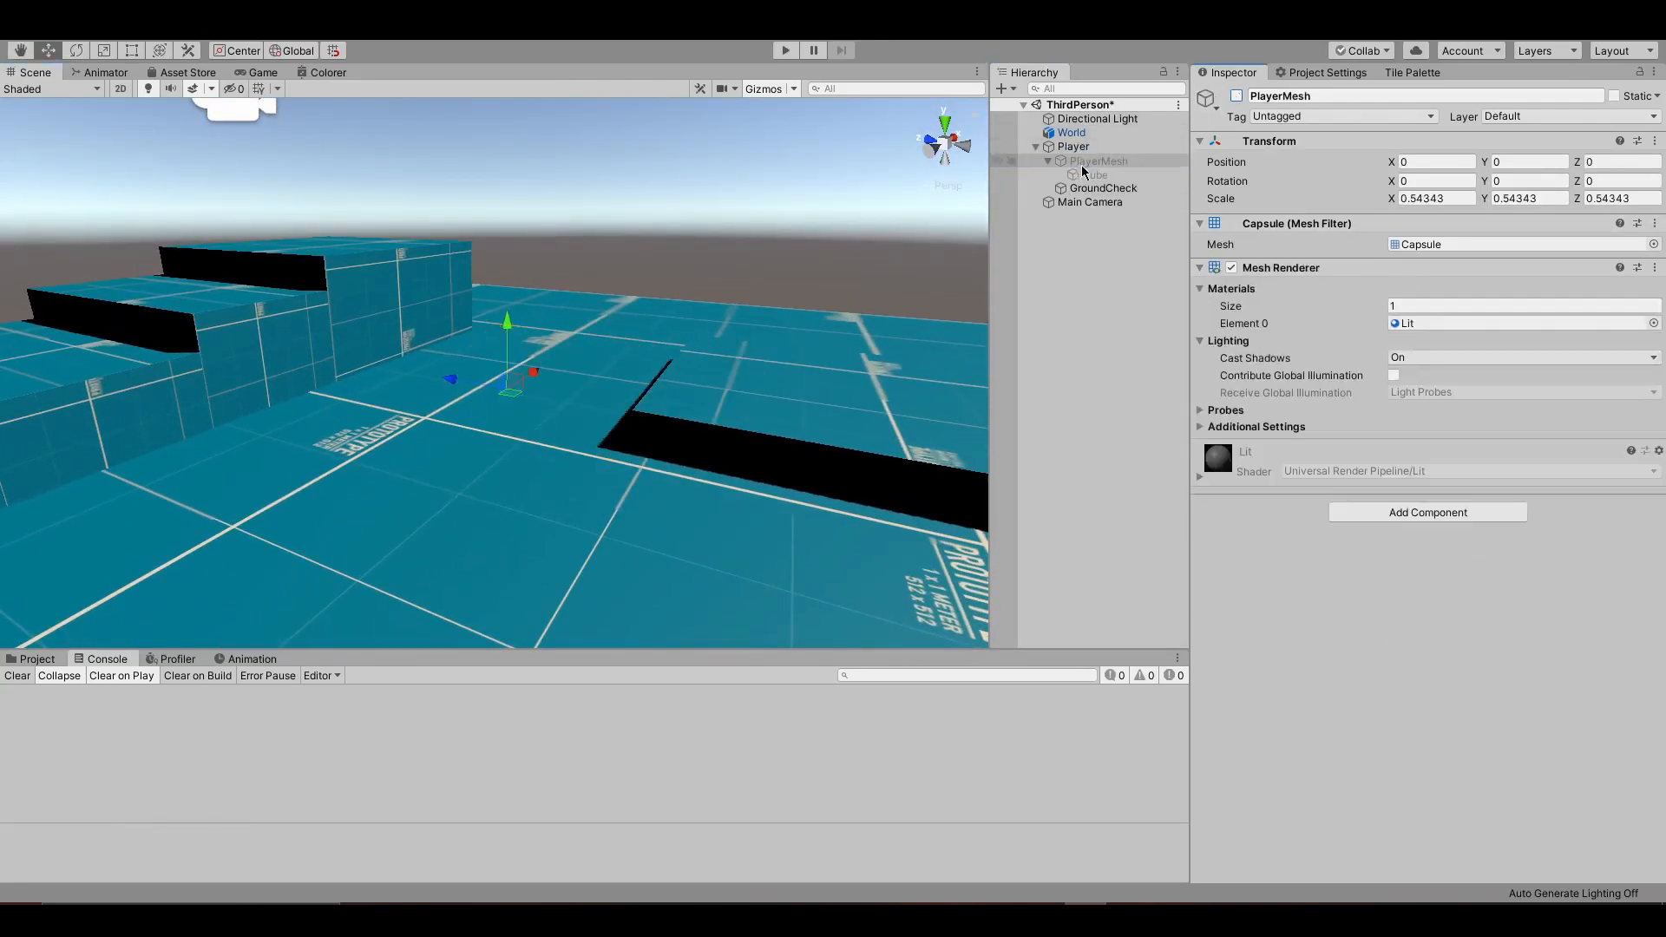
Inspect the Player's collider and rigidbody, then browse the project's asset folders.
{"action": "left_click", "coordinate": [1073, 146]}
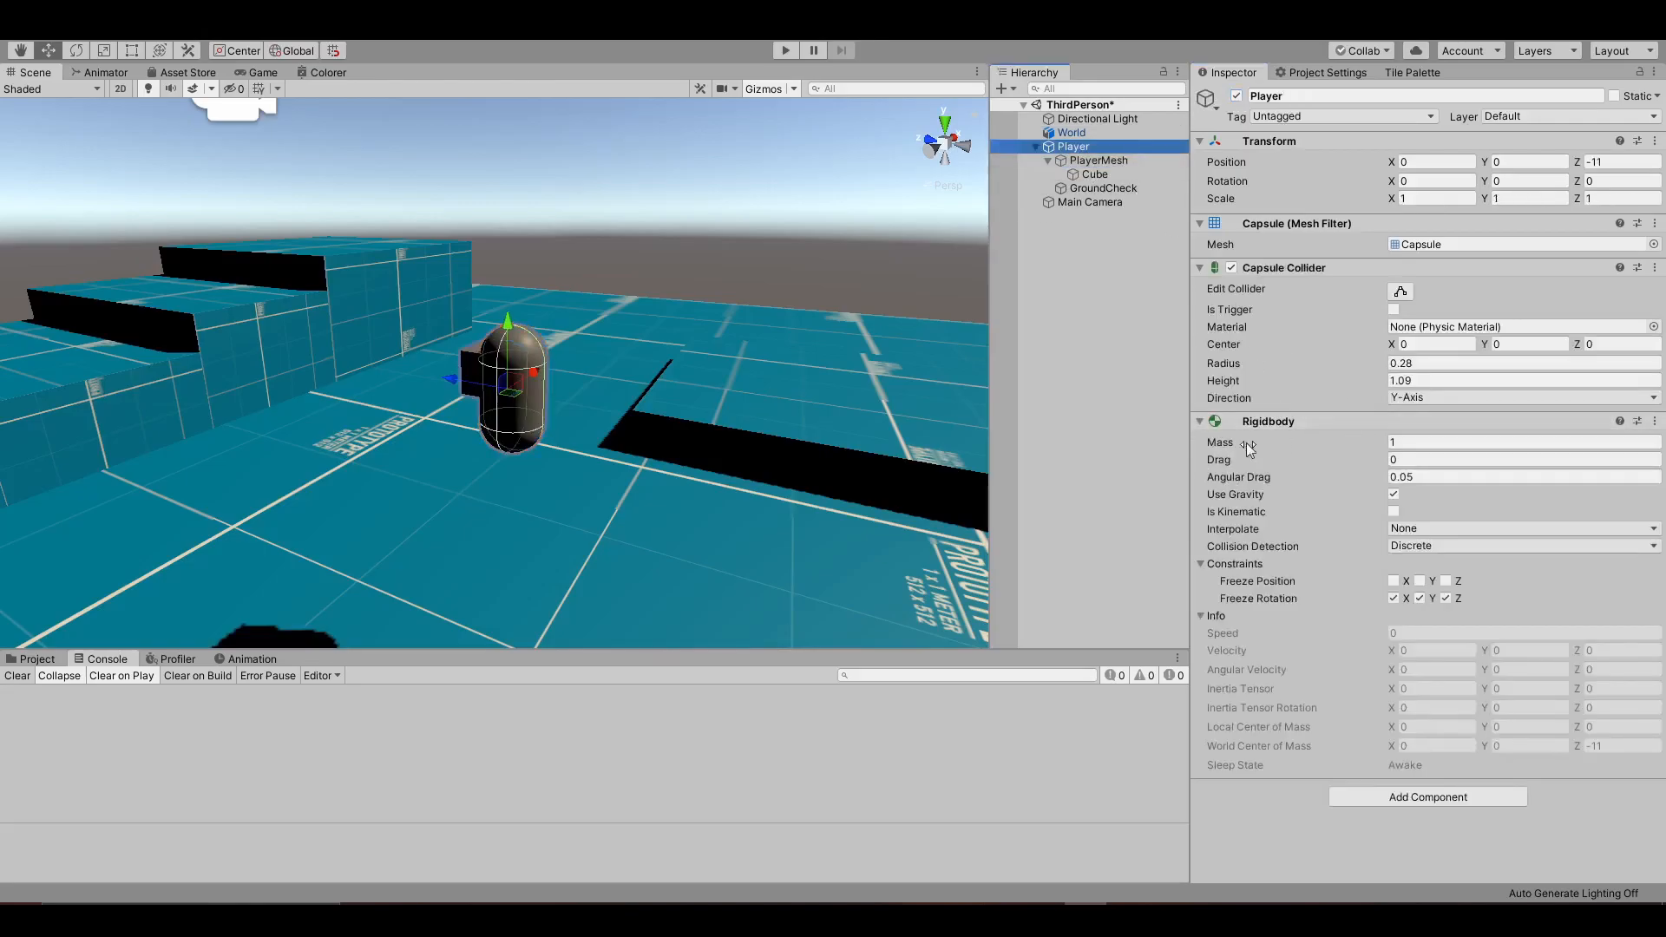
{"action": "left_click", "coordinate": [1089, 202]}
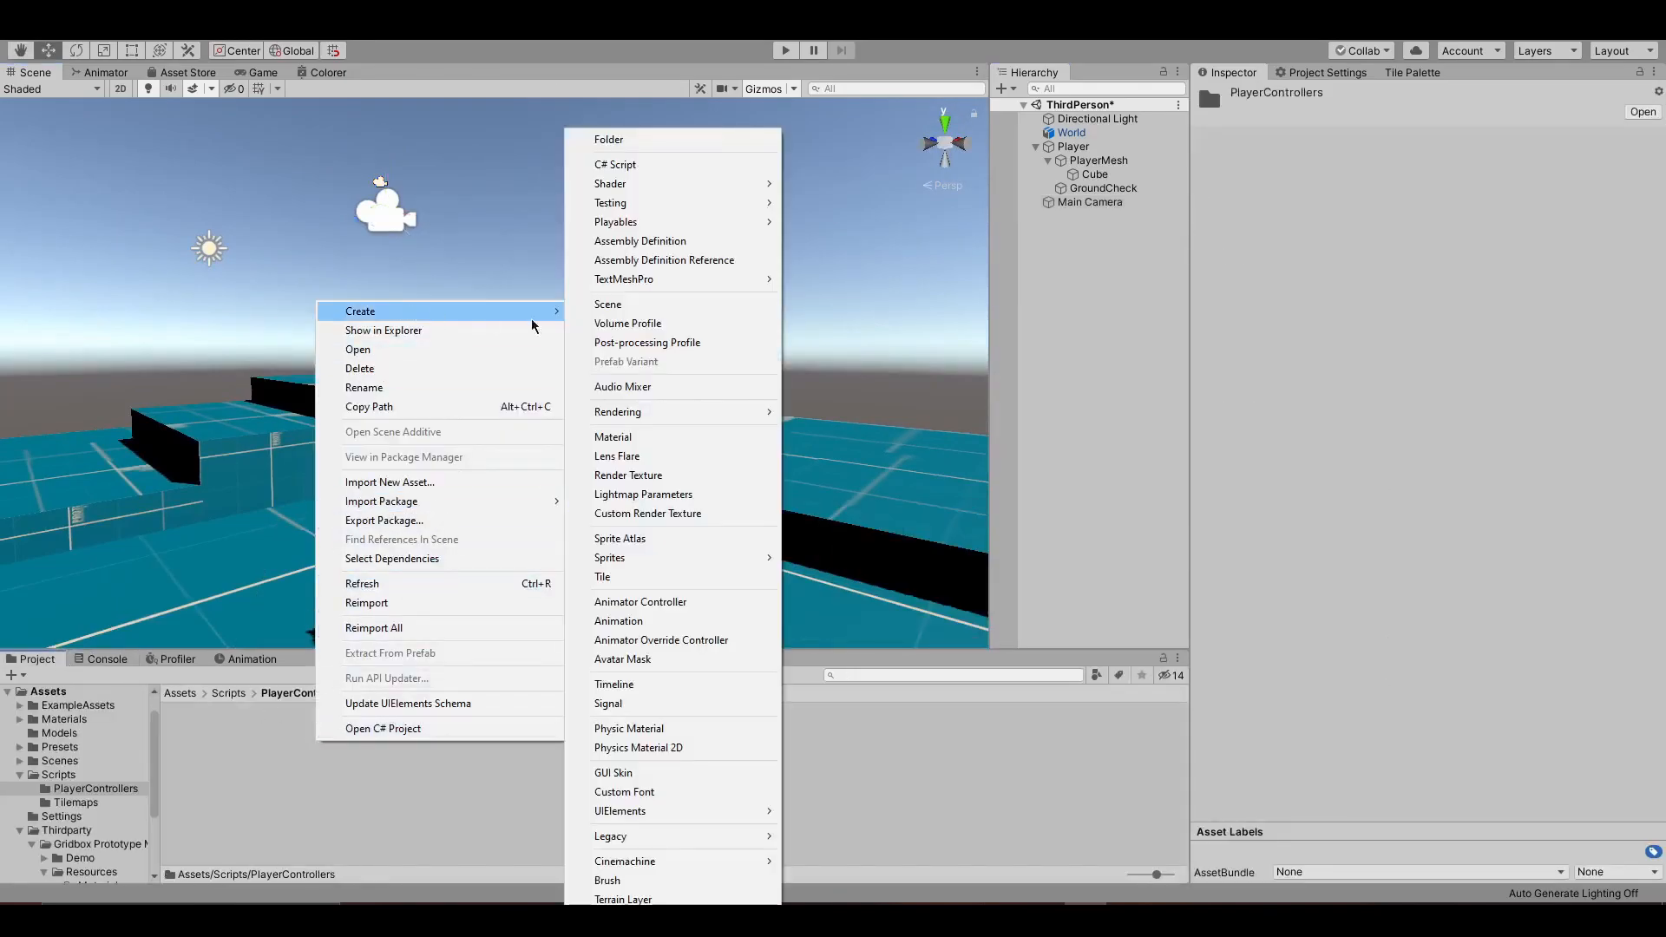
Create the PlayerMovement C# script in PlayerControllers and open it in Visual Studio Code.
{"action": "left_click", "coordinate": [614, 164]}
{"action": "type", "text": "PlayerMovement"}
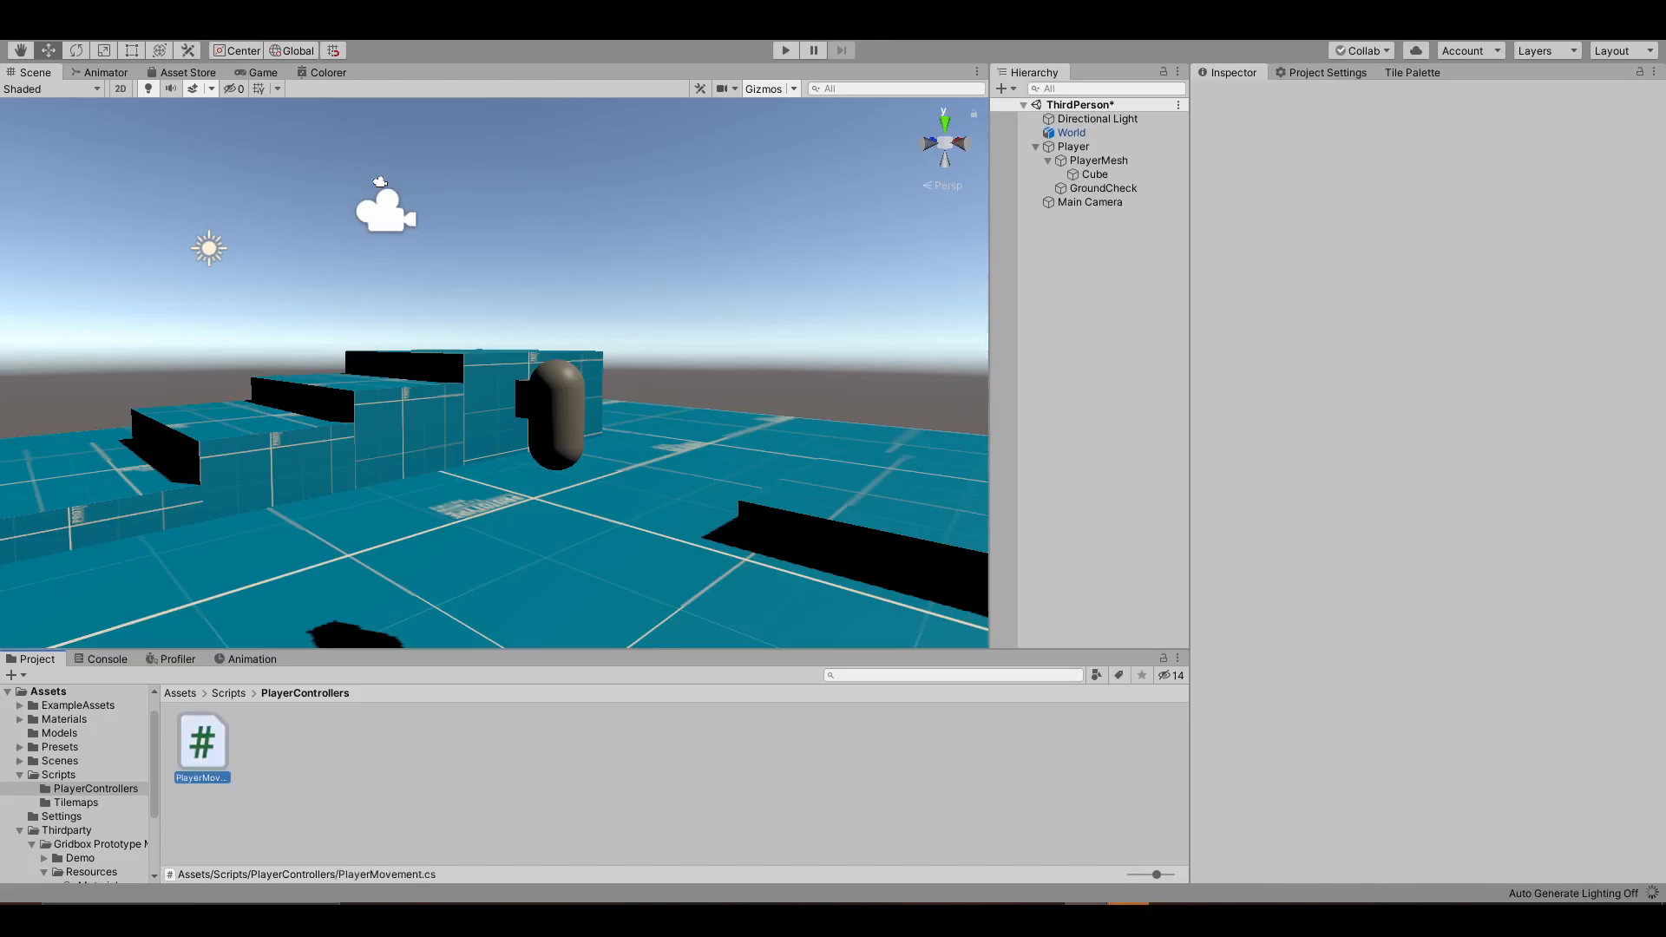
{"action": "double_click", "coordinate": [200, 740]}
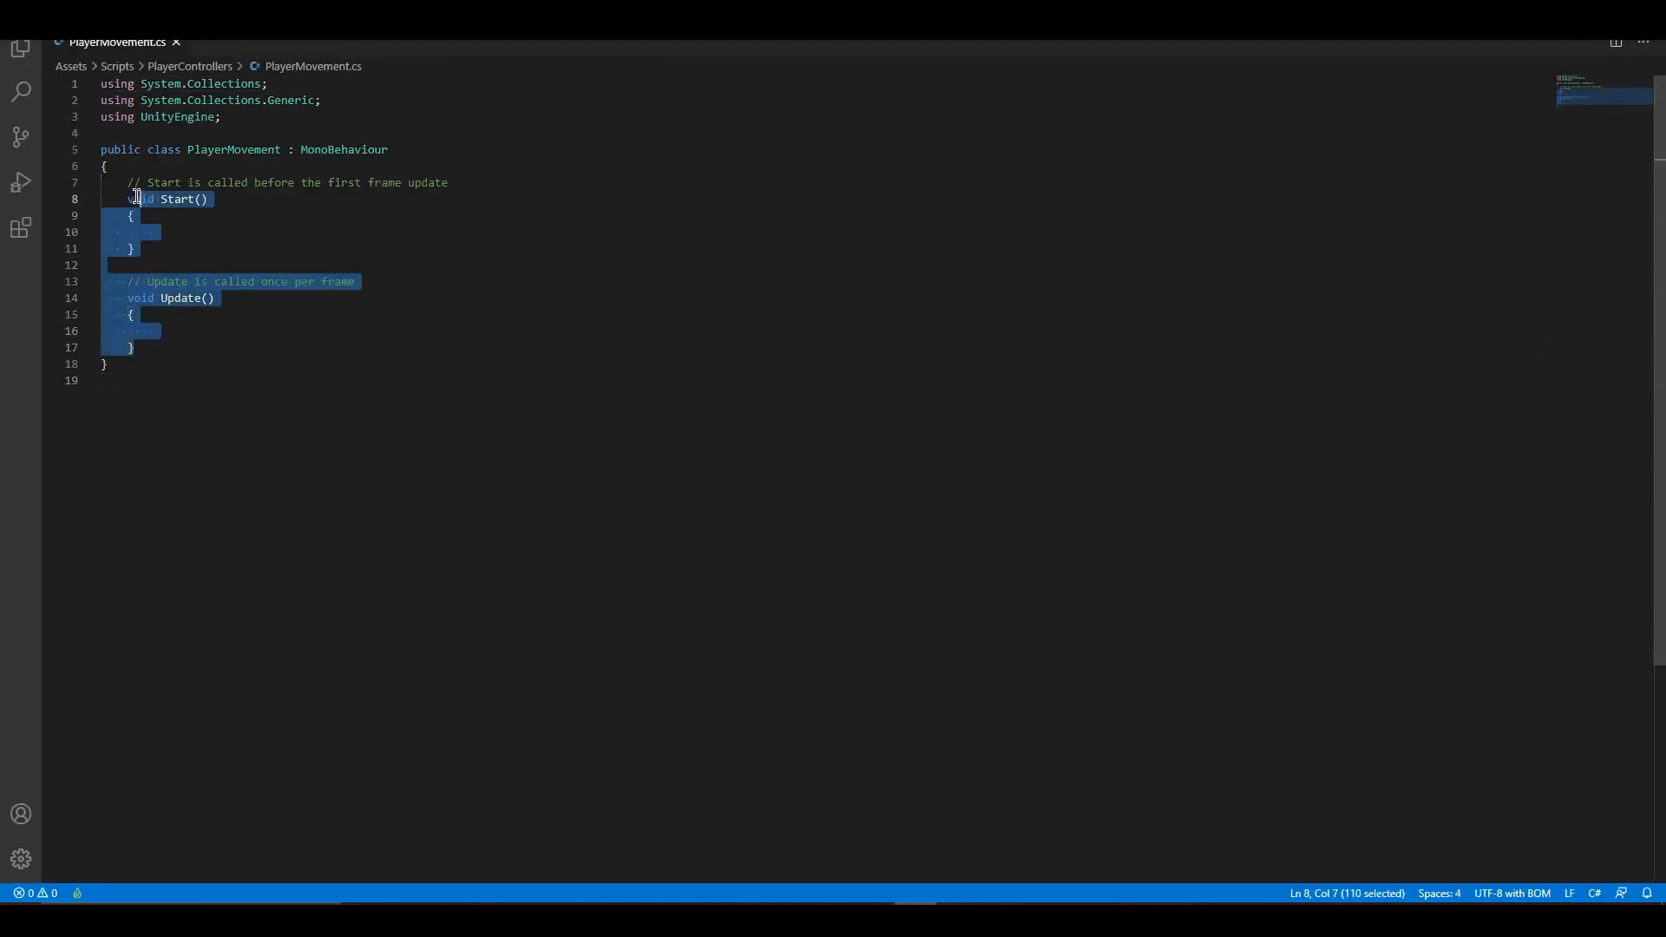
Replace Start and Update with public speed, JumpForce, CheckDistance and GroundCheck fields.
{"action": "key", "text": "Delete"}
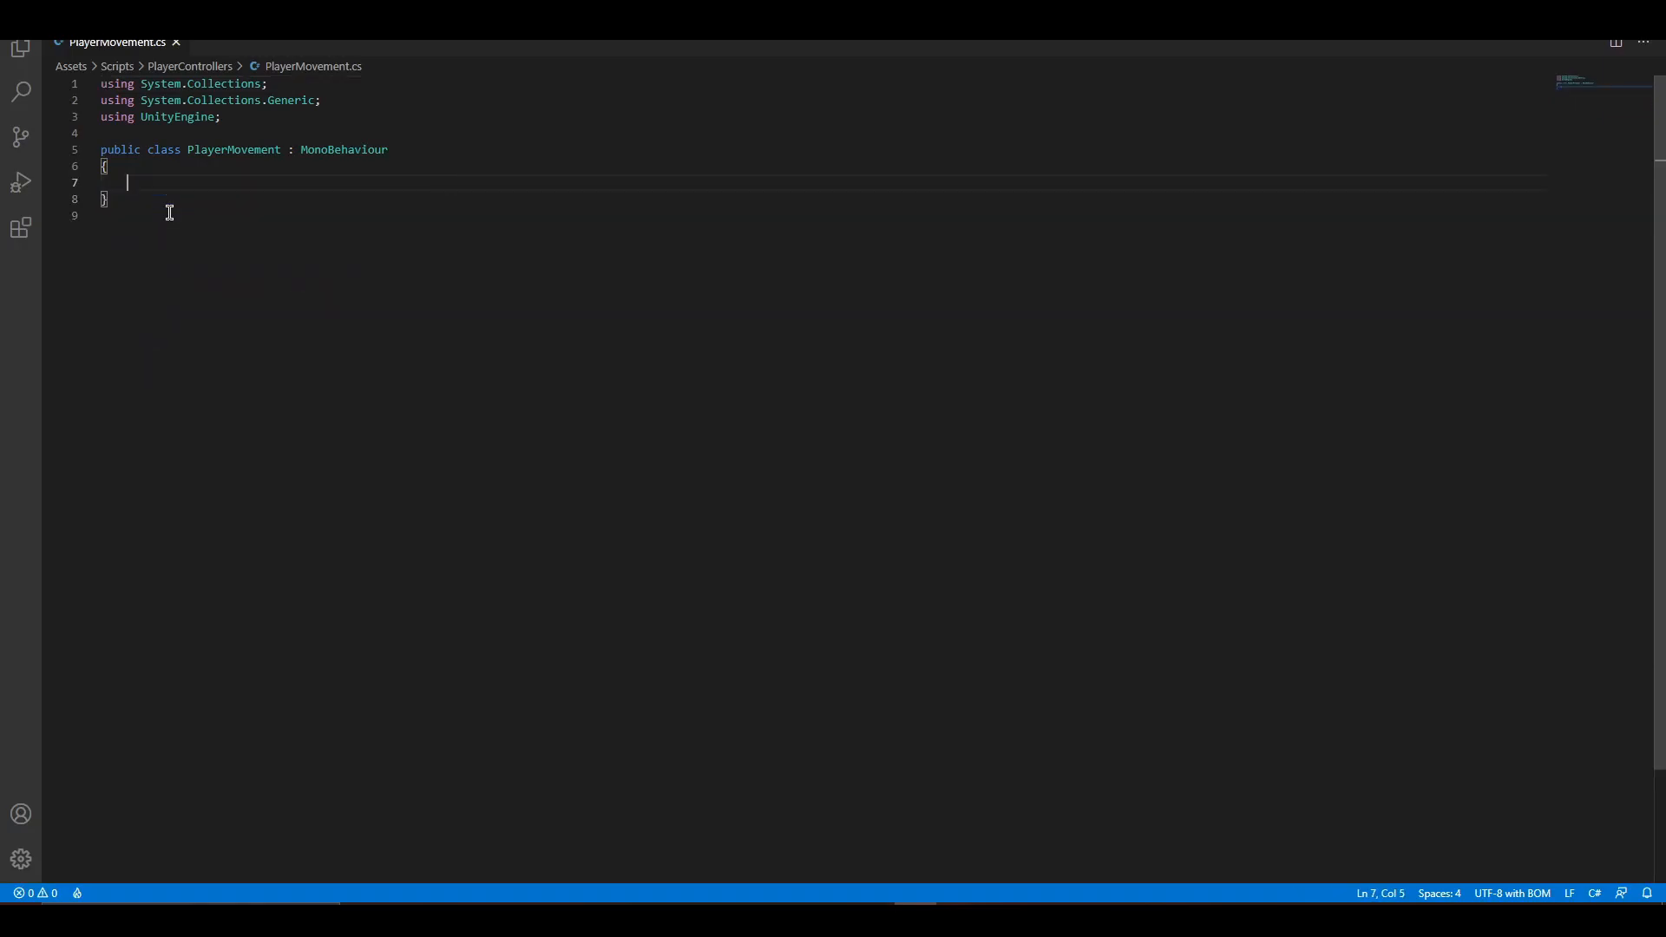
{"action": "type", "text": "public float speed;"}
{"action": "type", "text": "public float Jump"}
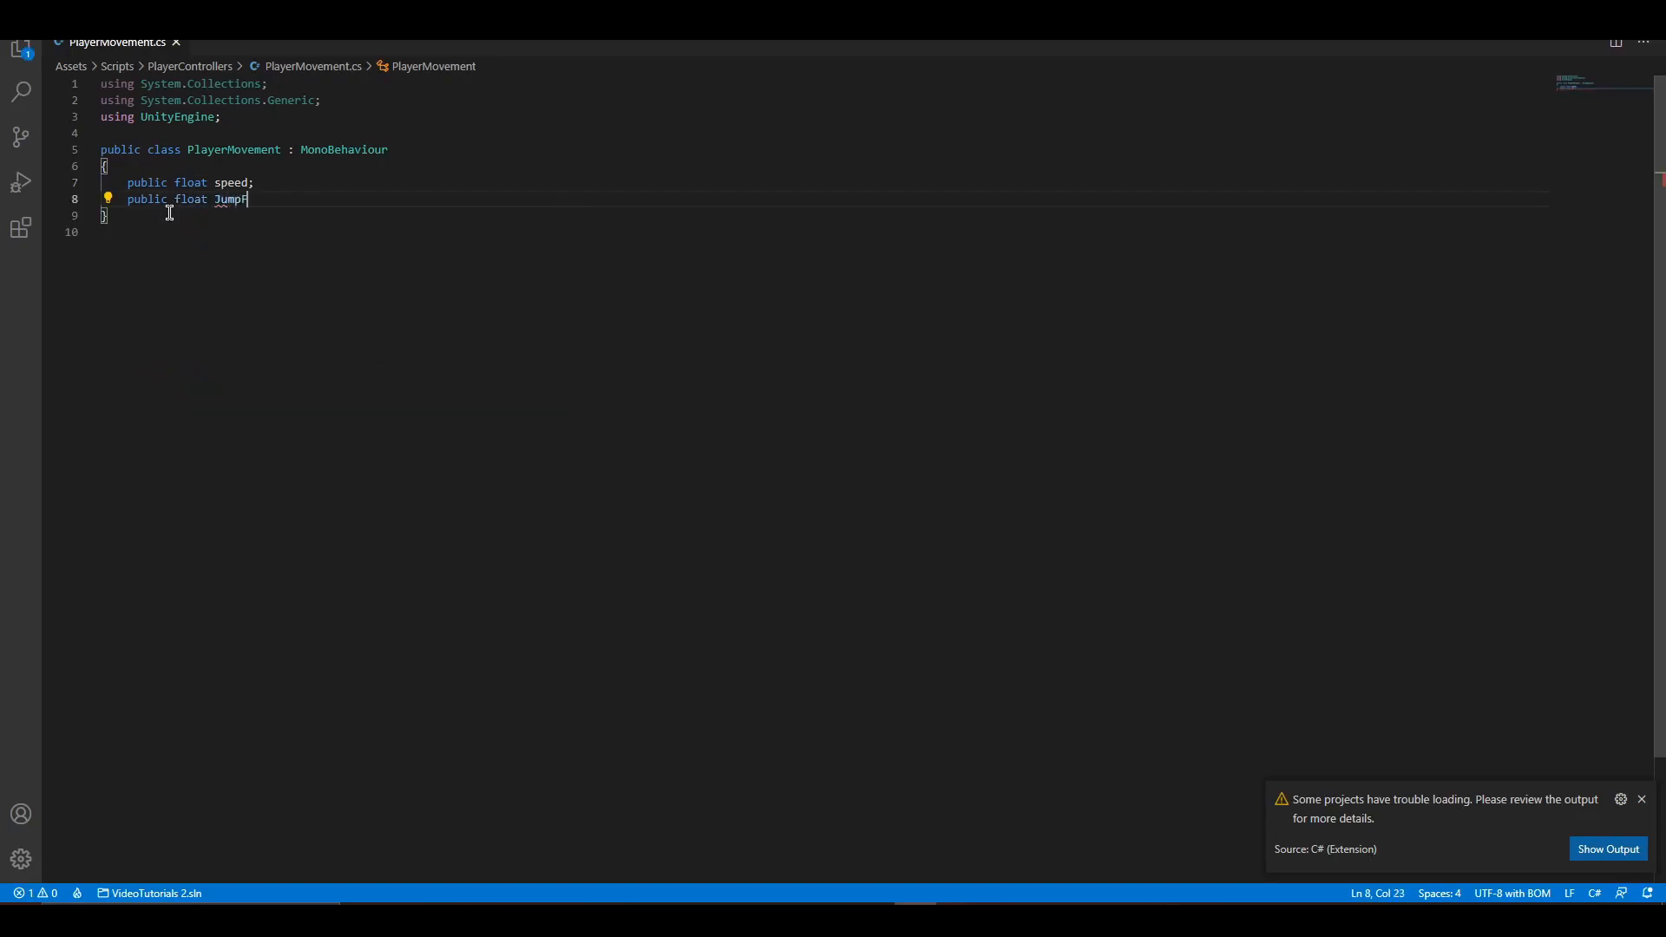
{"action": "type", "text": "Force;"}
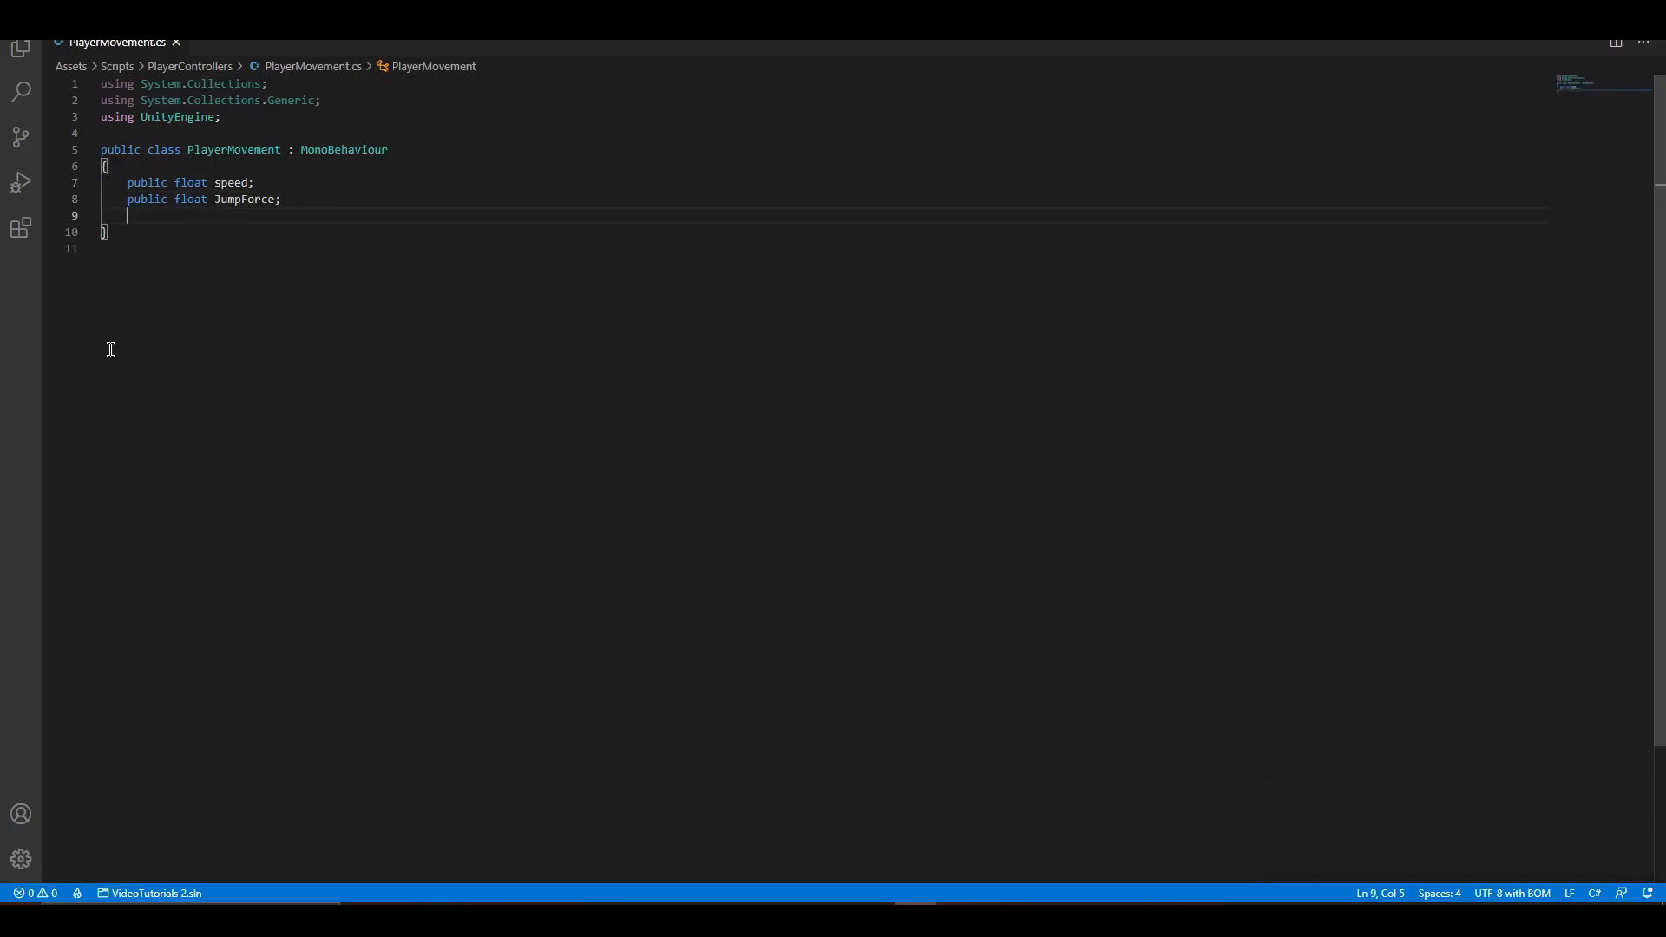
{"action": "type", "text": "[Space]"}
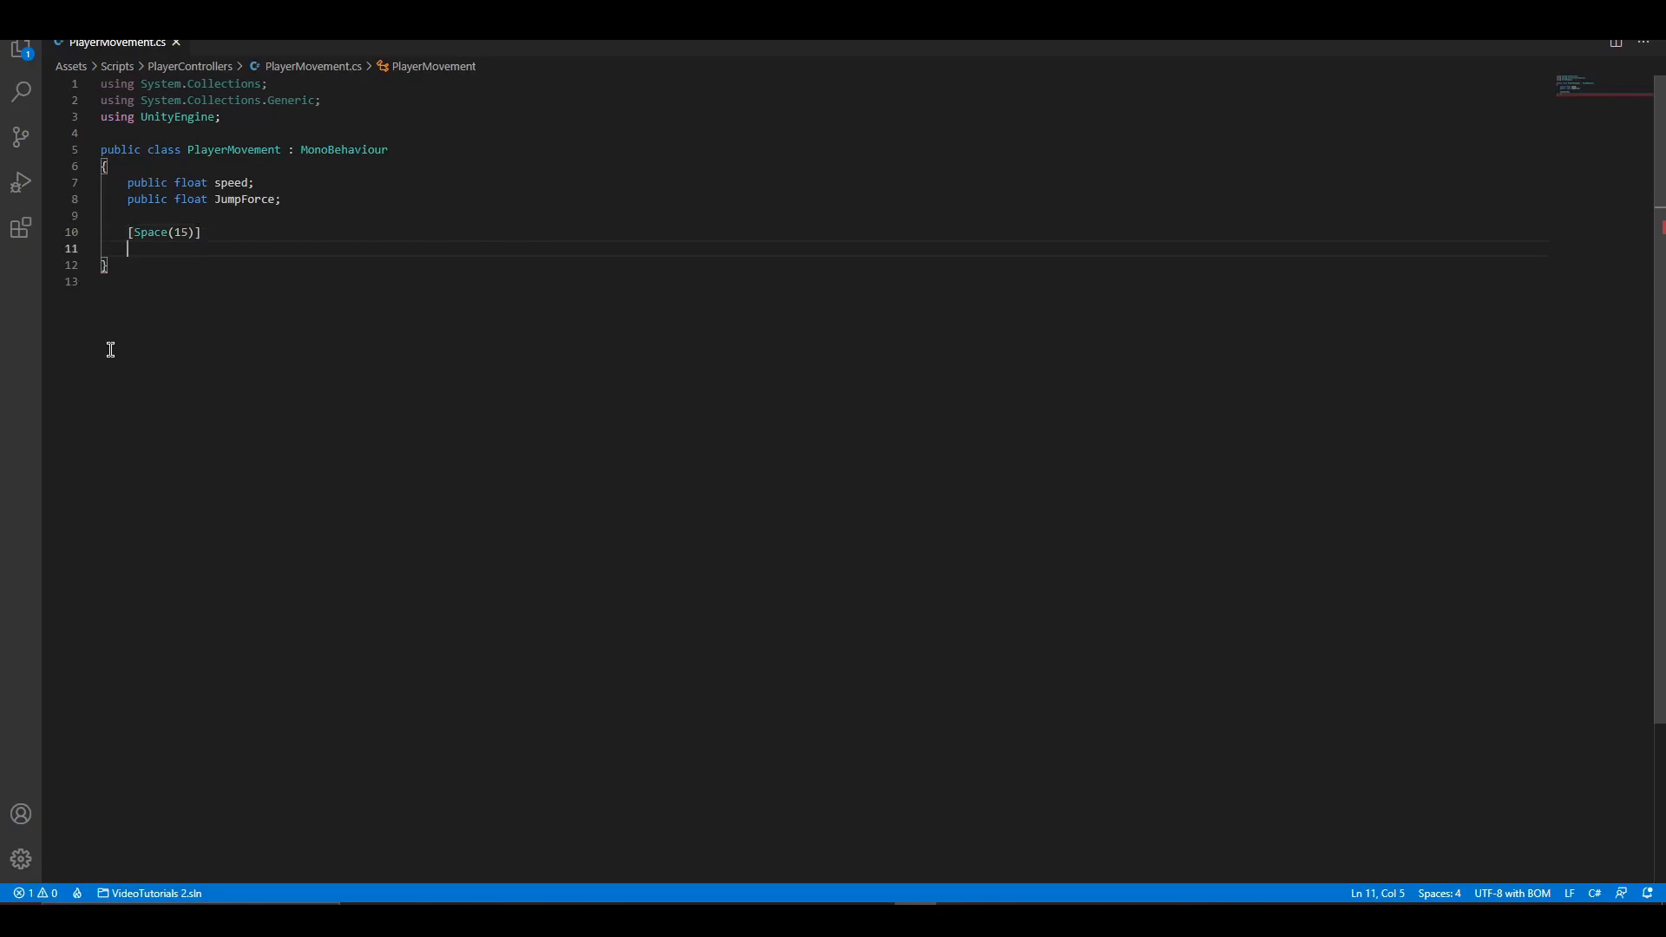
{"action": "type", "text": "public"}
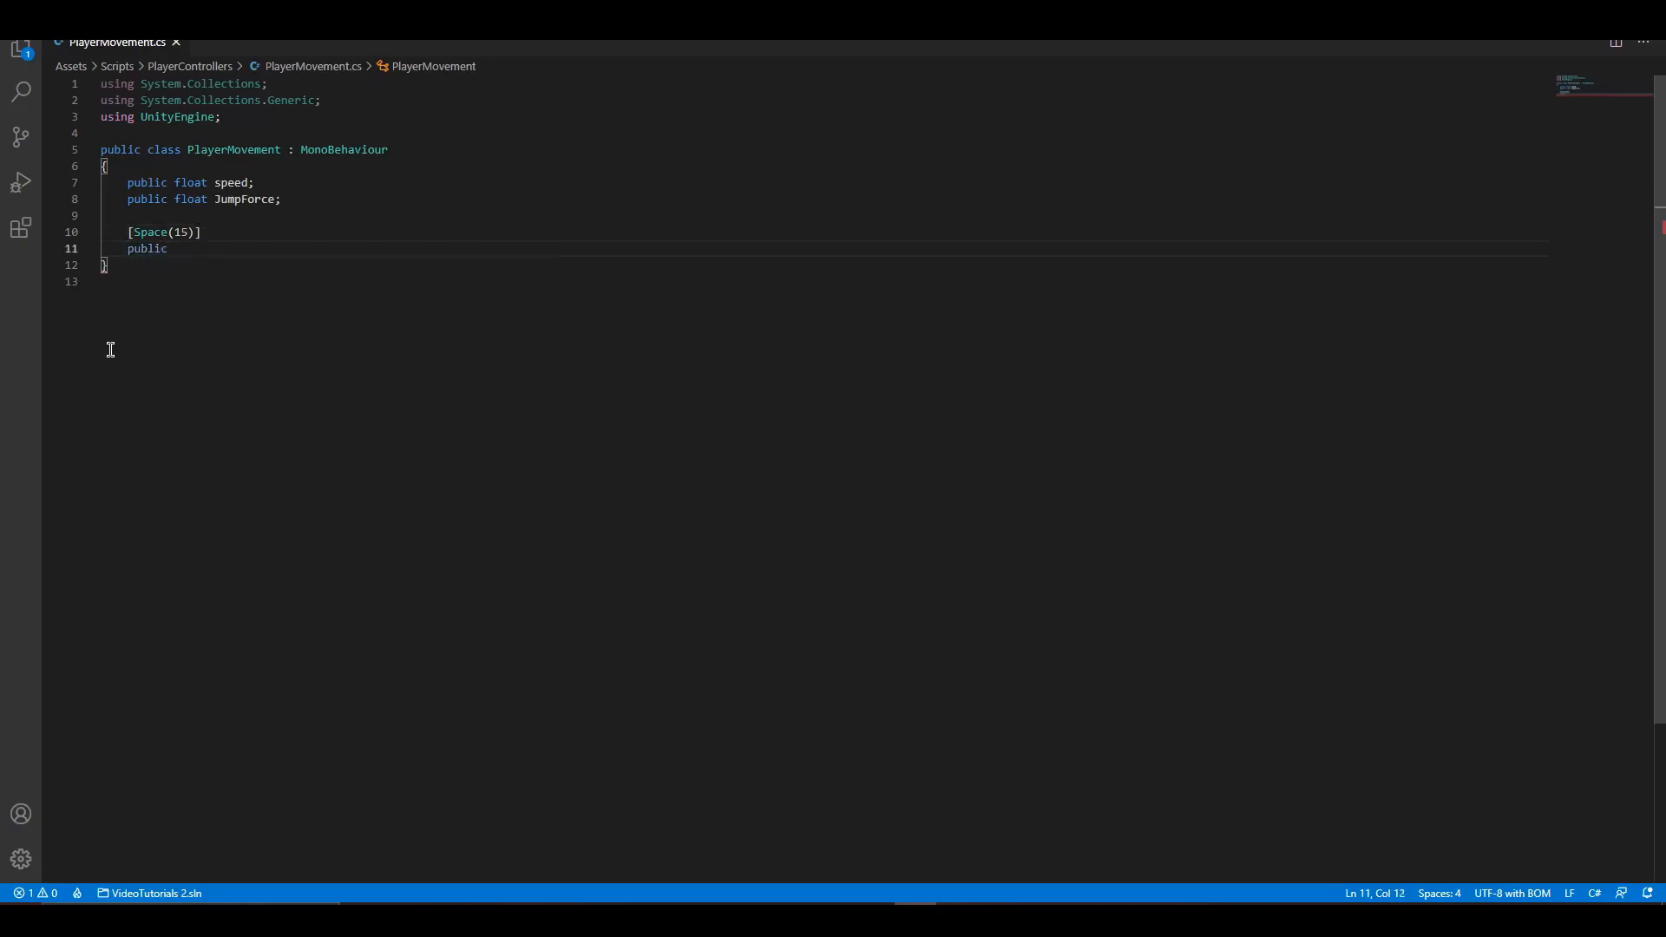
{"action": "type", "text": "Transform"}
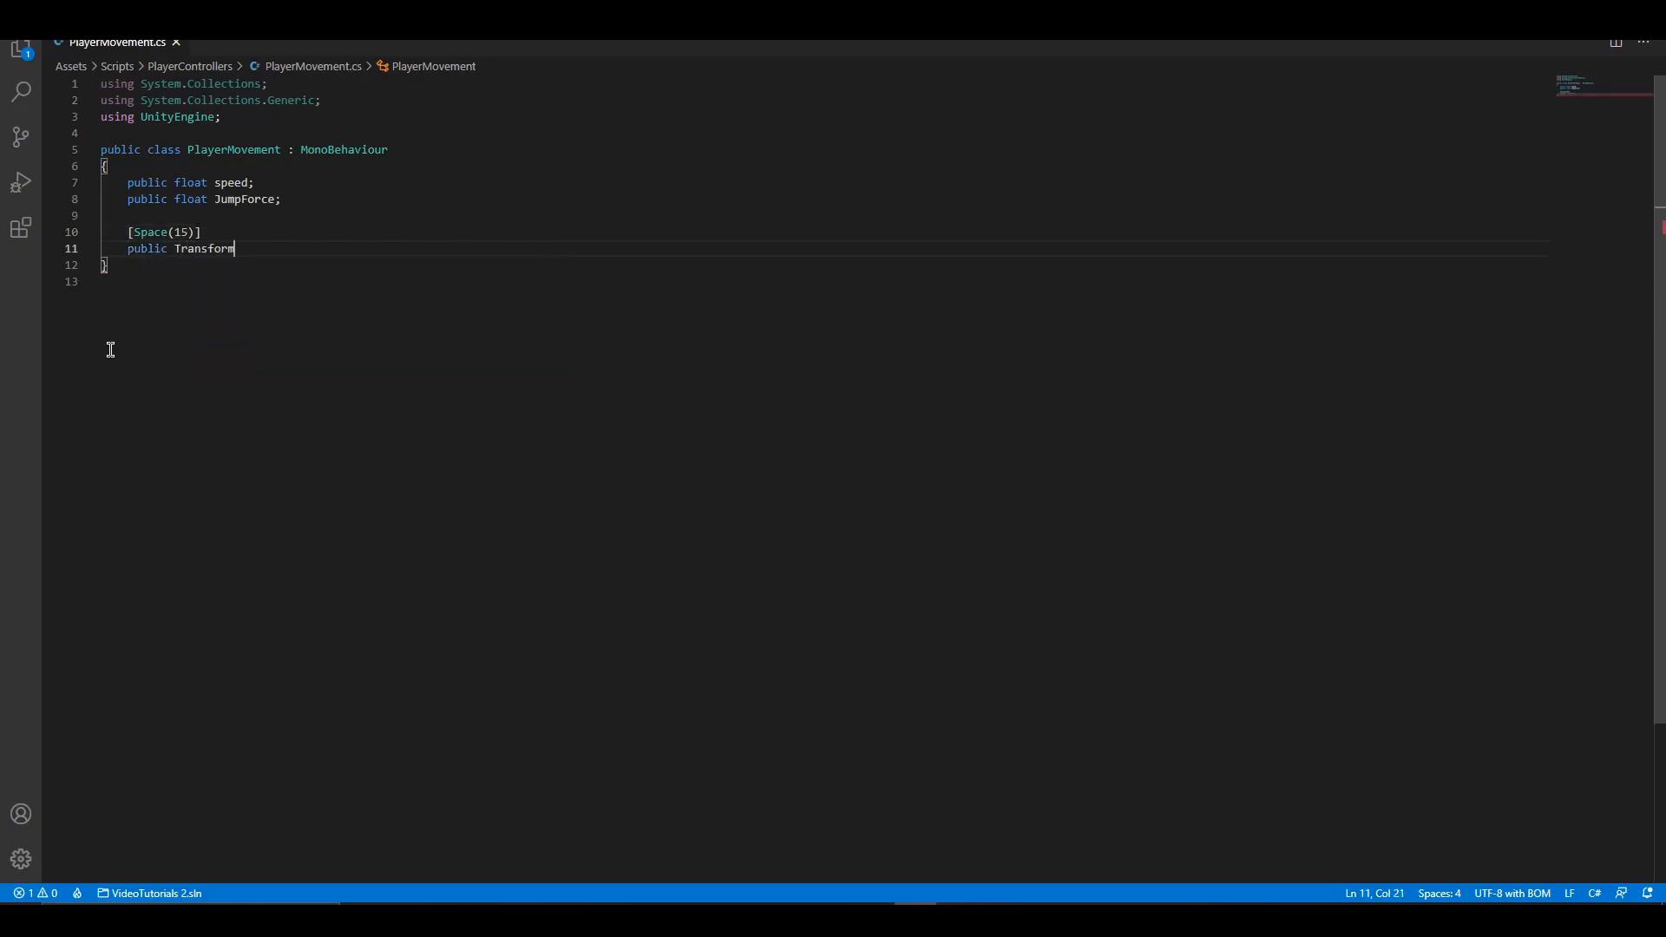
{"action": "type", "text": "GroundCheck;"}
{"action": "type", "text": "public LayerMask GroundMask;"}
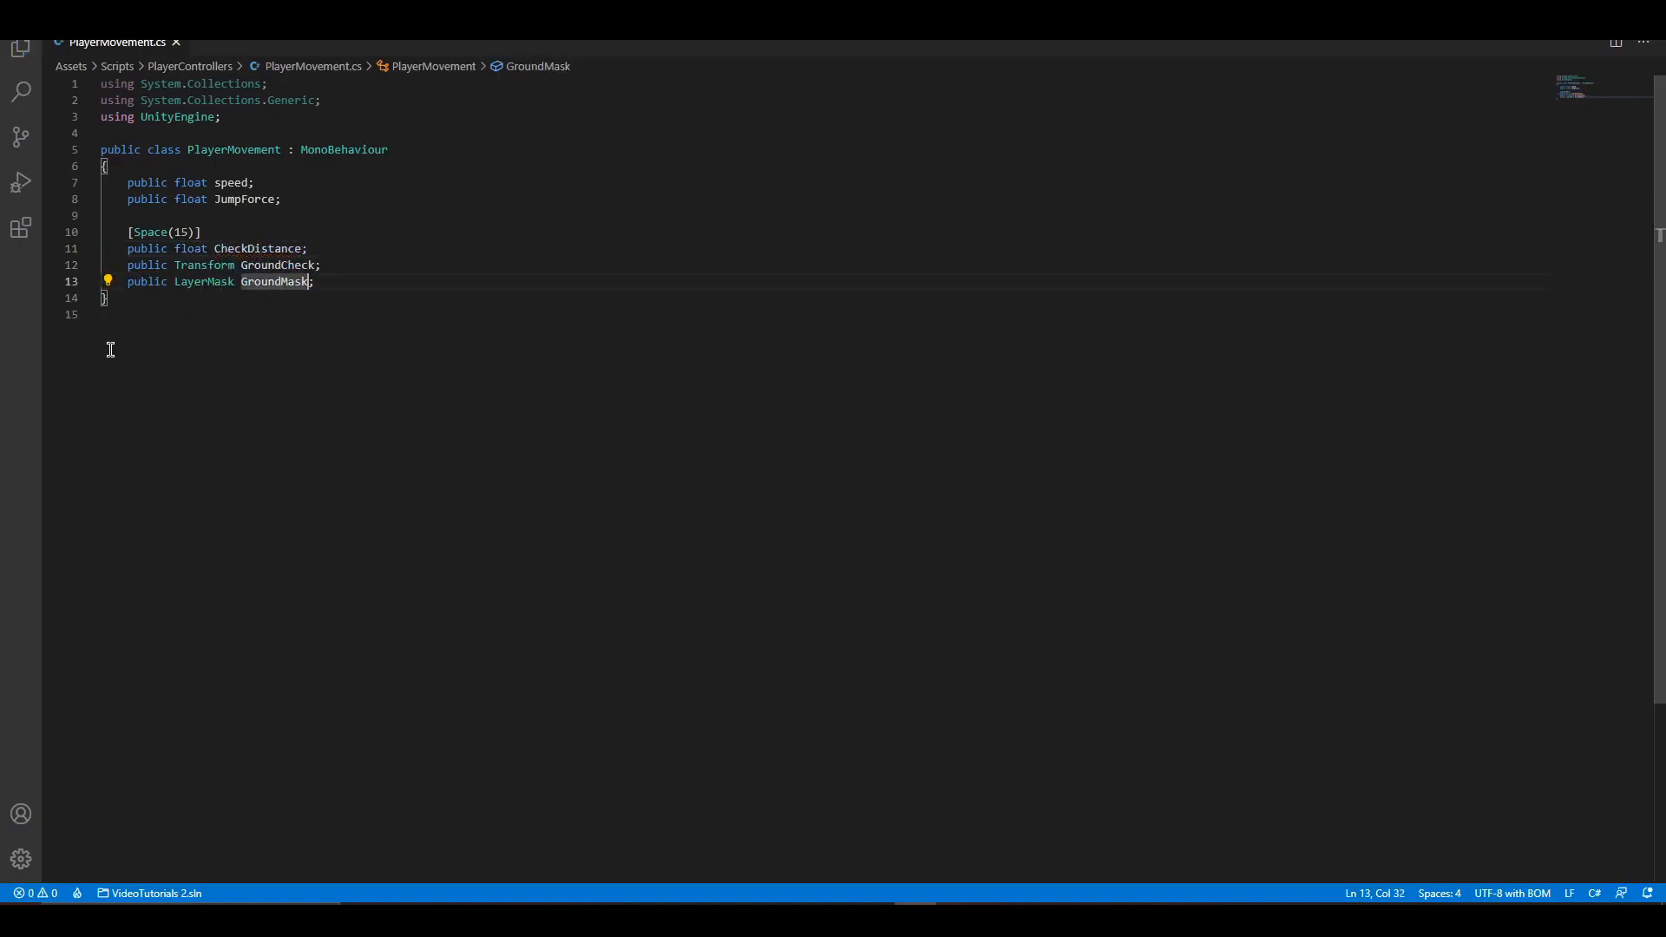
Add PlayerMesh Transform and canJump/canMove bool fields under [Space(15)] headers.
{"action": "key", "text": "Enter"}
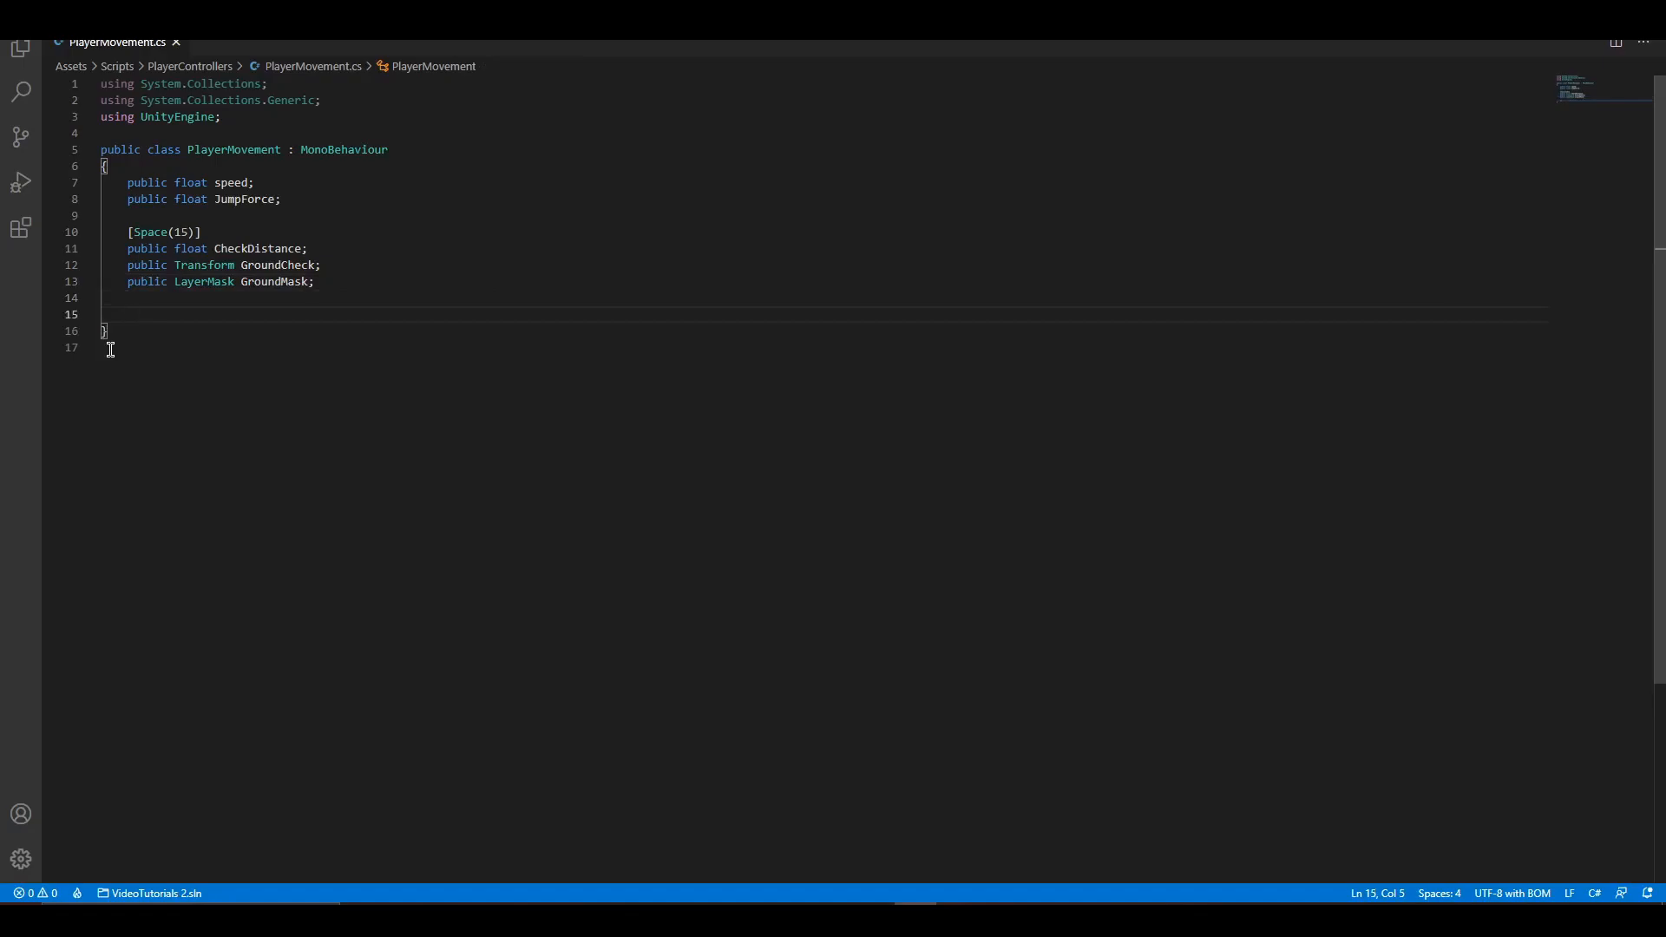
{"action": "type", "text": "[Space(15)]"}
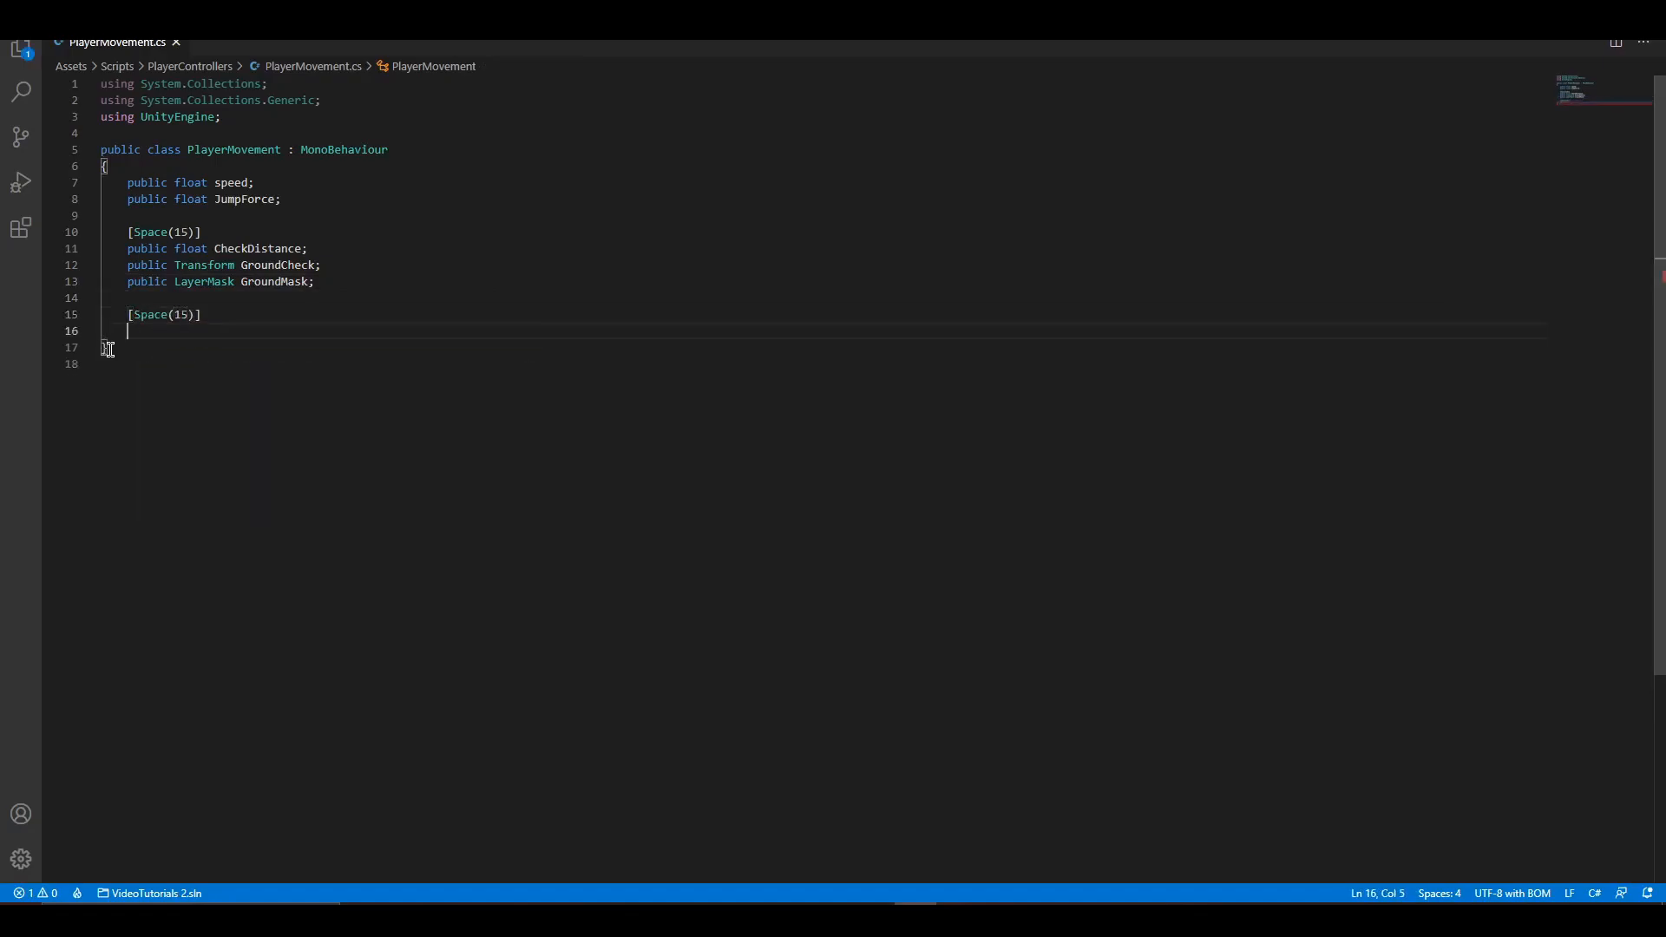
{"action": "type", "text": "public Trab"}
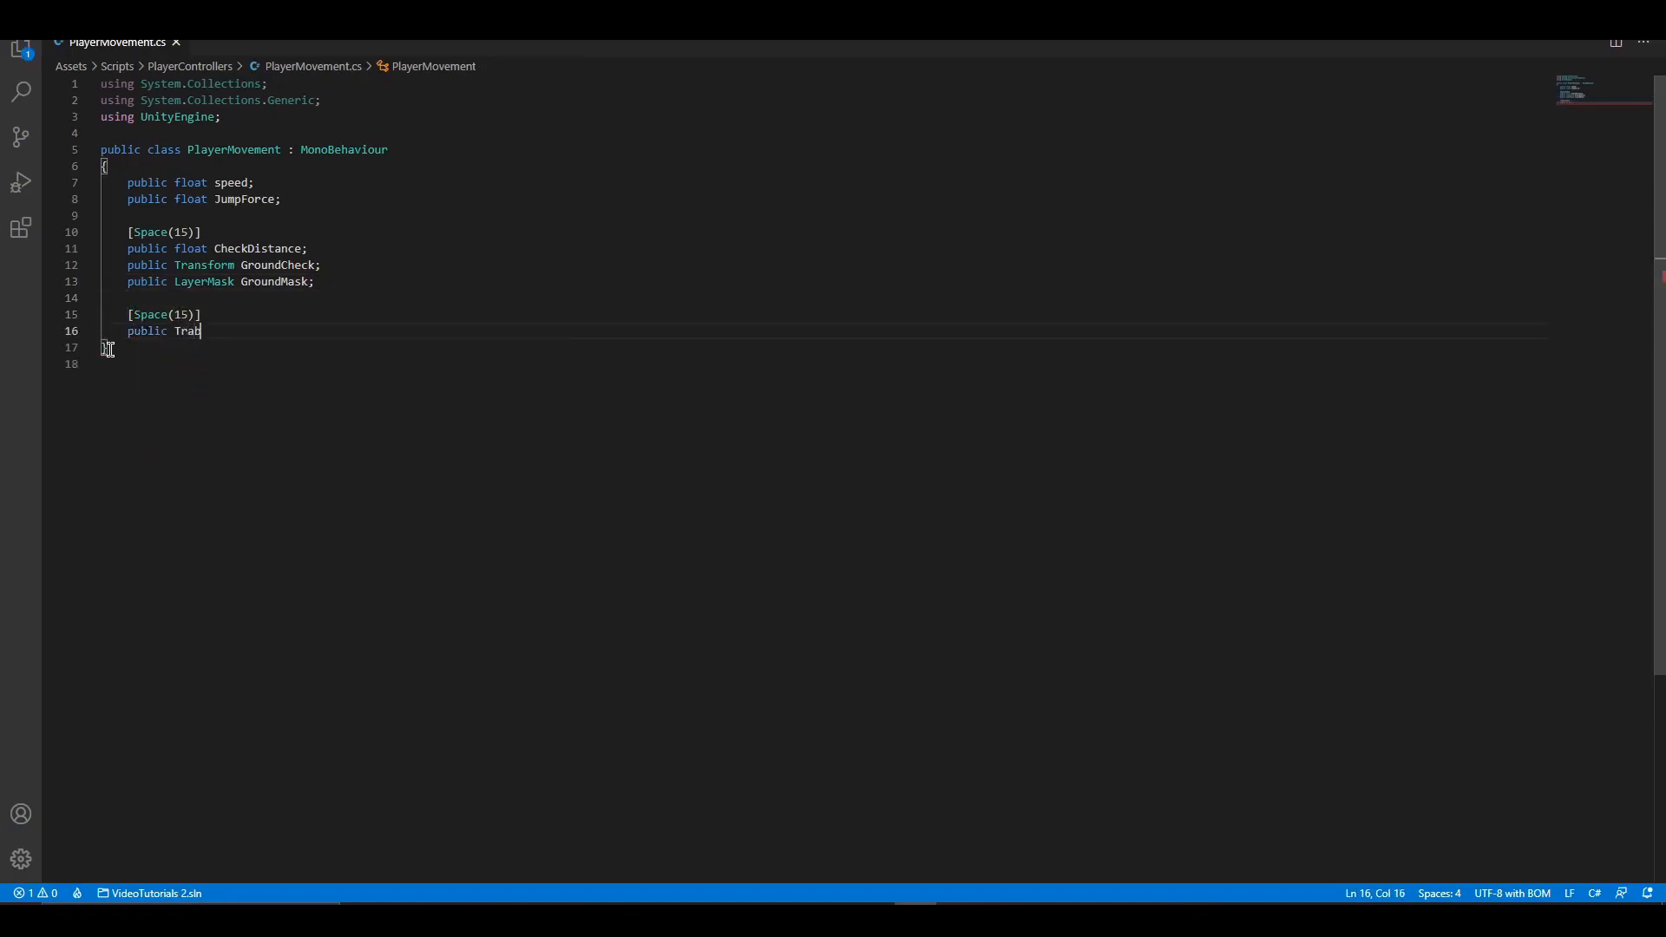
{"action": "type", "text": "nsform Player"}
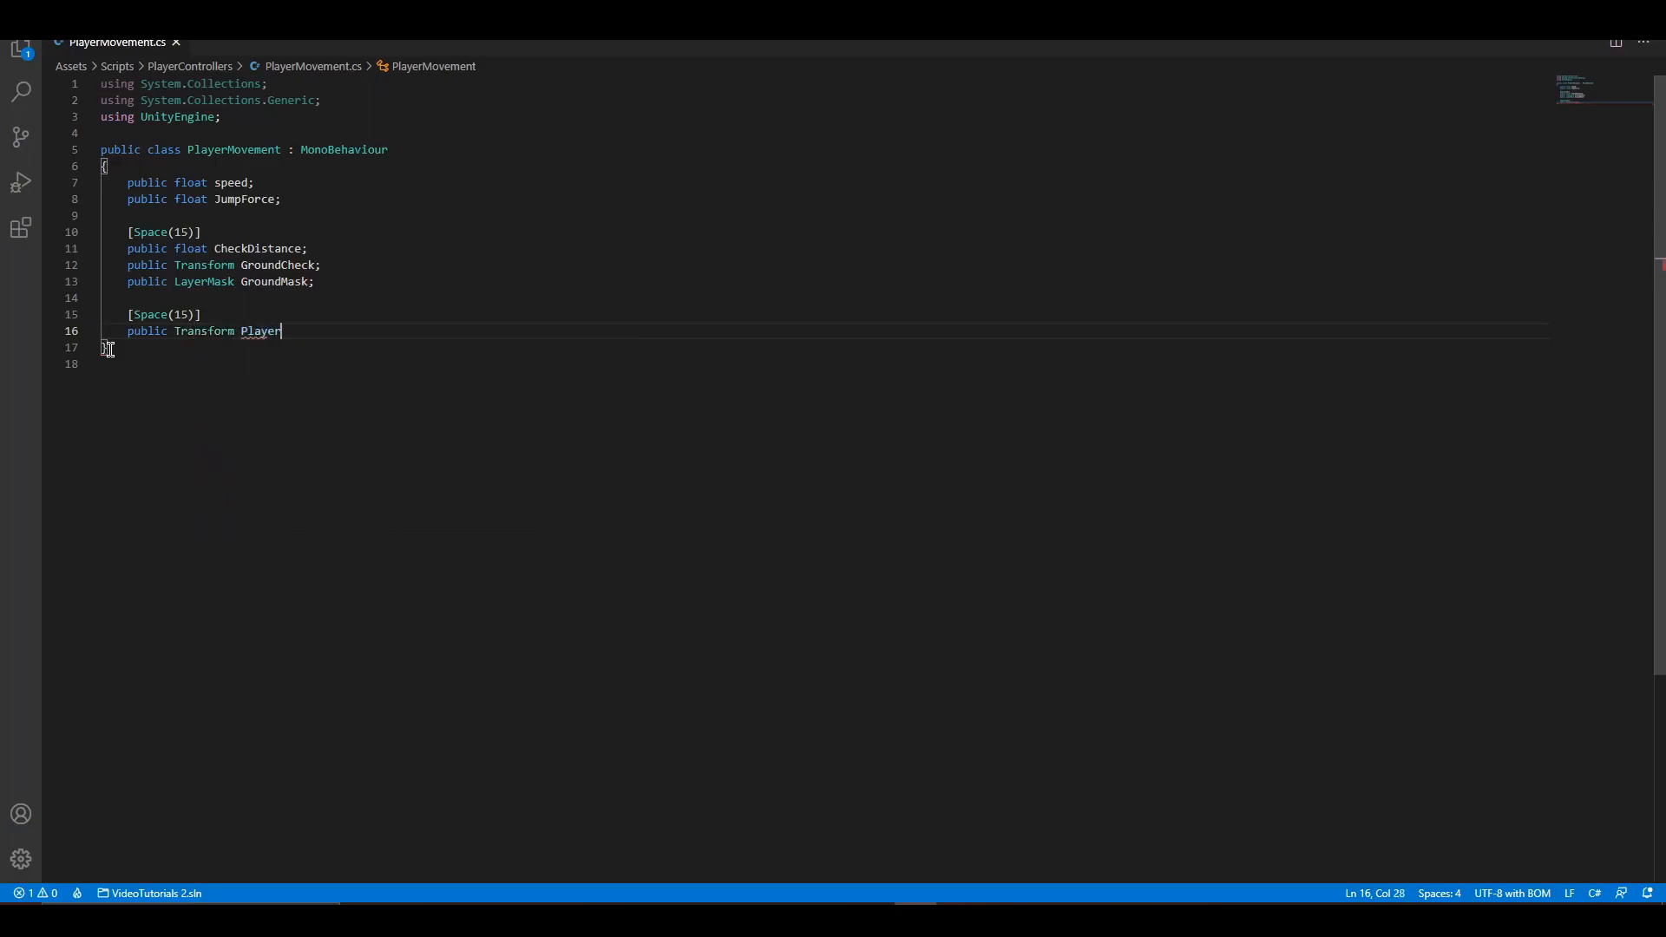
{"action": "type", "text": "Mesh;"}
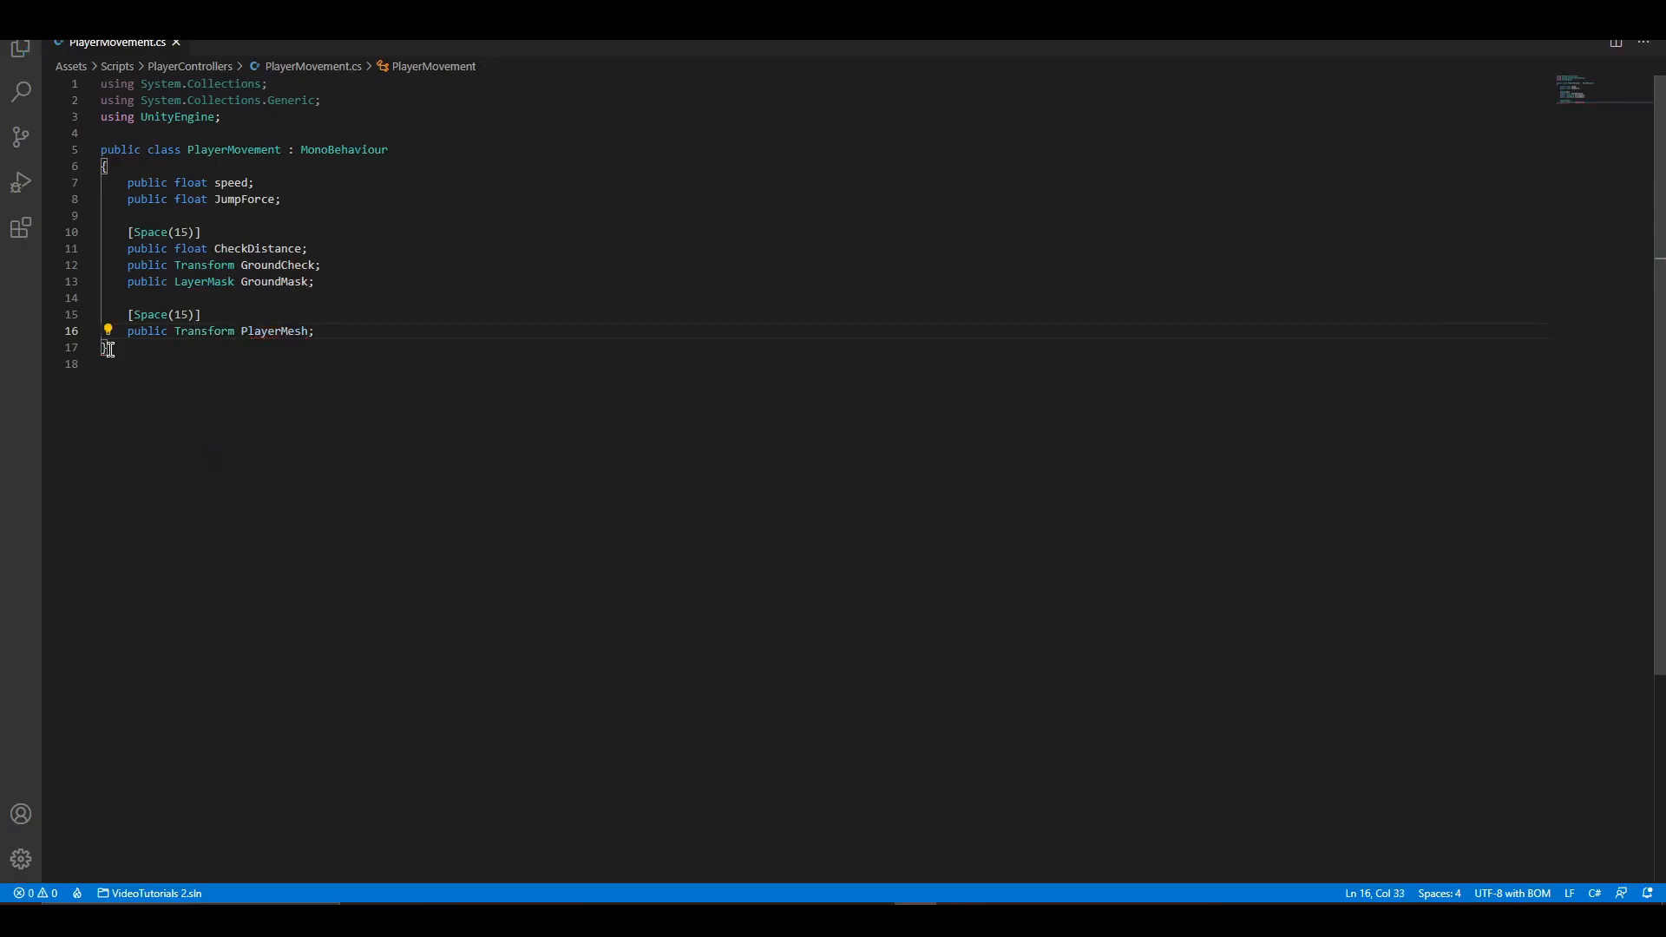
{"action": "type", "text": "[Space(15)]"}
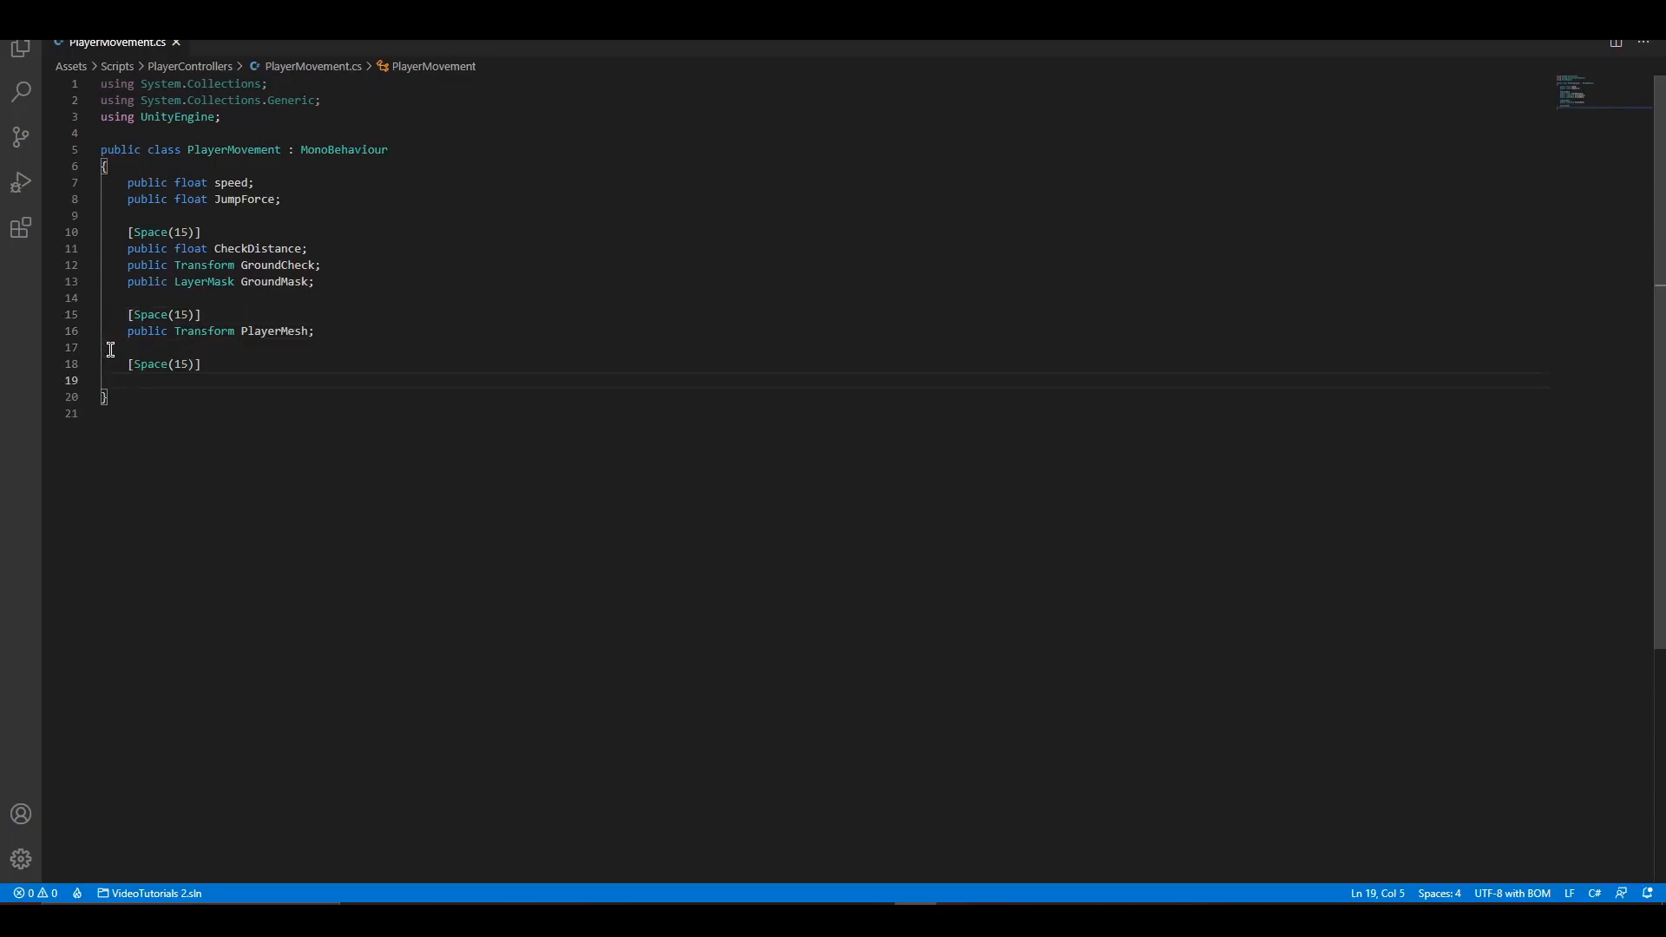
{"action": "type", "text": "public bool canJump;"}
{"action": "type", "text": "public bool canMove;"}
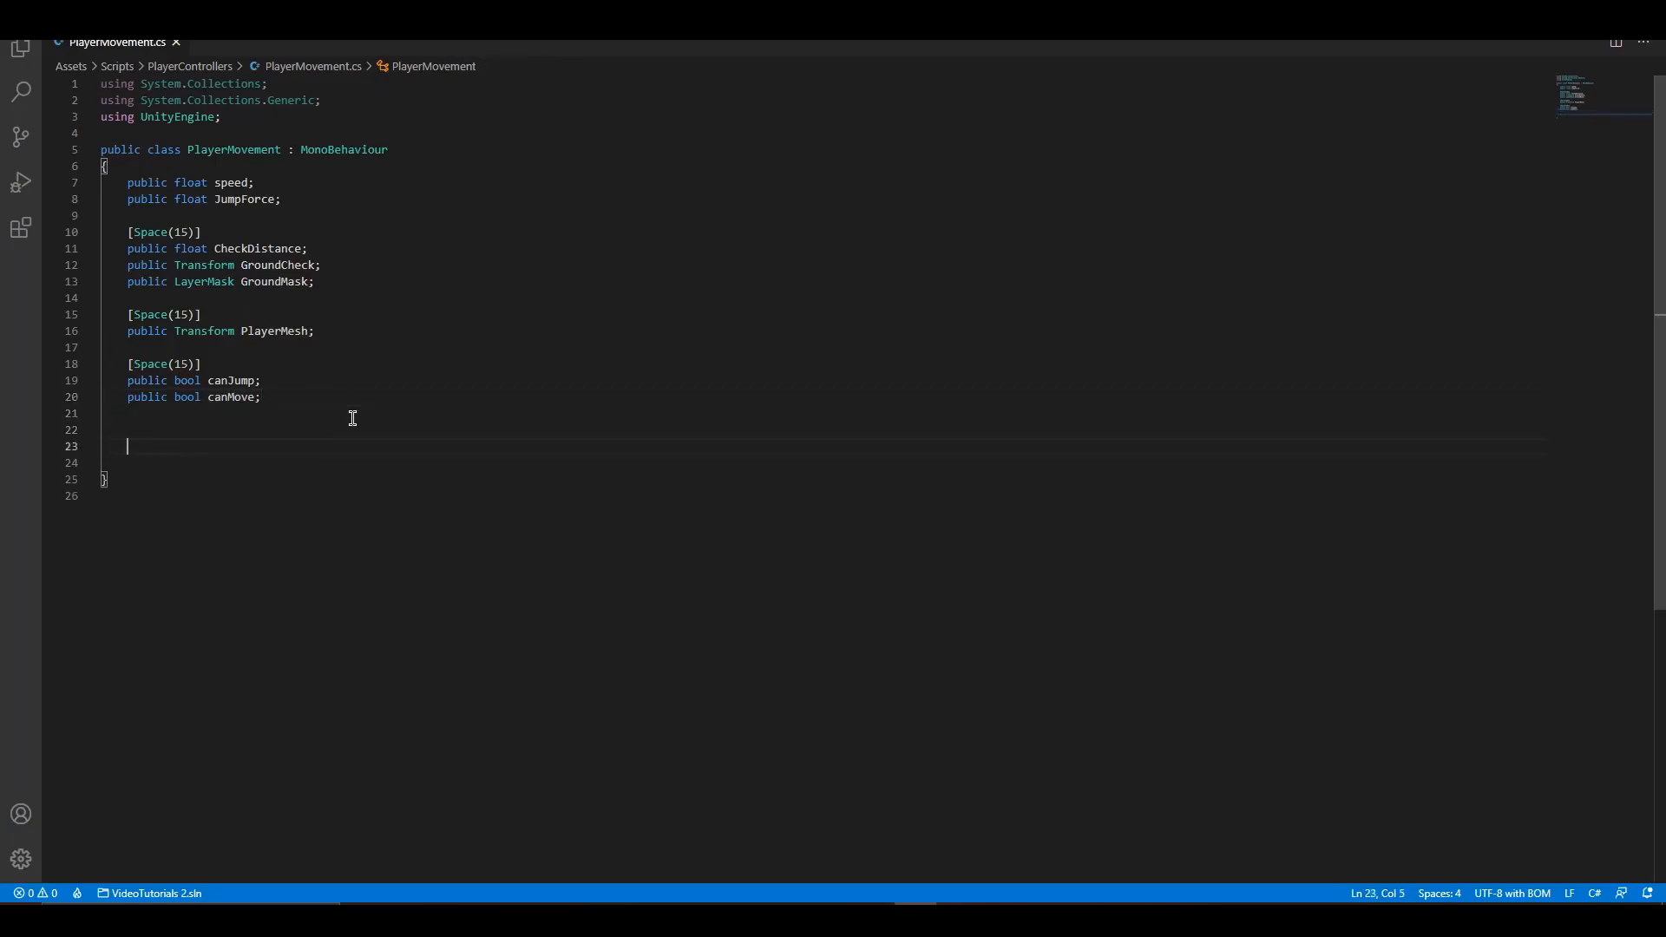
{"action": "mouse_move", "coordinate": [353, 417]}
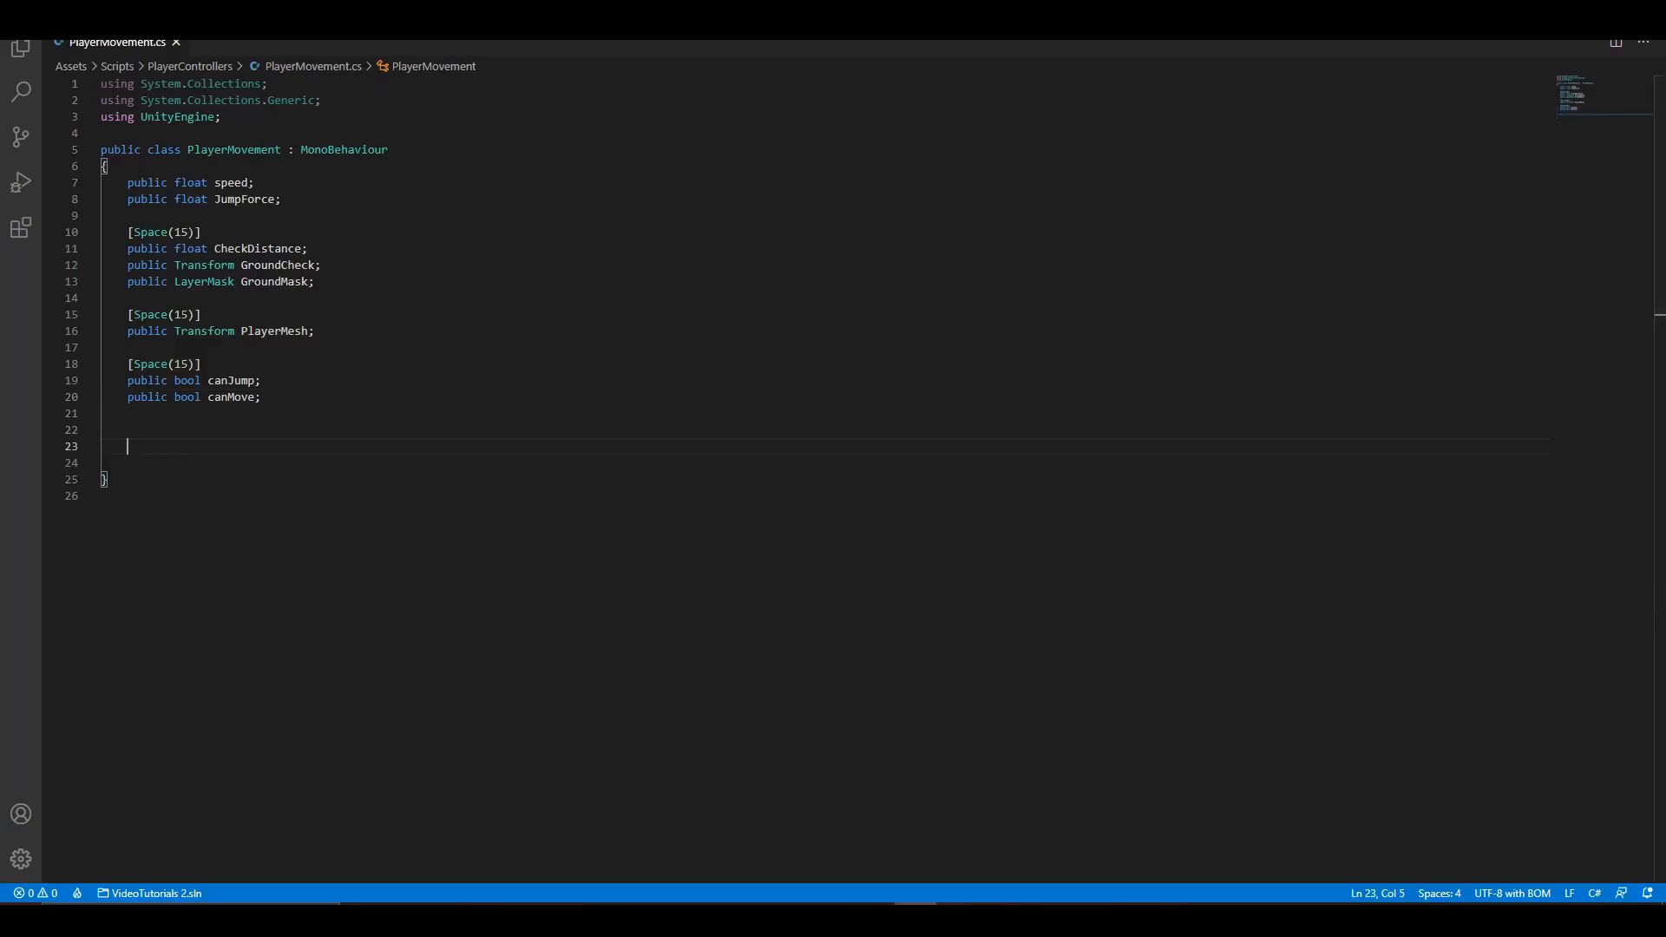
Add FixedUpdate that locks the cursor and gets the Rigidbody component.
{"action": "type", "text": "void F"}
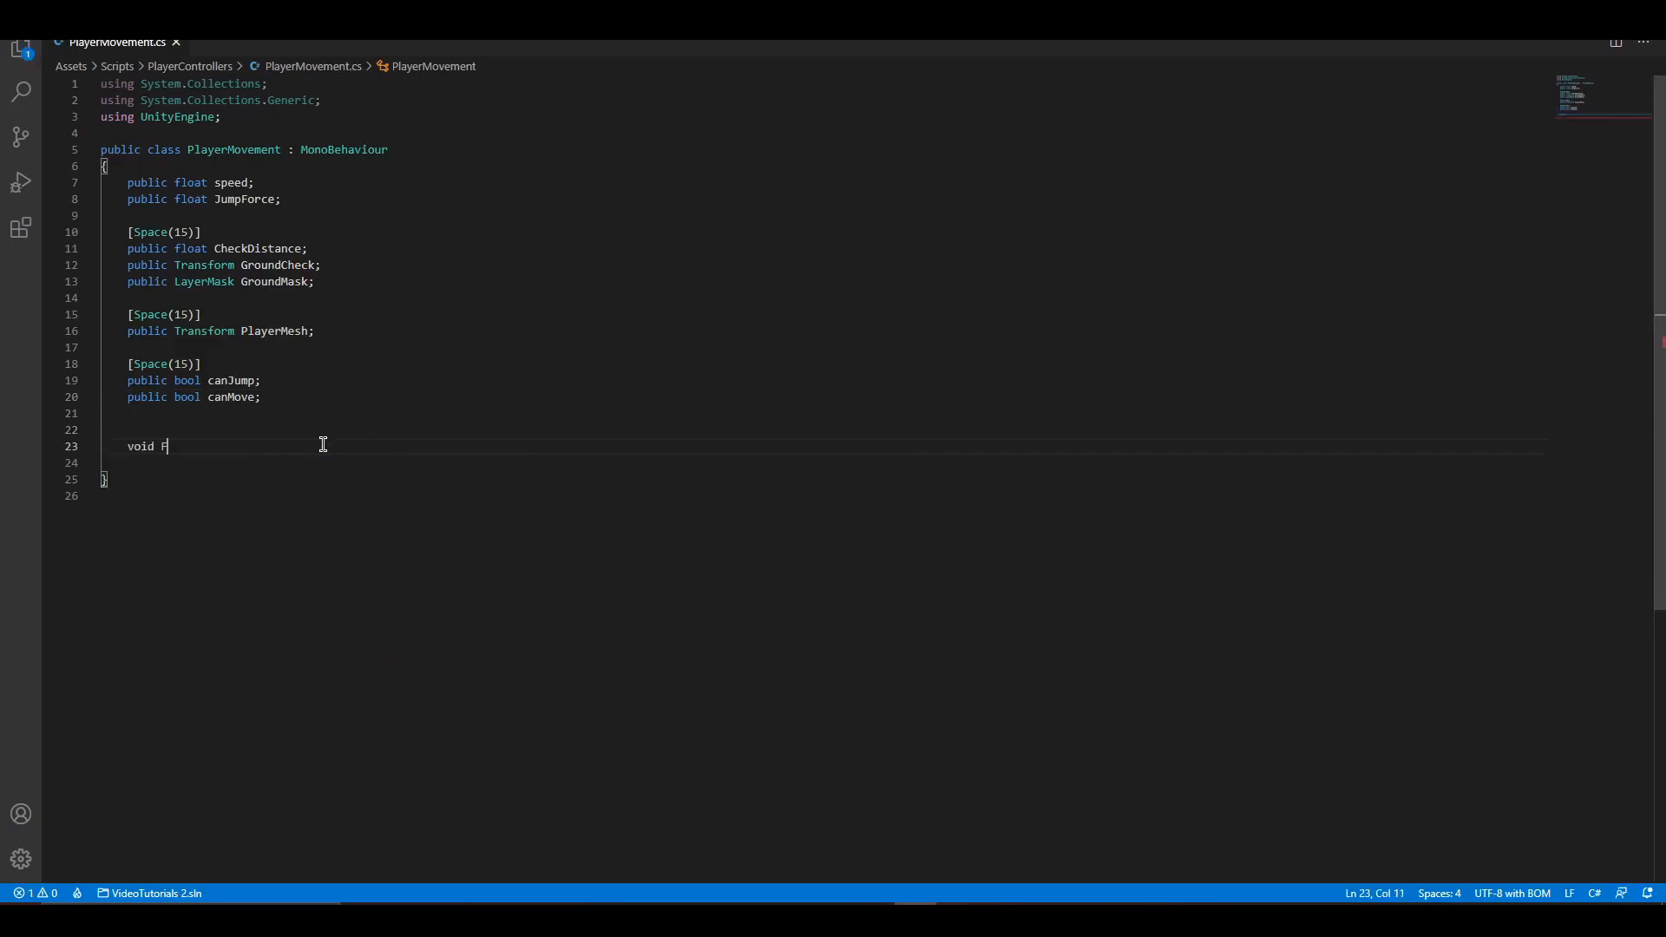
{"action": "type", "text": "ixedUpdate"}
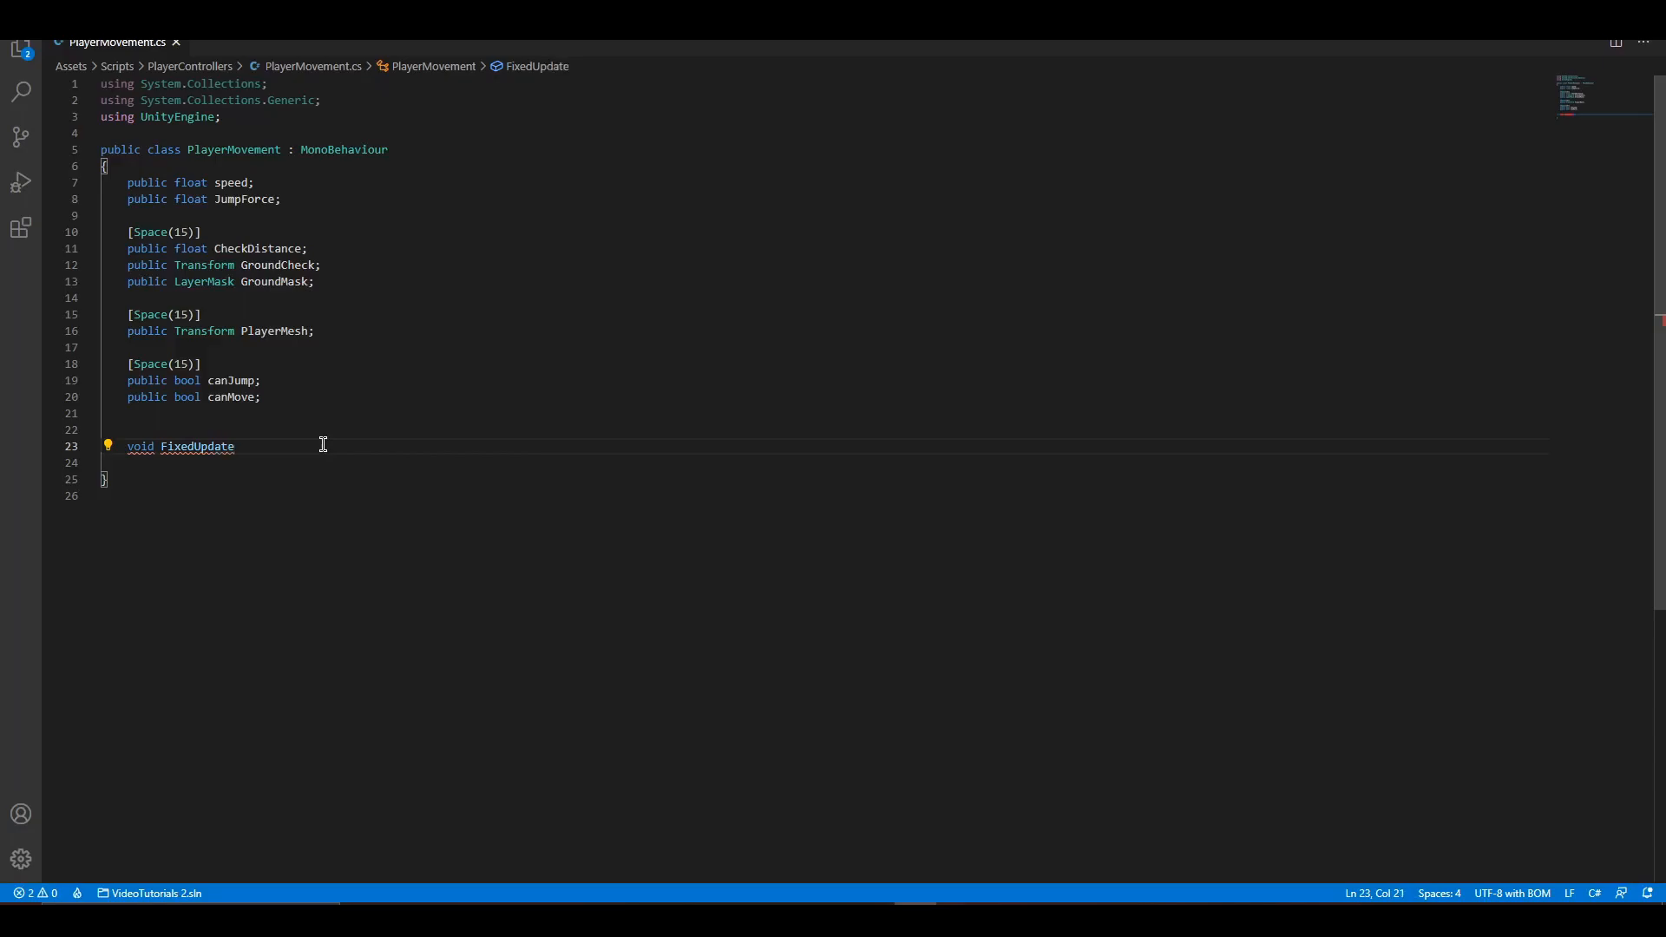
{"action": "type", "text": "(){"}
{"action": "left_click", "coordinate": [824, 463]}
{"action": "type", "text": "Cursor.lockState ="}
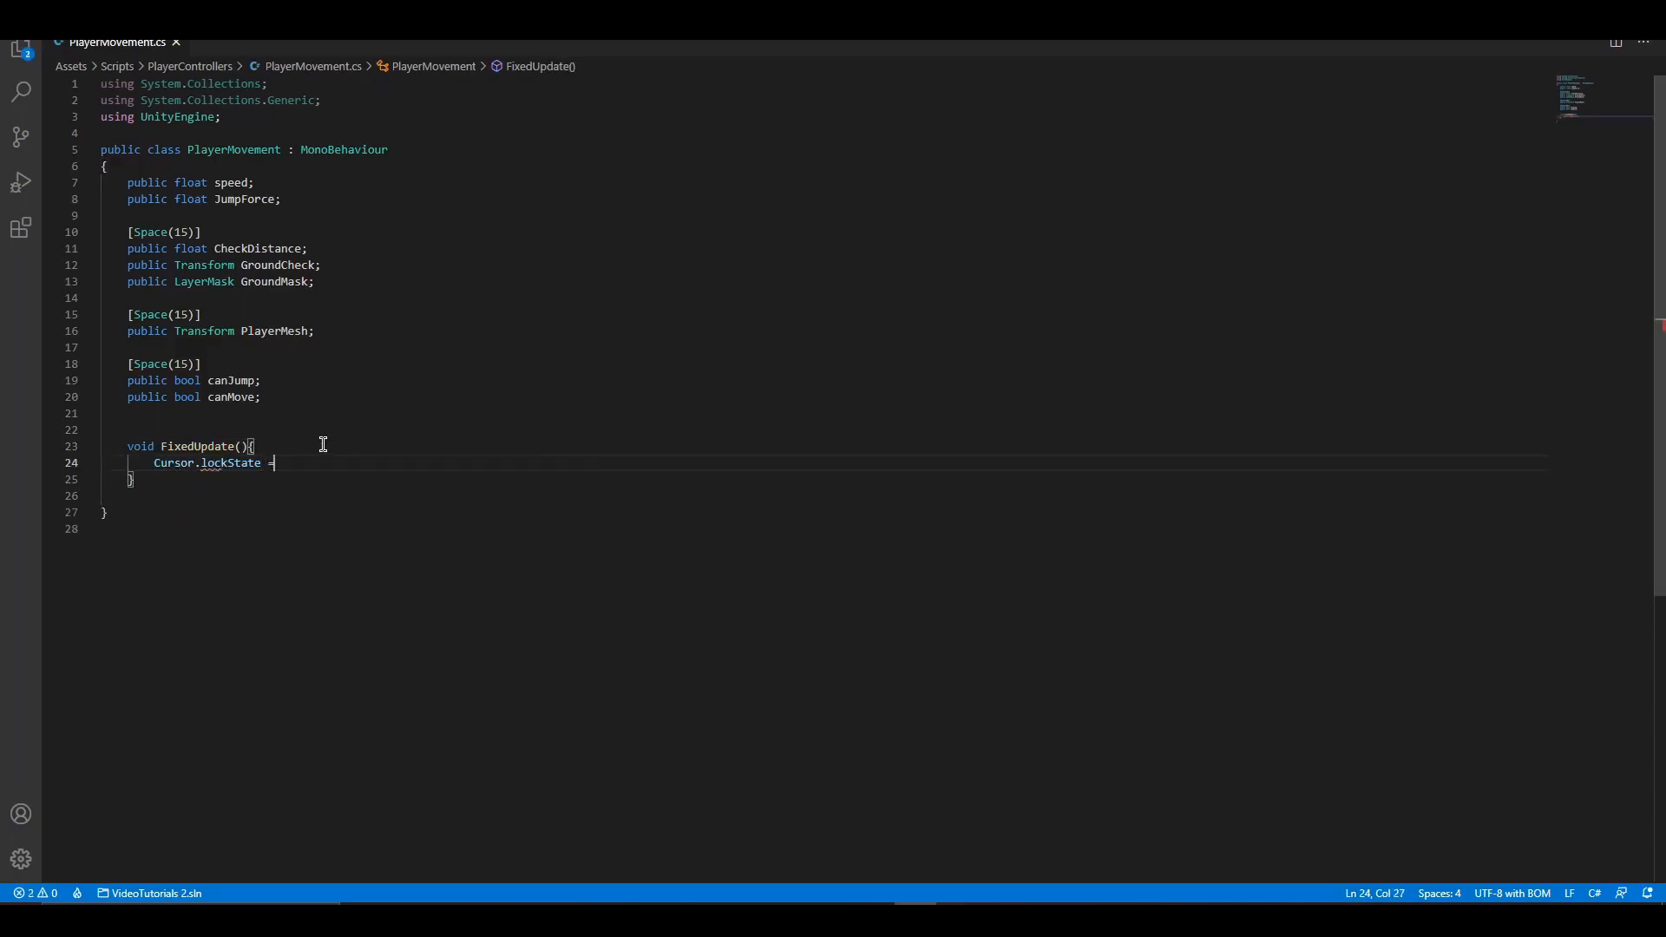
{"action": "type", "text": "CursorLockMode.Locked;"}
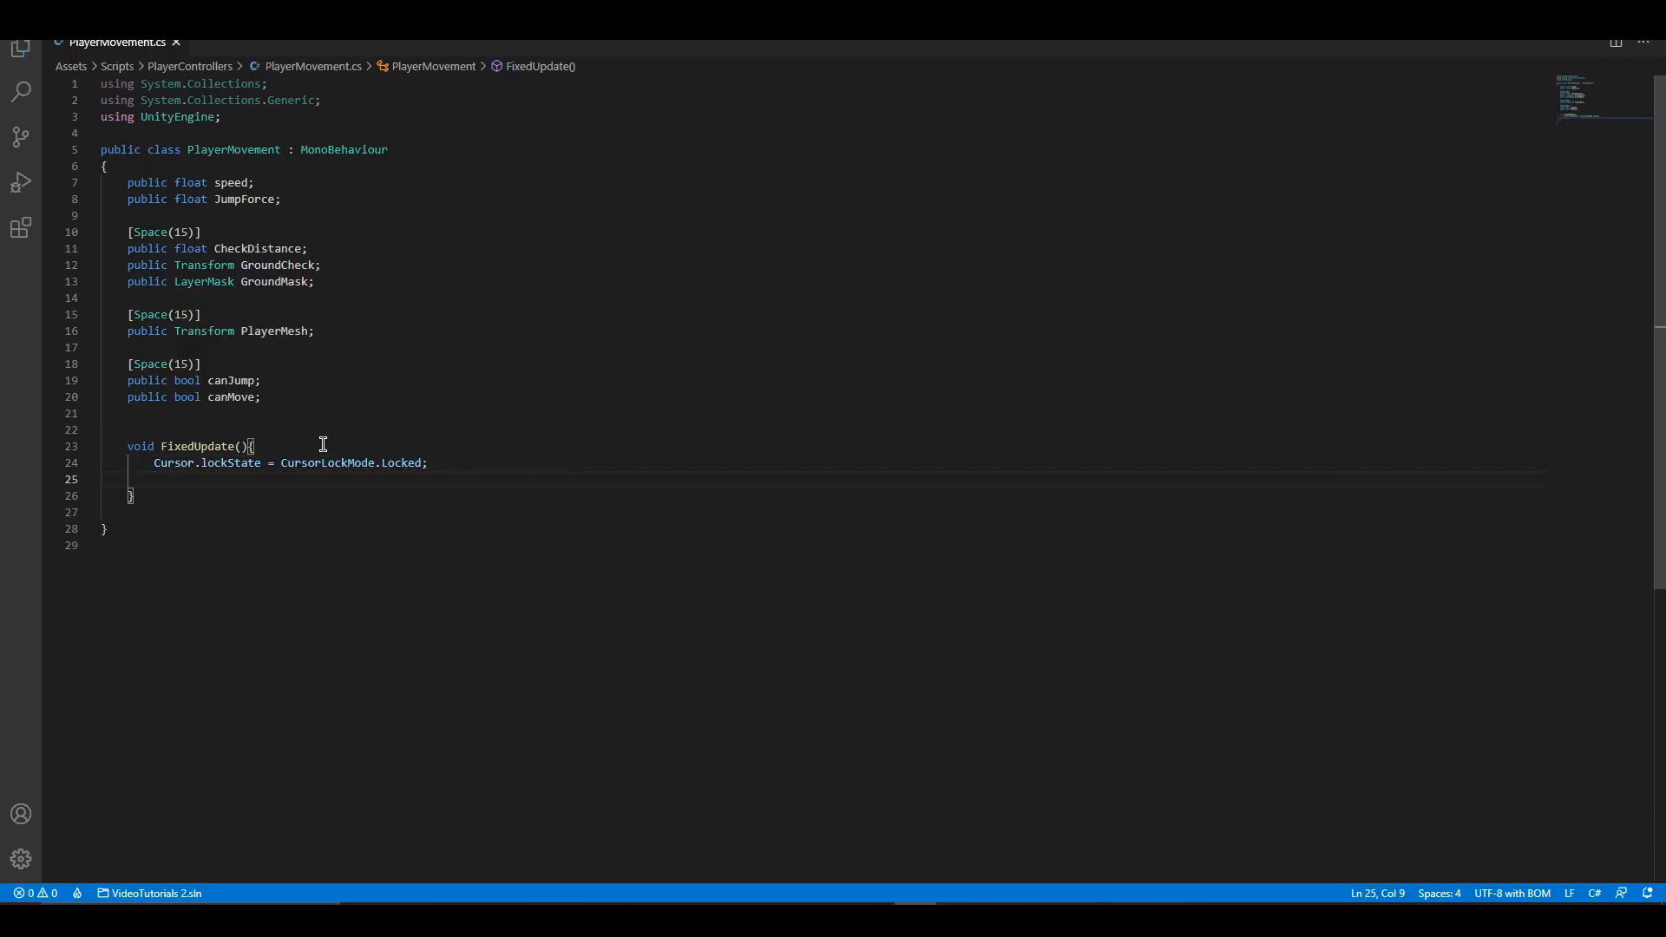
{"action": "type", "text": "Rigidbody"}
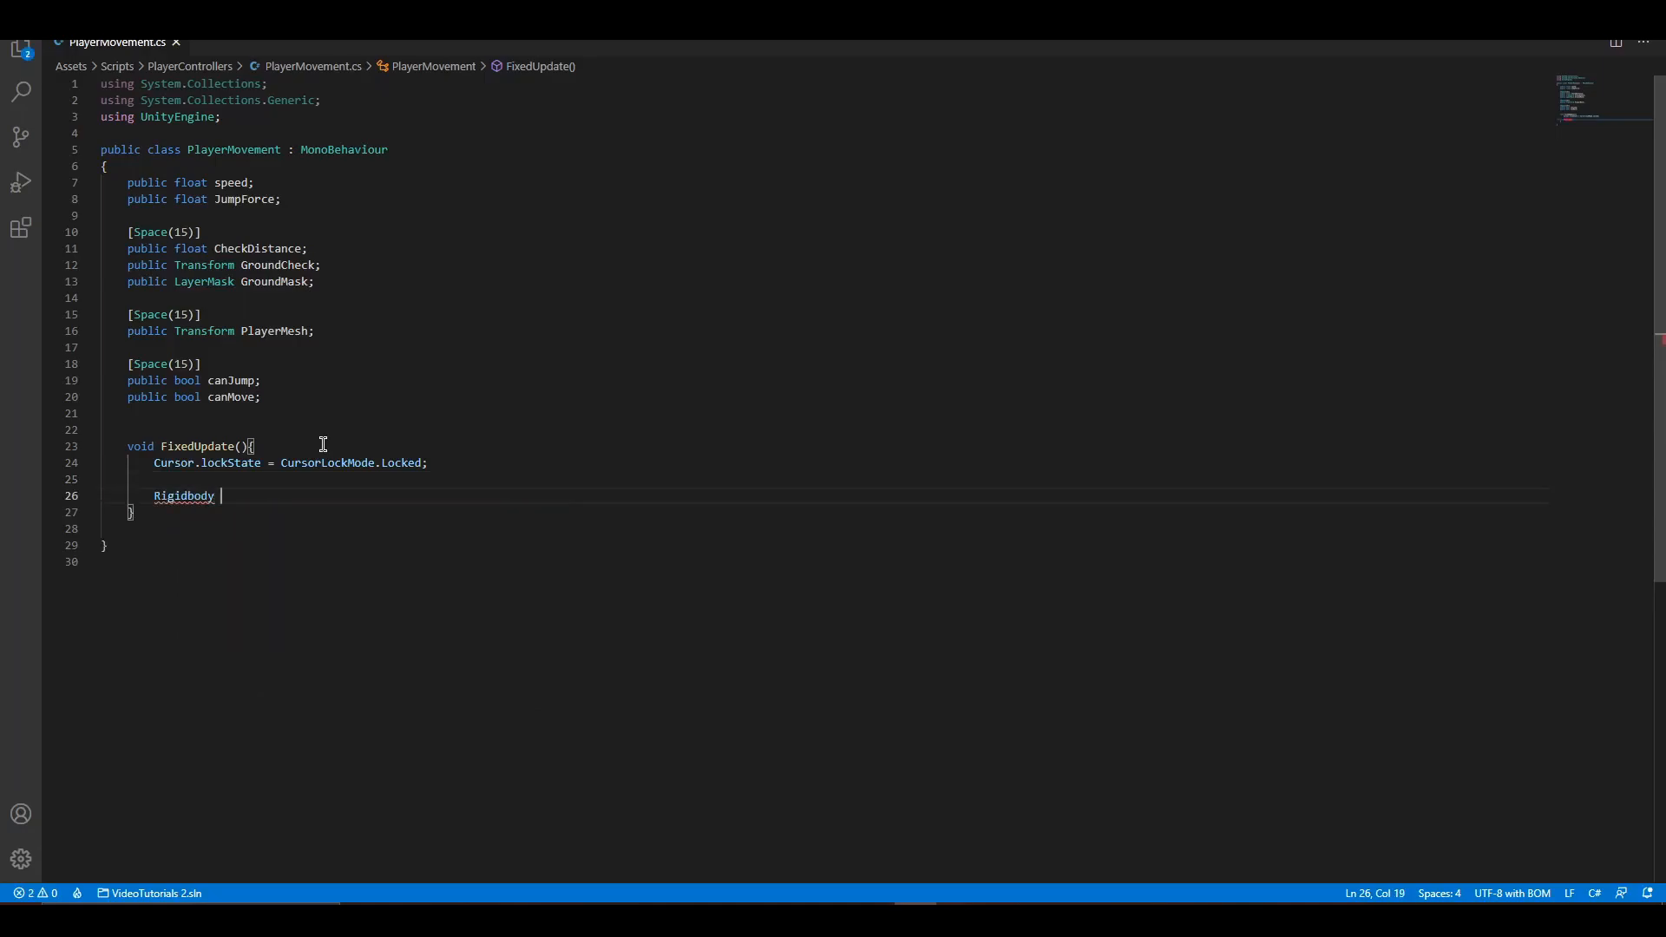
{"action": "type", "text": "rb = GetComponent<>()"}
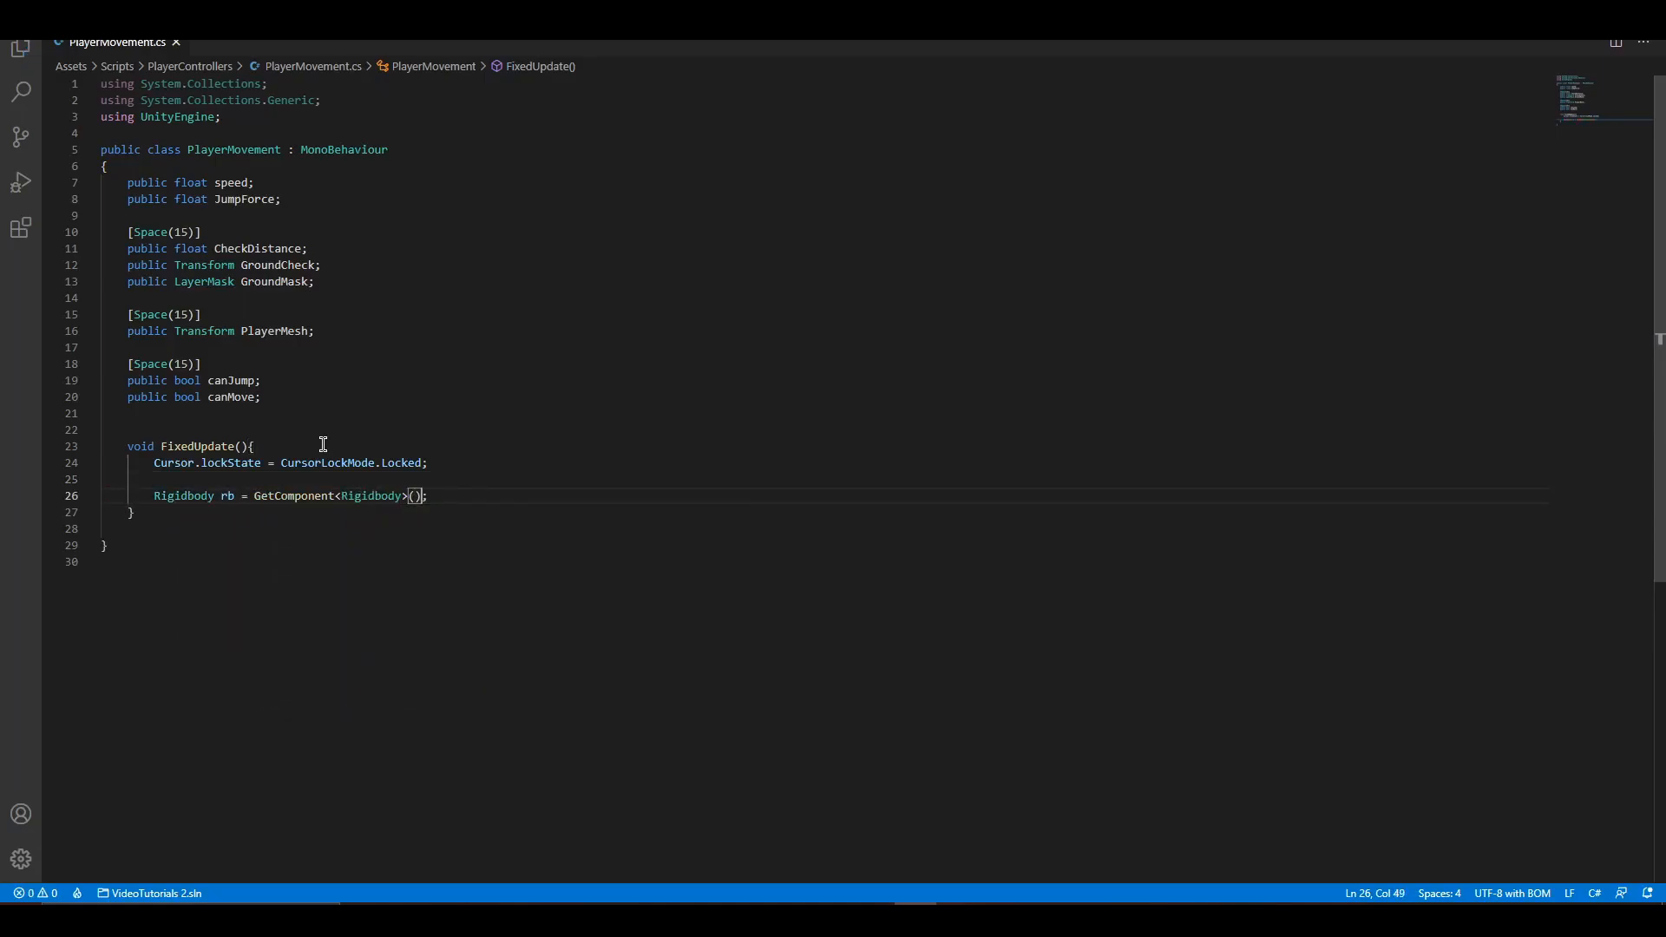
{"action": "key", "text": "Enter"}
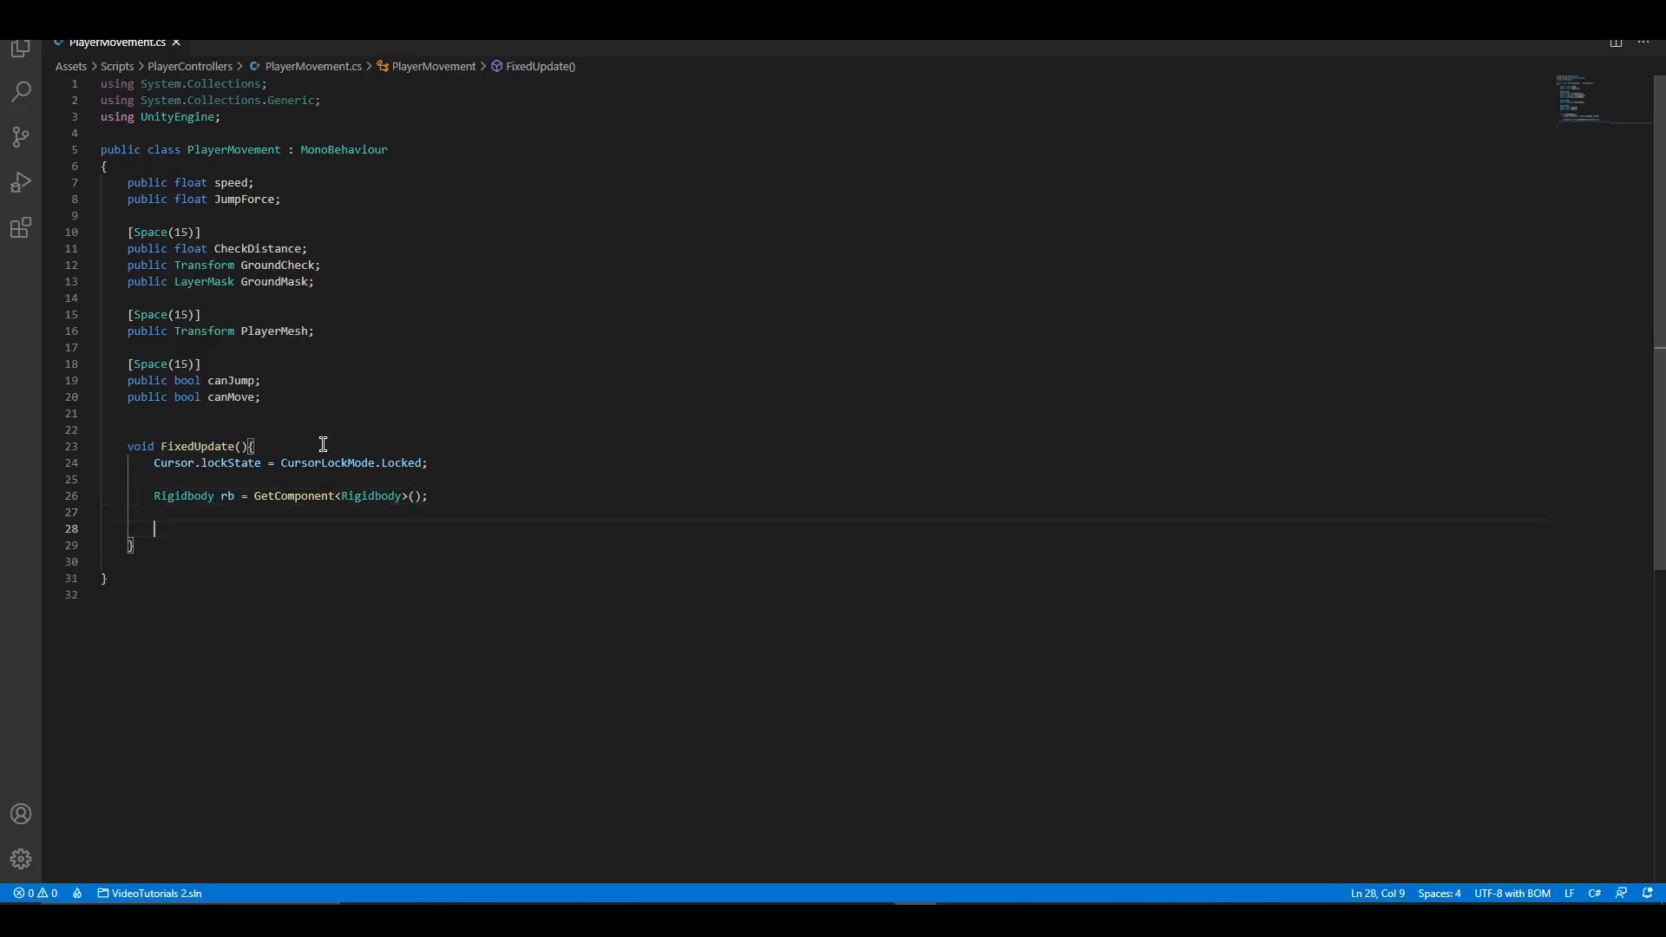
Read Horizontal and Vertical input axes into horizontal and vertical input variables.
{"action": "type", "text": "float horizontalInput = I"}
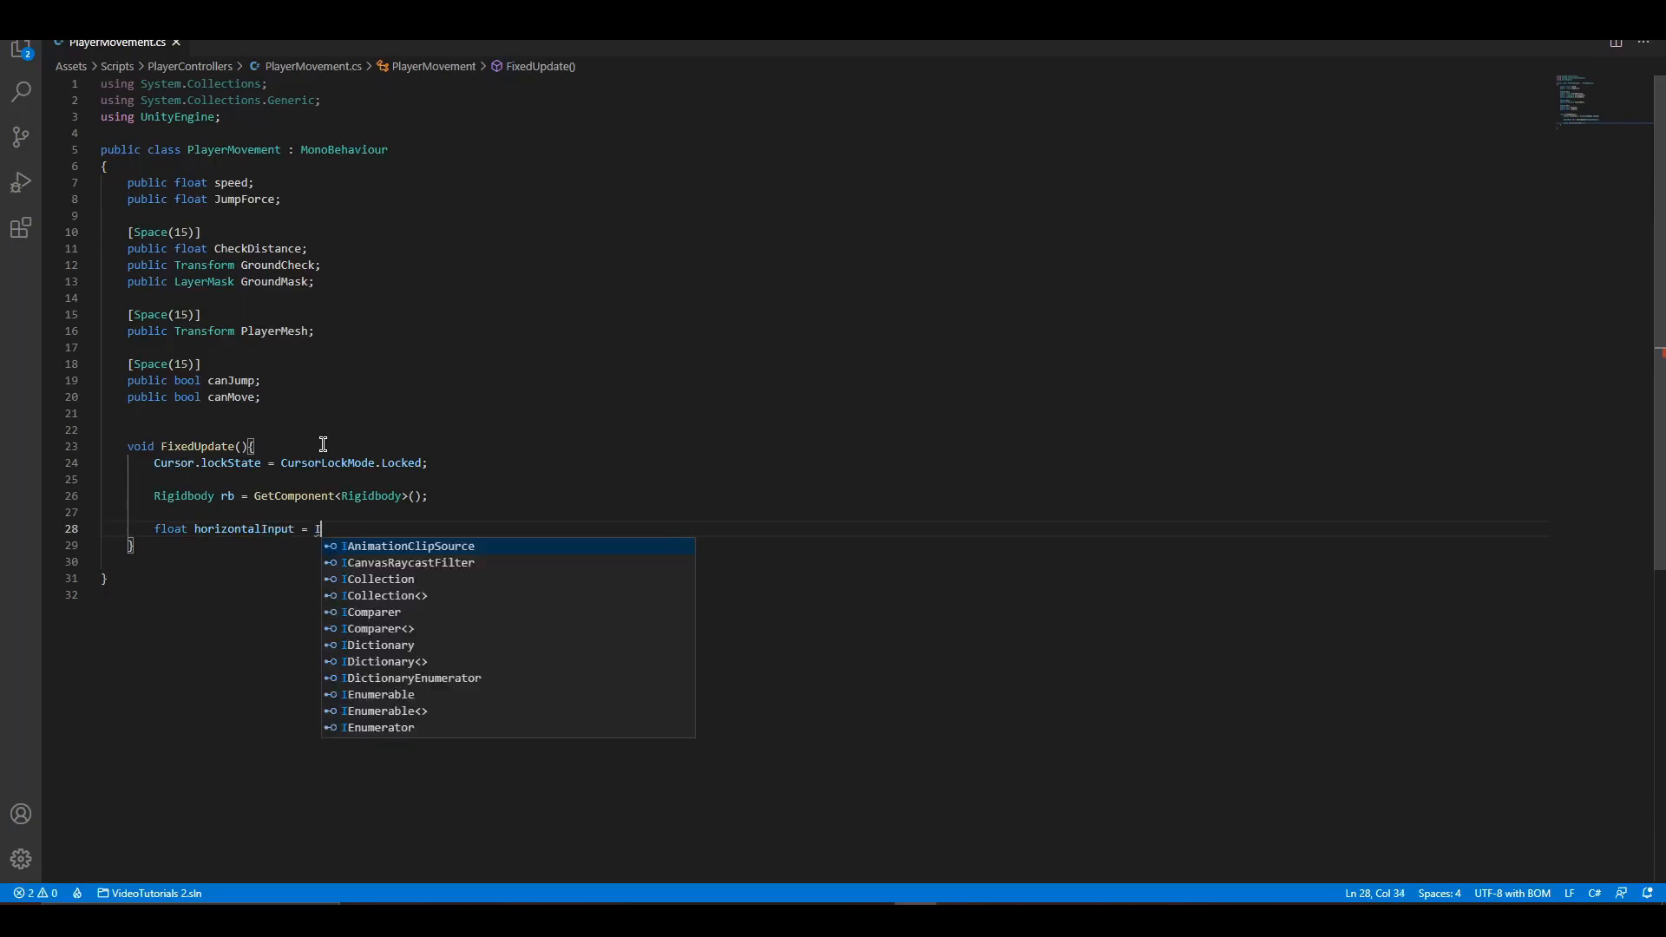
{"action": "type", "text": "nput.GetAxis(\"\");"}
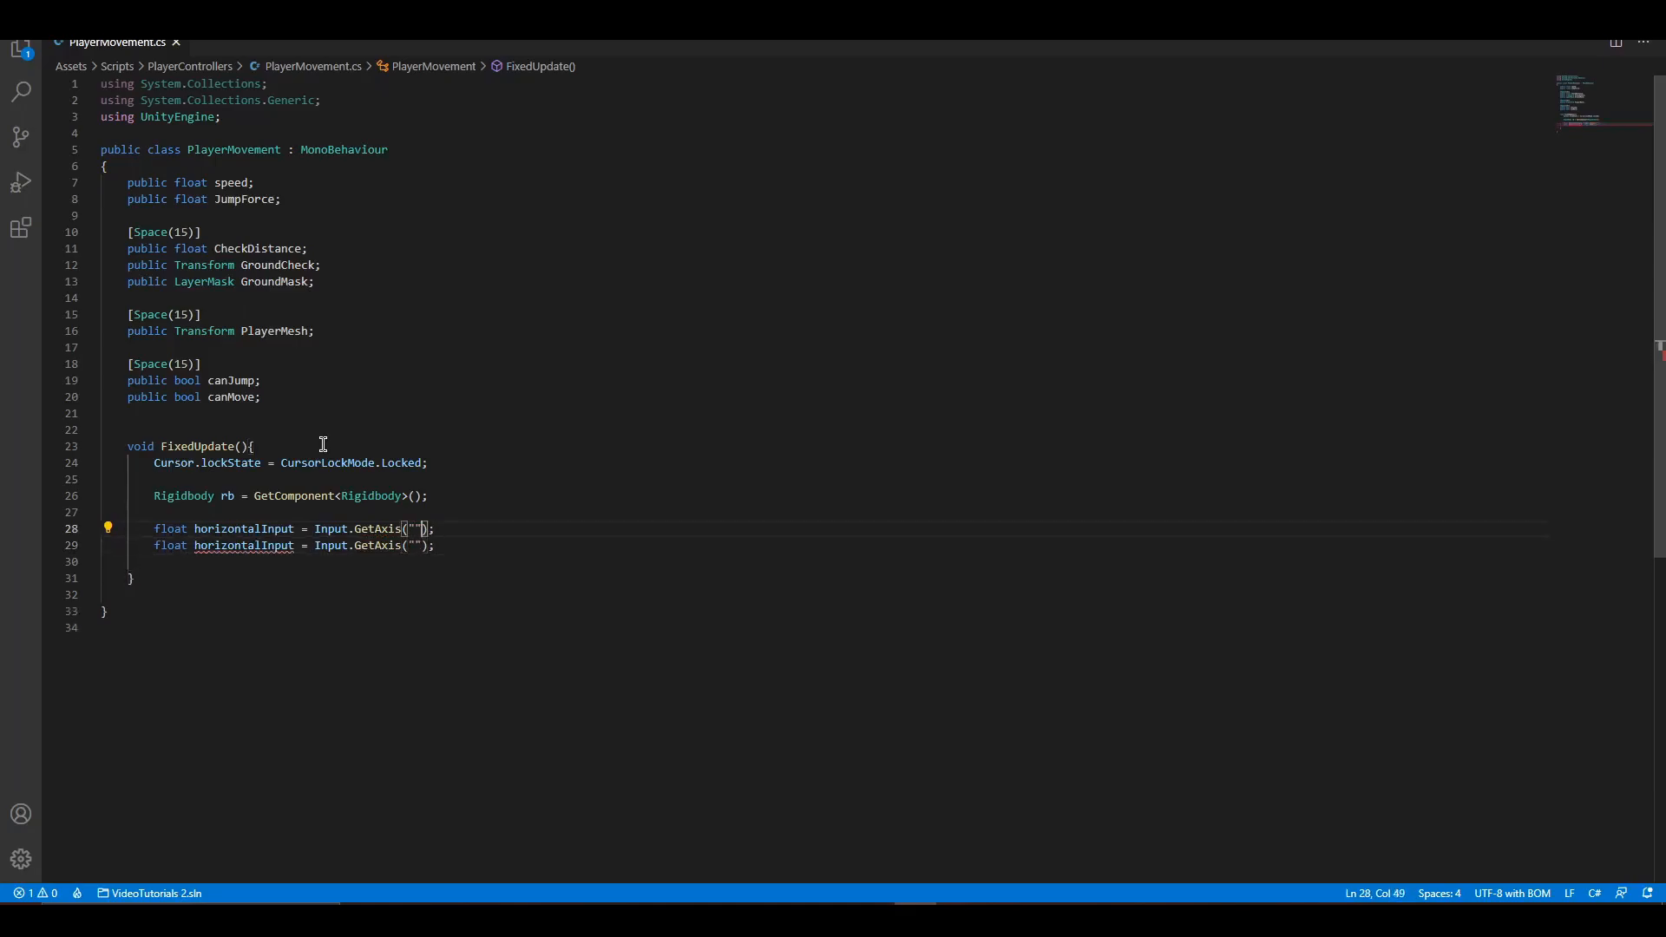
{"action": "type", "text": "Horizontal"}
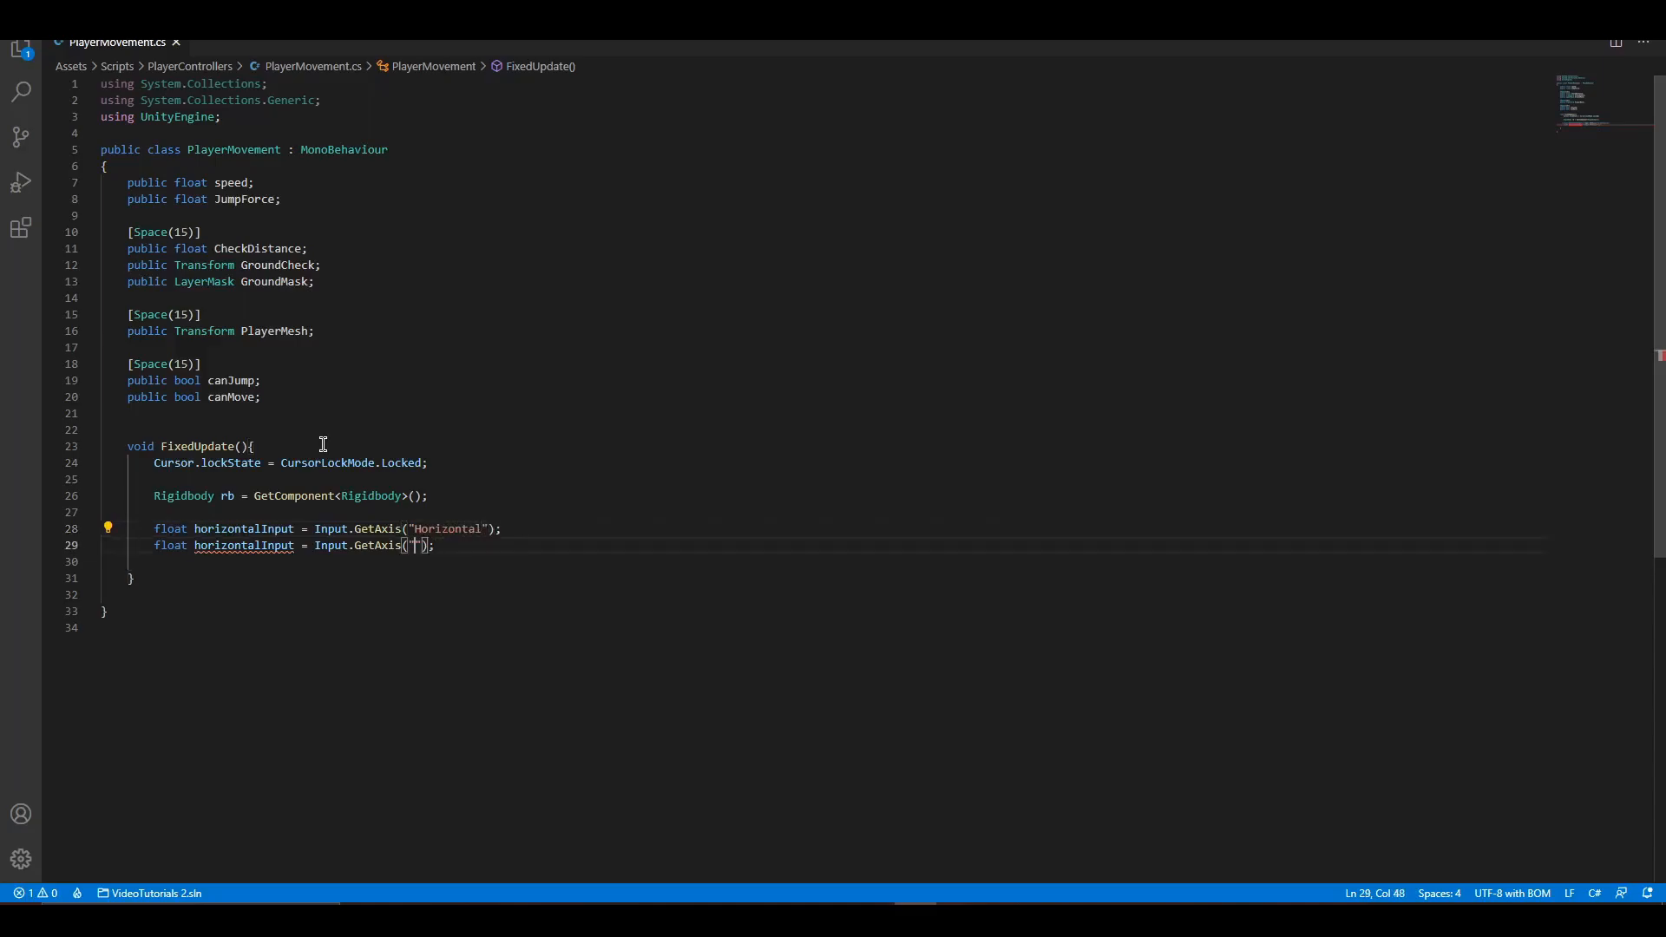
{"action": "type", "text": "Vertical"}
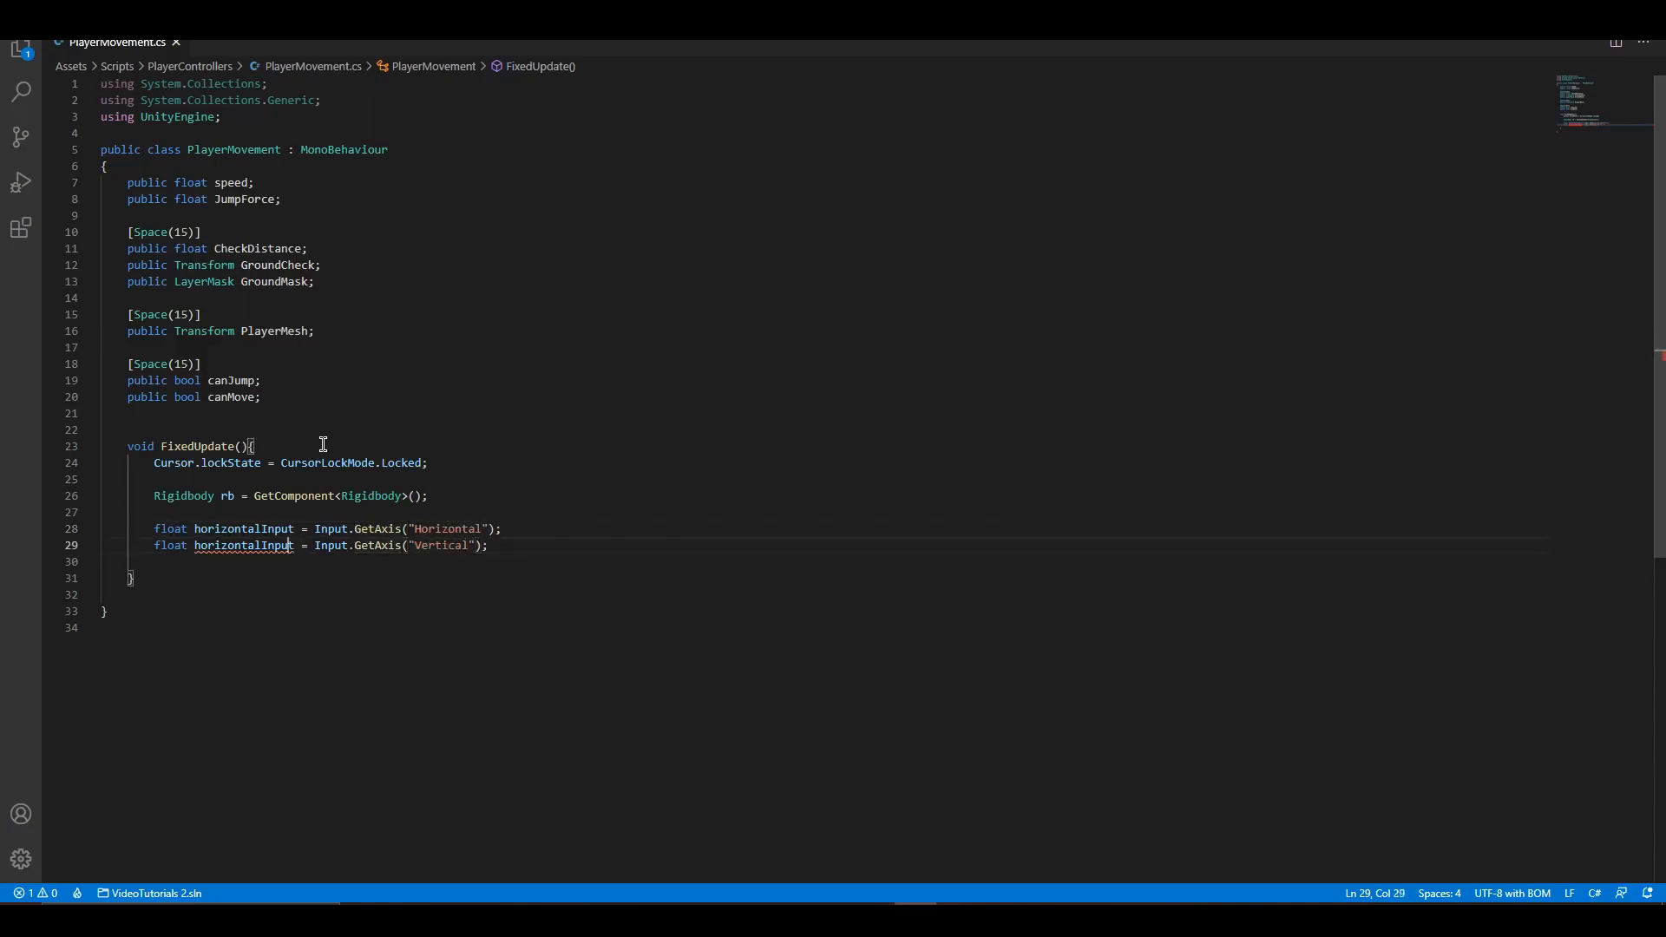
{"action": "type", "text": "verticalInput"}
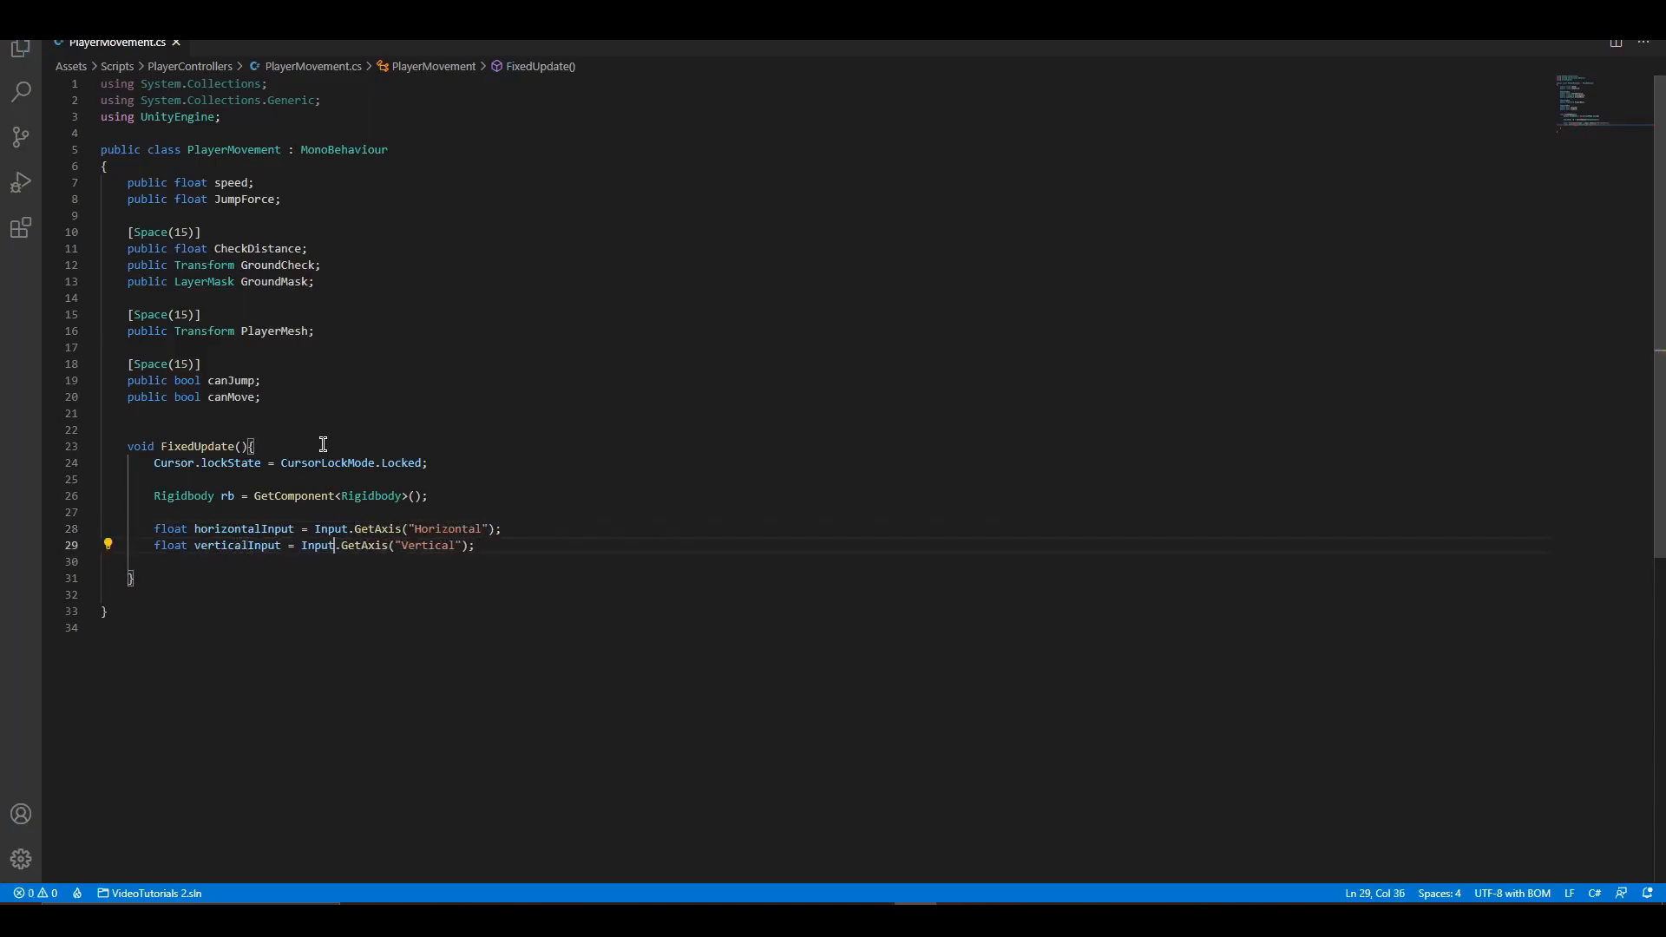
{"action": "key", "text": "Enter"}
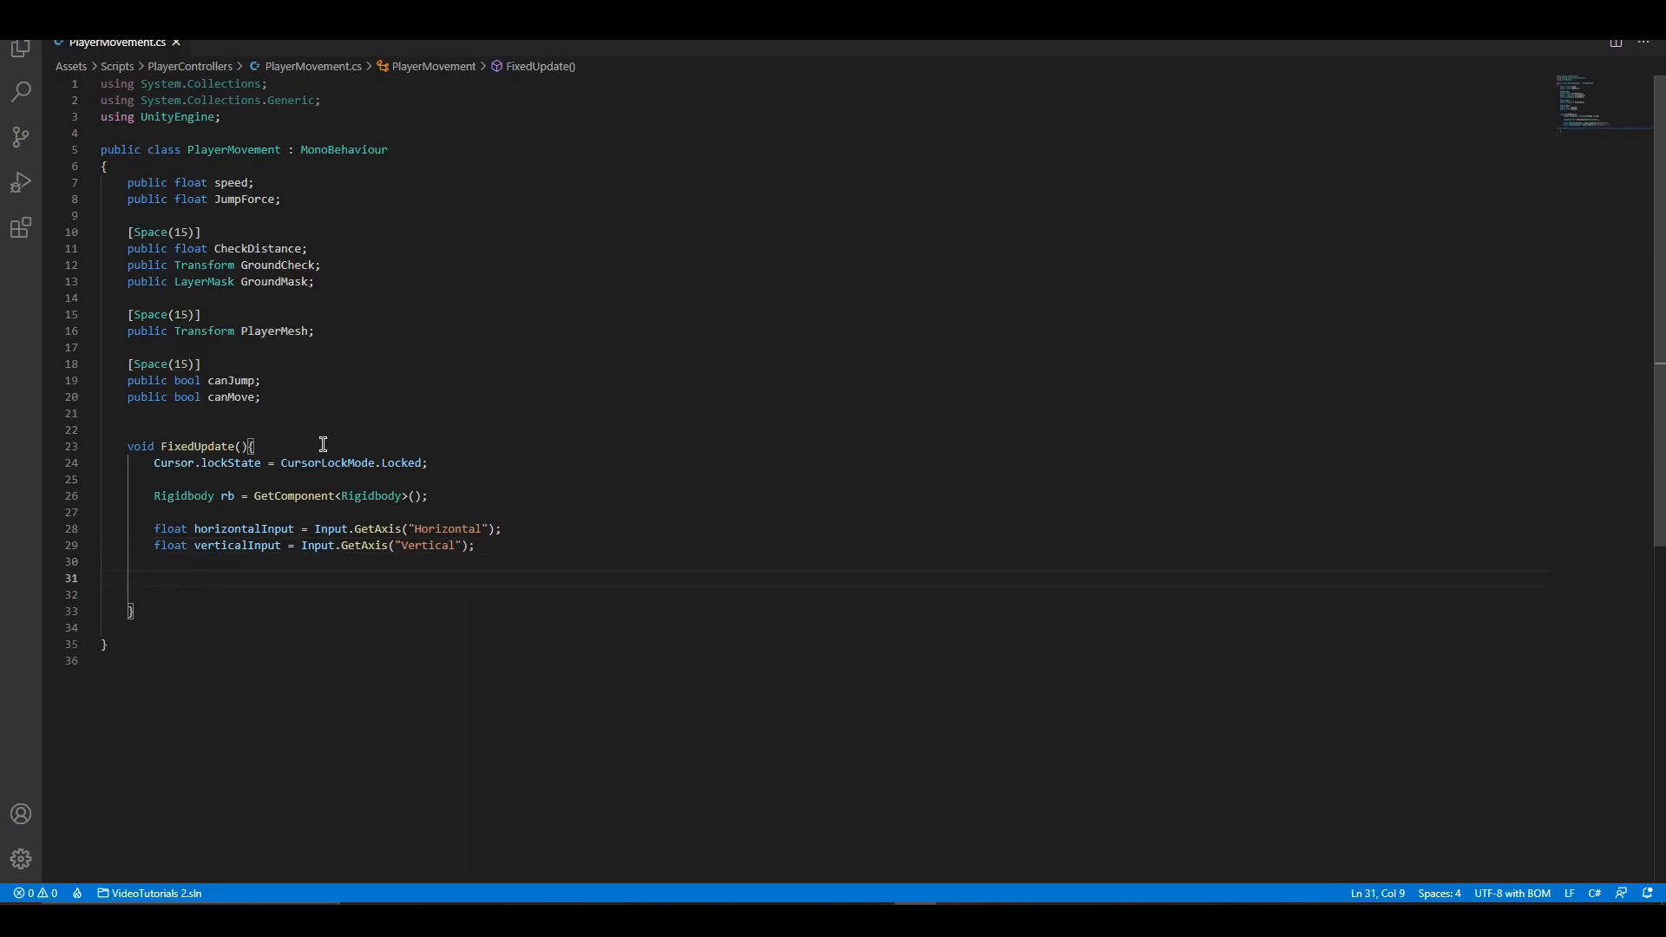
Get Camera.main forward and right vectors, zero their y, and normalize them.
{"action": "type", "text": "Vector3"}
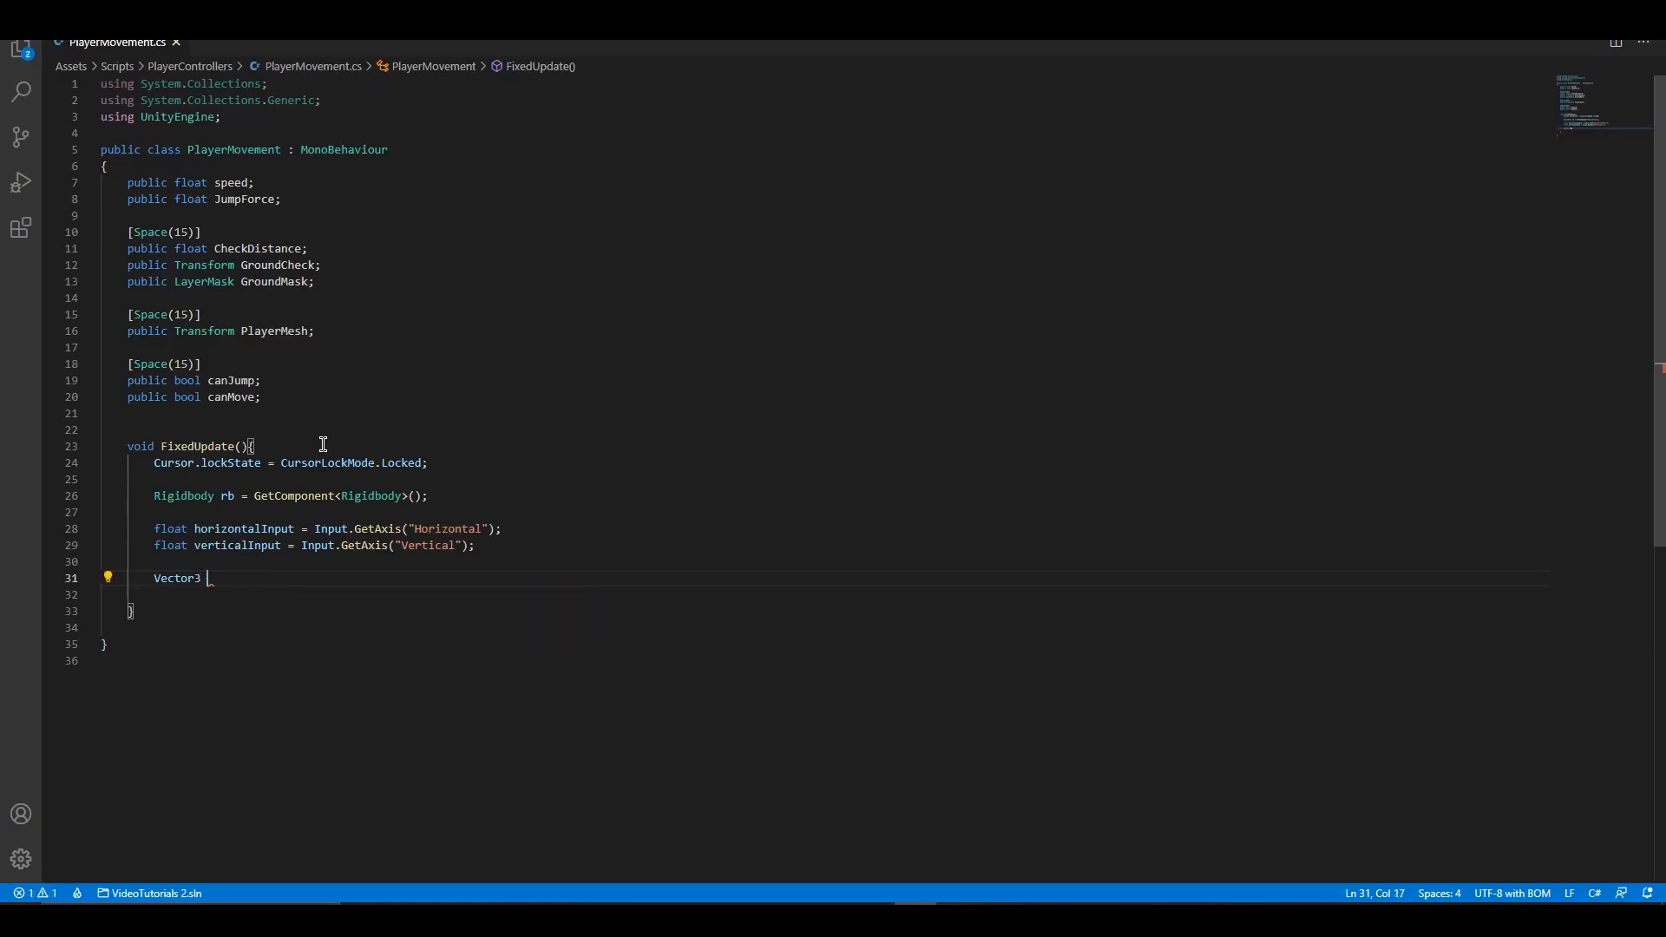
{"action": "type", "text": "forward ="}
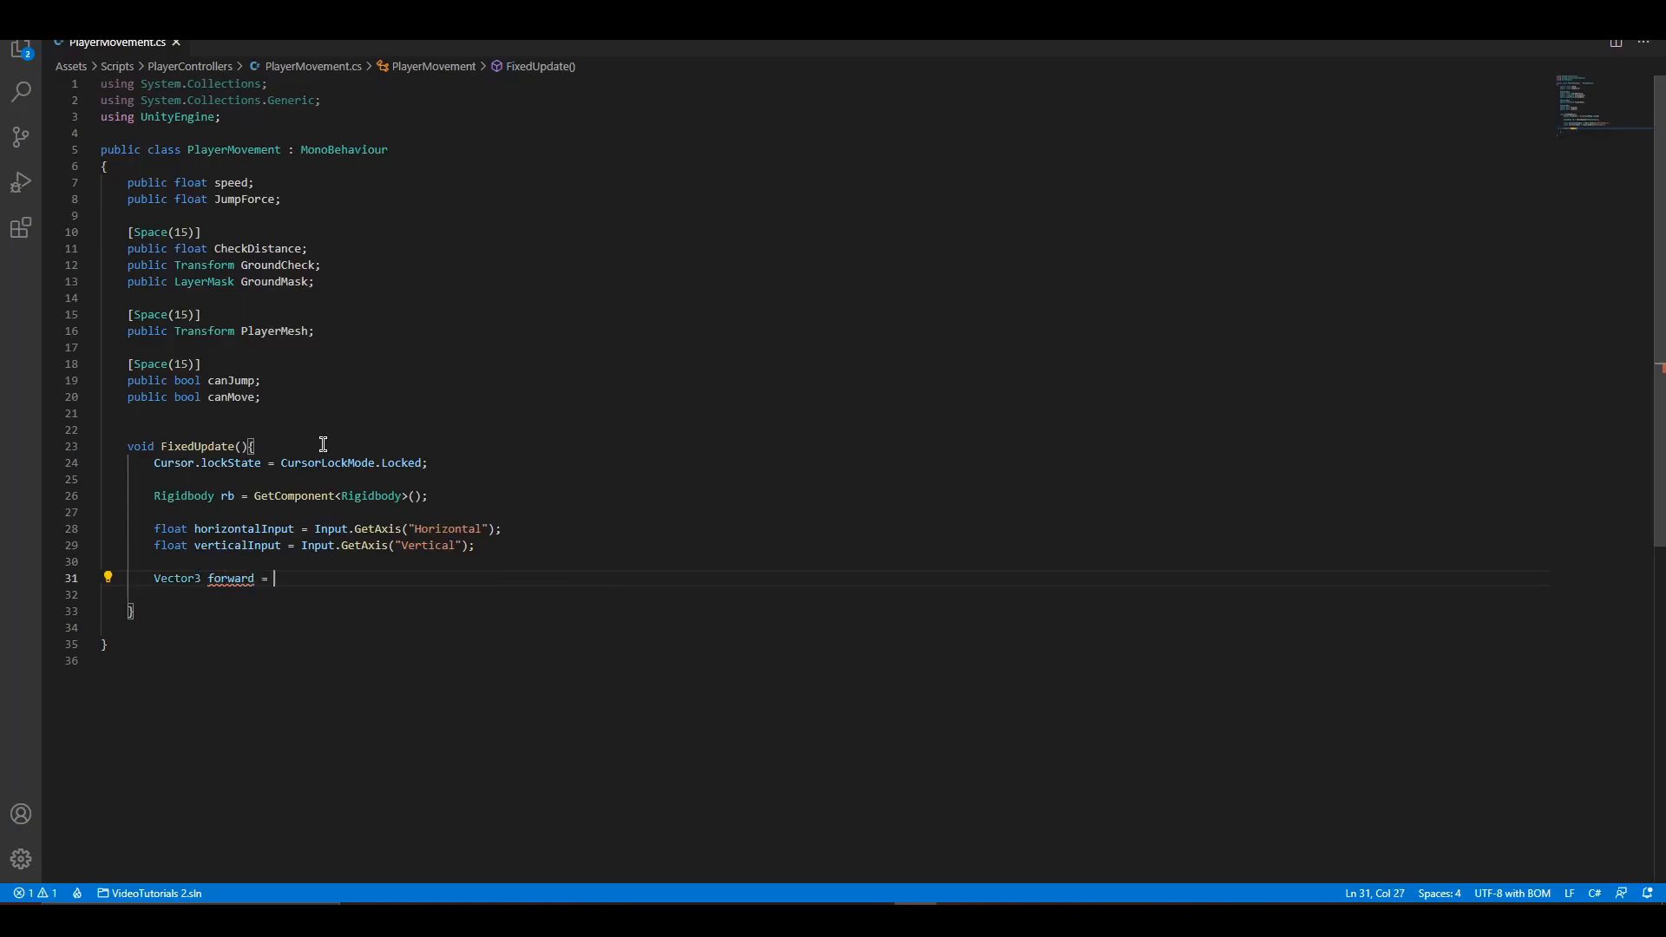
{"action": "type", "text": "Camera.main"}
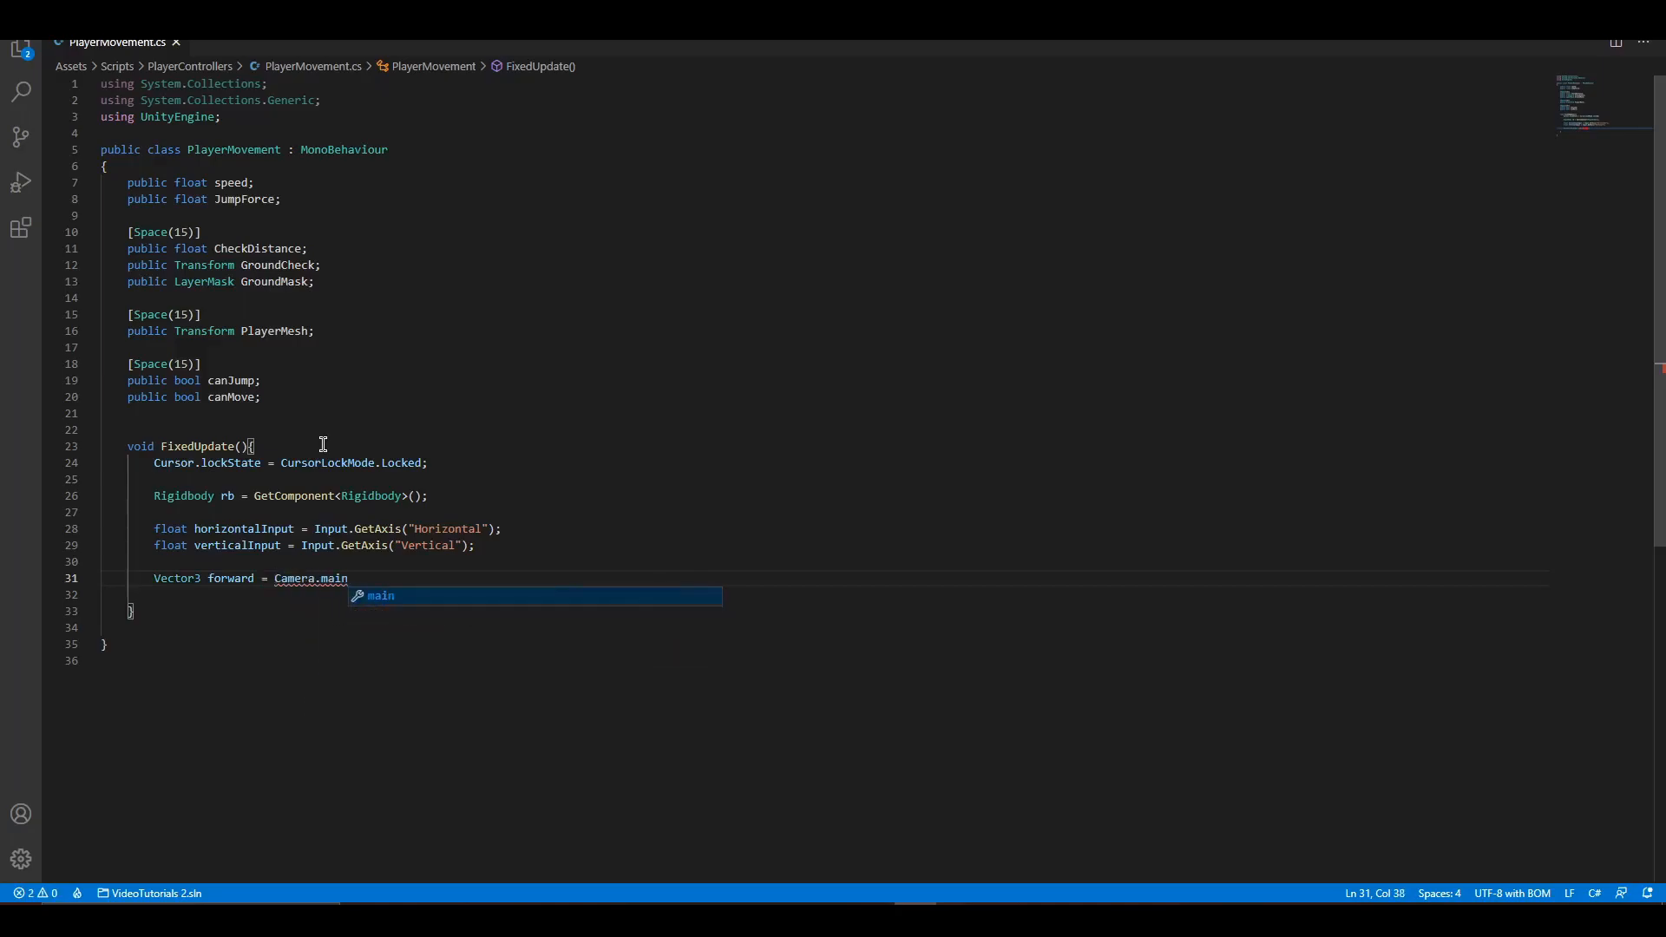
{"action": "type", "text": ".transform.forward;"}
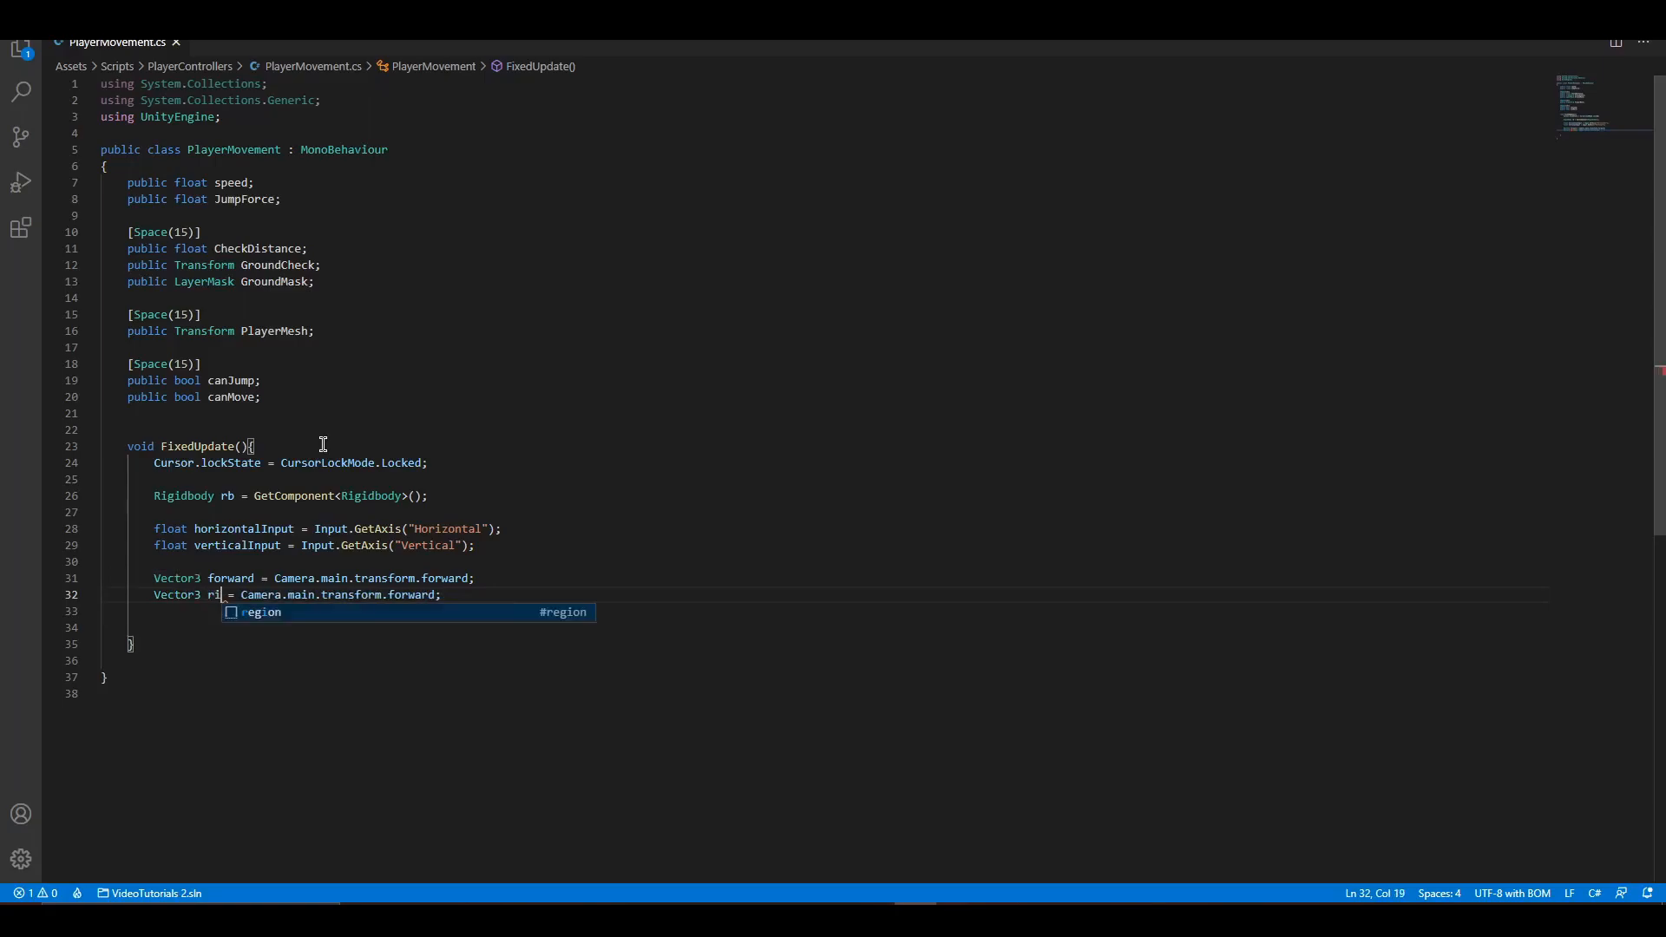
{"action": "type", "text": "ight = Camera.main.transform.r"}
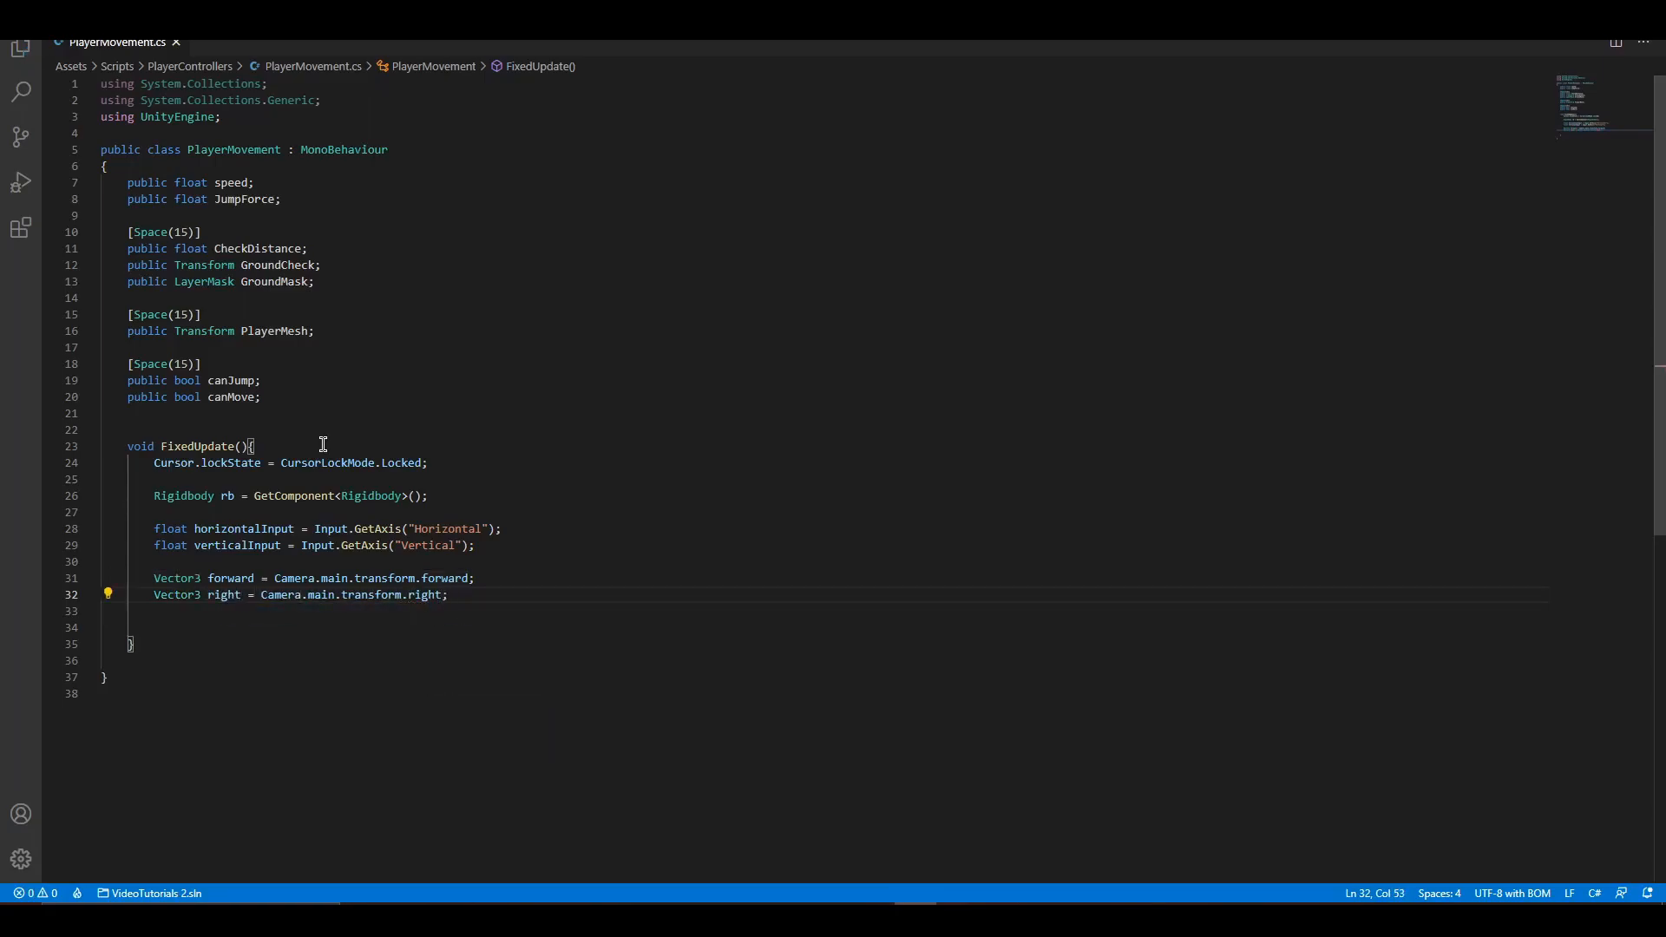
{"action": "type", "text": "forward.y = 0;"}
{"action": "type", "text": "right.y = 0;"}
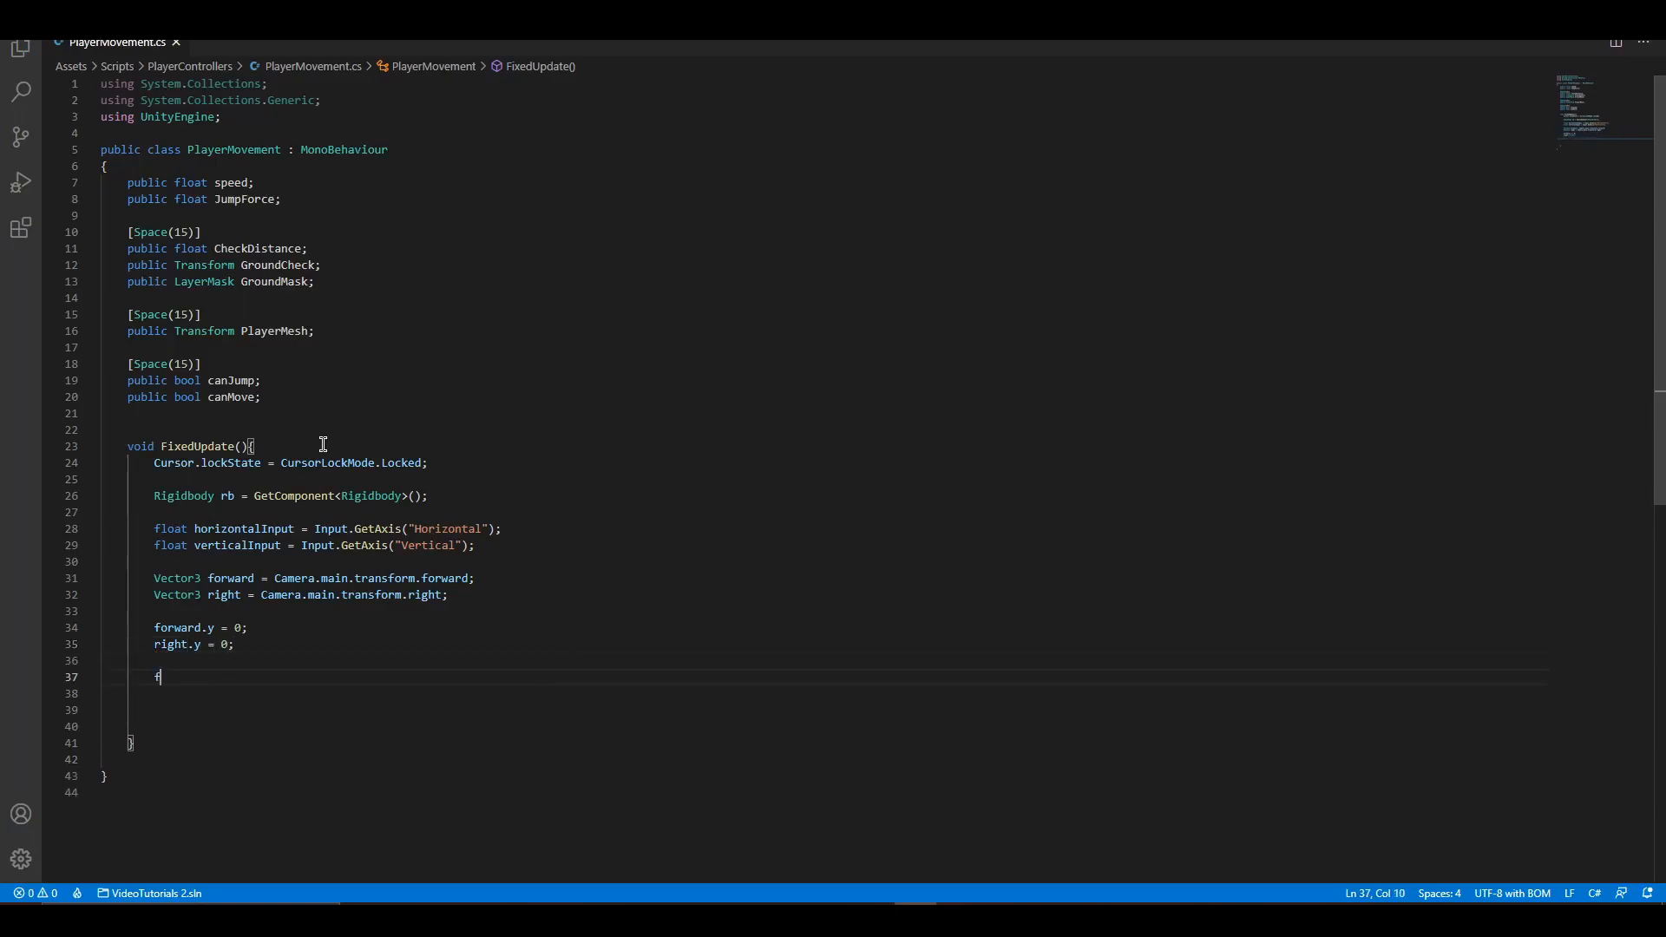
{"action": "type", "text": "forward.Normalize();"}
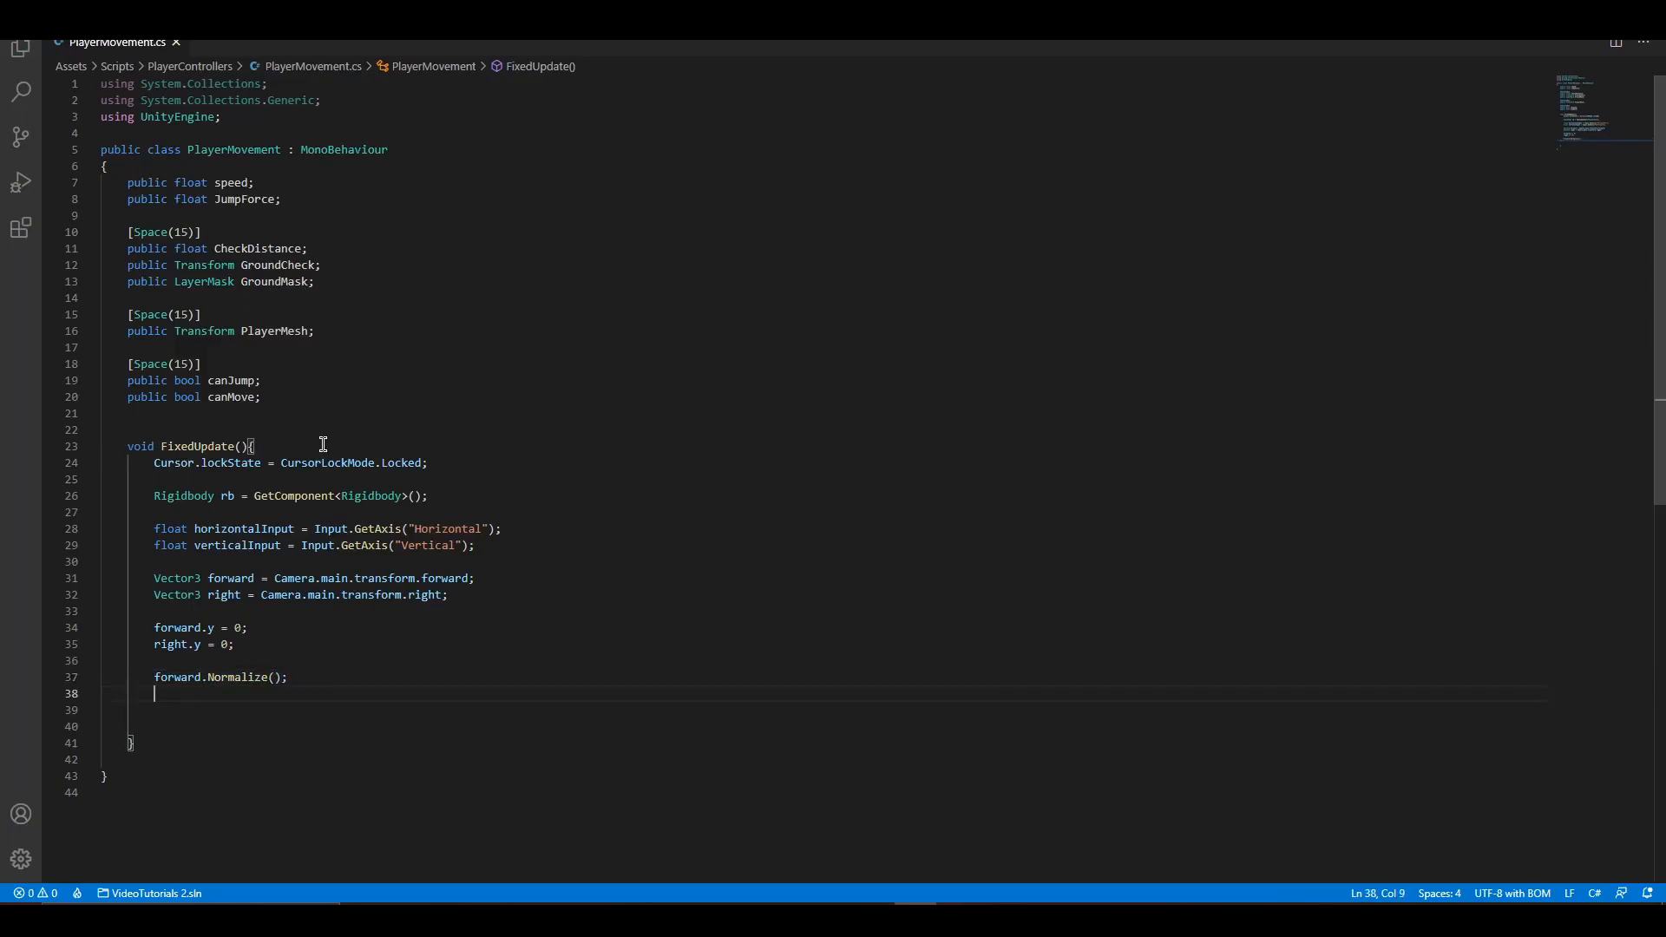
{"action": "type", "text": "right.Normalize();"}
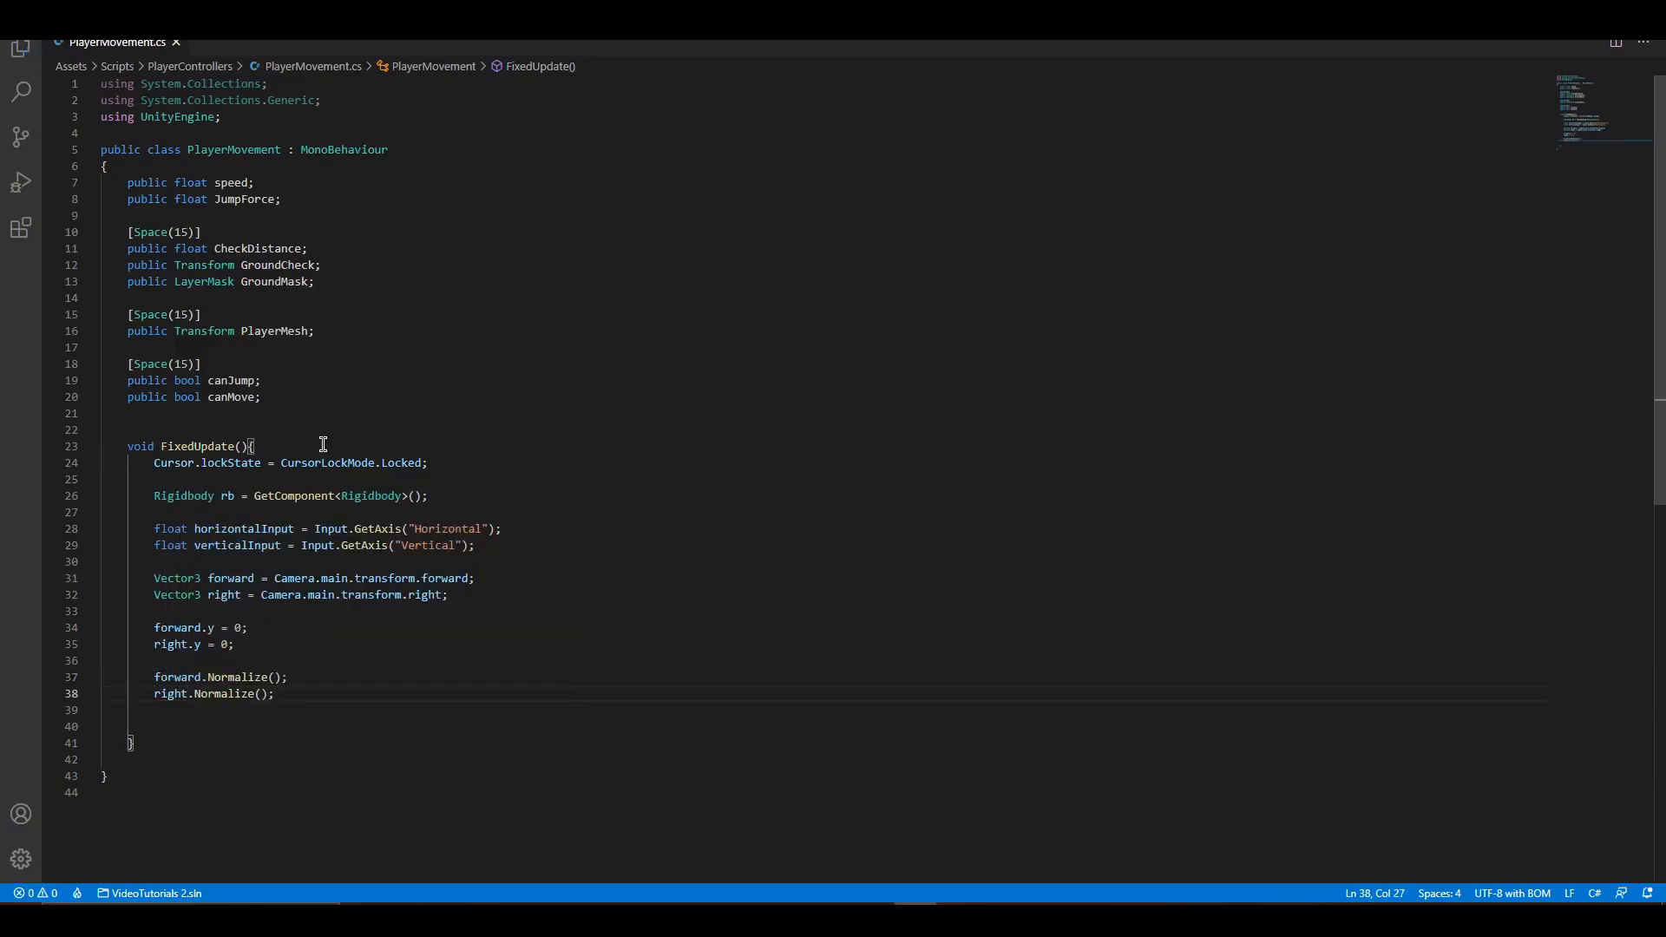
{"action": "key", "text": "Enter"}
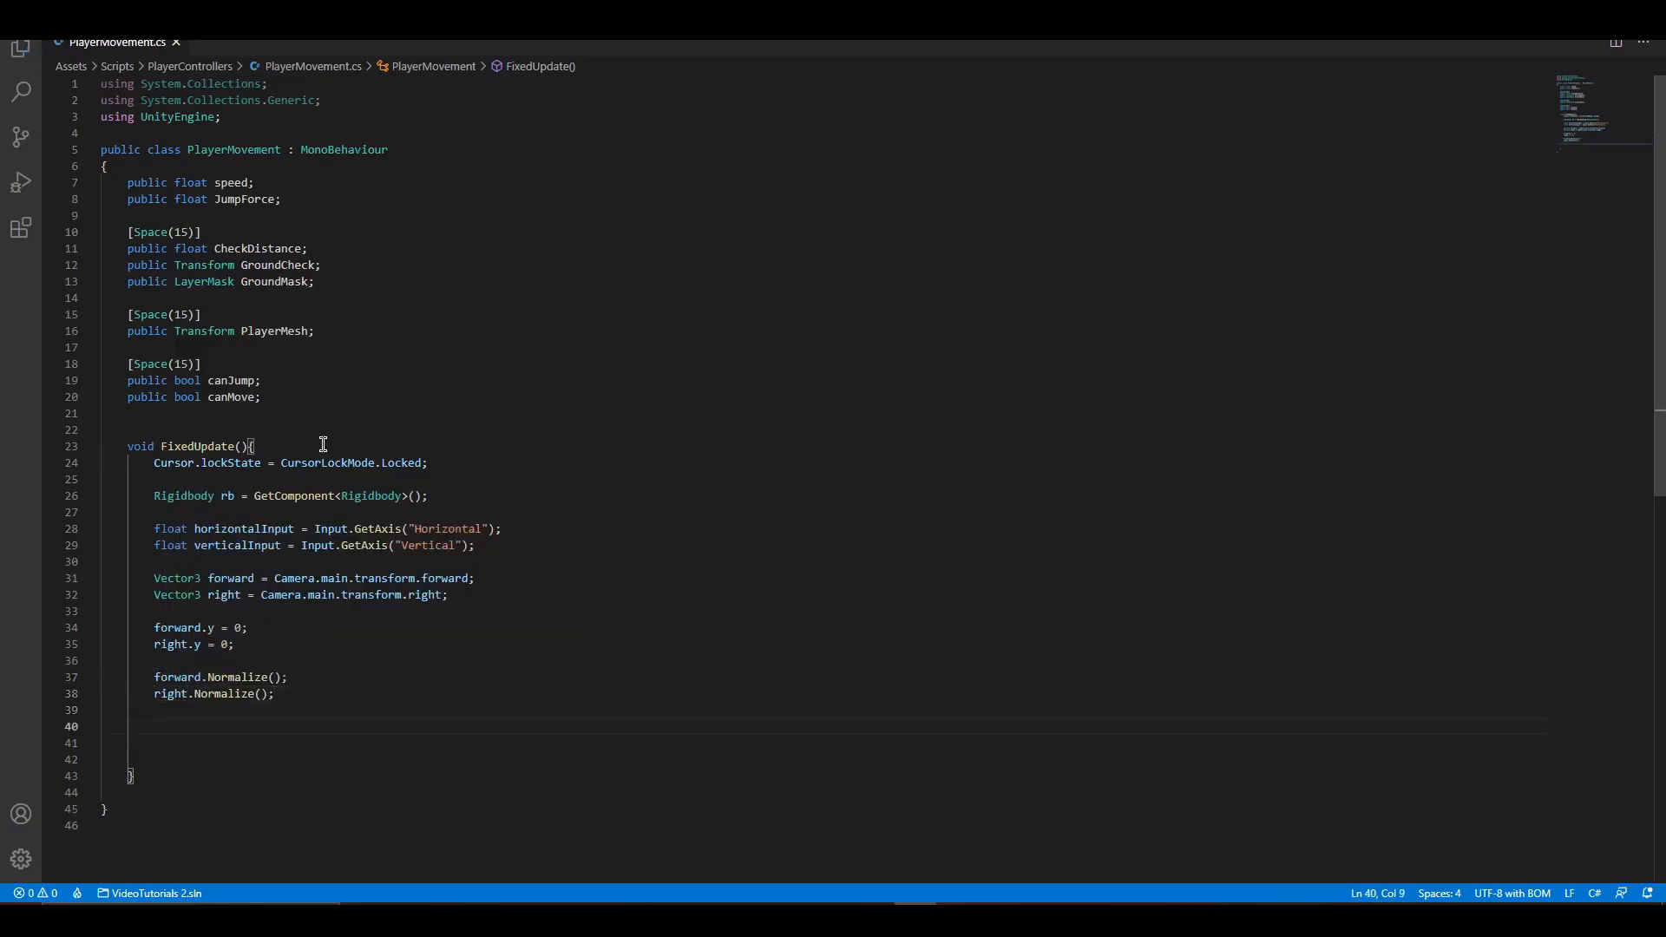
Compute MoveDirection as forward * verticalInput + right * horizontalInput.
{"action": "type", "text": "Vector"}
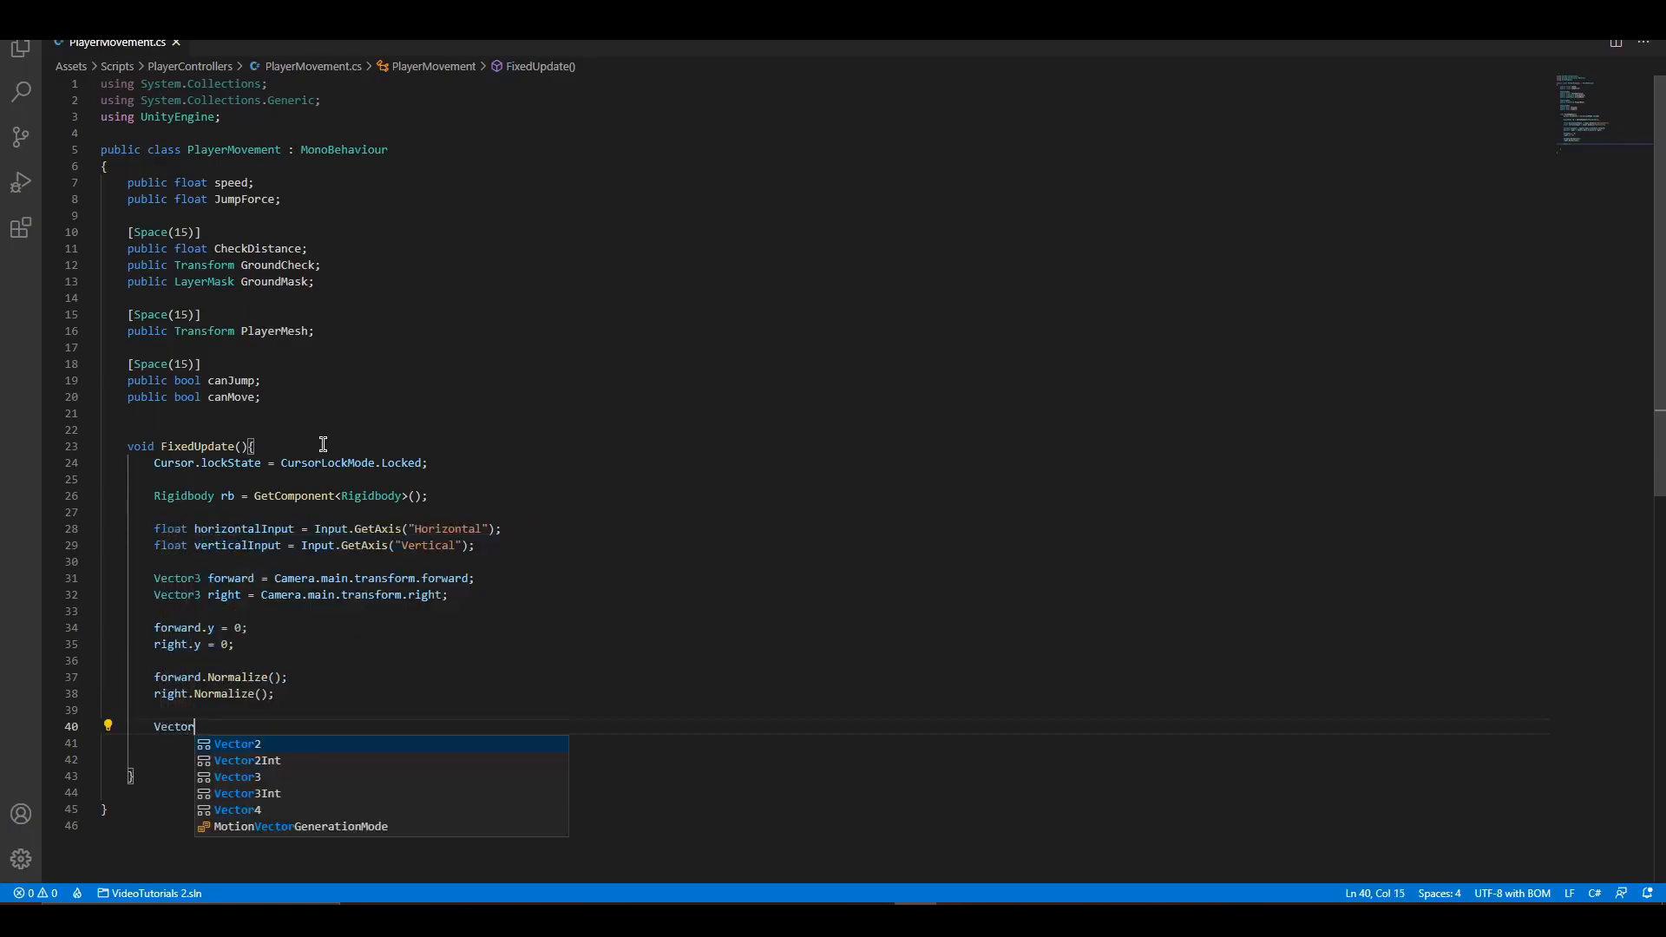
{"action": "type", "text": "3 MoveDirectio"}
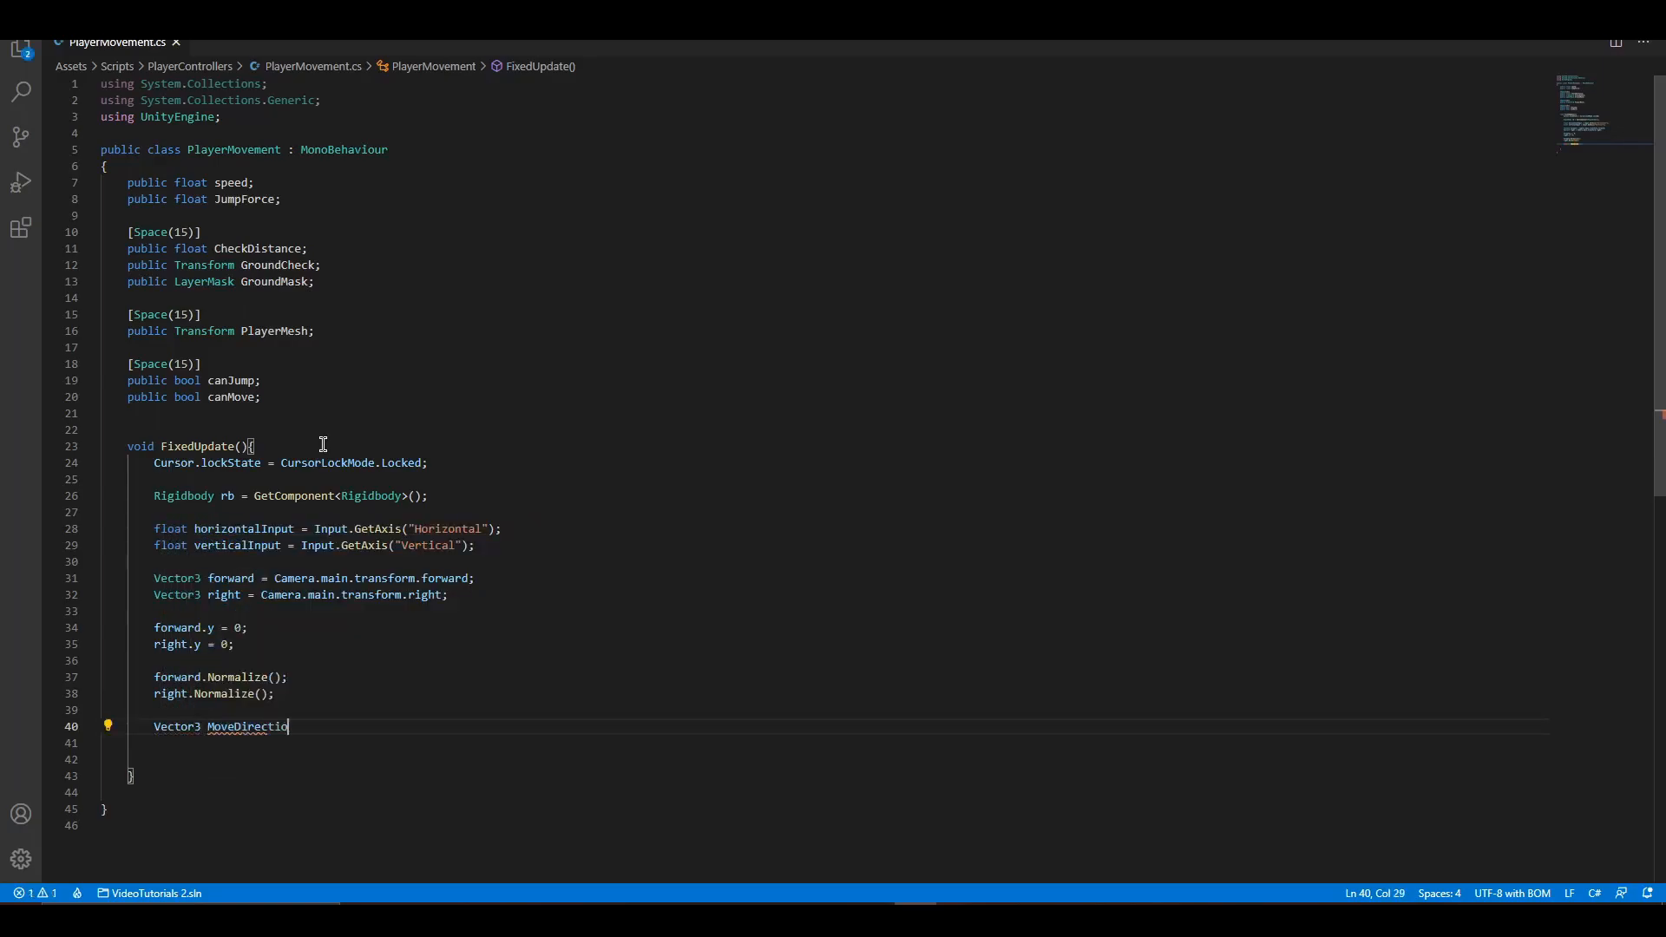
{"action": "type", "text": "n ="}
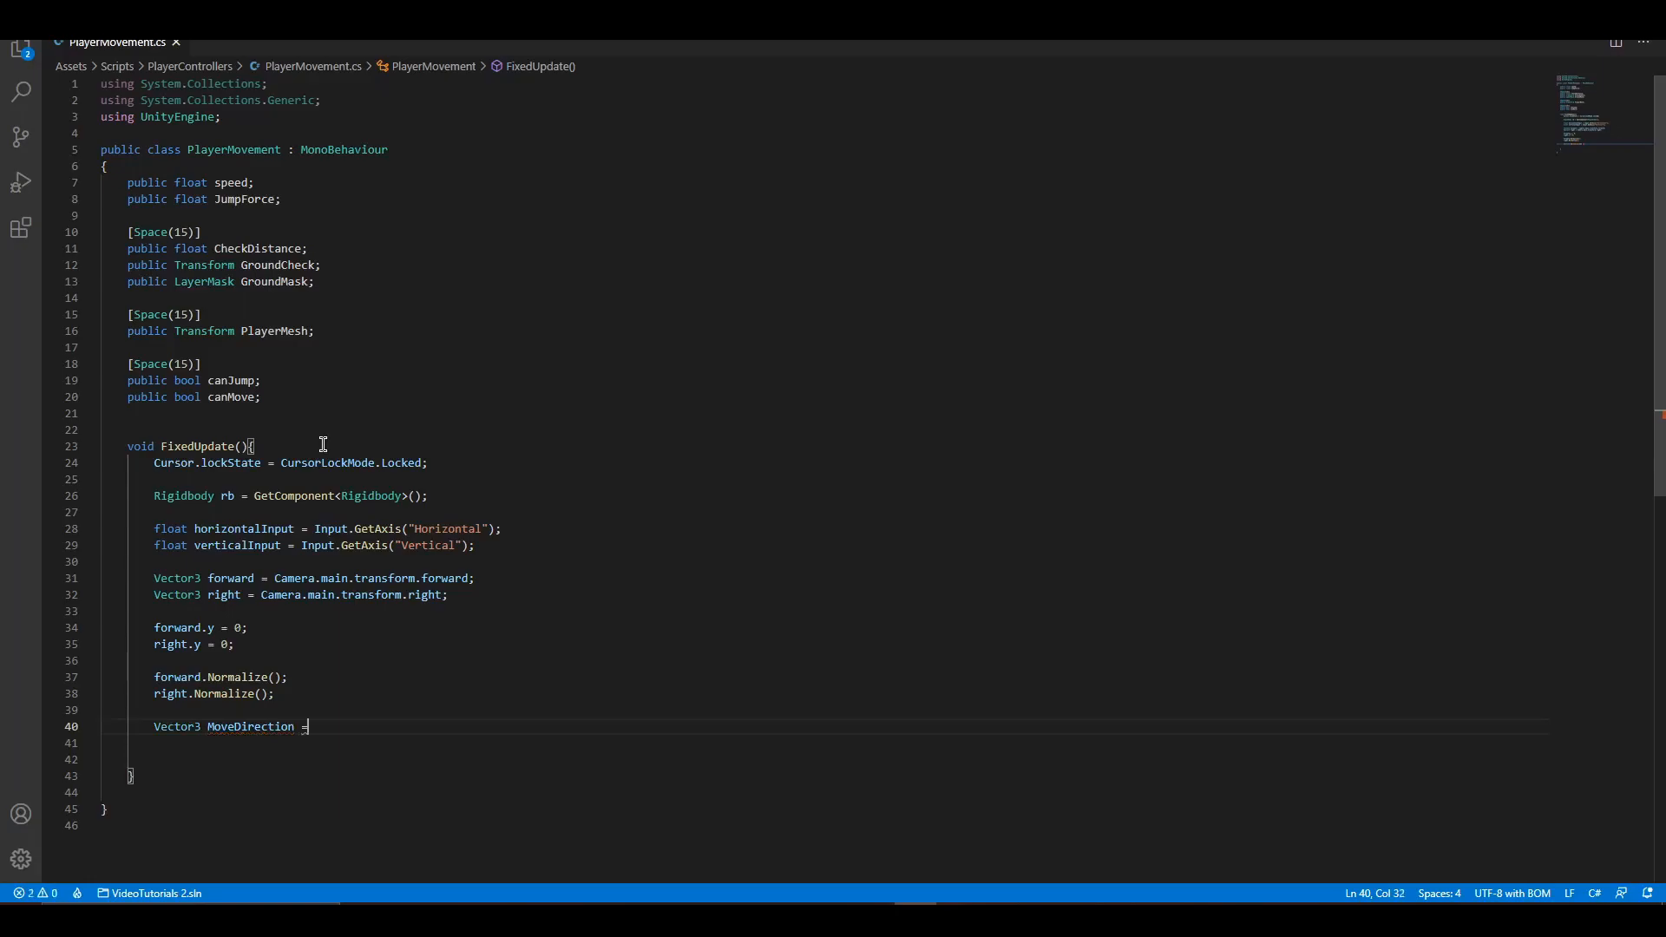
{"action": "type", "text": "forward"}
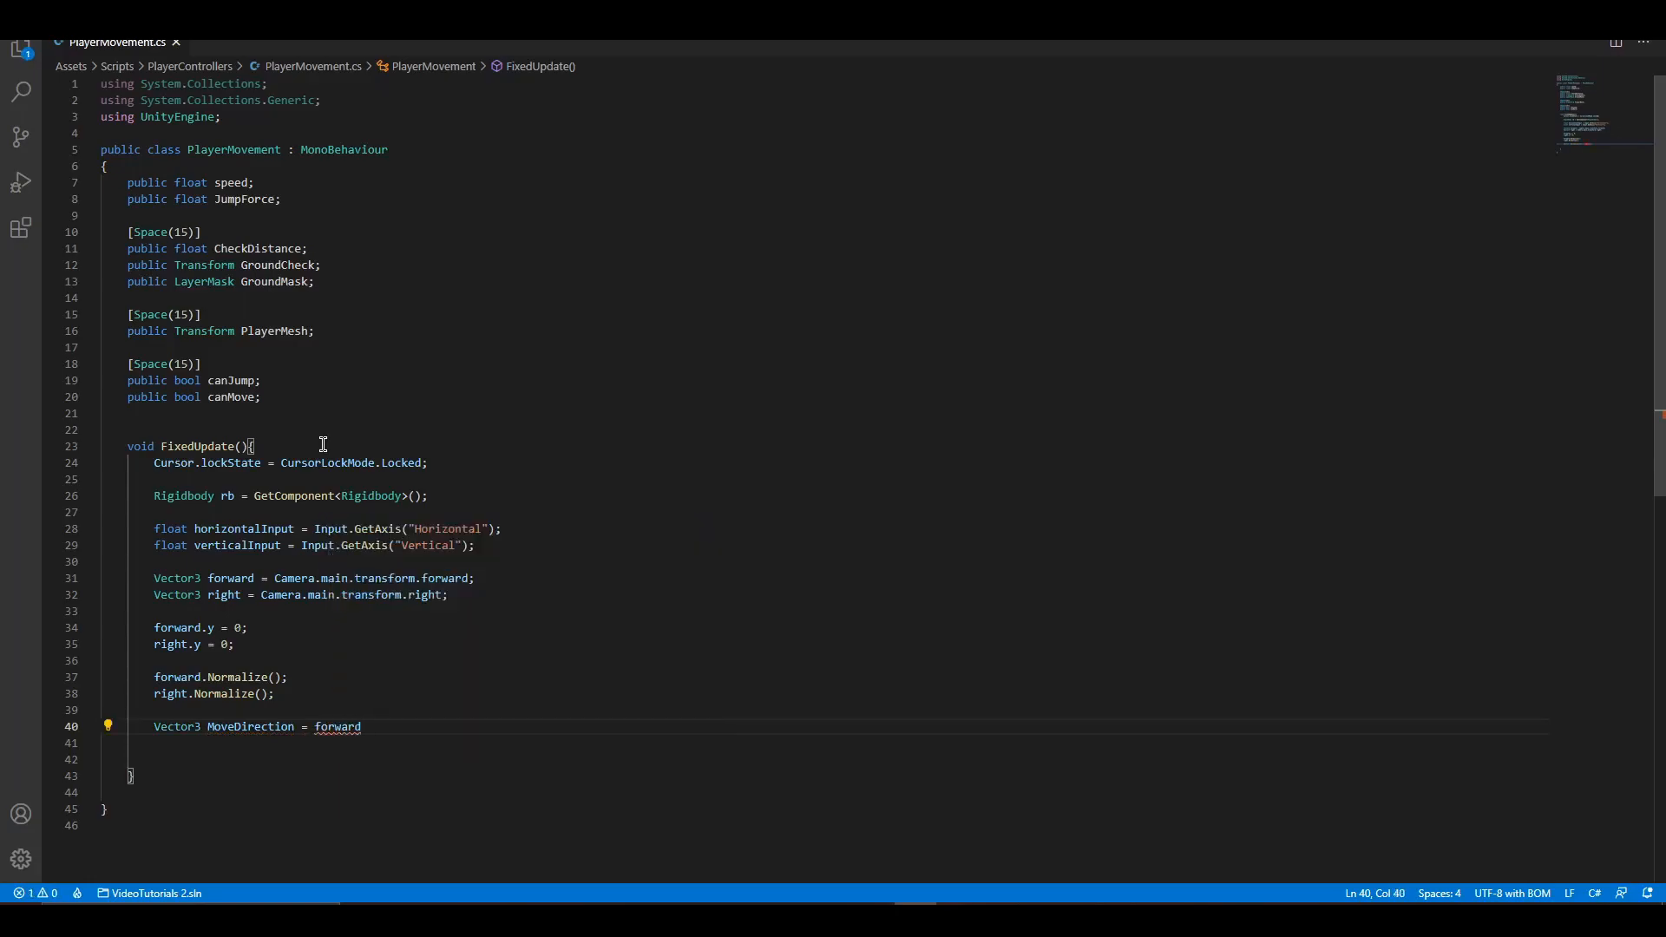
{"action": "type", "text": "* verticalInput"}
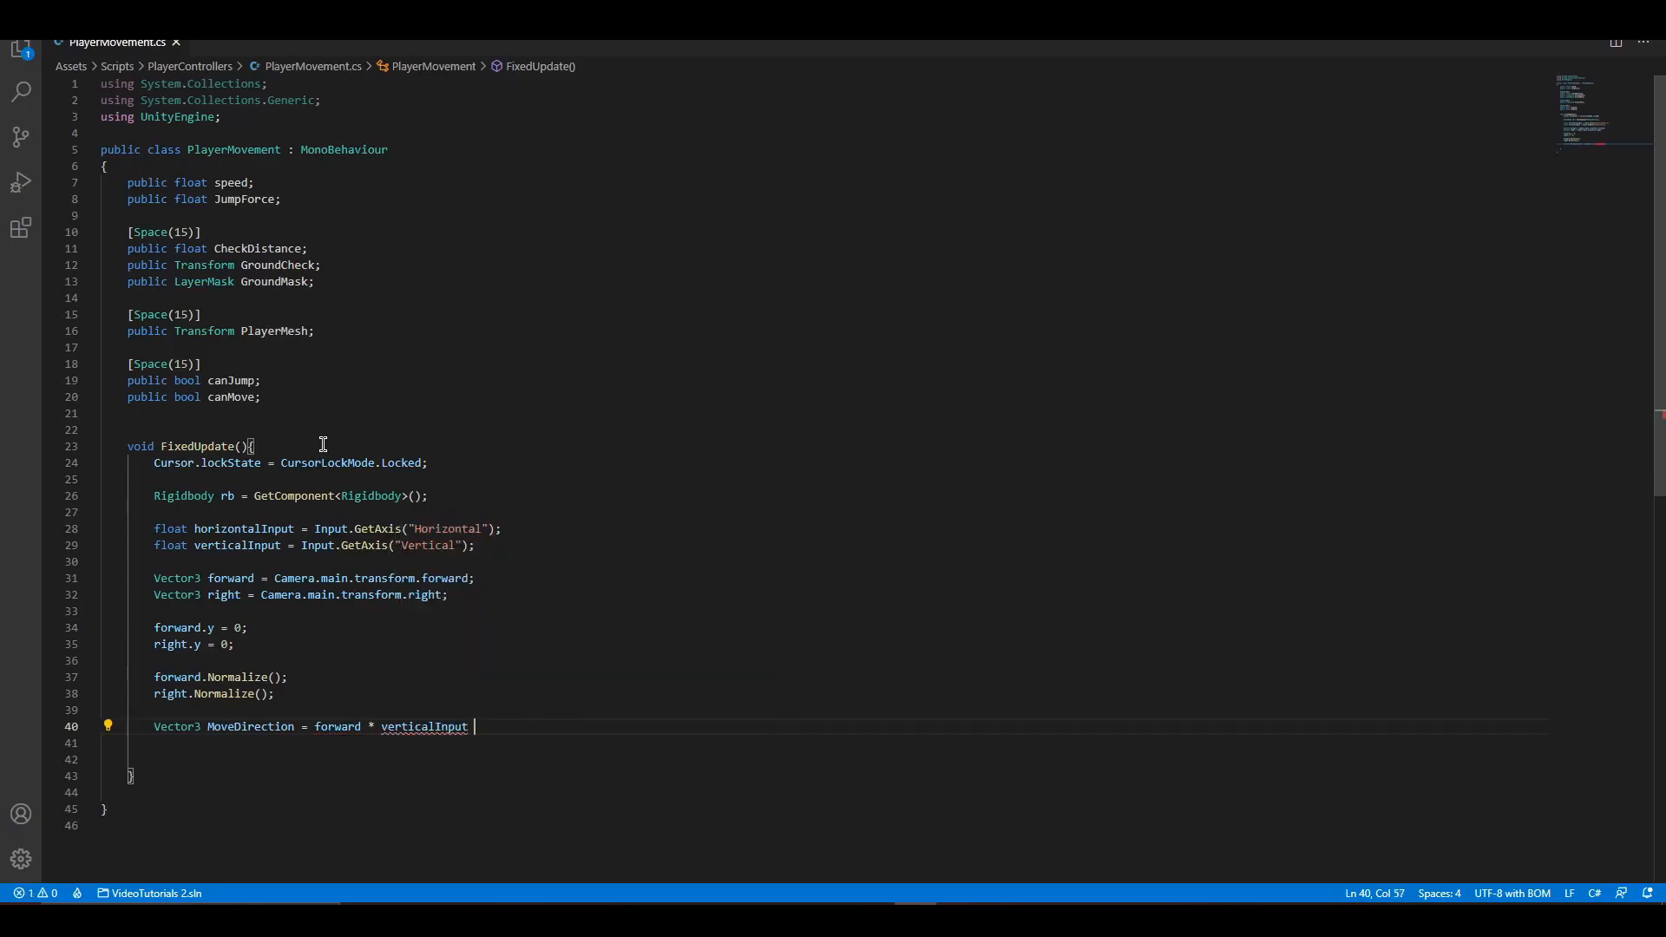
{"action": "type", "text": "+ right * h"}
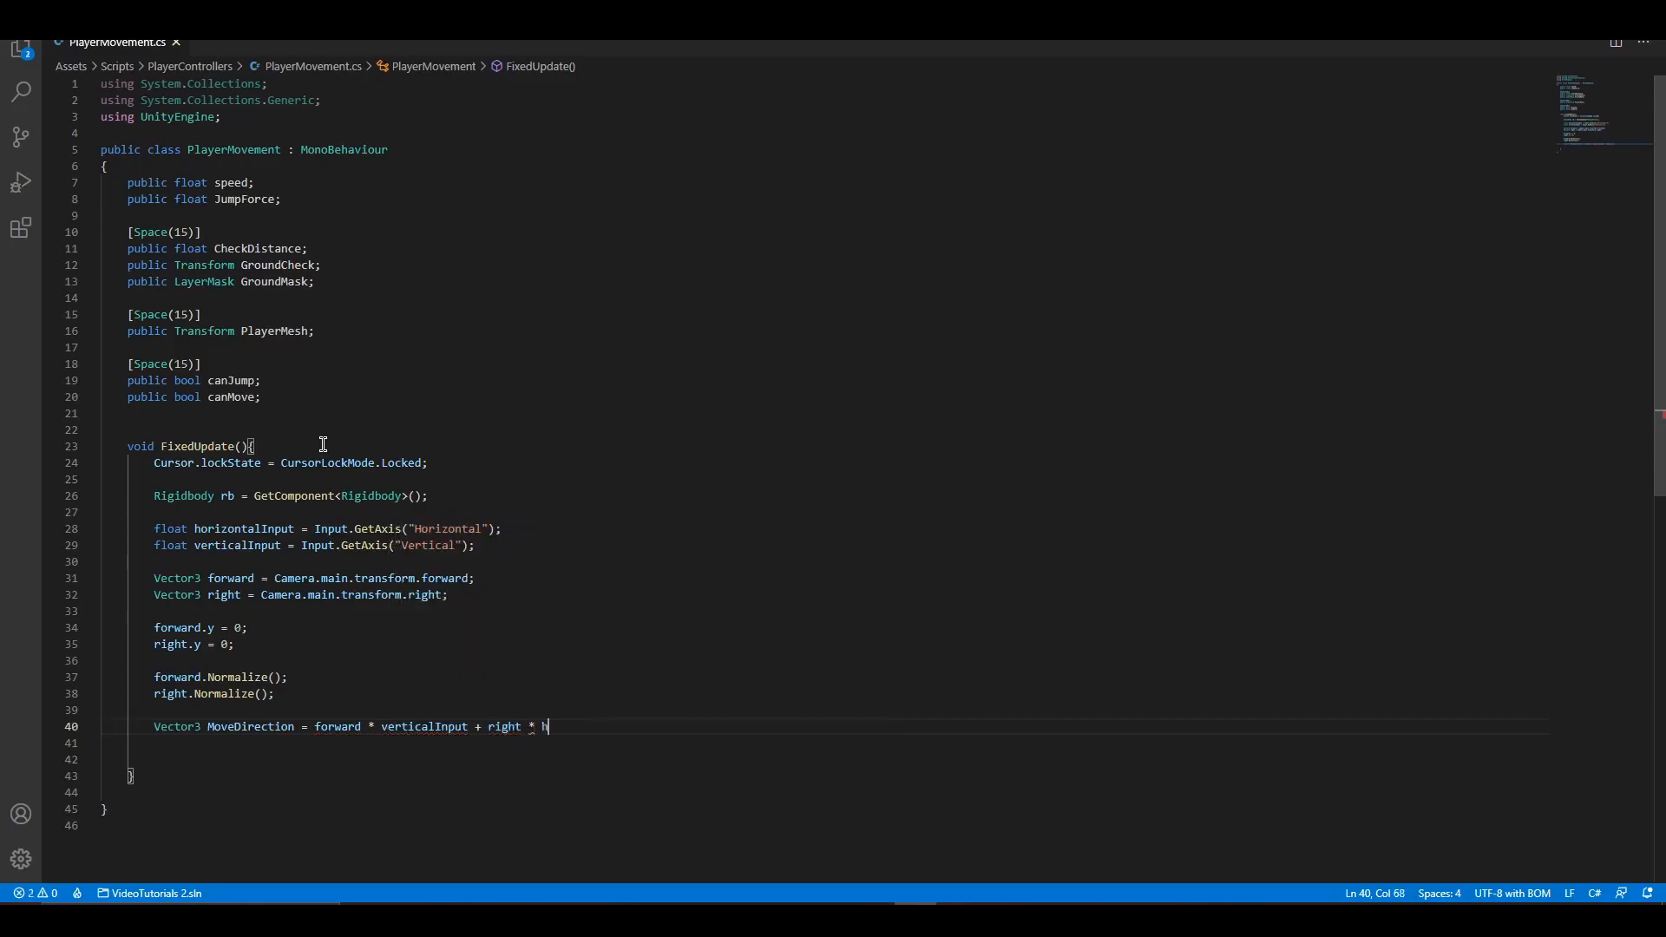
{"action": "type", "text": "orizontalInput;"}
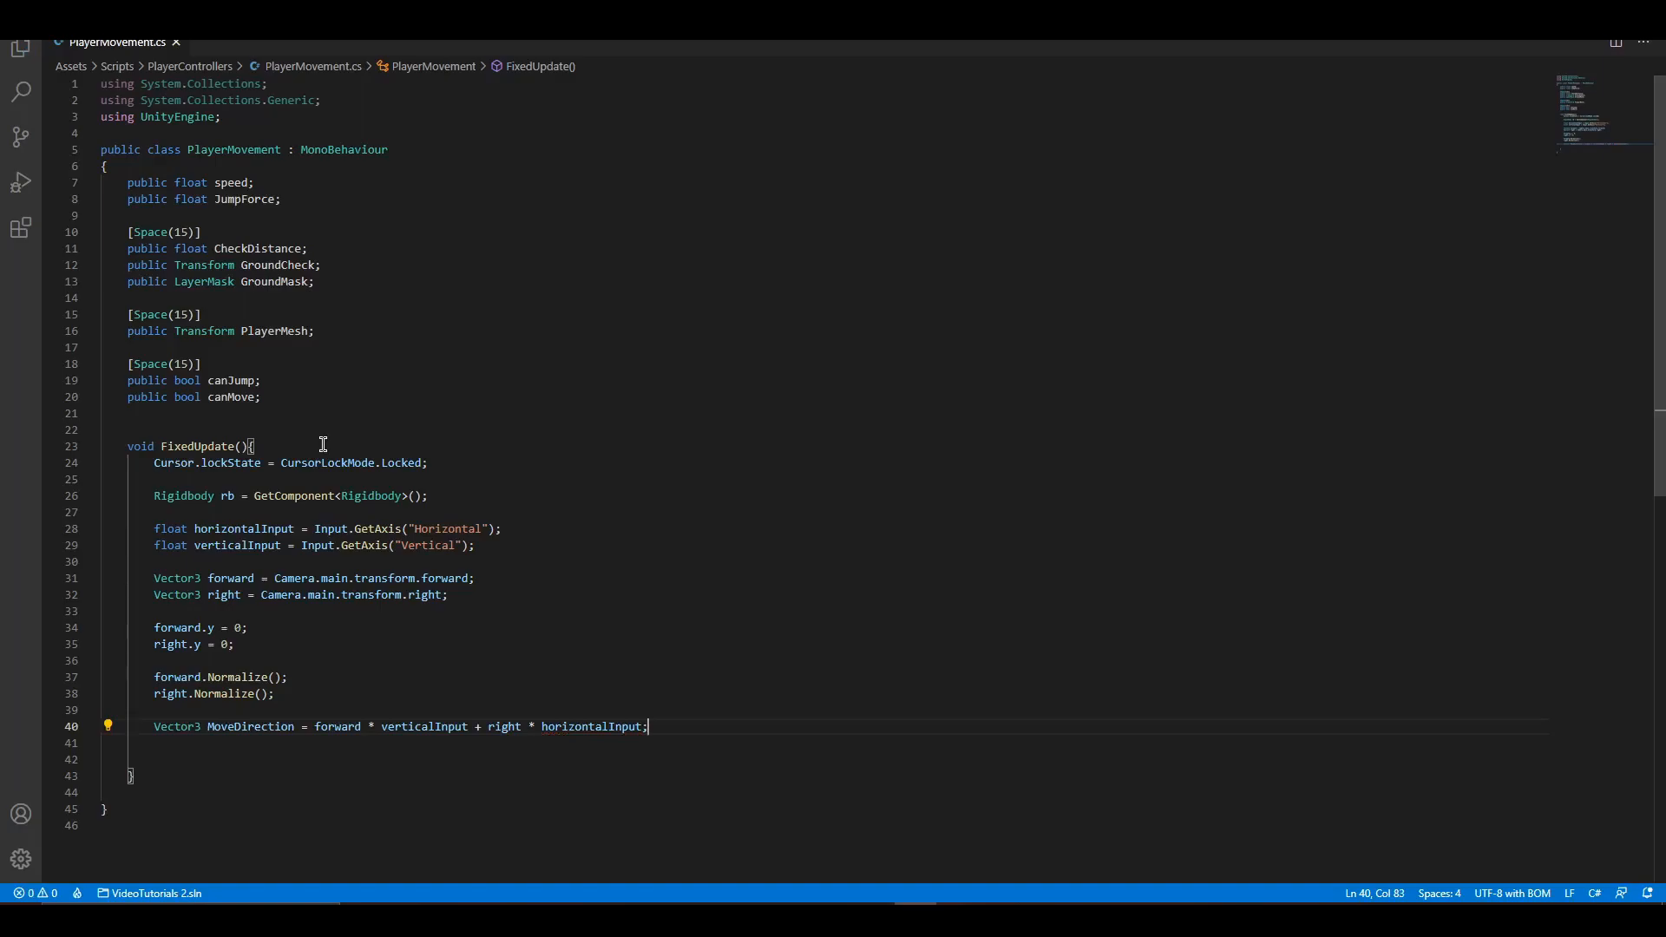
Set rb.velocity from MoveDirection scaled by speed, keeping rb.velocity.y.
{"action": "type", "text": "rb."}
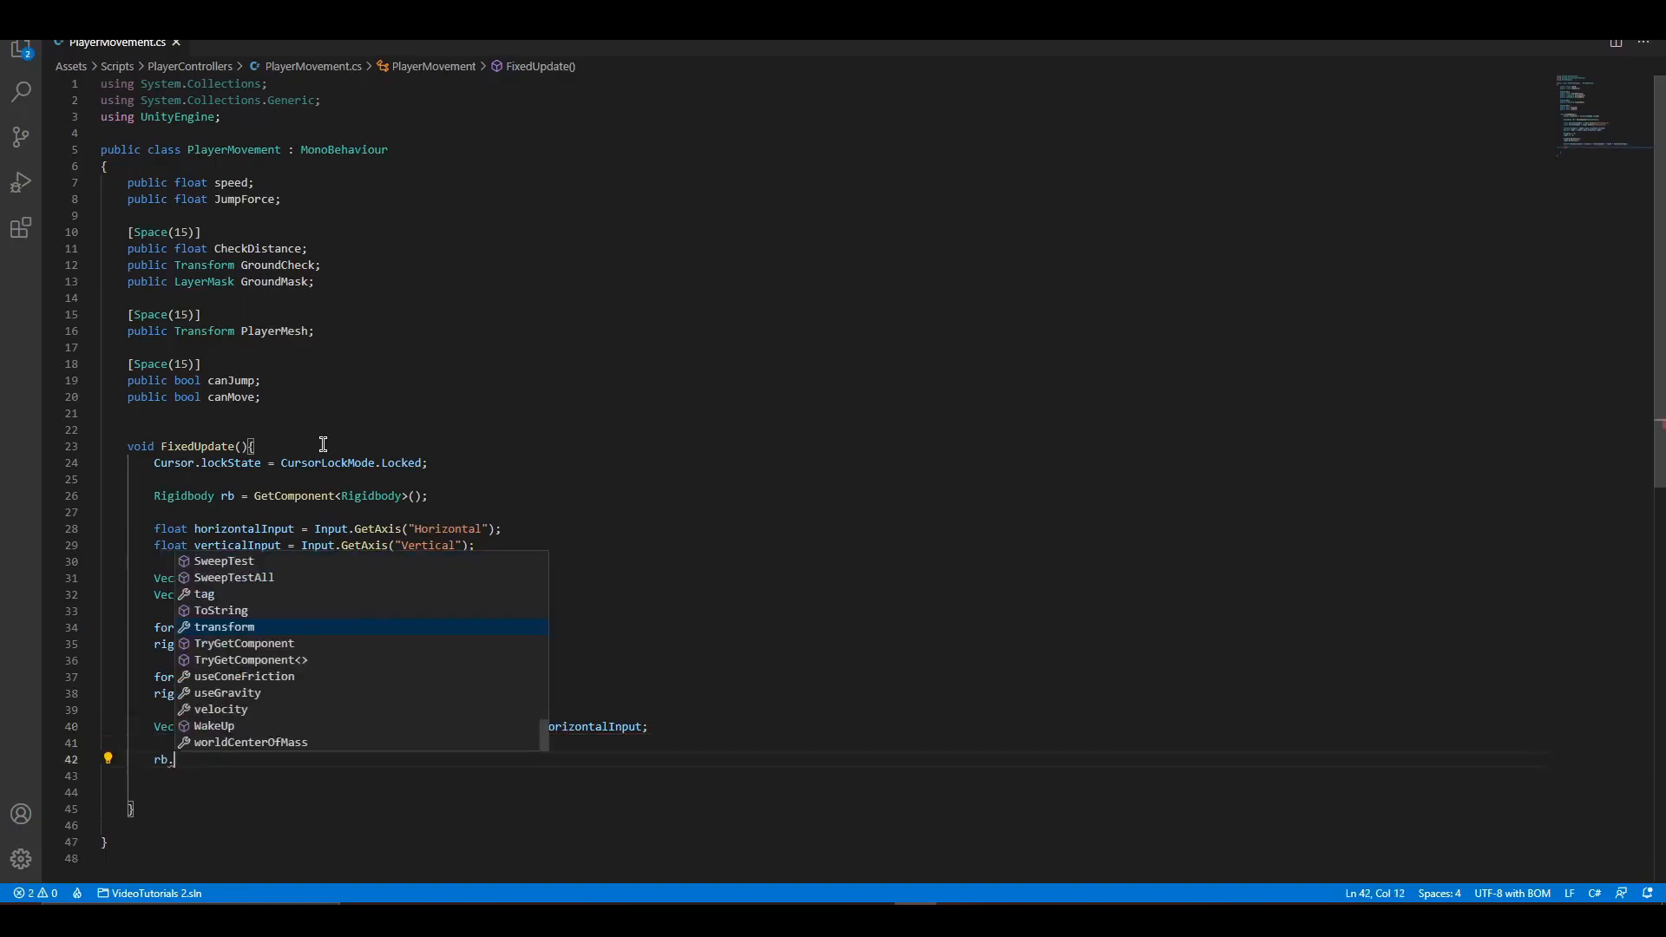
{"action": "type", "text": "velocity = new Vector3("}
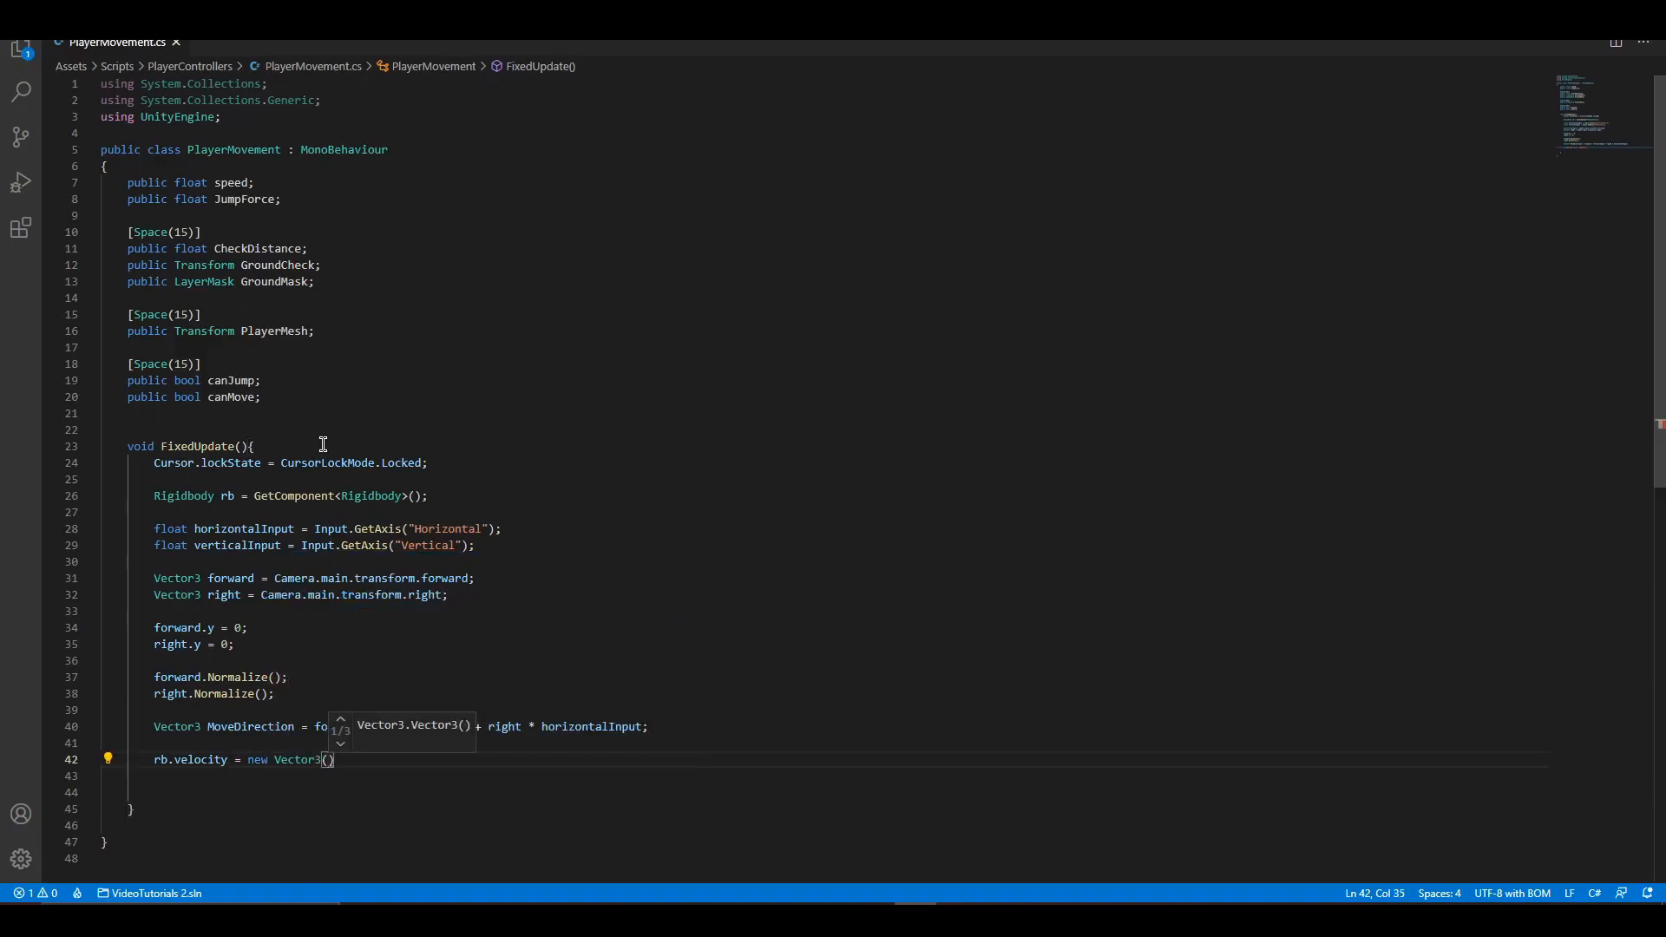
{"action": "type", "text": "move"}
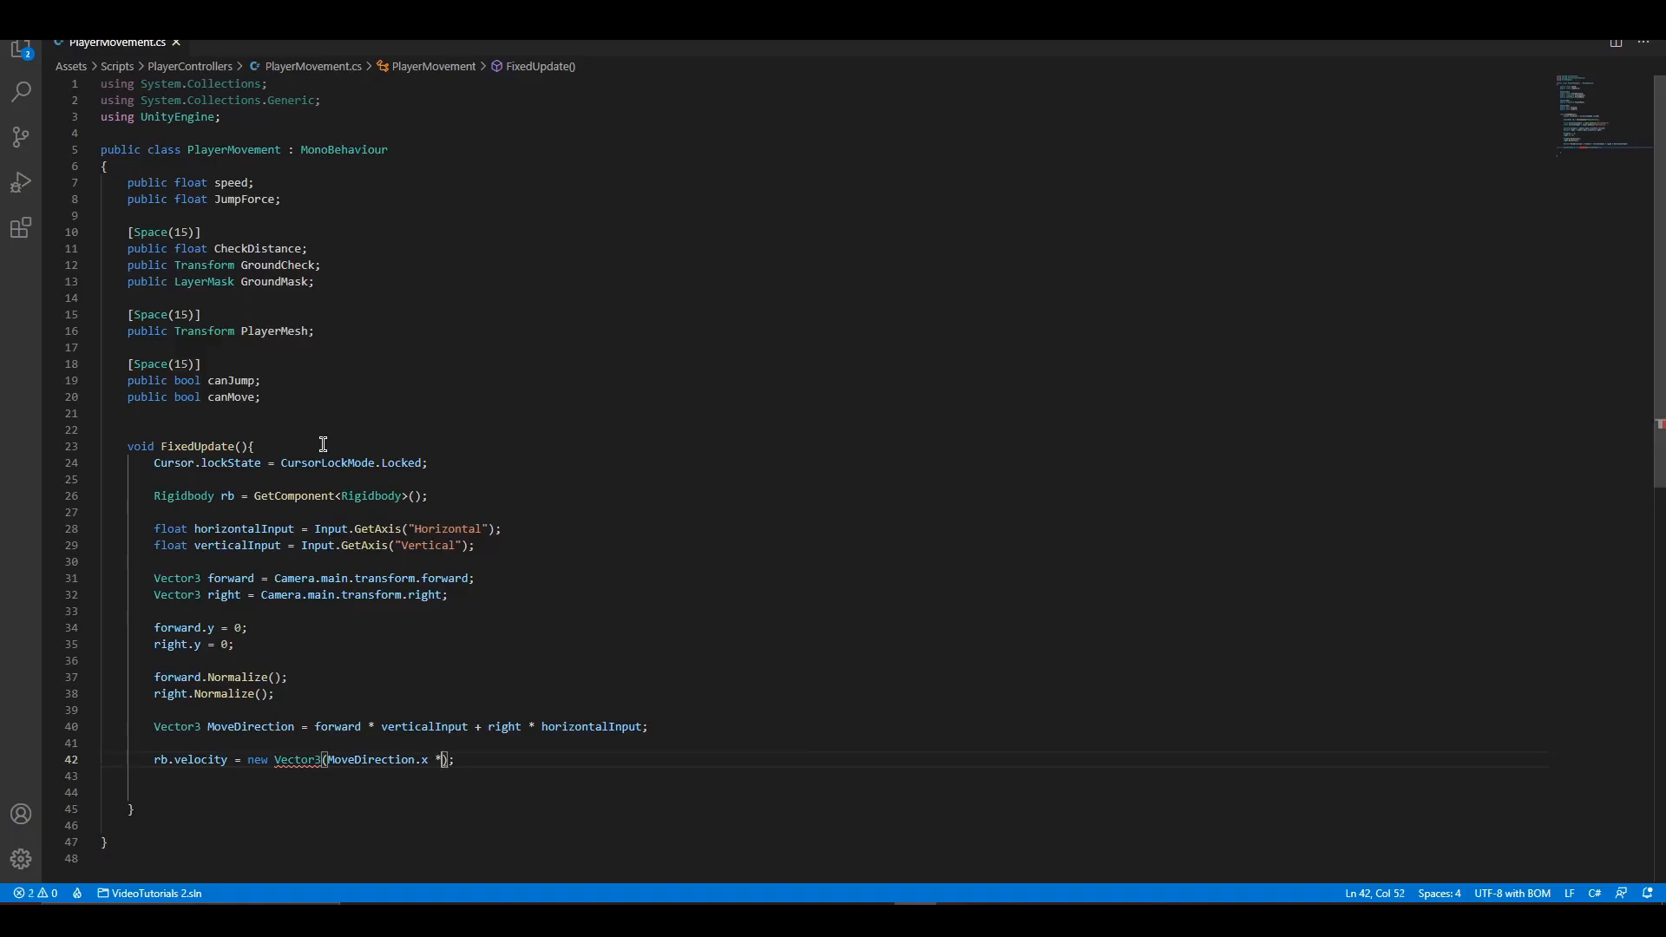
{"action": "type", "text": "speed,"}
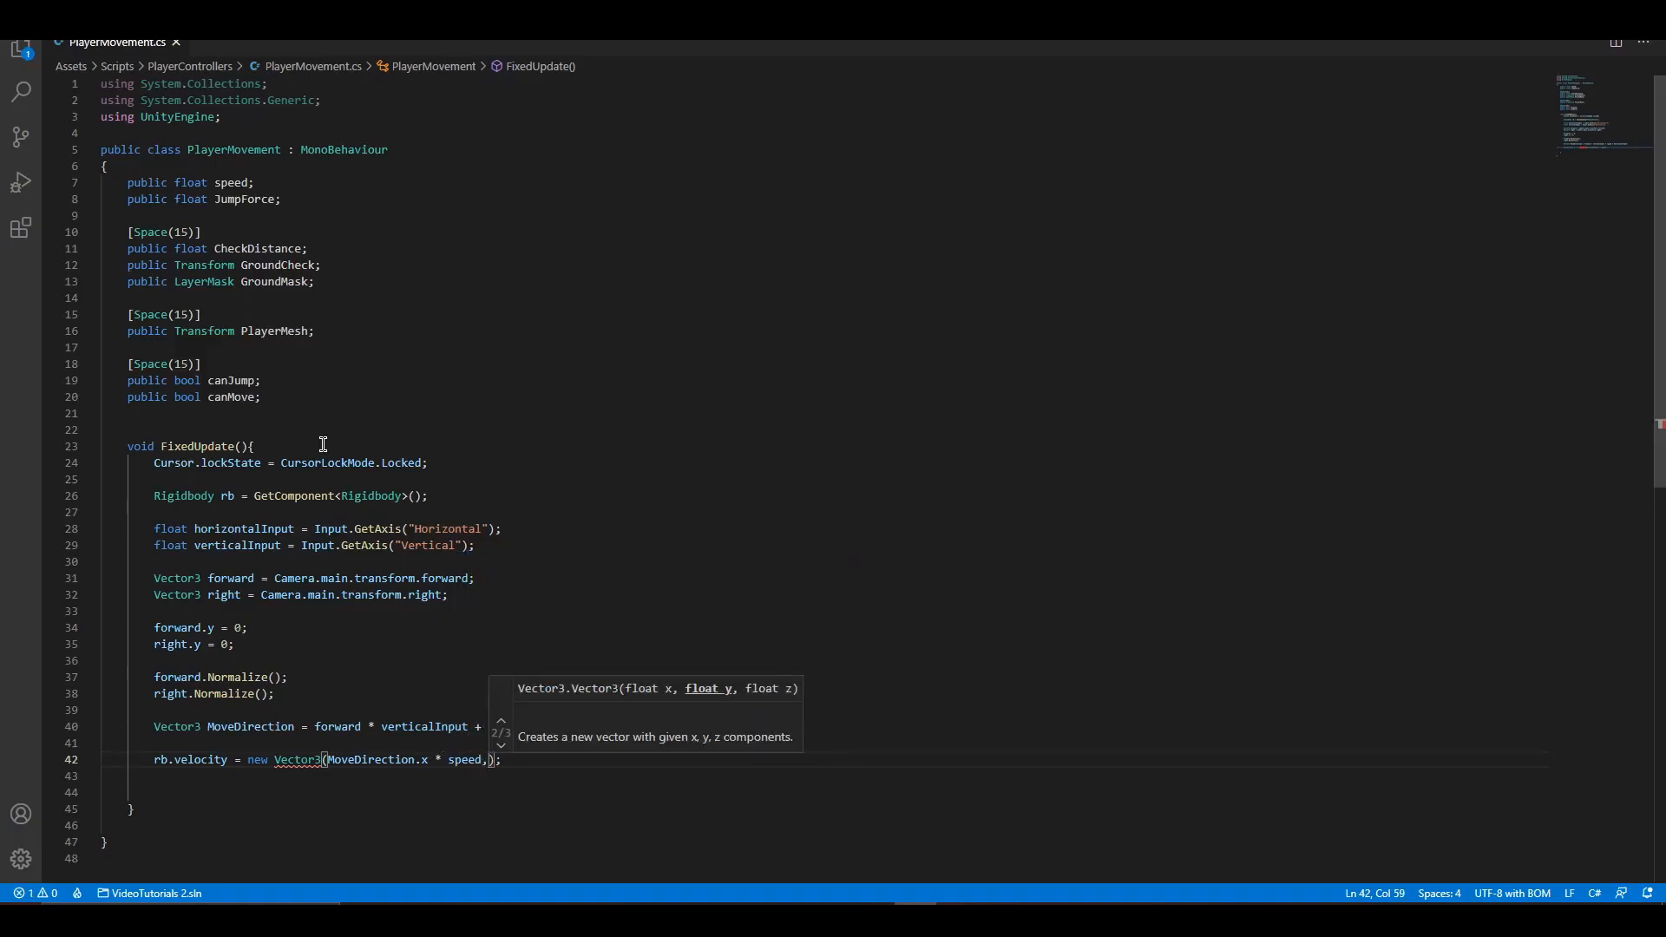
{"action": "type", "text": "rb.velocity.y, MoveDirection.z * speed"}
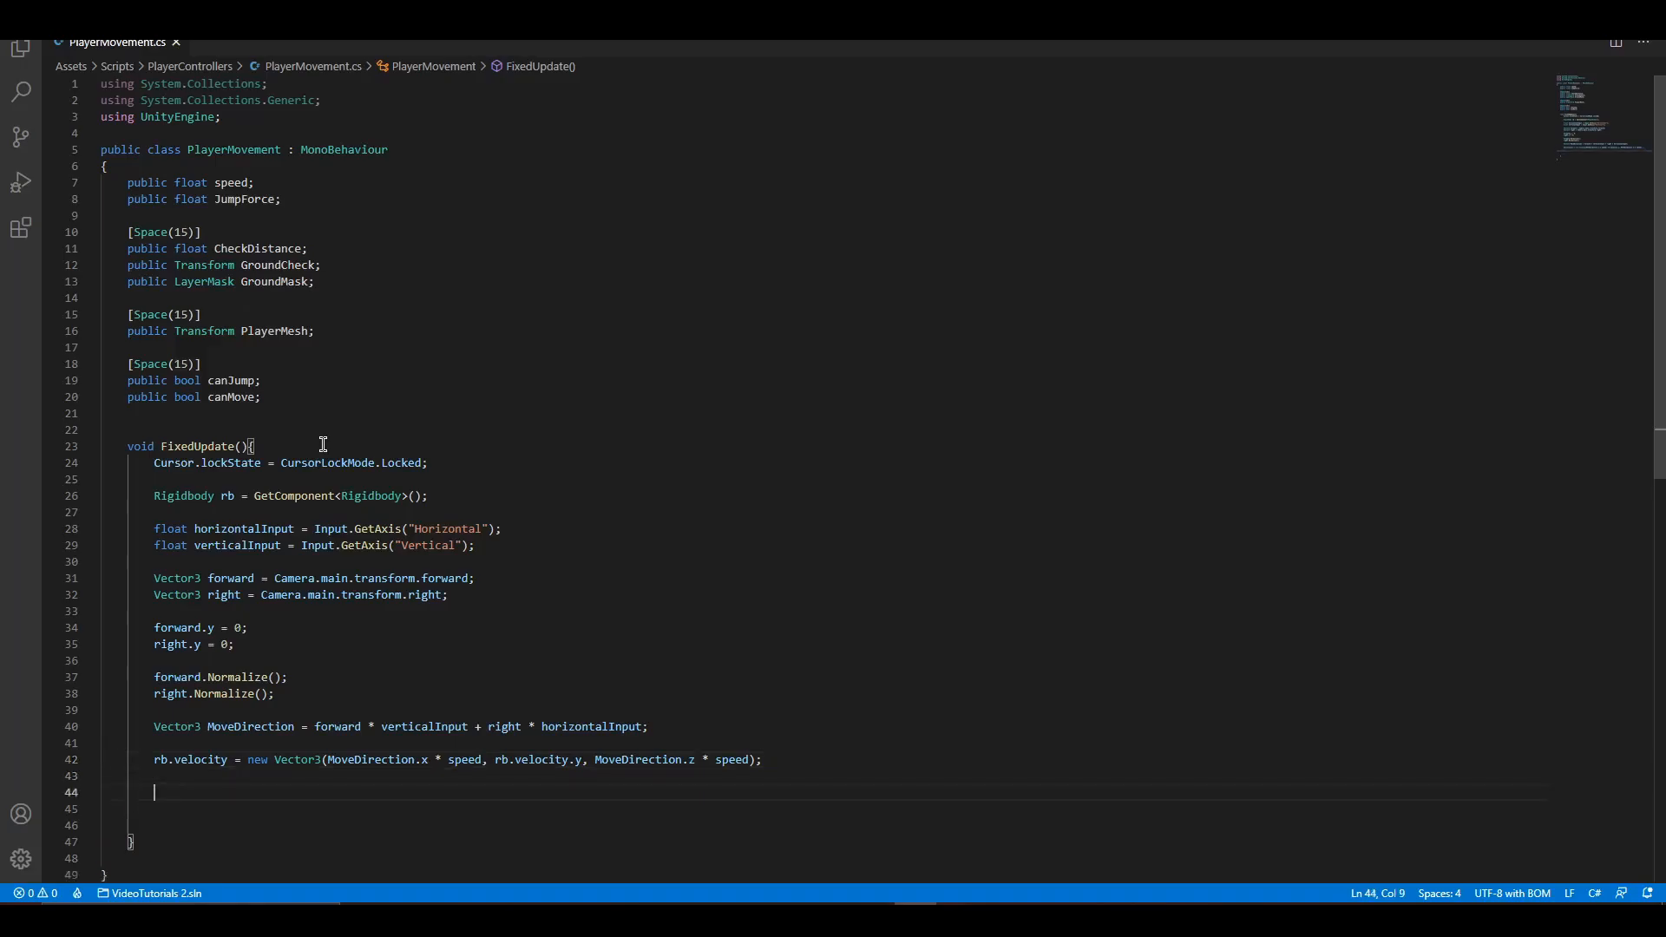
Rotate PlayerMesh with Quaternion.LookRotation(MoveDirection) when MoveDirection isn't zero.
{"action": "scroll", "scroll_direction": "down", "scroll_amount": 3}
{"action": "type", "text": "if(){"}
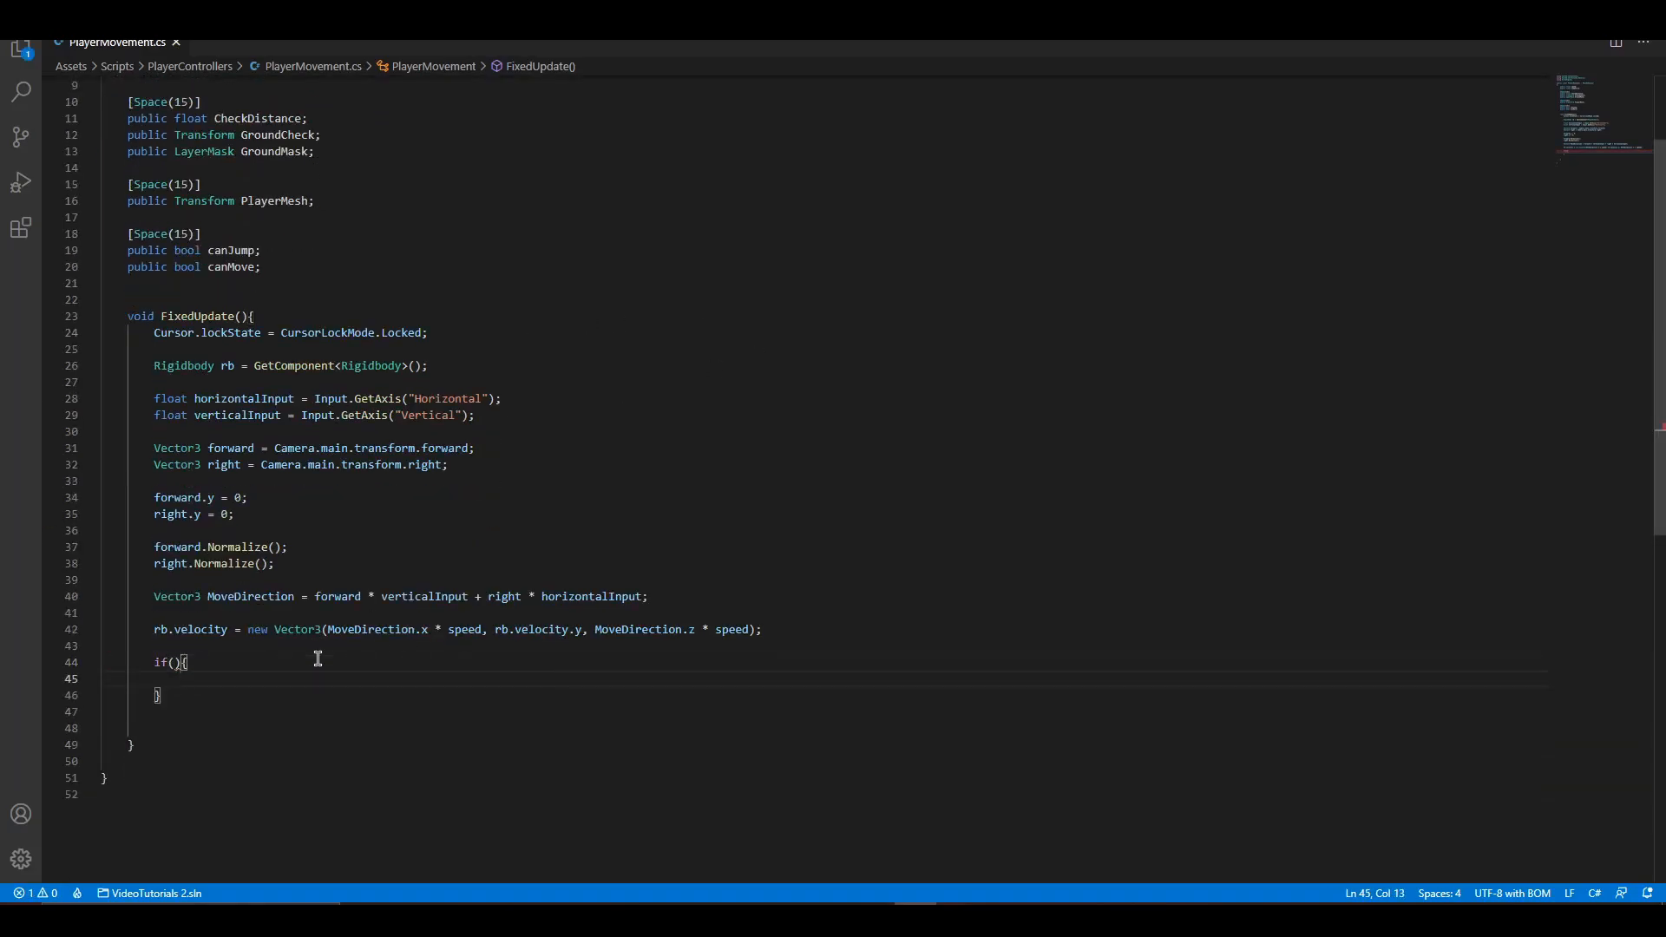
{"action": "type", "text": "MoveDirection"}
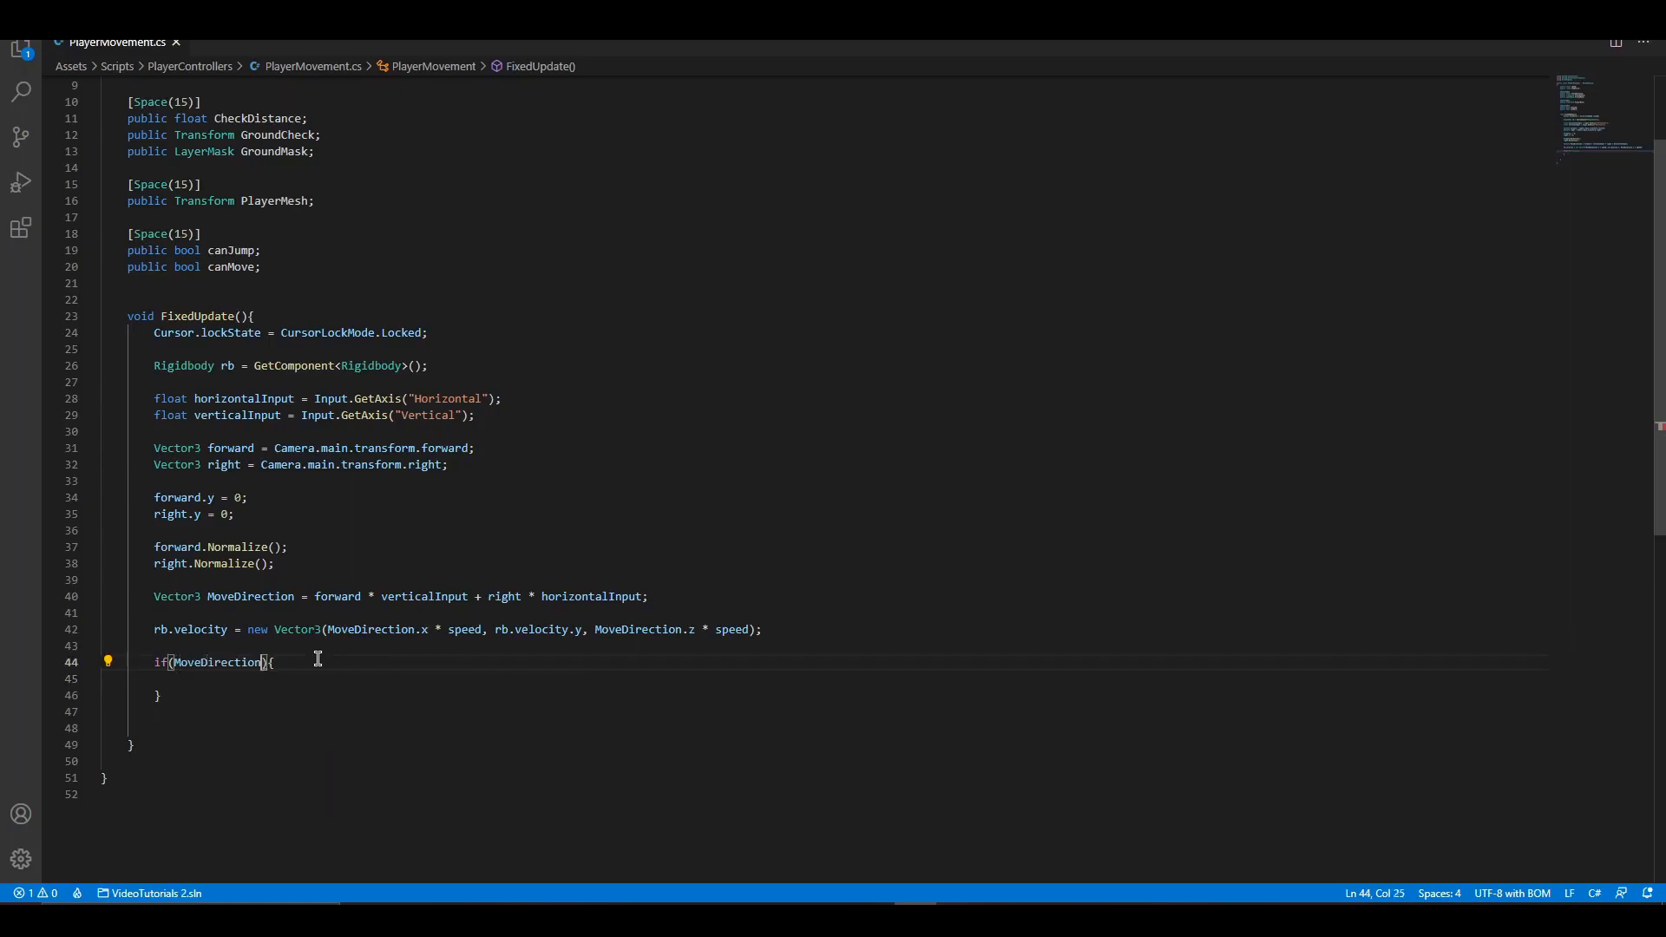
{"action": "type", "text": "!= Vec"}
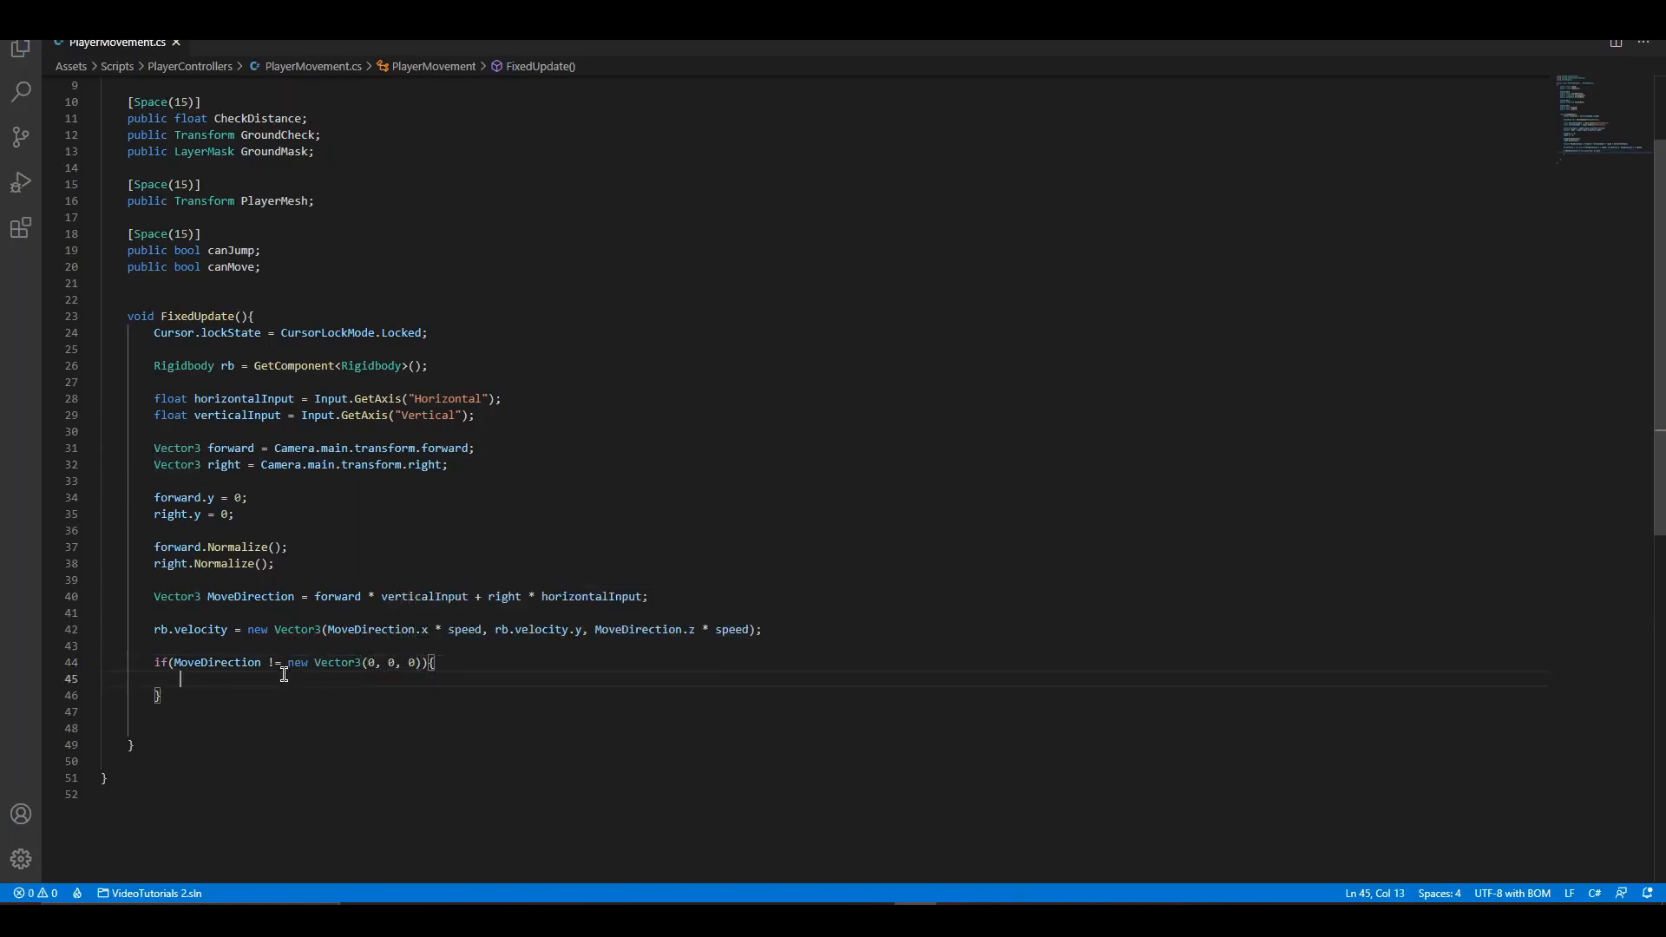
{"action": "type", "text": "PlayerMesh.rotation ="}
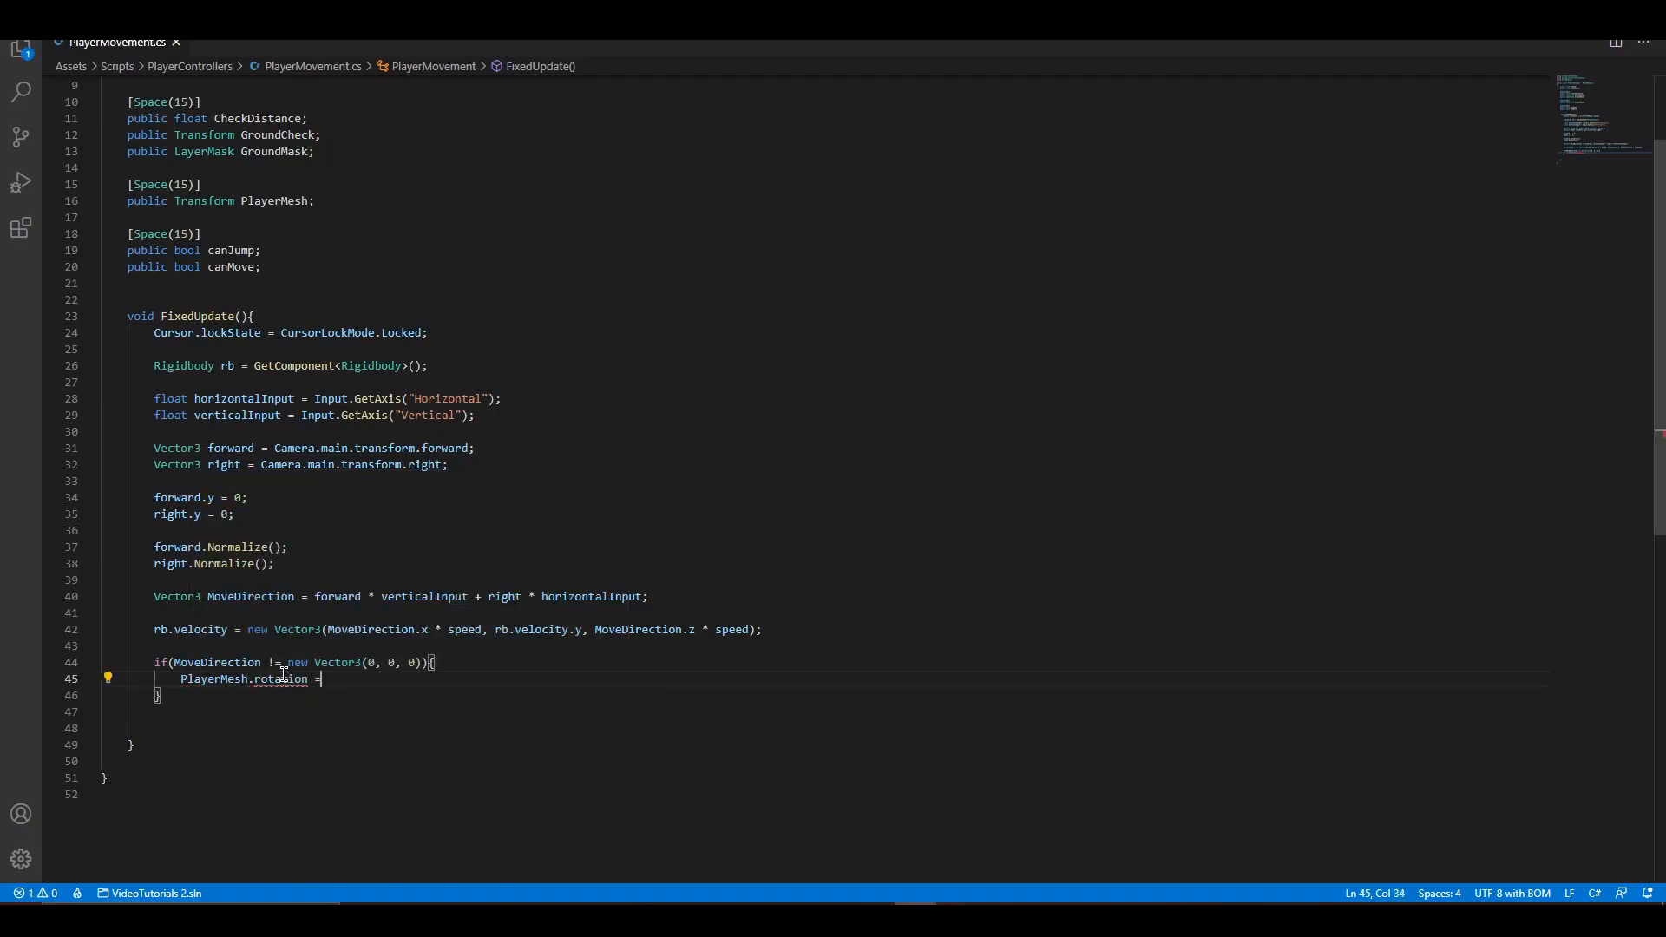
{"action": "type", "text": "Quaternion"}
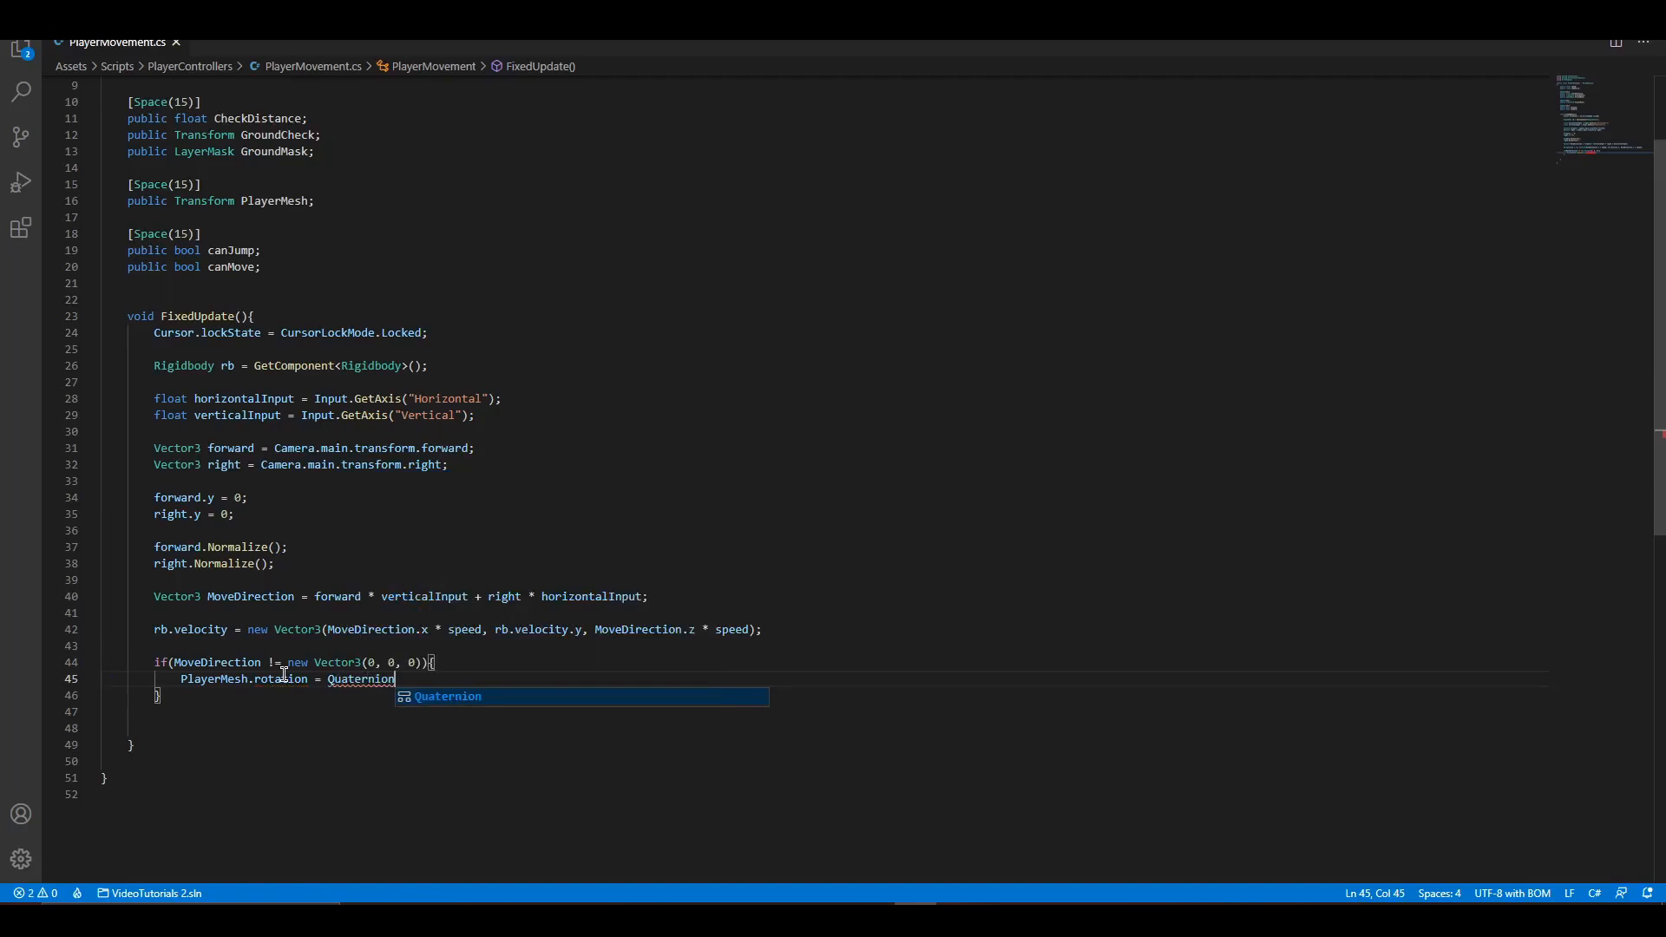
{"action": "type", "text": ".LookRotation();"}
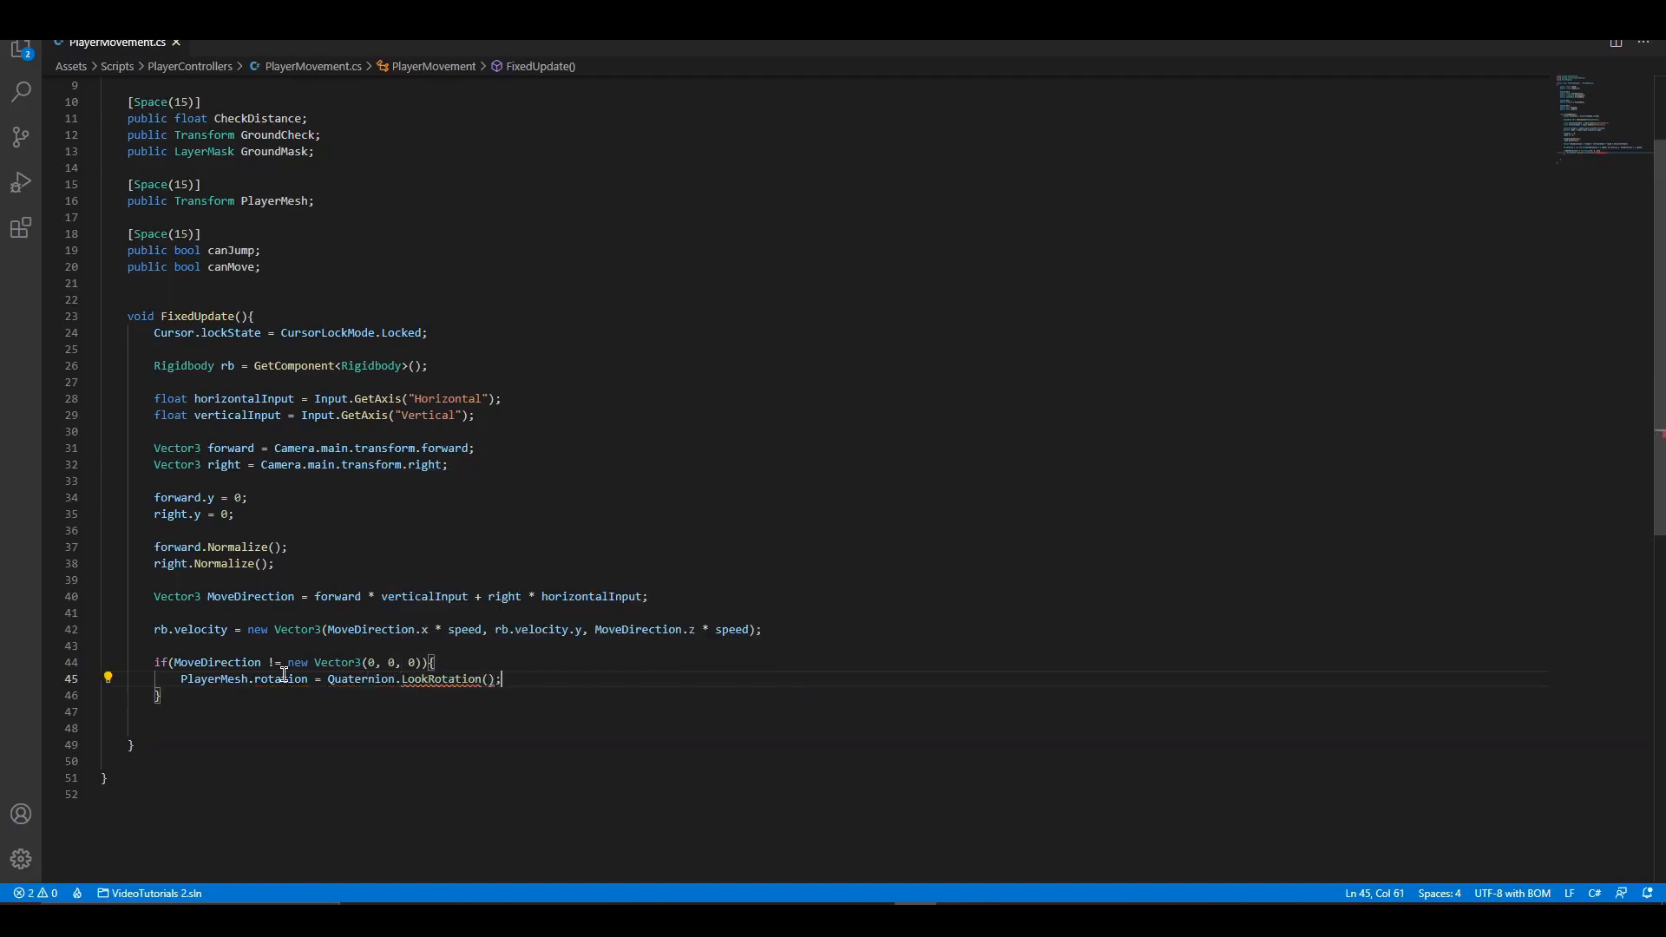
{"action": "type", "text": "MoveDirection"}
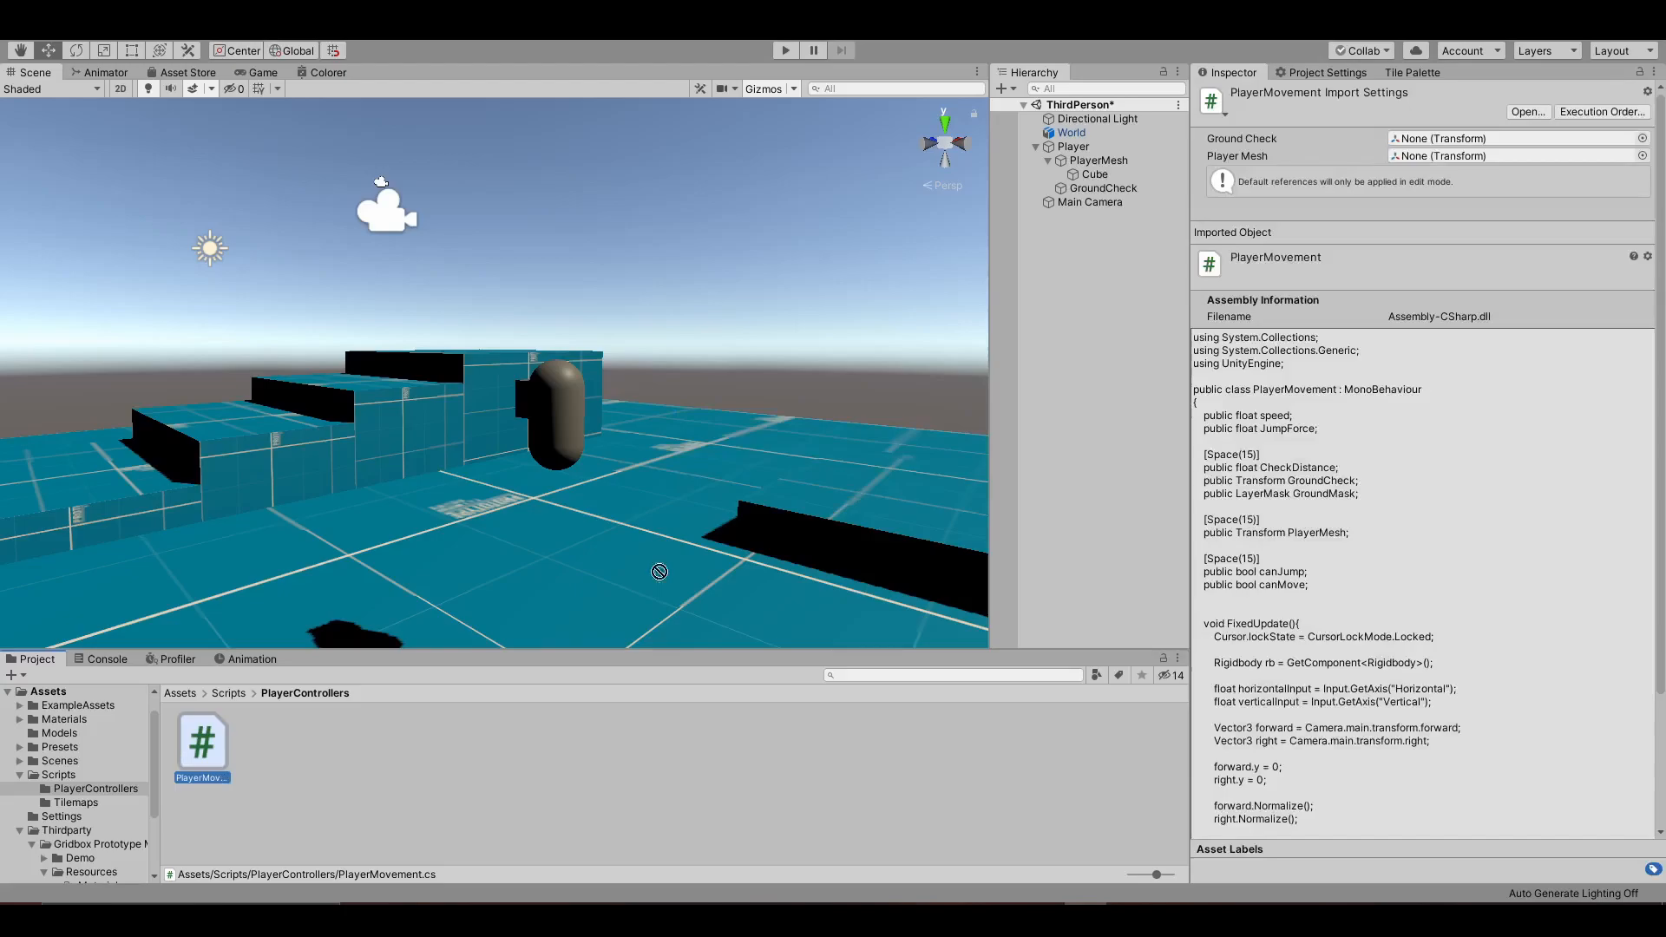
Set PlayerMovement to speed 2.31, jump force 1.47, Jumpable mask, Can Move, PlayerMesh assigned.
{"action": "left_click", "coordinate": [1073, 146]}
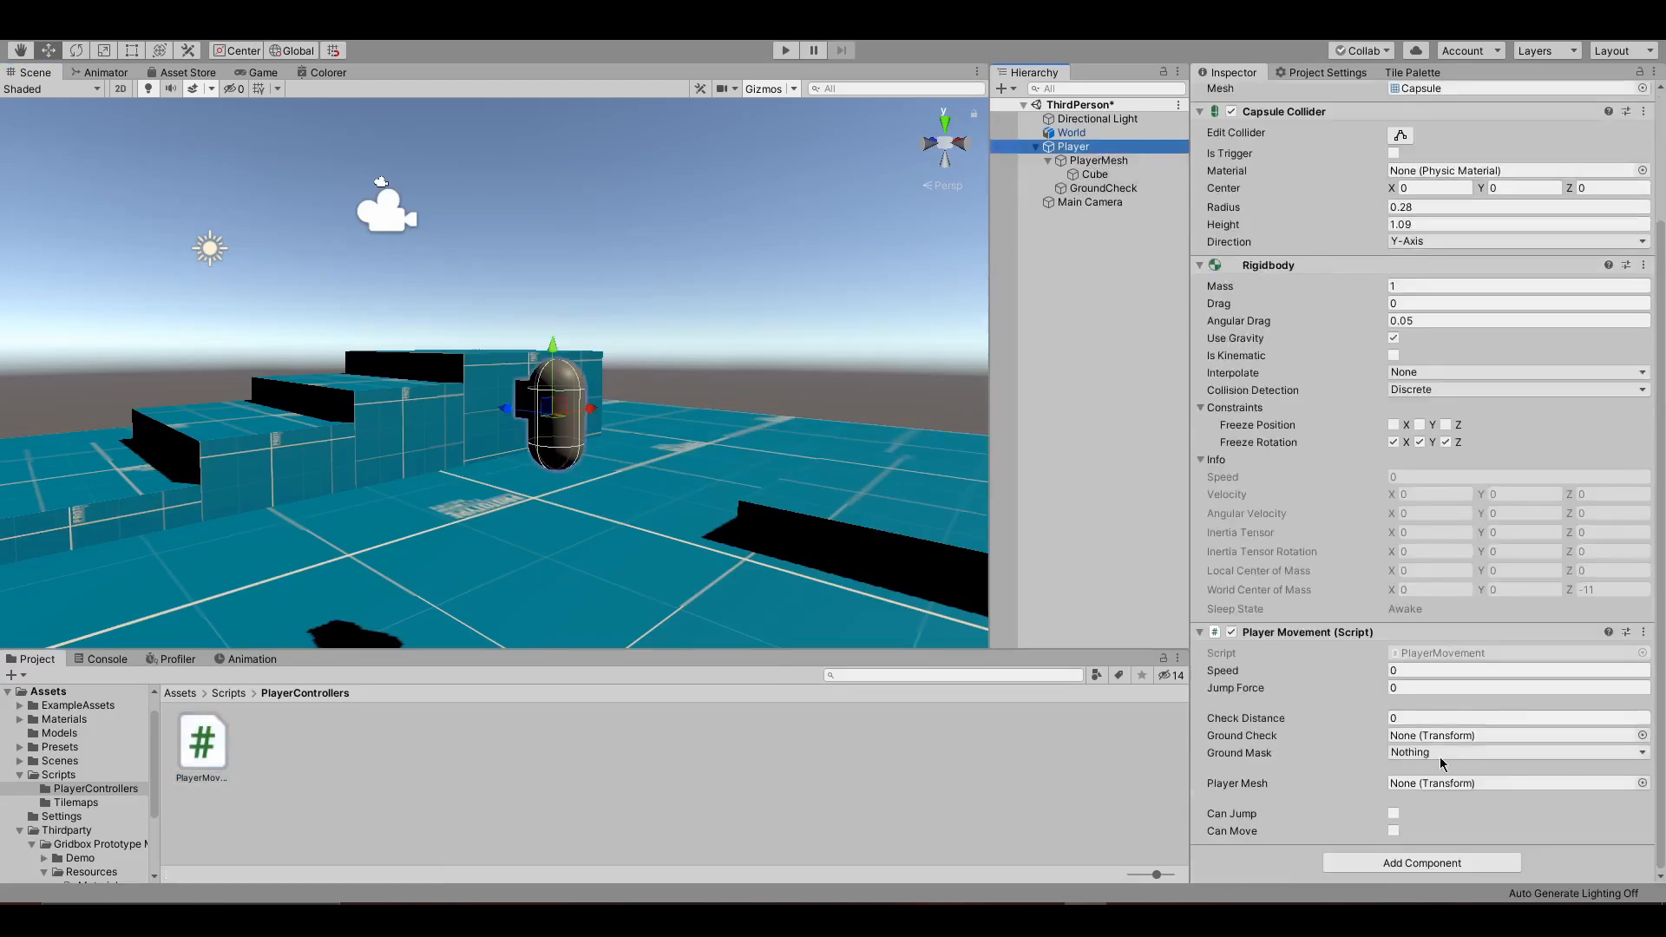
{"action": "left_click", "coordinate": [1562, 115]}
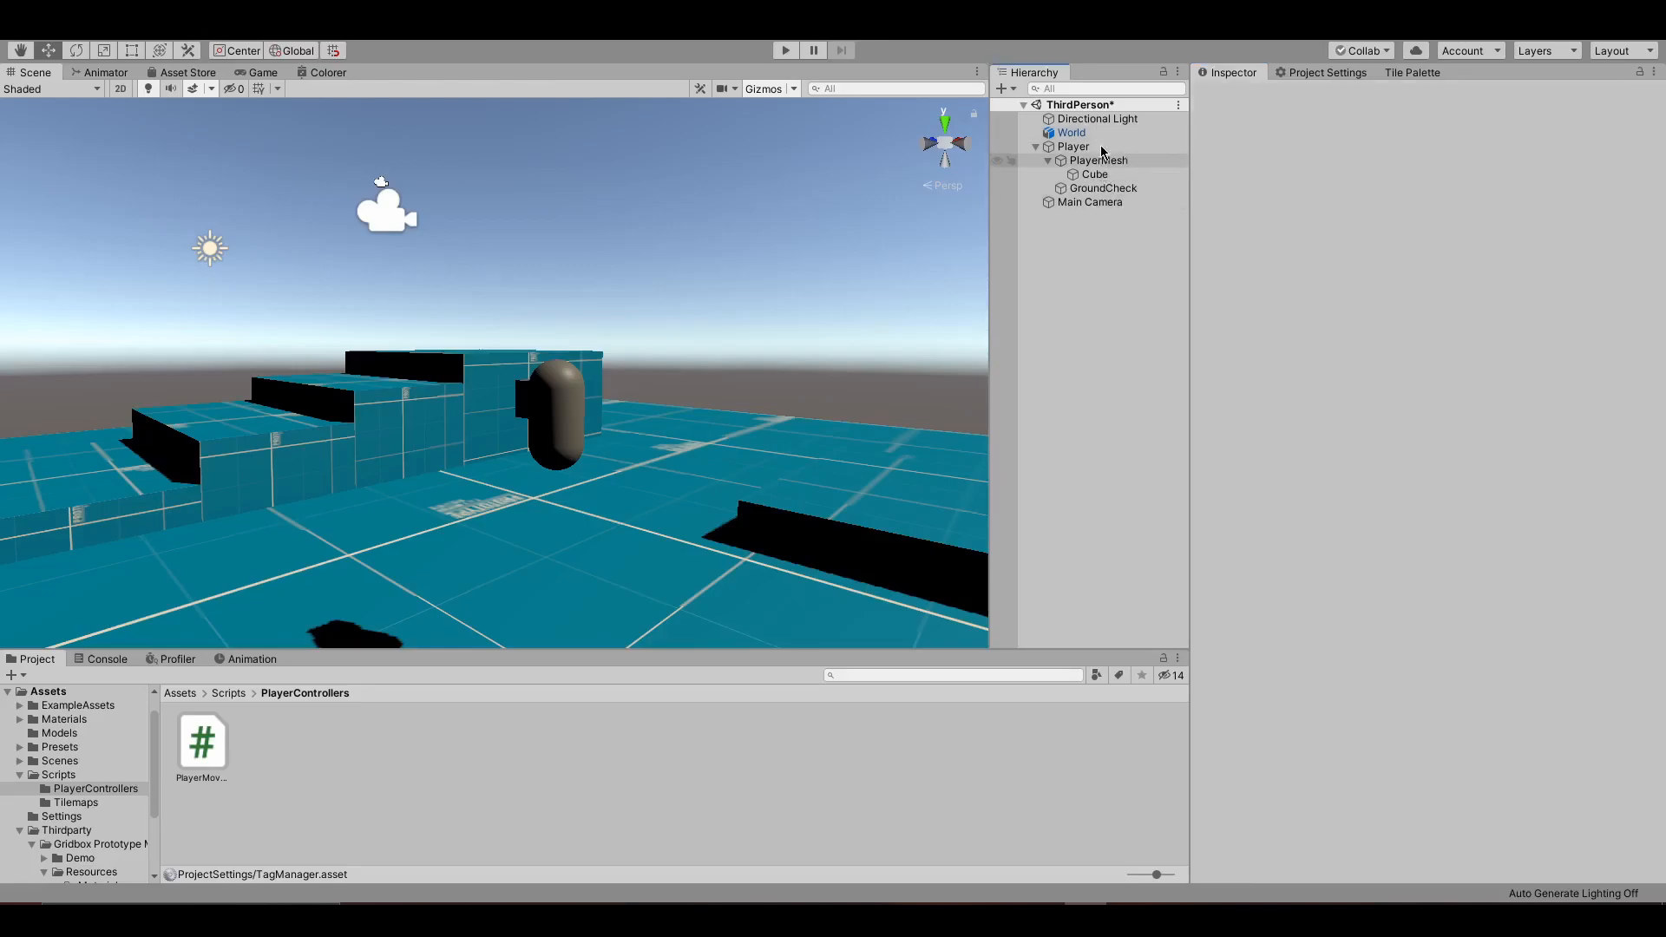
{"action": "left_click", "coordinate": [1073, 146]}
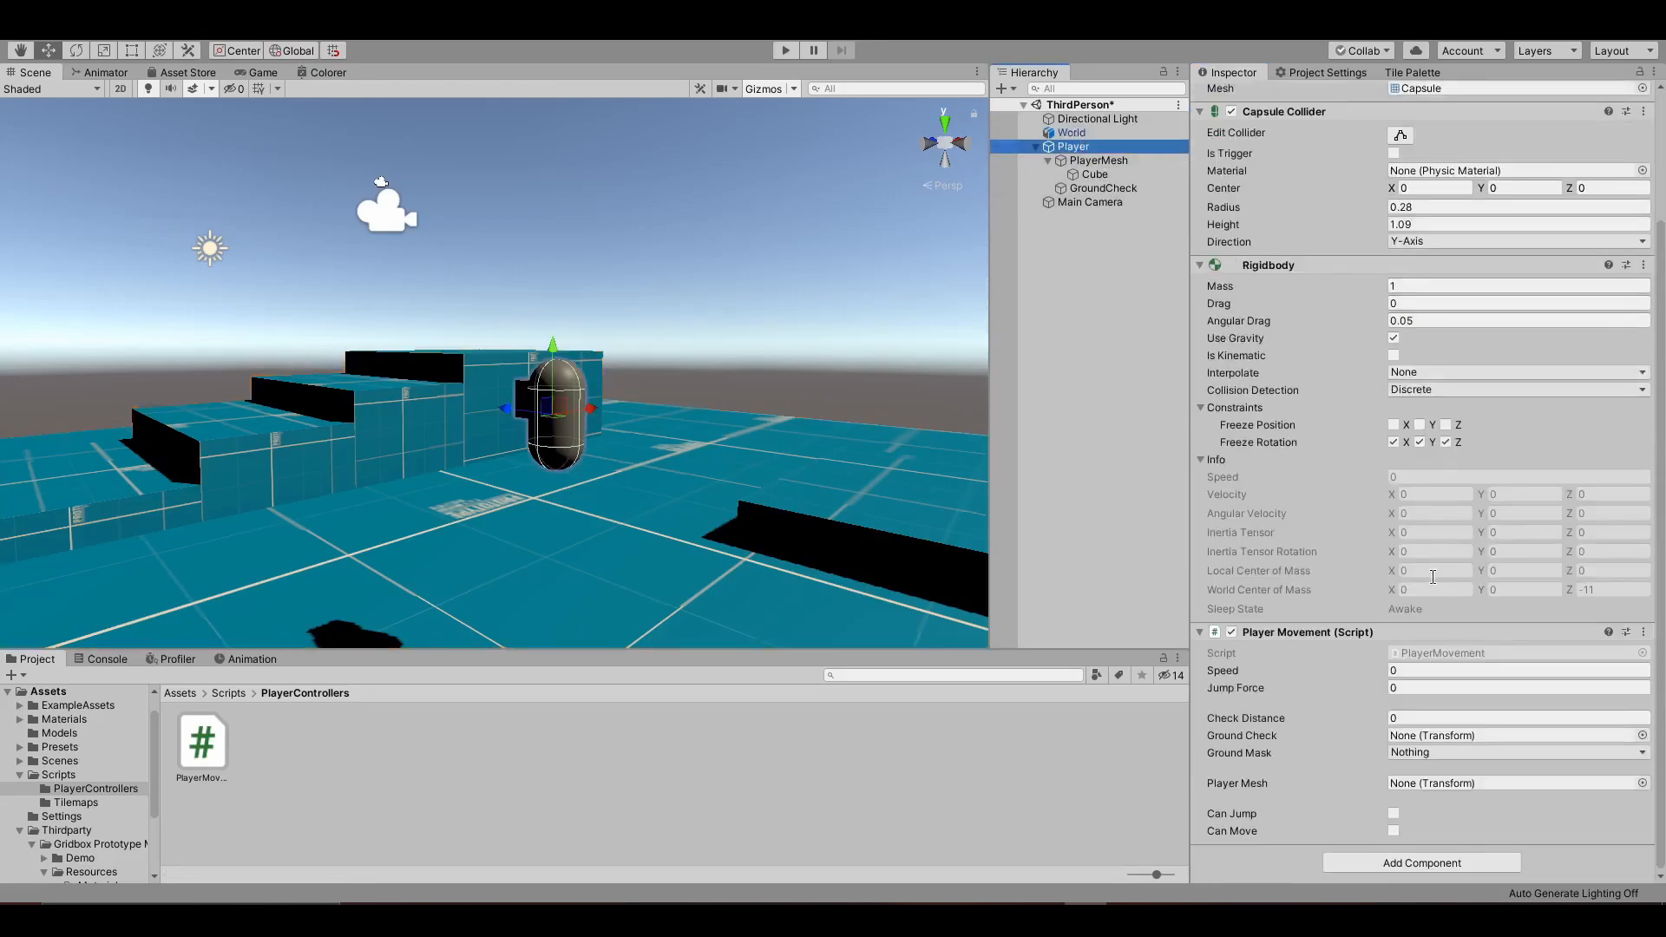
{"action": "left_click", "coordinate": [1514, 751]}
{"action": "type", "text": "2.31"}
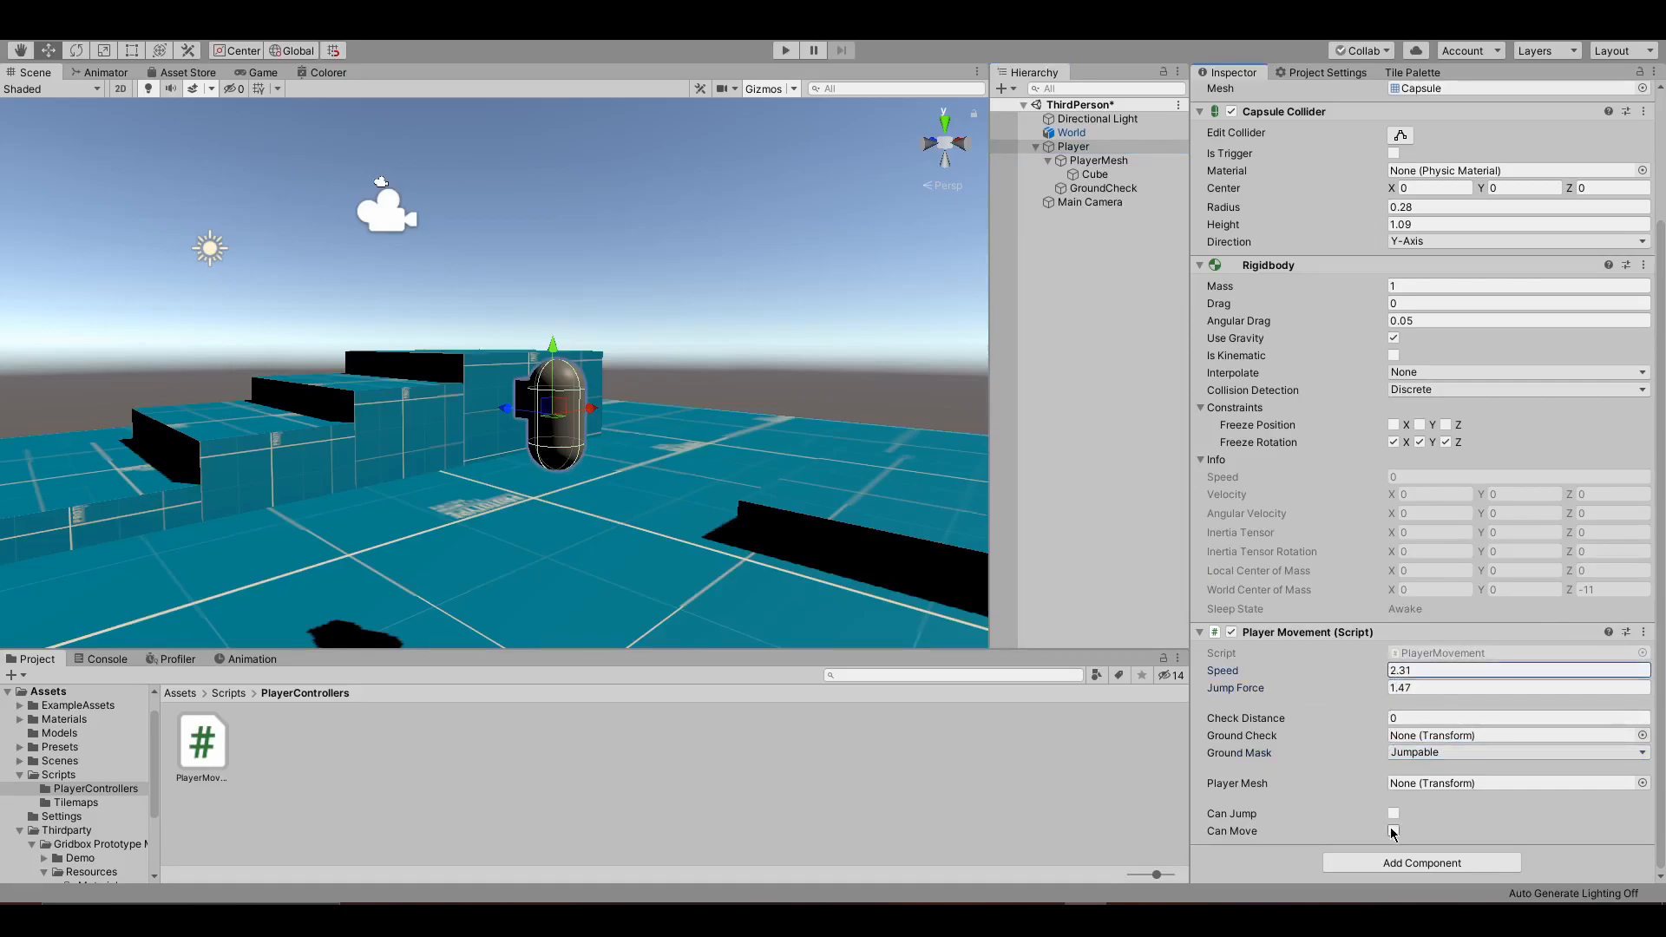
{"action": "left_click", "coordinate": [1393, 832]}
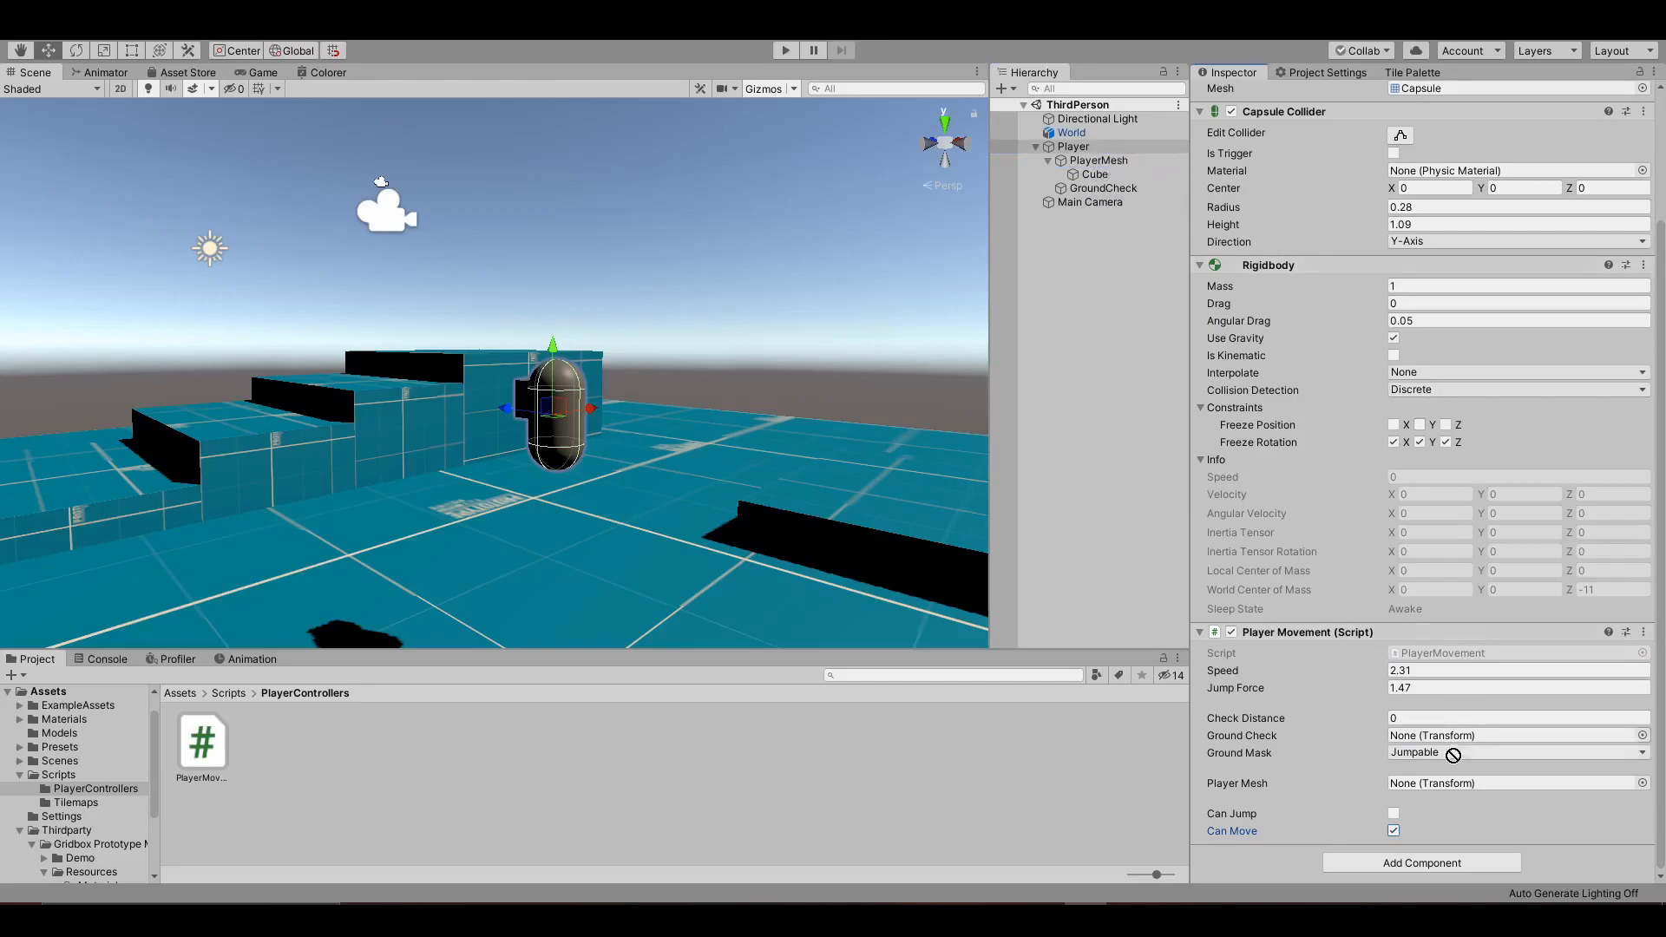
{"action": "left_click", "coordinate": [1515, 783]}
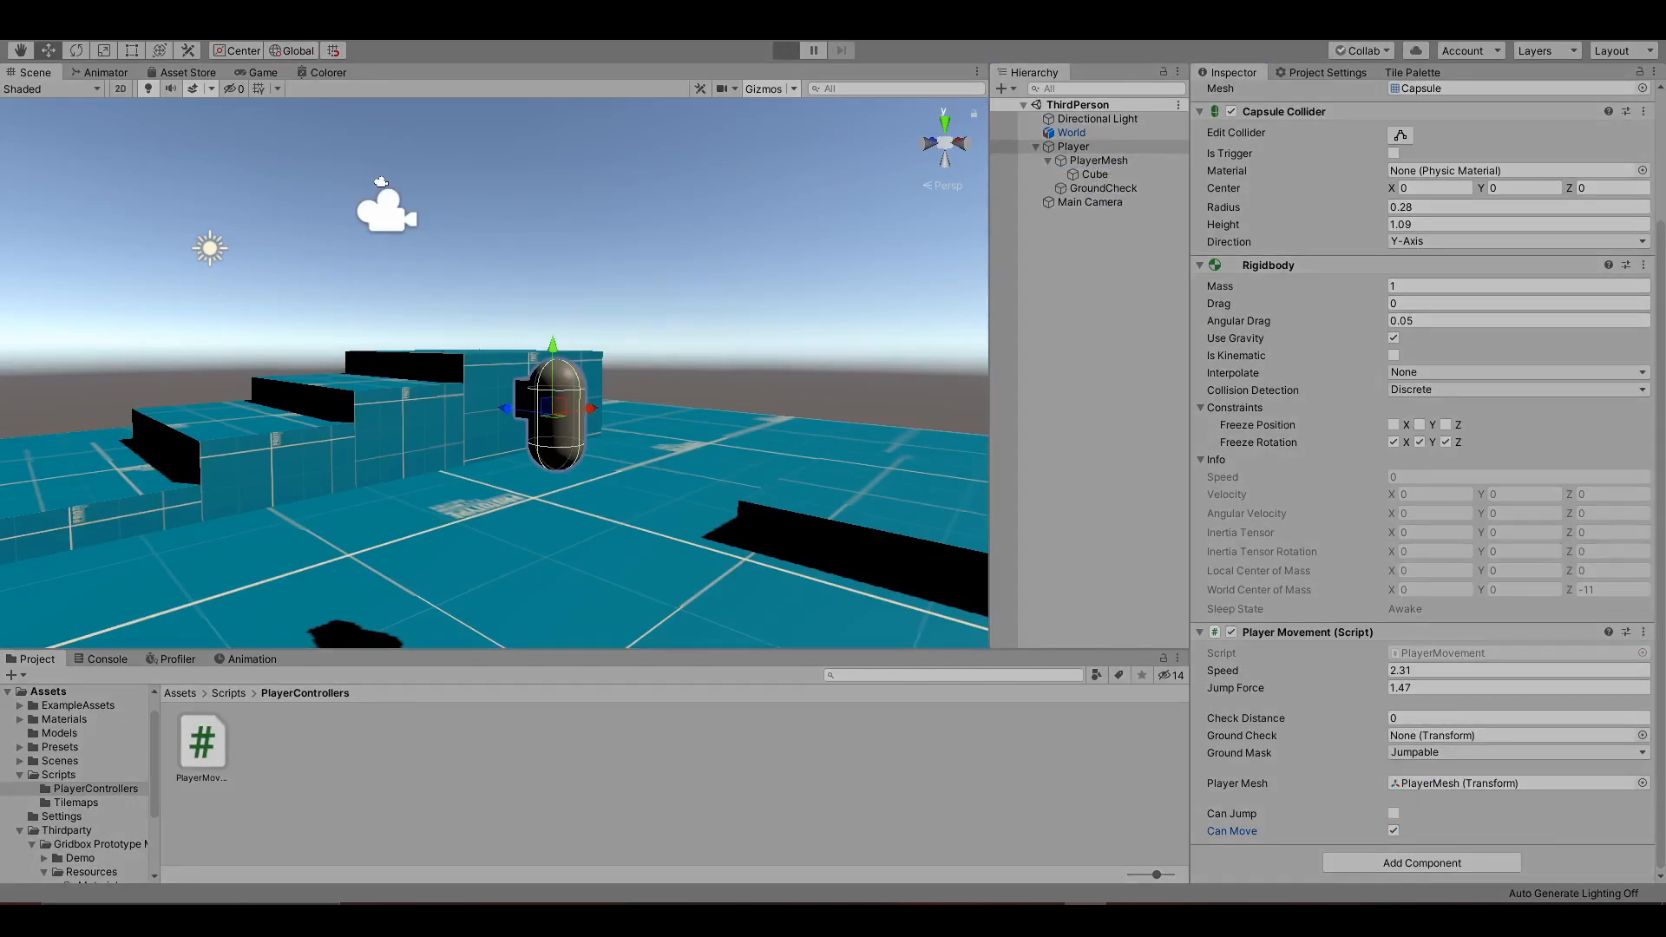
{"action": "left_click", "coordinate": [784, 50]}
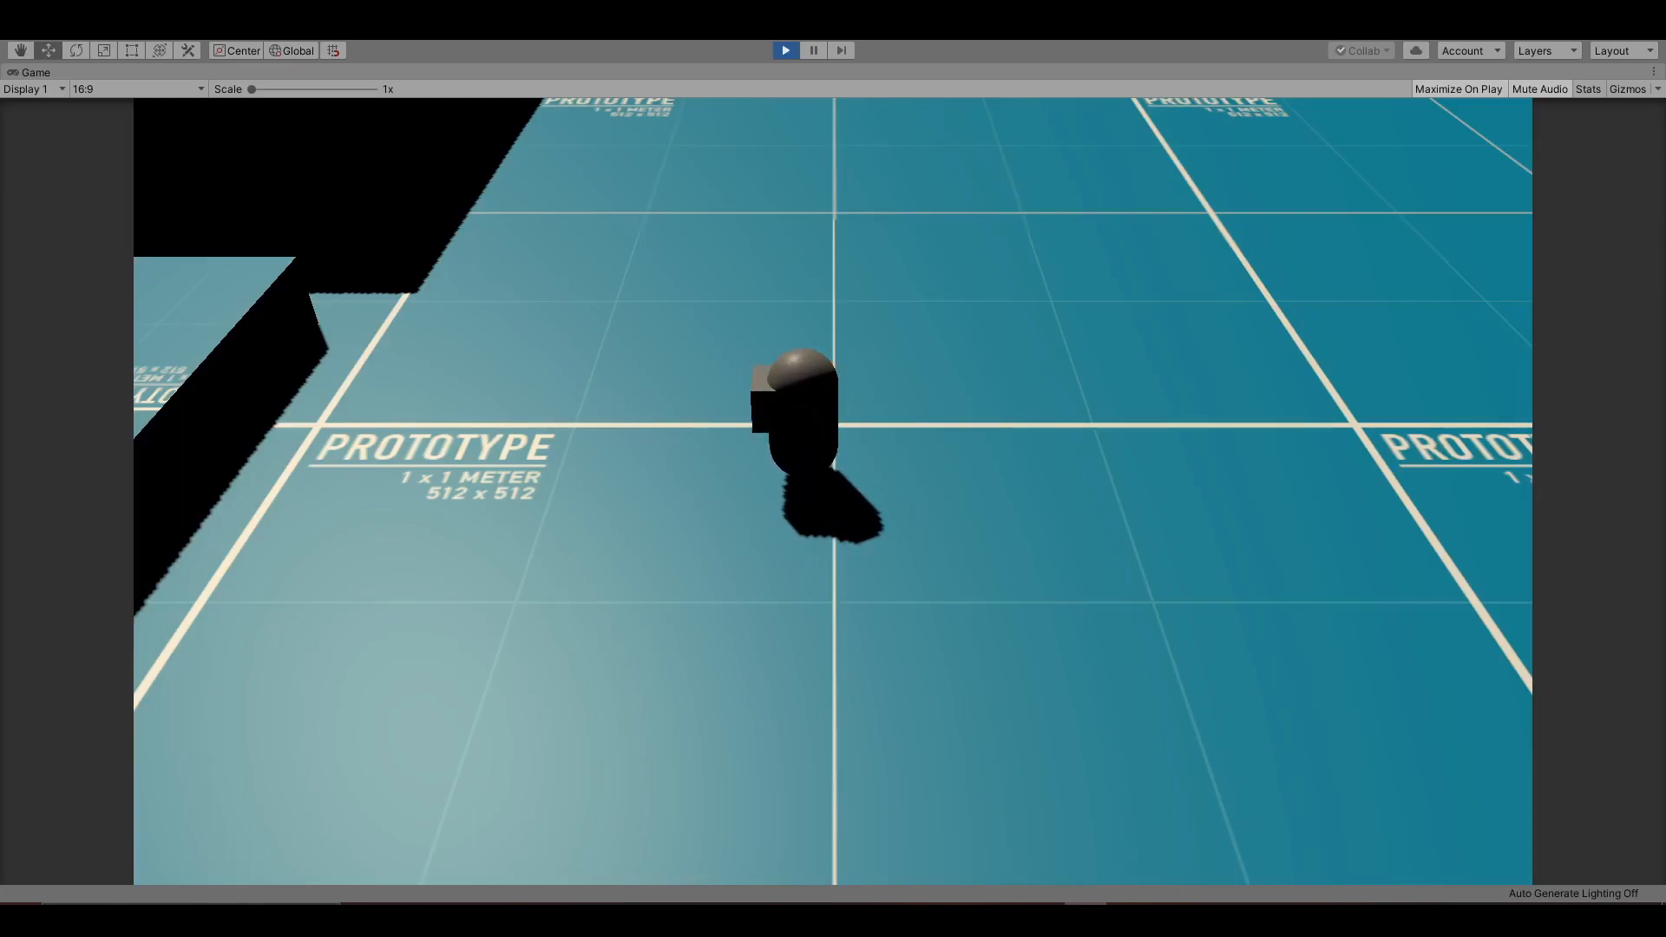
Stop Play mode after test-driving the capsule across the floor.
{"action": "left_click", "coordinate": [786, 50]}
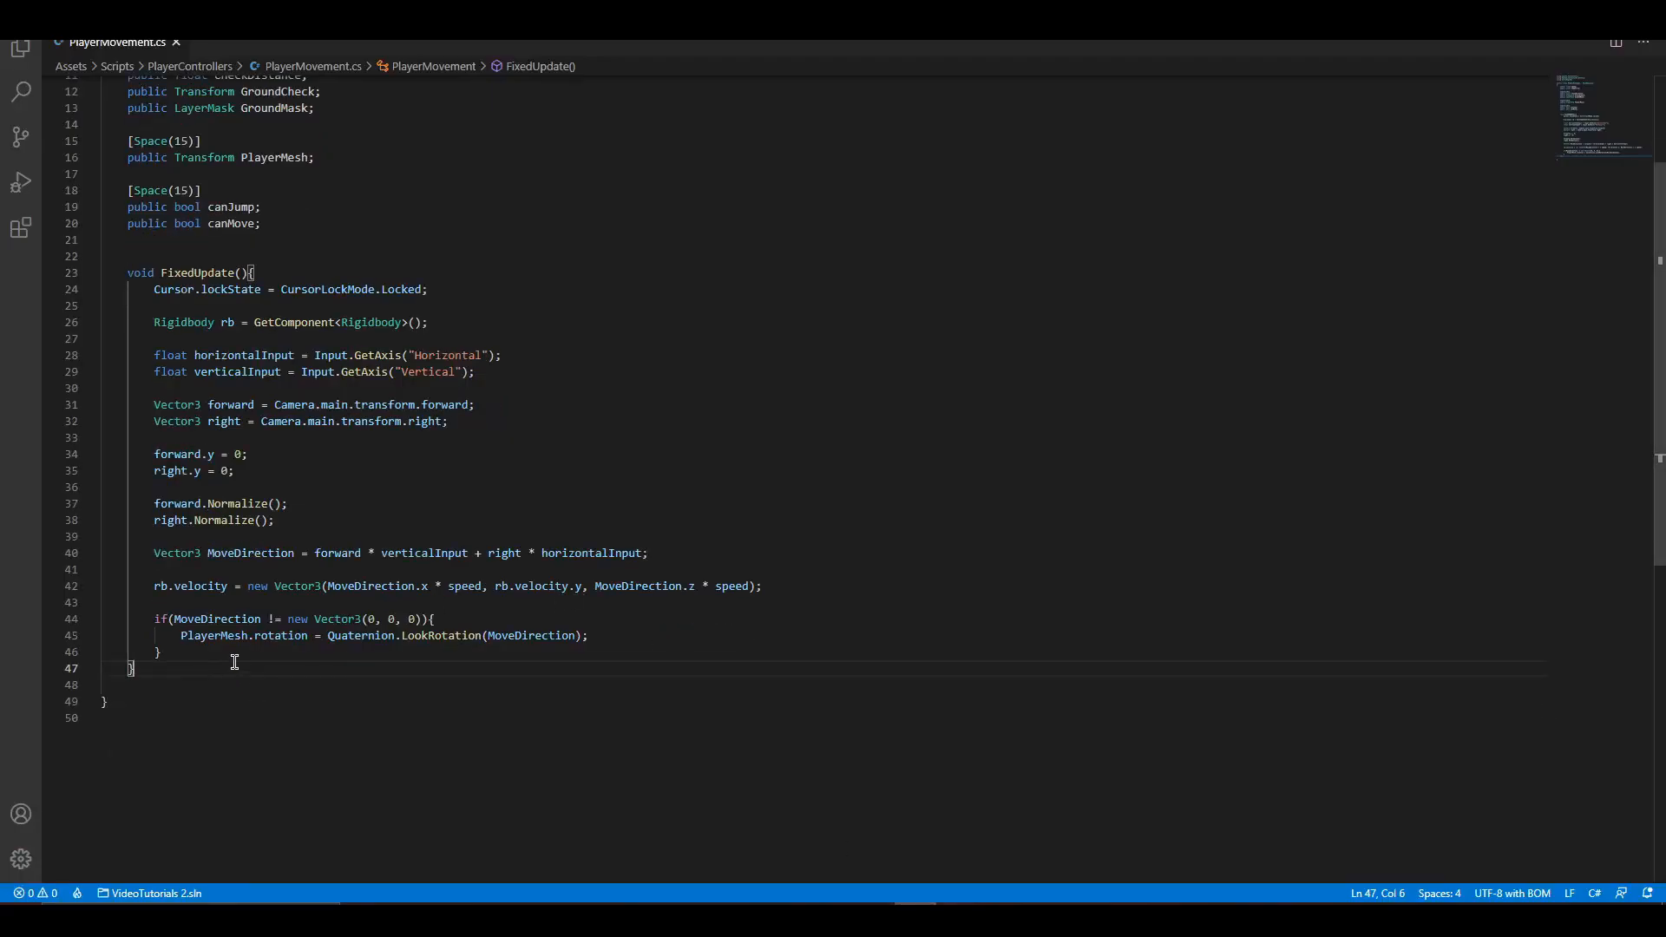
Add Update setting canJump via Physics.CheckSphere at GroundCheck with CheckDistance and GroundMask.
{"action": "type", "text": "void Update()"}
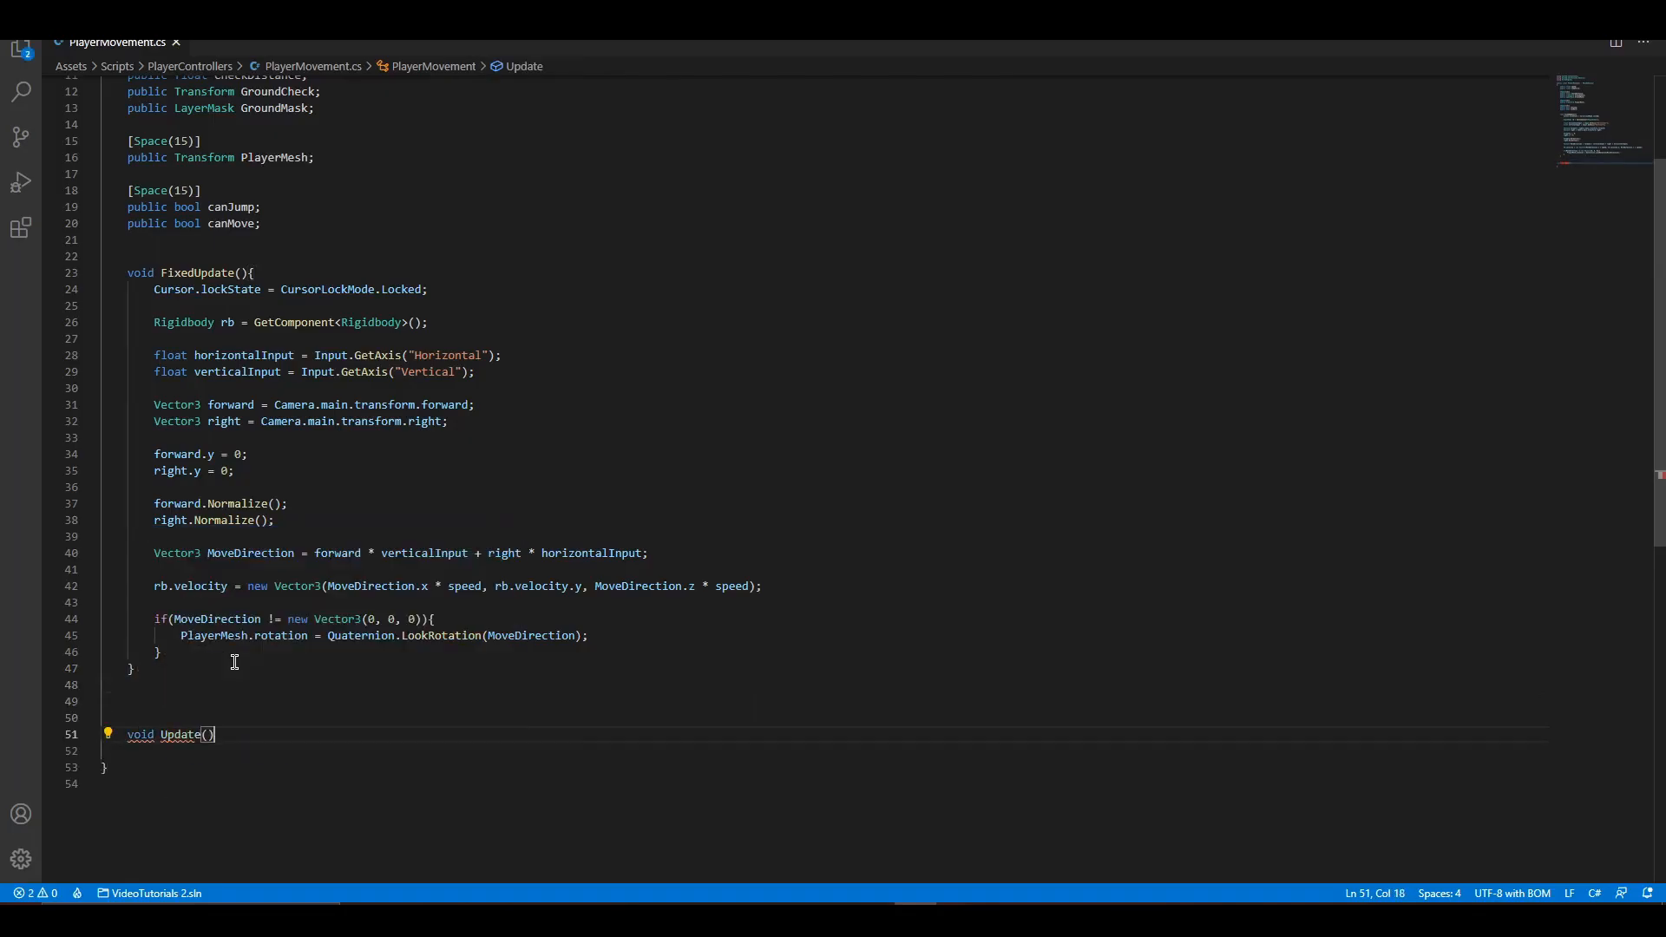
{"action": "type", "text": "{"}
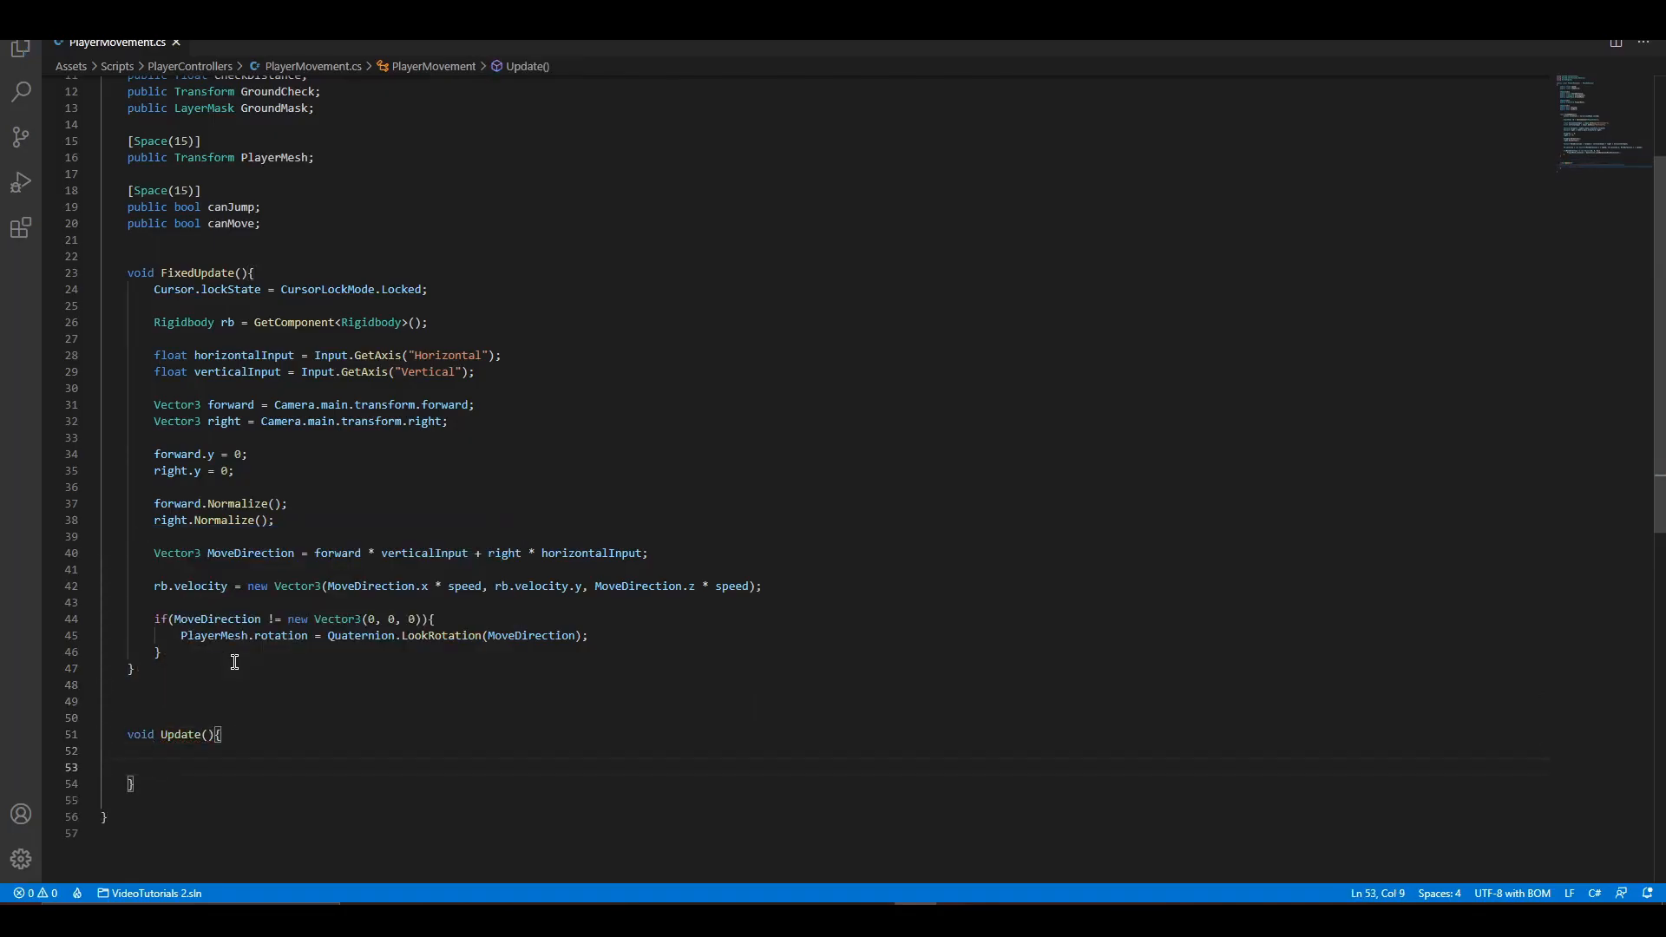
{"action": "type", "text": "canJump"}
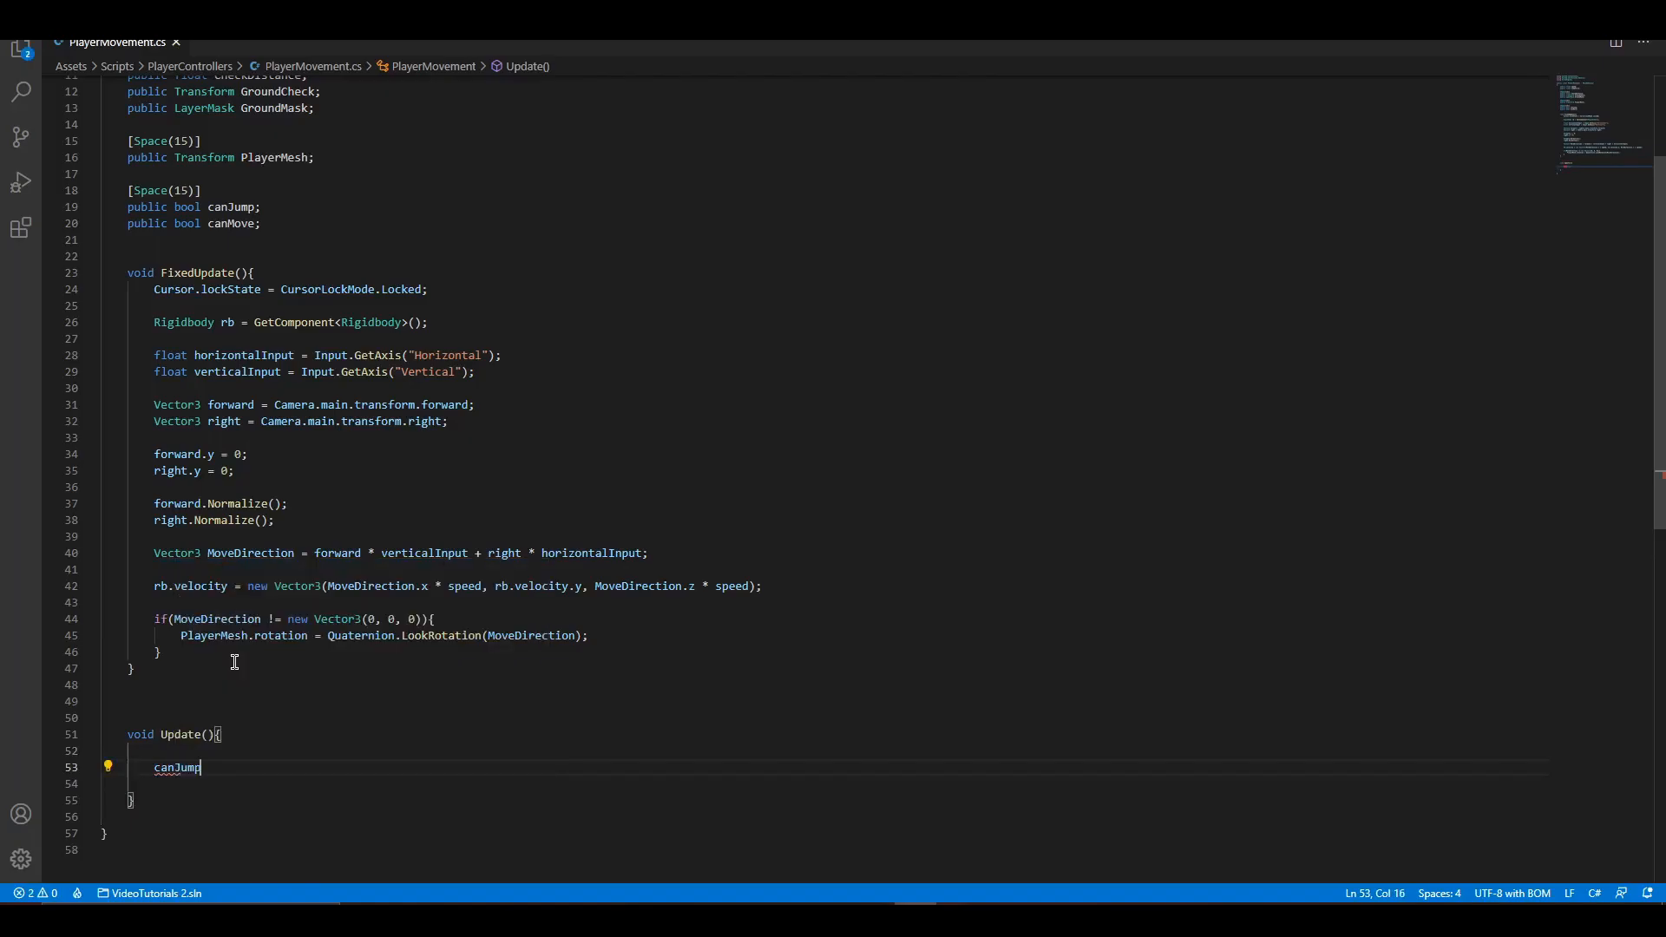
{"action": "type", "text": "= Physics.CheckSphere(GroundCheck);"}
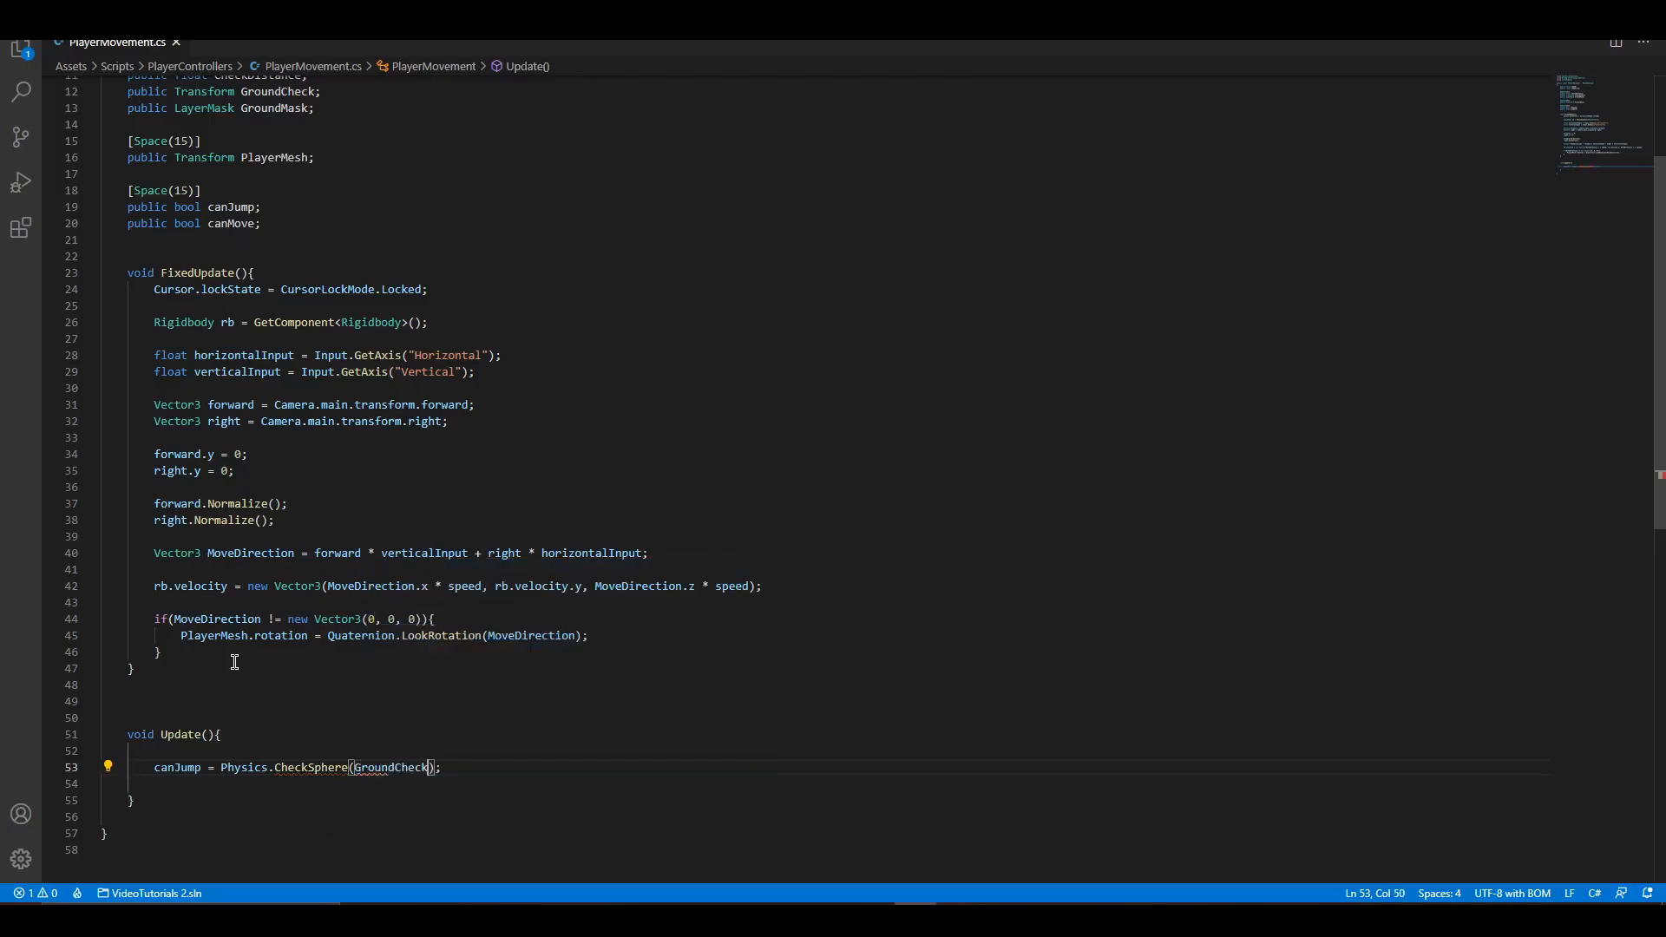
{"action": "type", "text": ".position, checkDistance, GroundMask"}
{"action": "left_click", "coordinate": [839, 784]}
{"action": "type", "text": "if(){"}
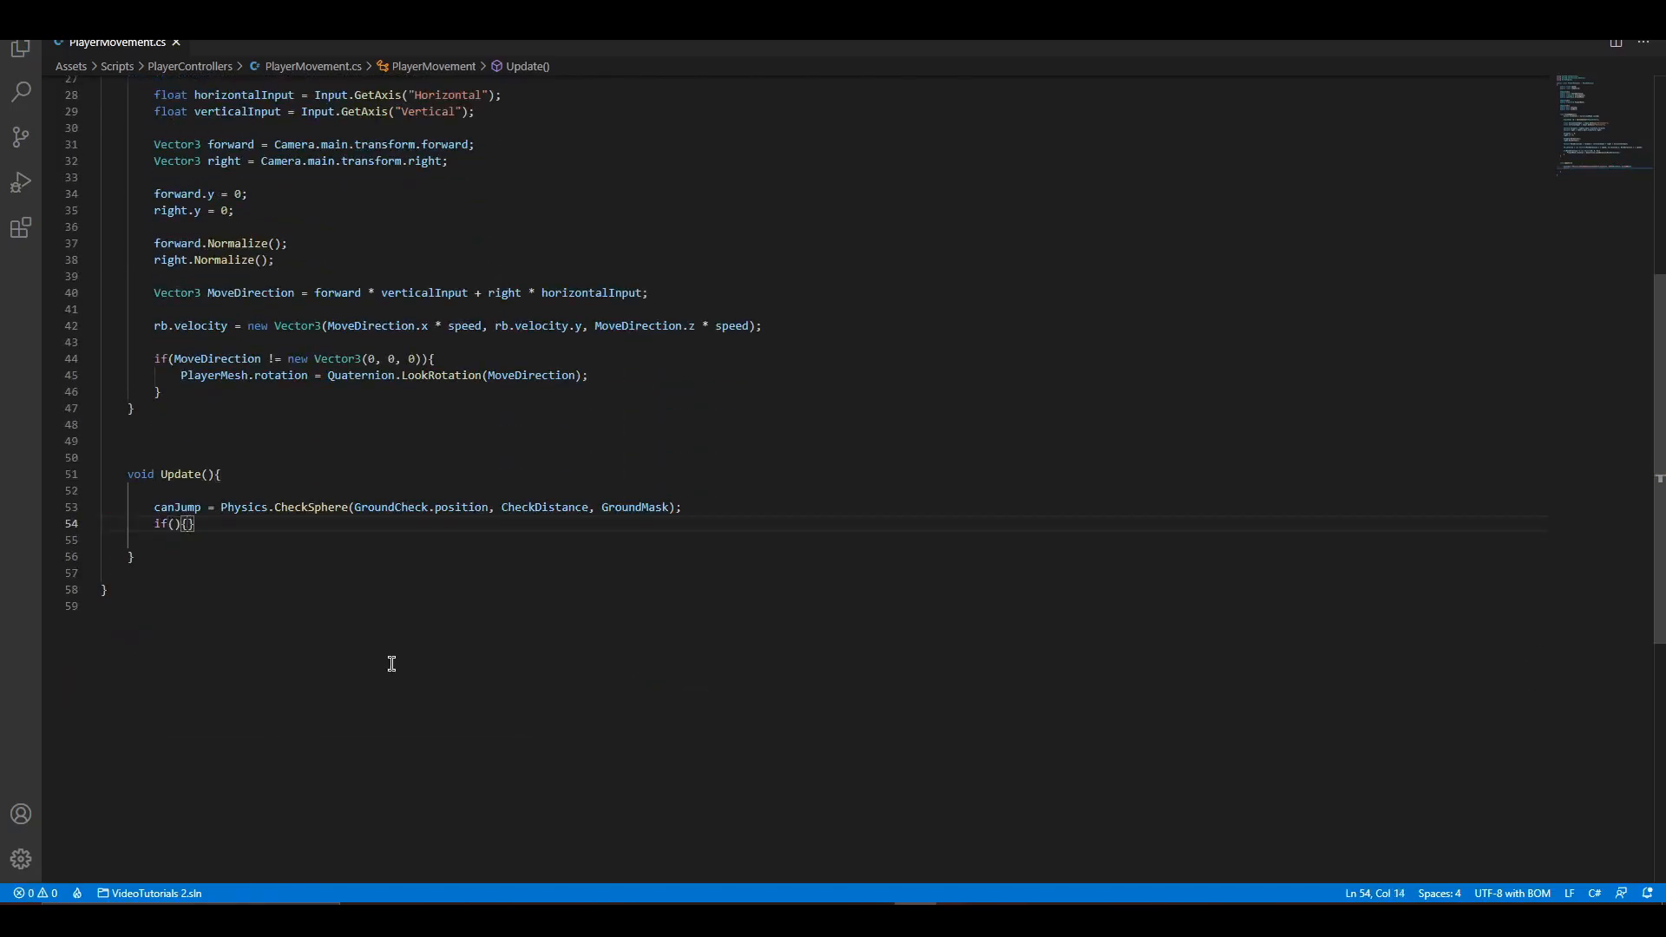
Write the jump condition checking canJump && Input.GetButton("Jump") in Update.
{"action": "type", "text": "canJump"}
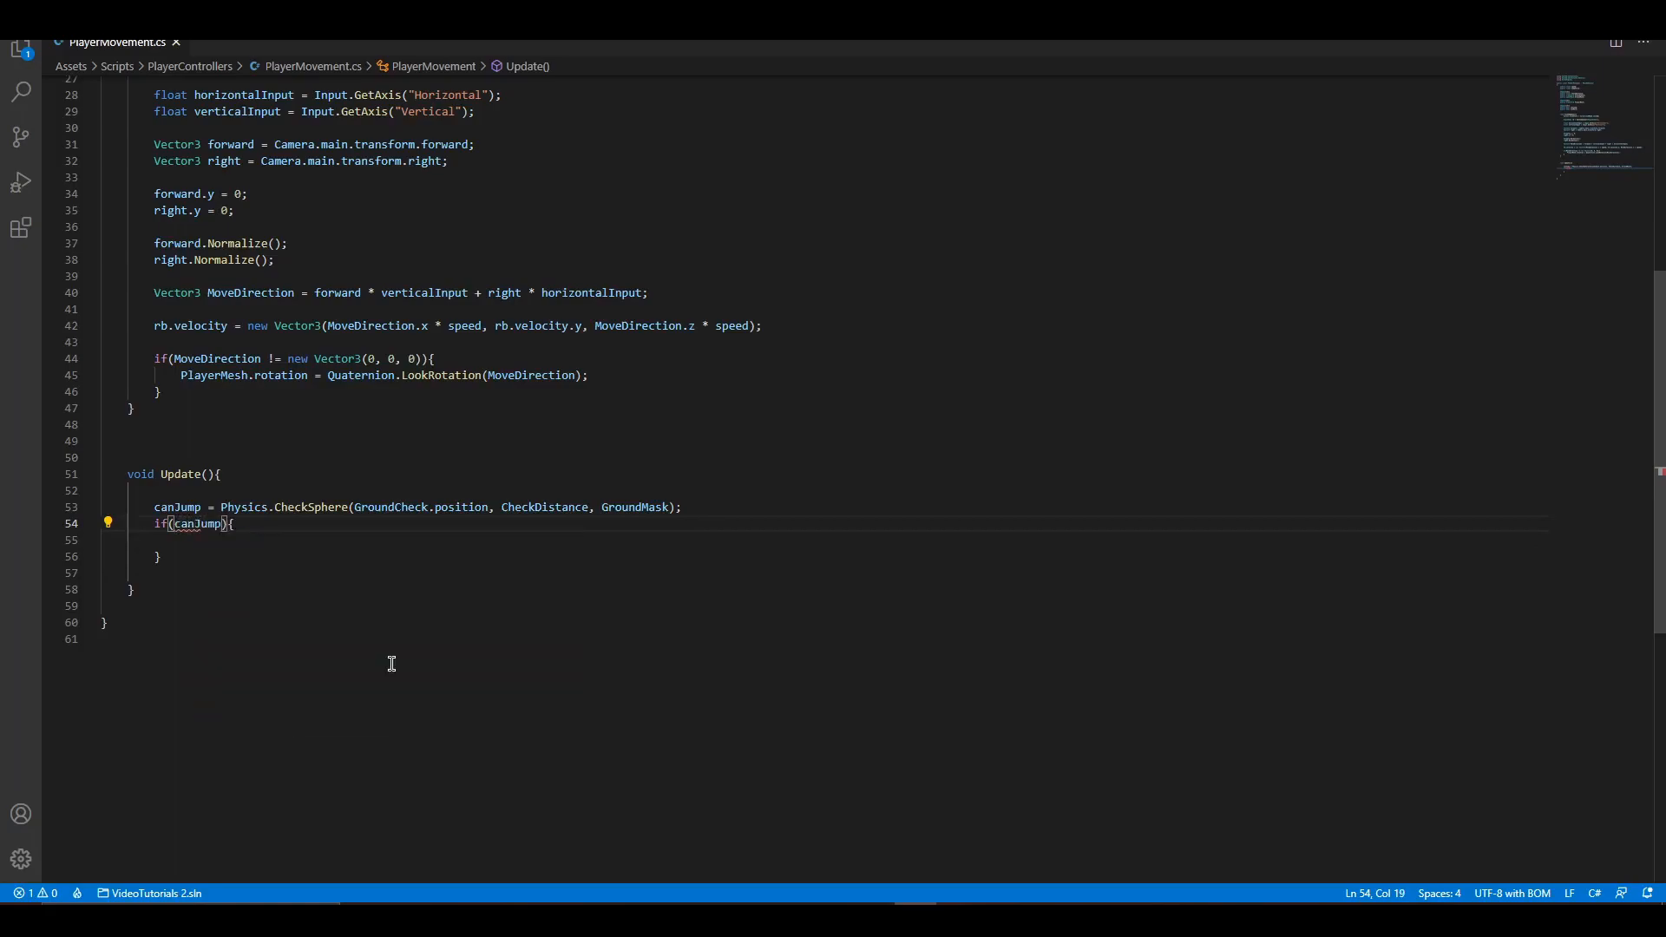
{"action": "type", "text": "&& Input.G"}
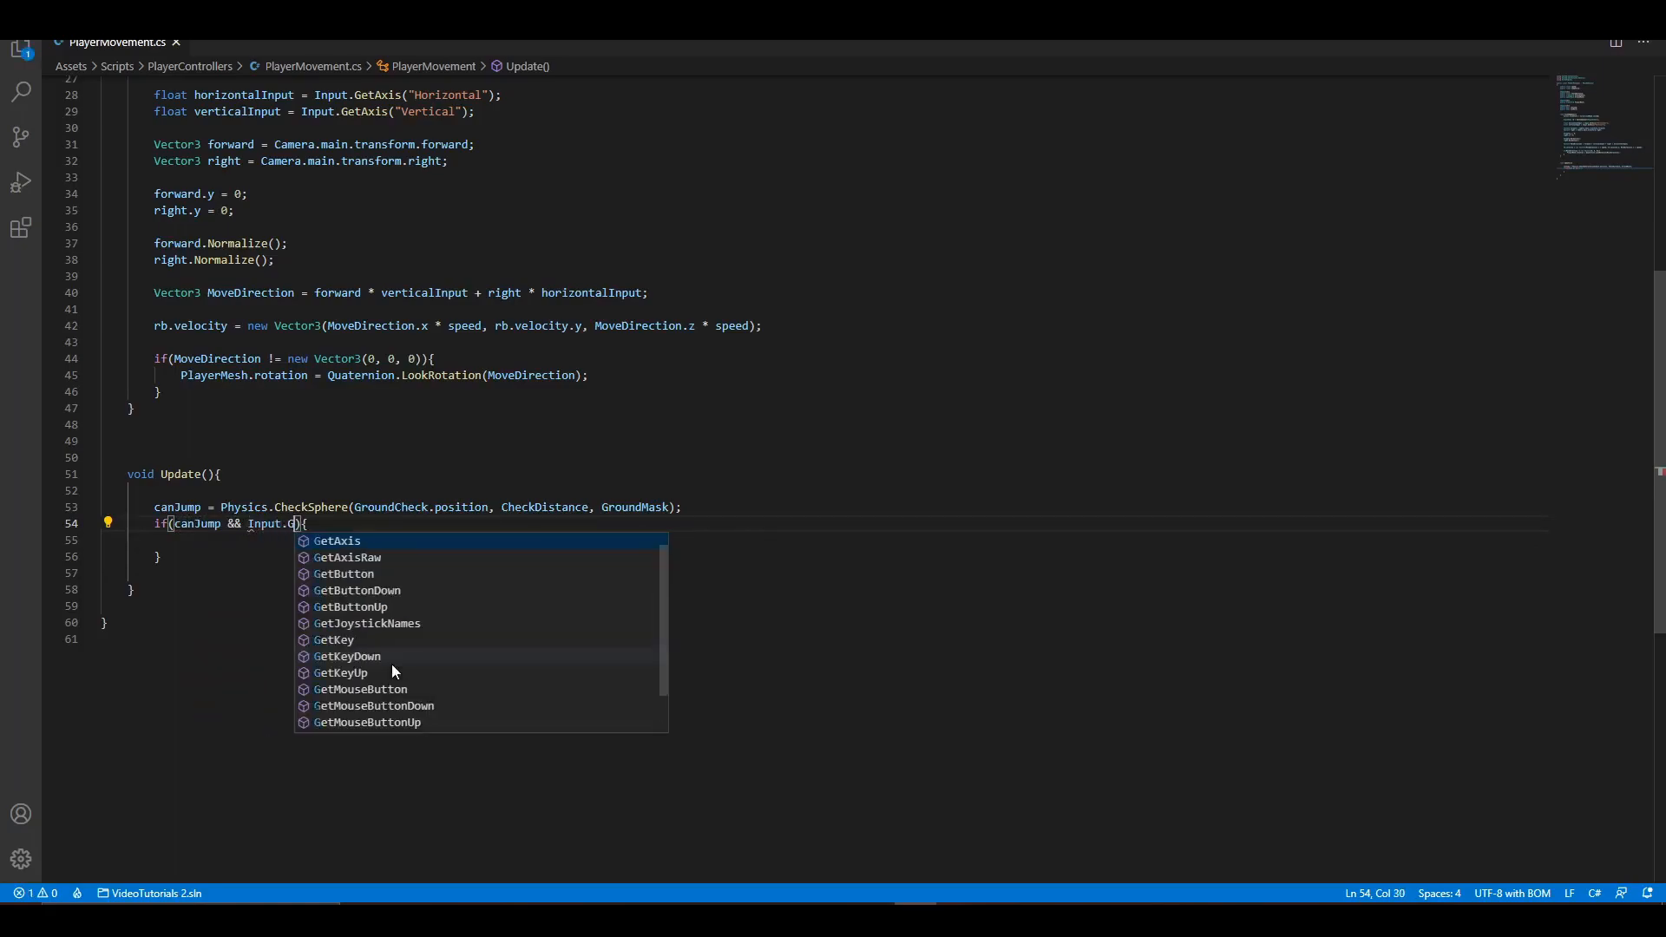
{"action": "type", "text": "etButtonDown(\""}
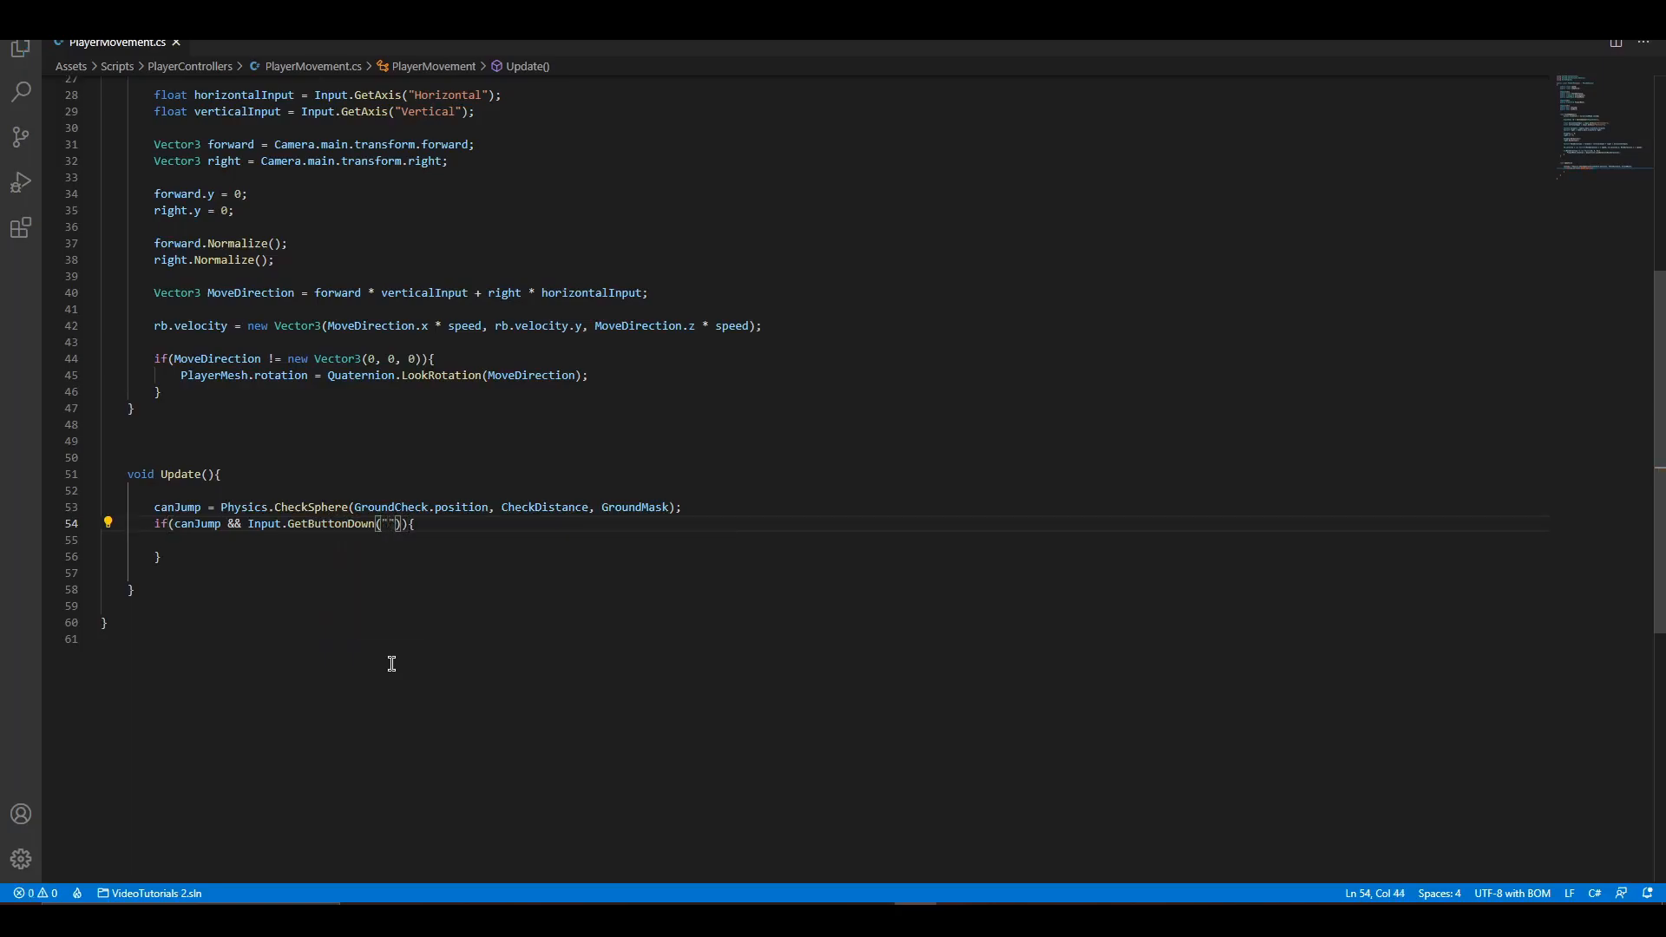
{"action": "type", "text": "Jump"}
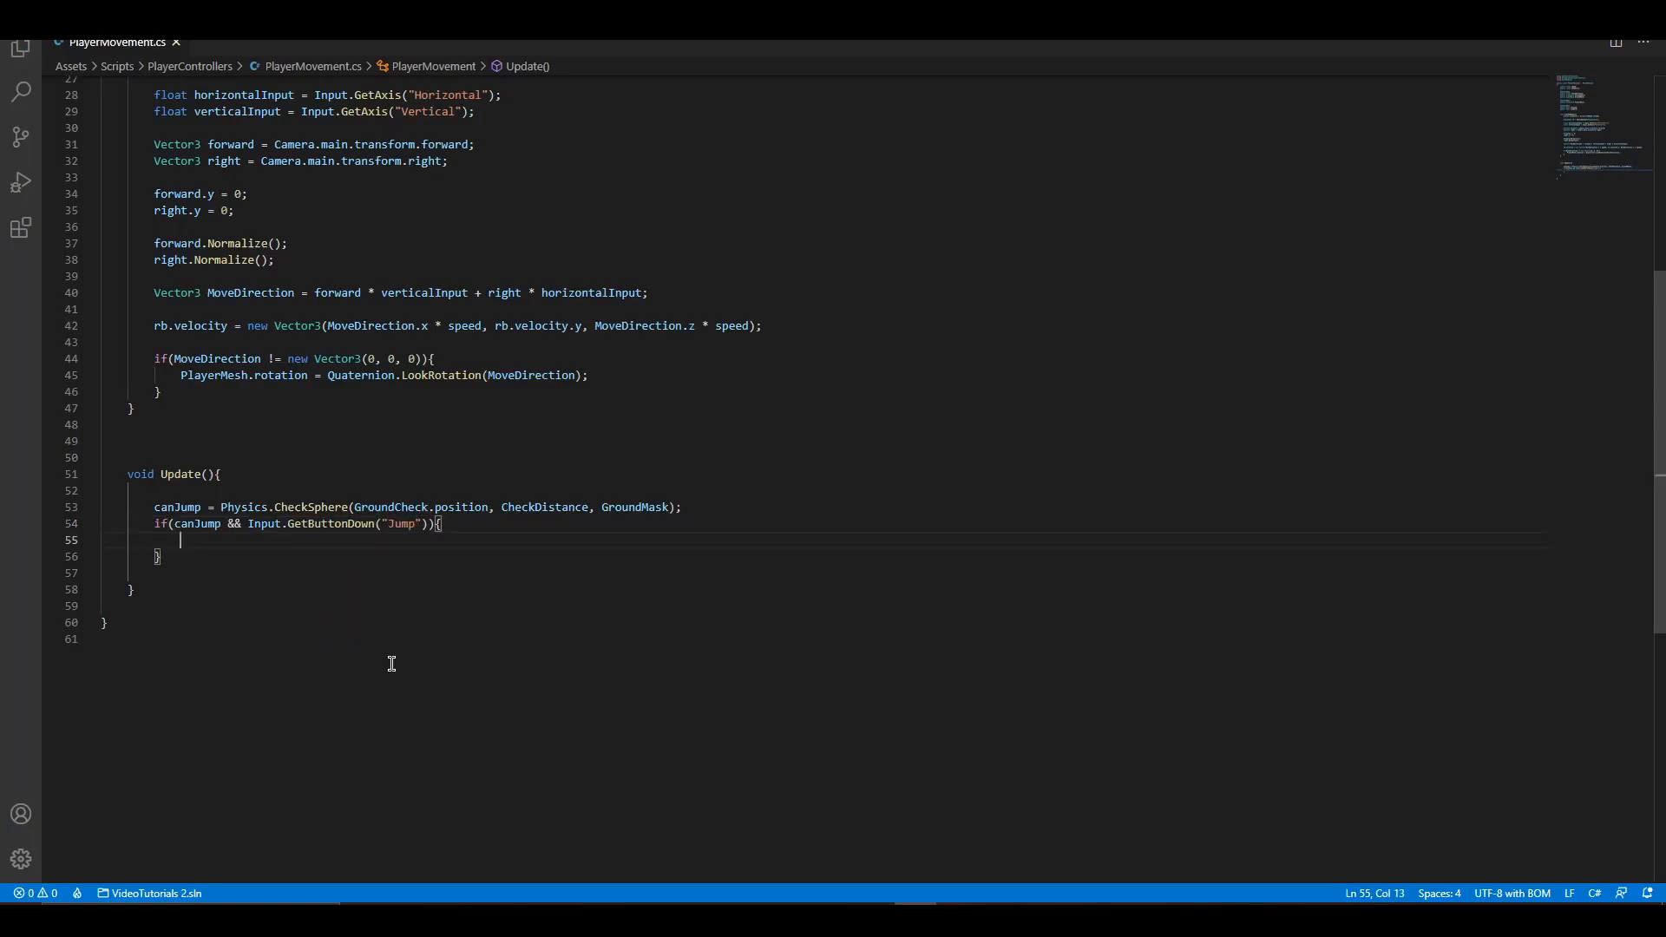
Get the Rigidbody and set its velocity to Vector3.up * JumpForce inside the jump block.
{"action": "type", "text": "Rigidbody rb =GetComponent<>"}
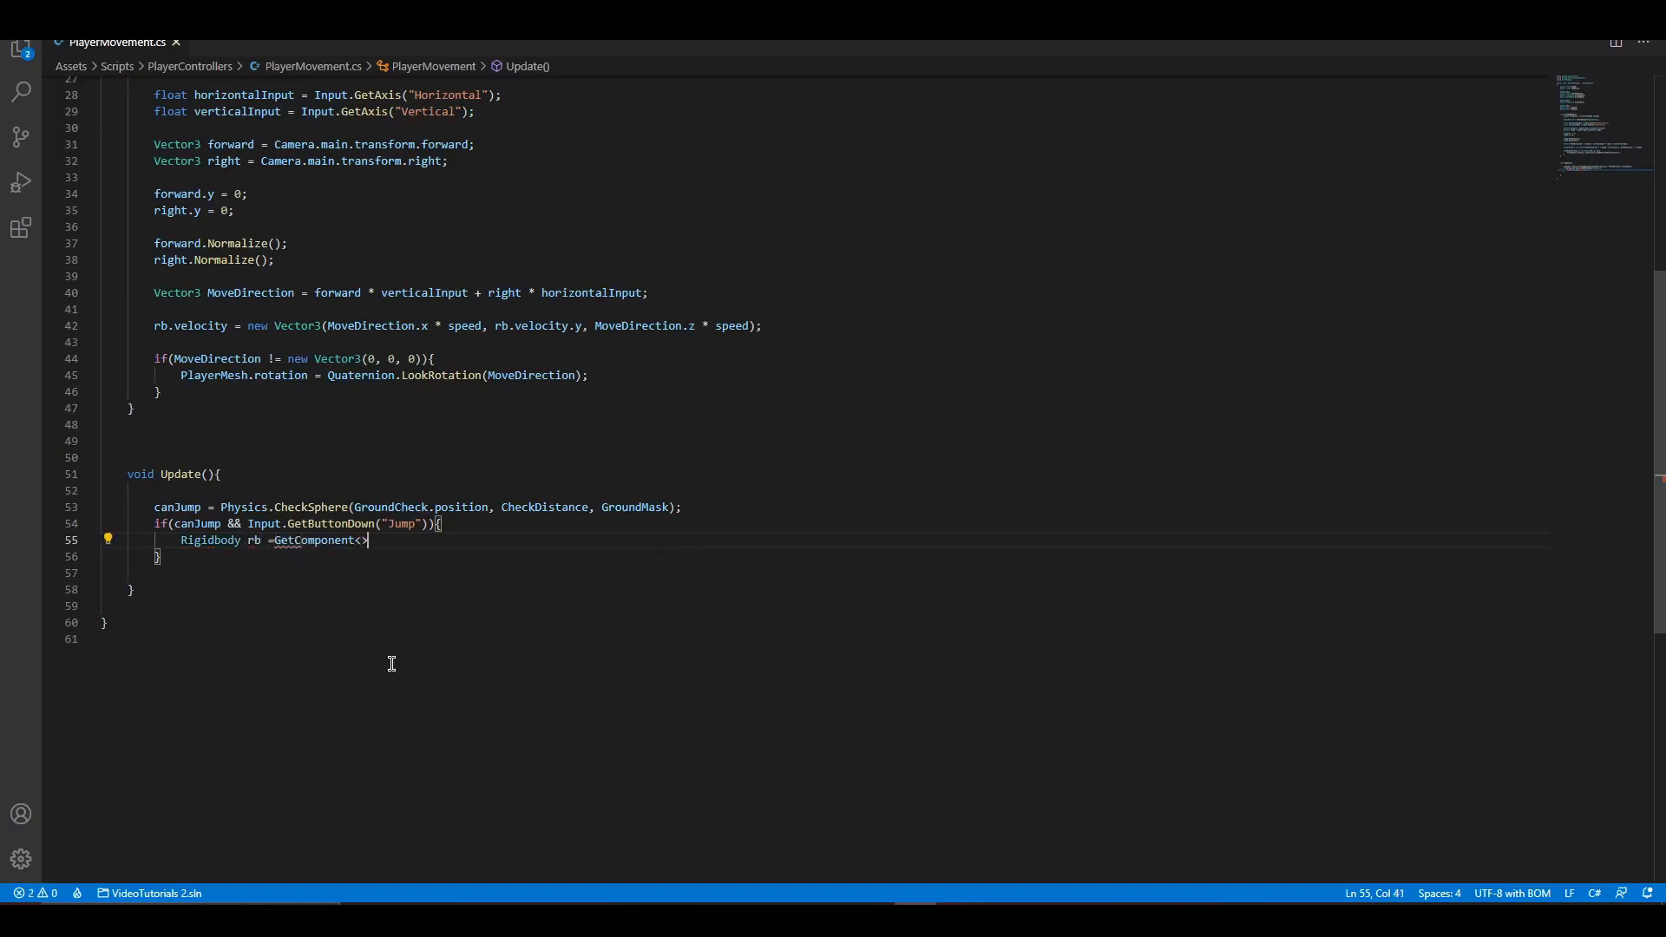
{"action": "type", "text": "Rigidbody>();"}
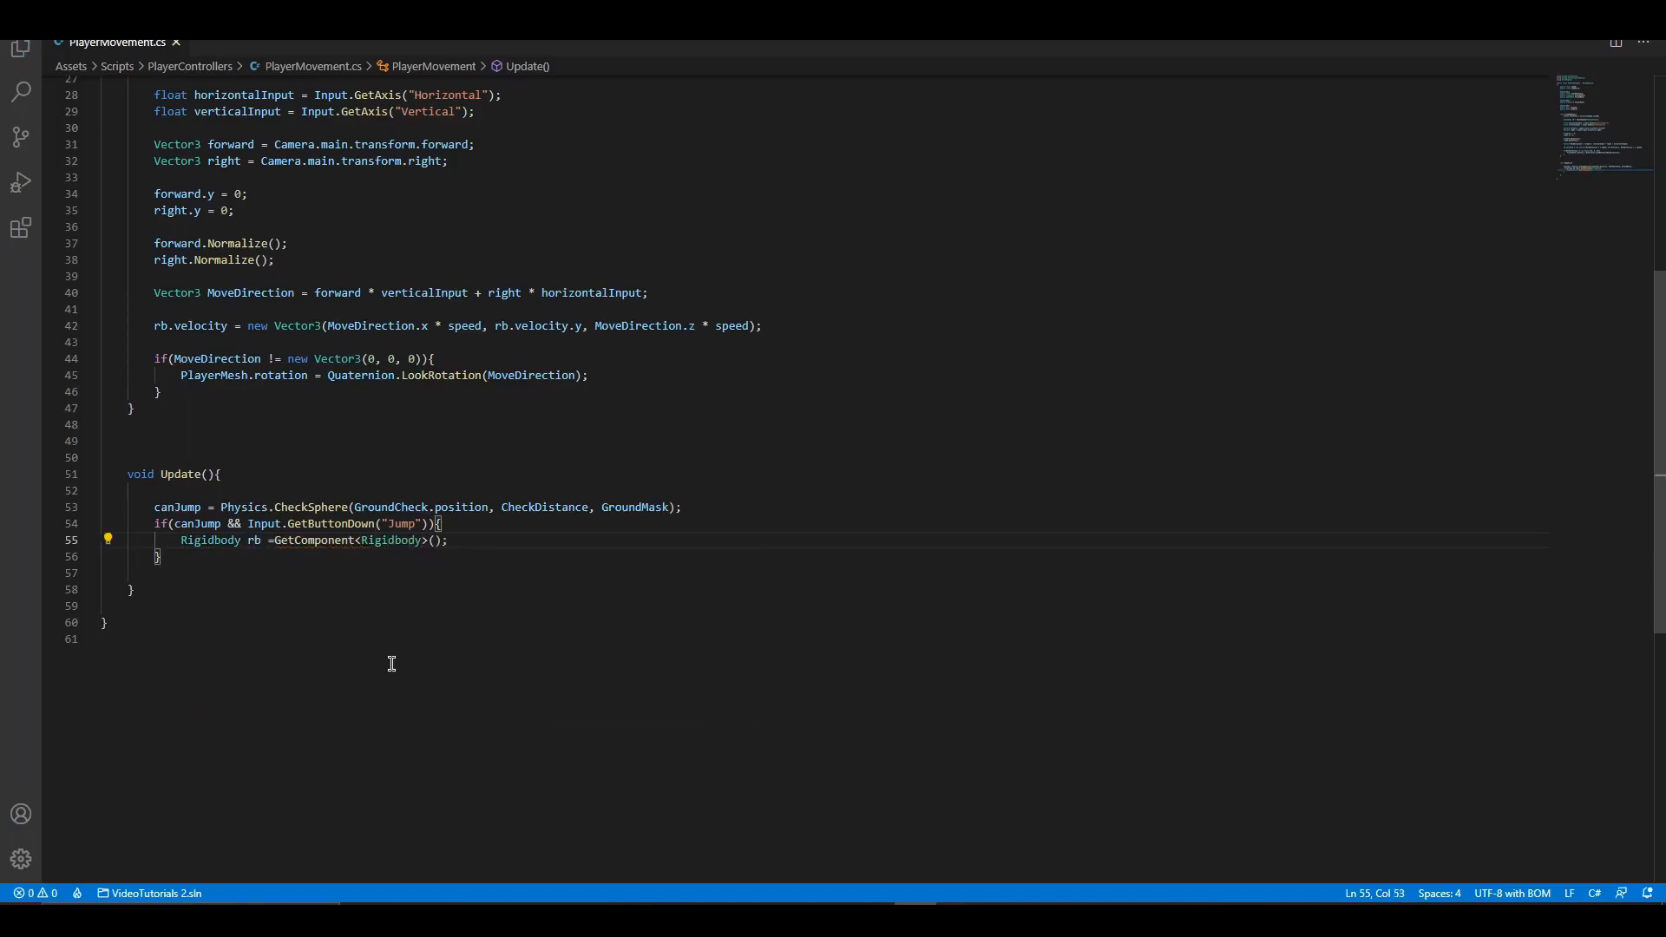
{"action": "key", "text": "enter"}
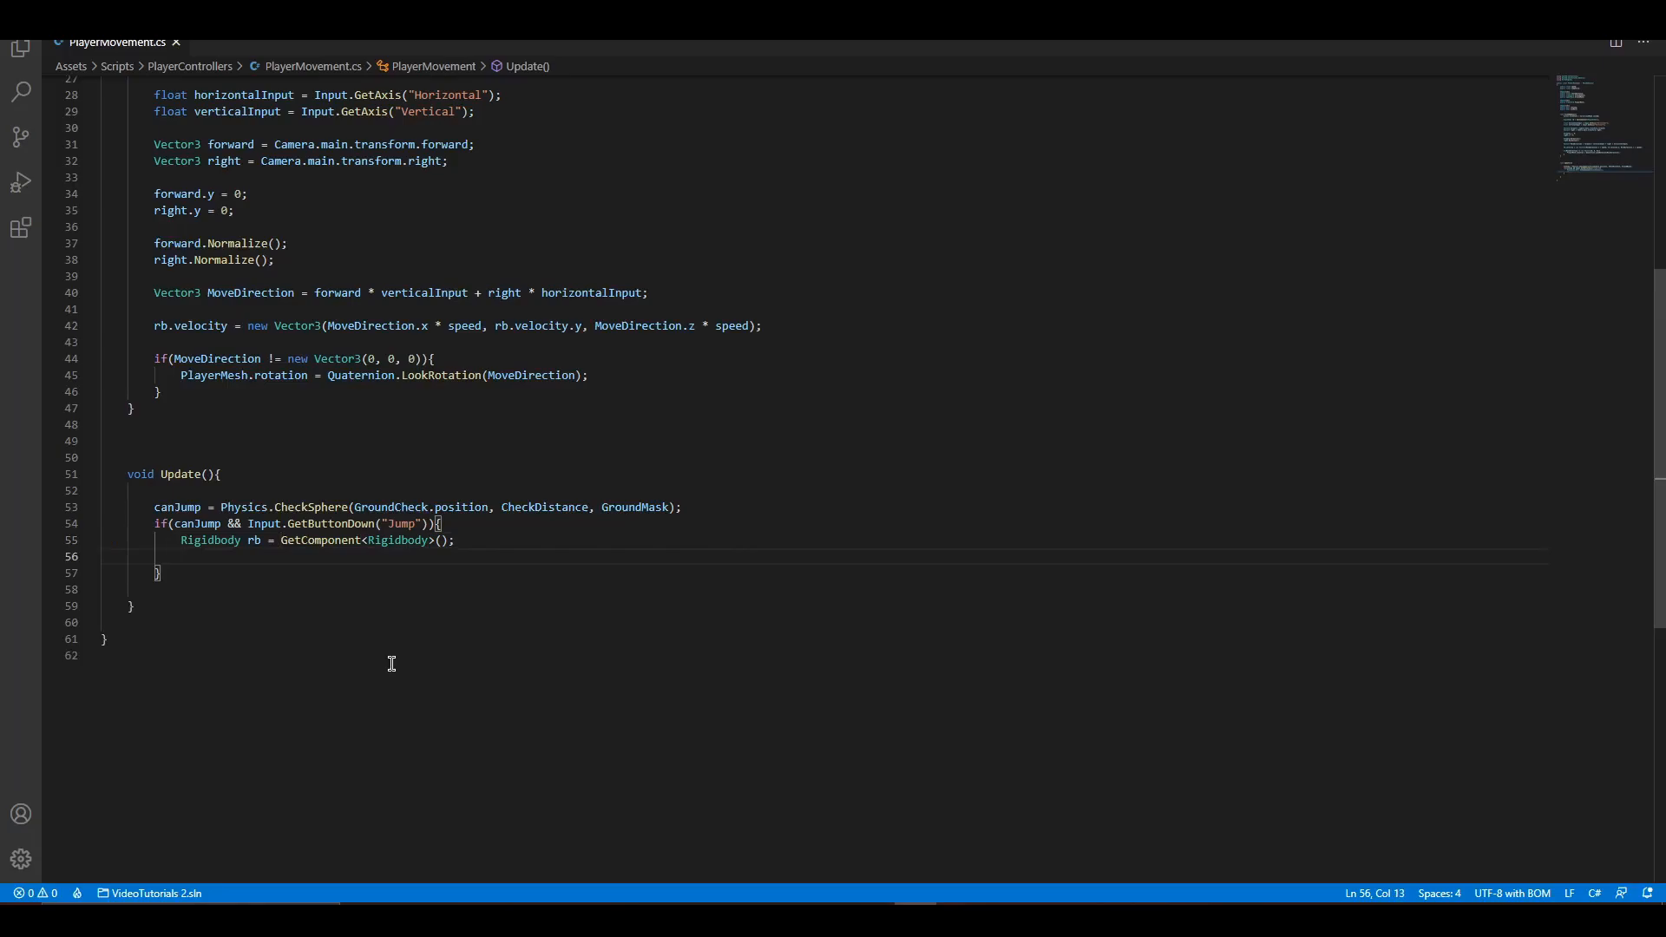
{"action": "type", "text": "rb.velocity ="}
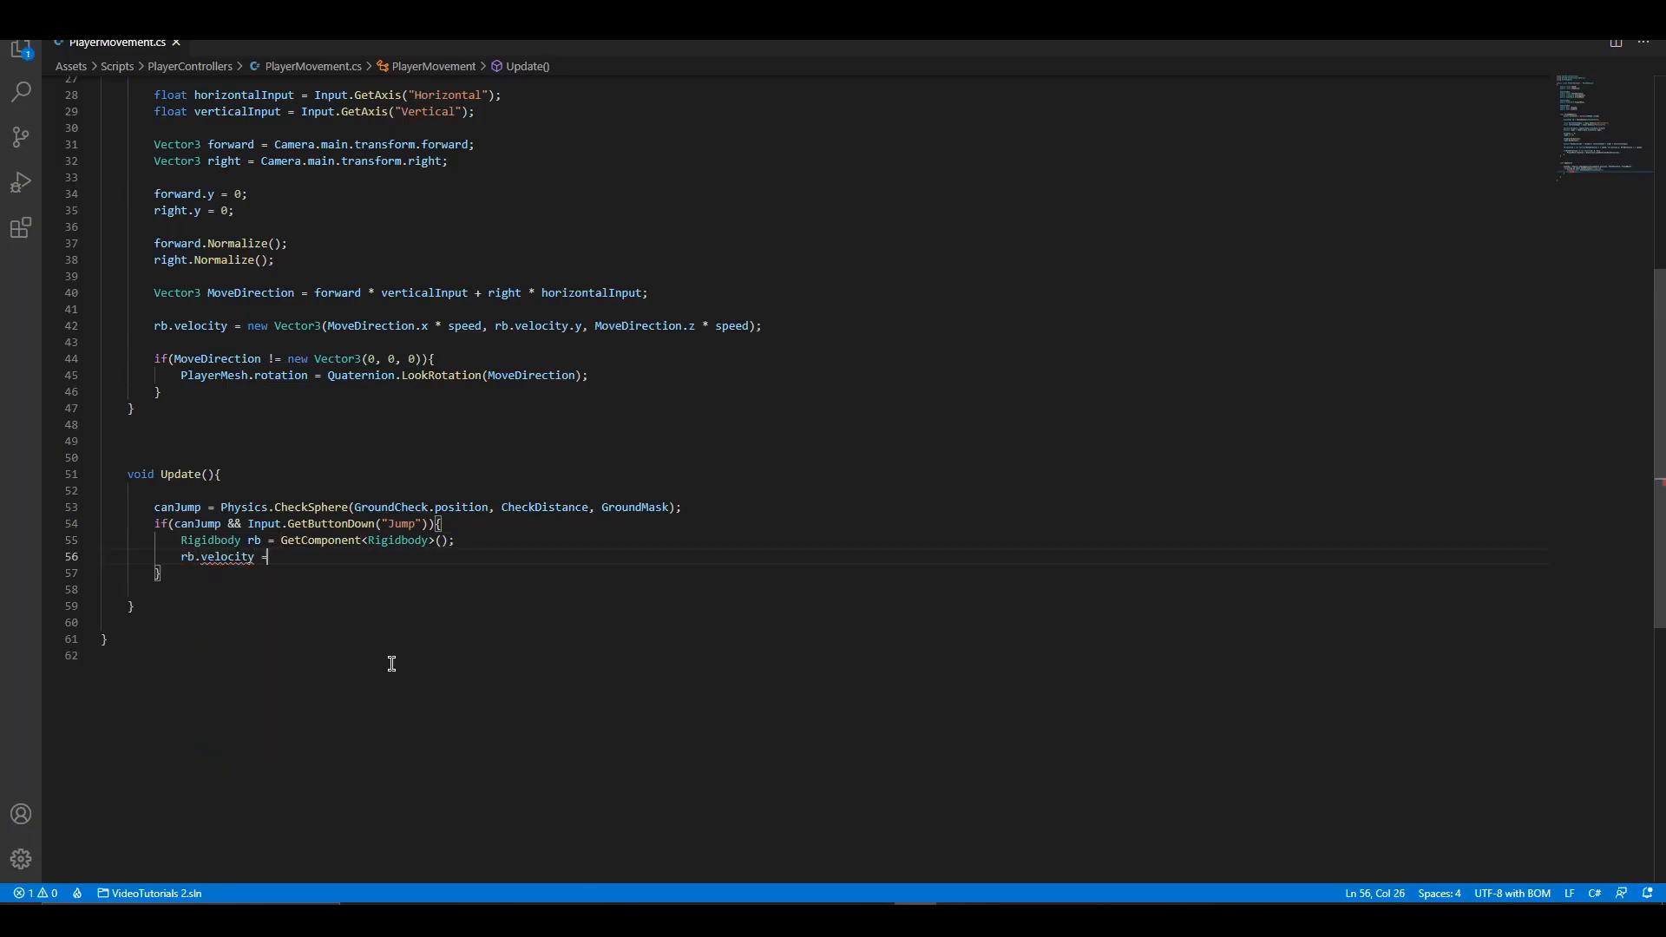
{"action": "type", "text": "Vector3."}
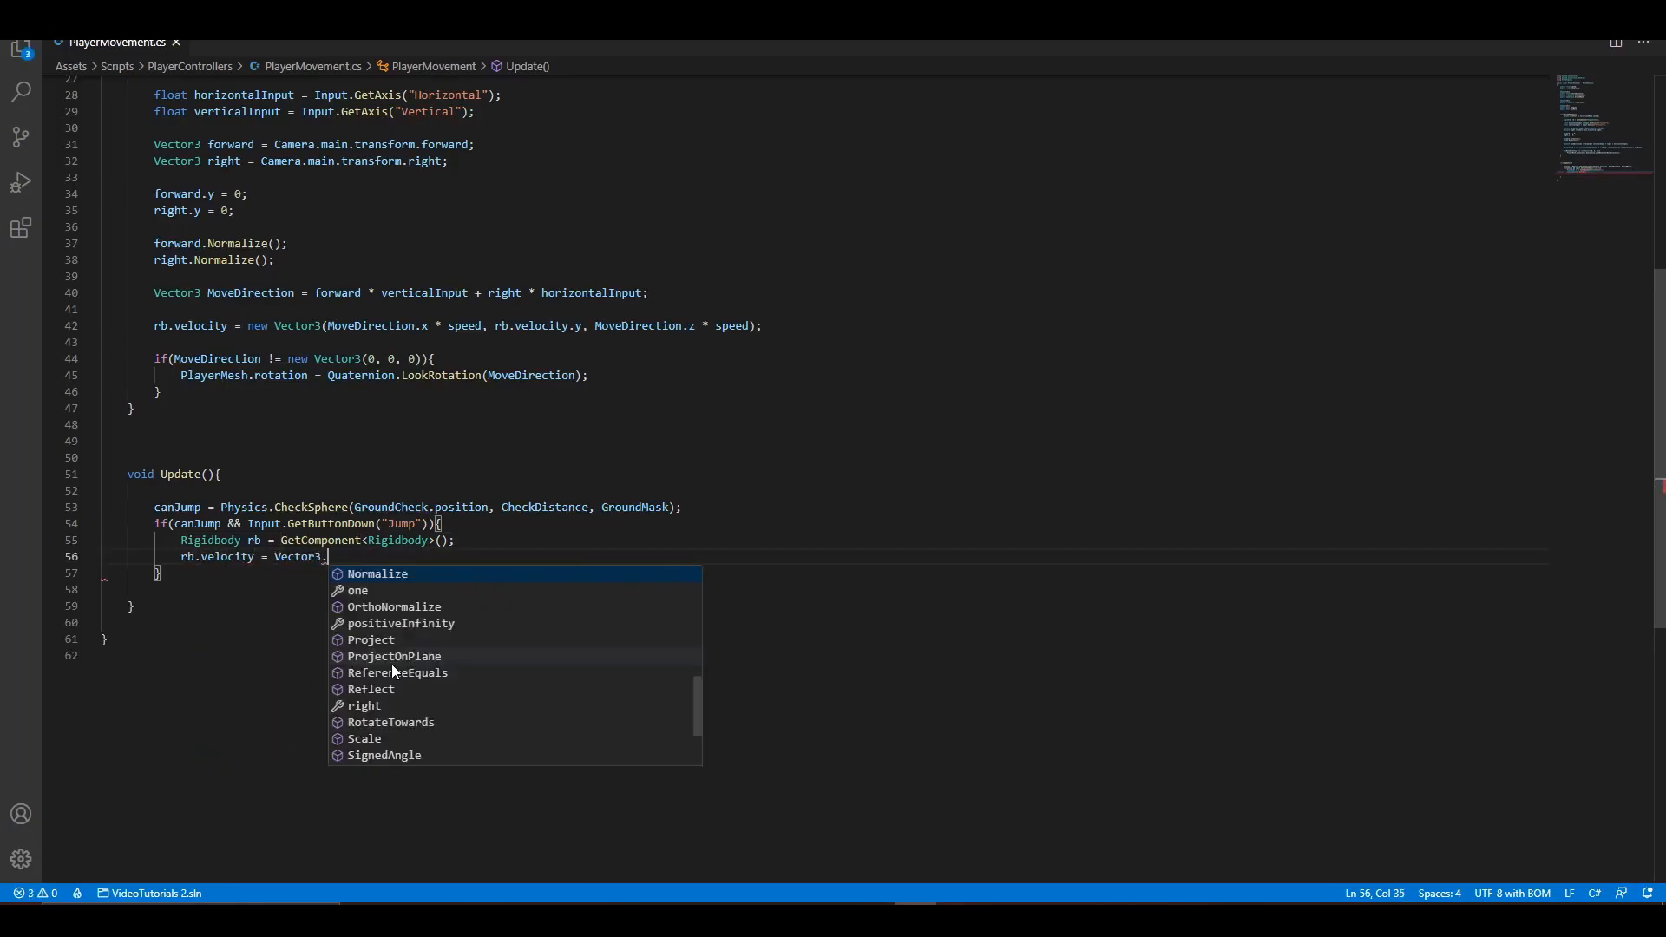
{"action": "type", "text": "up * JumpForce;"}
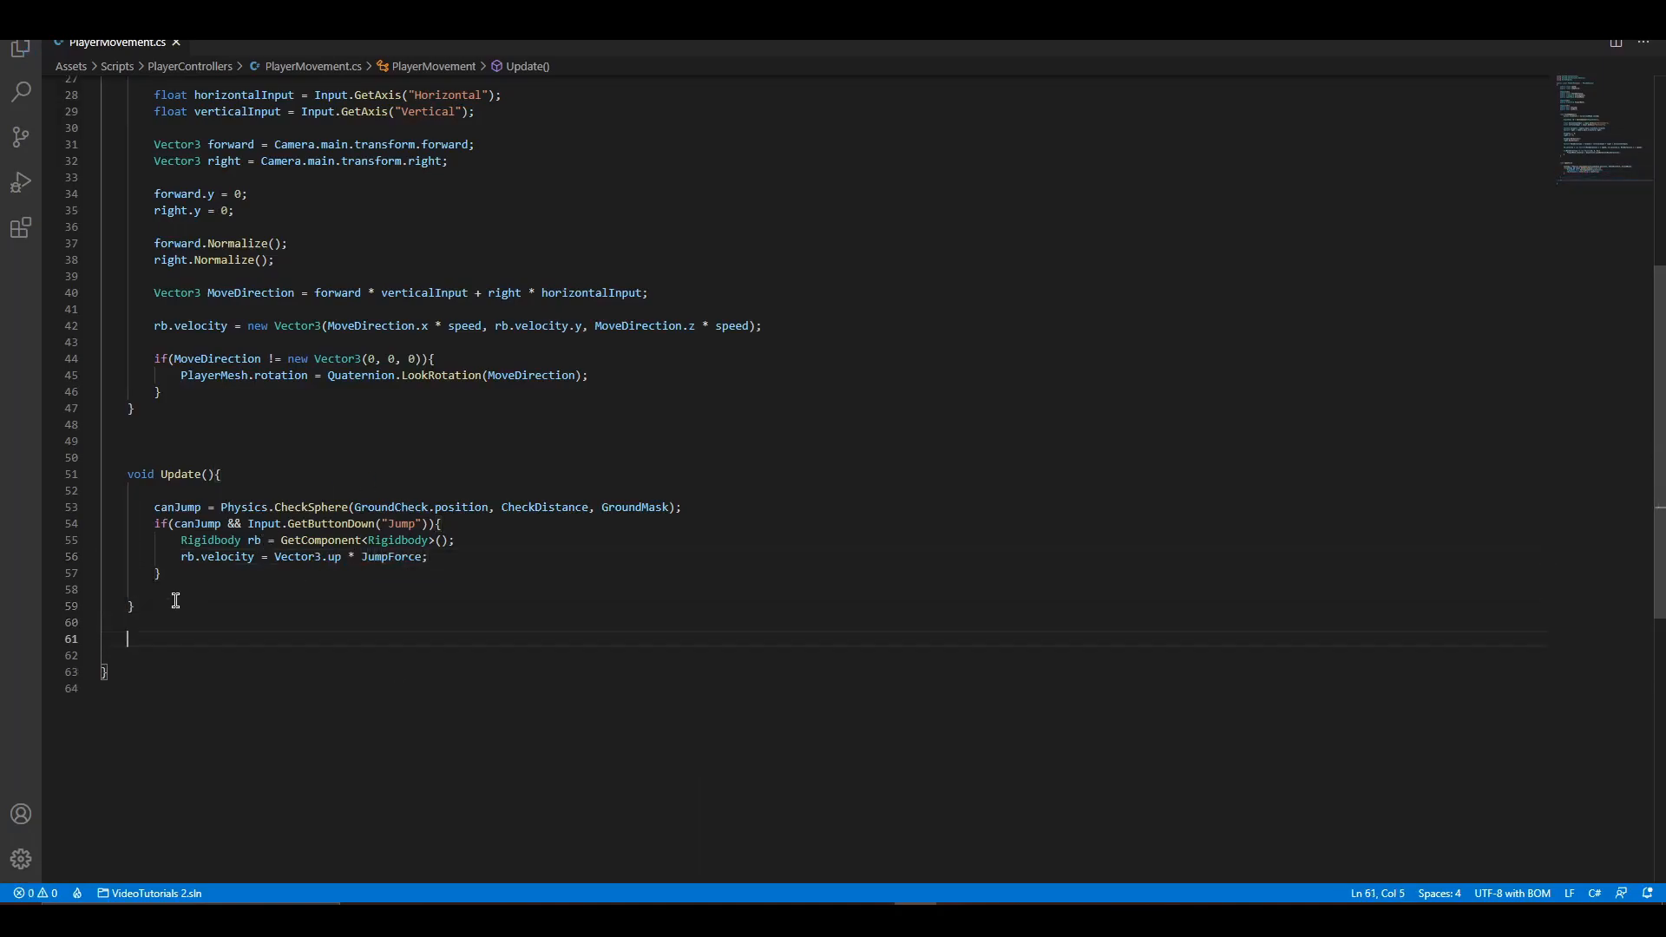
{"action": "type", "text": "private void"}
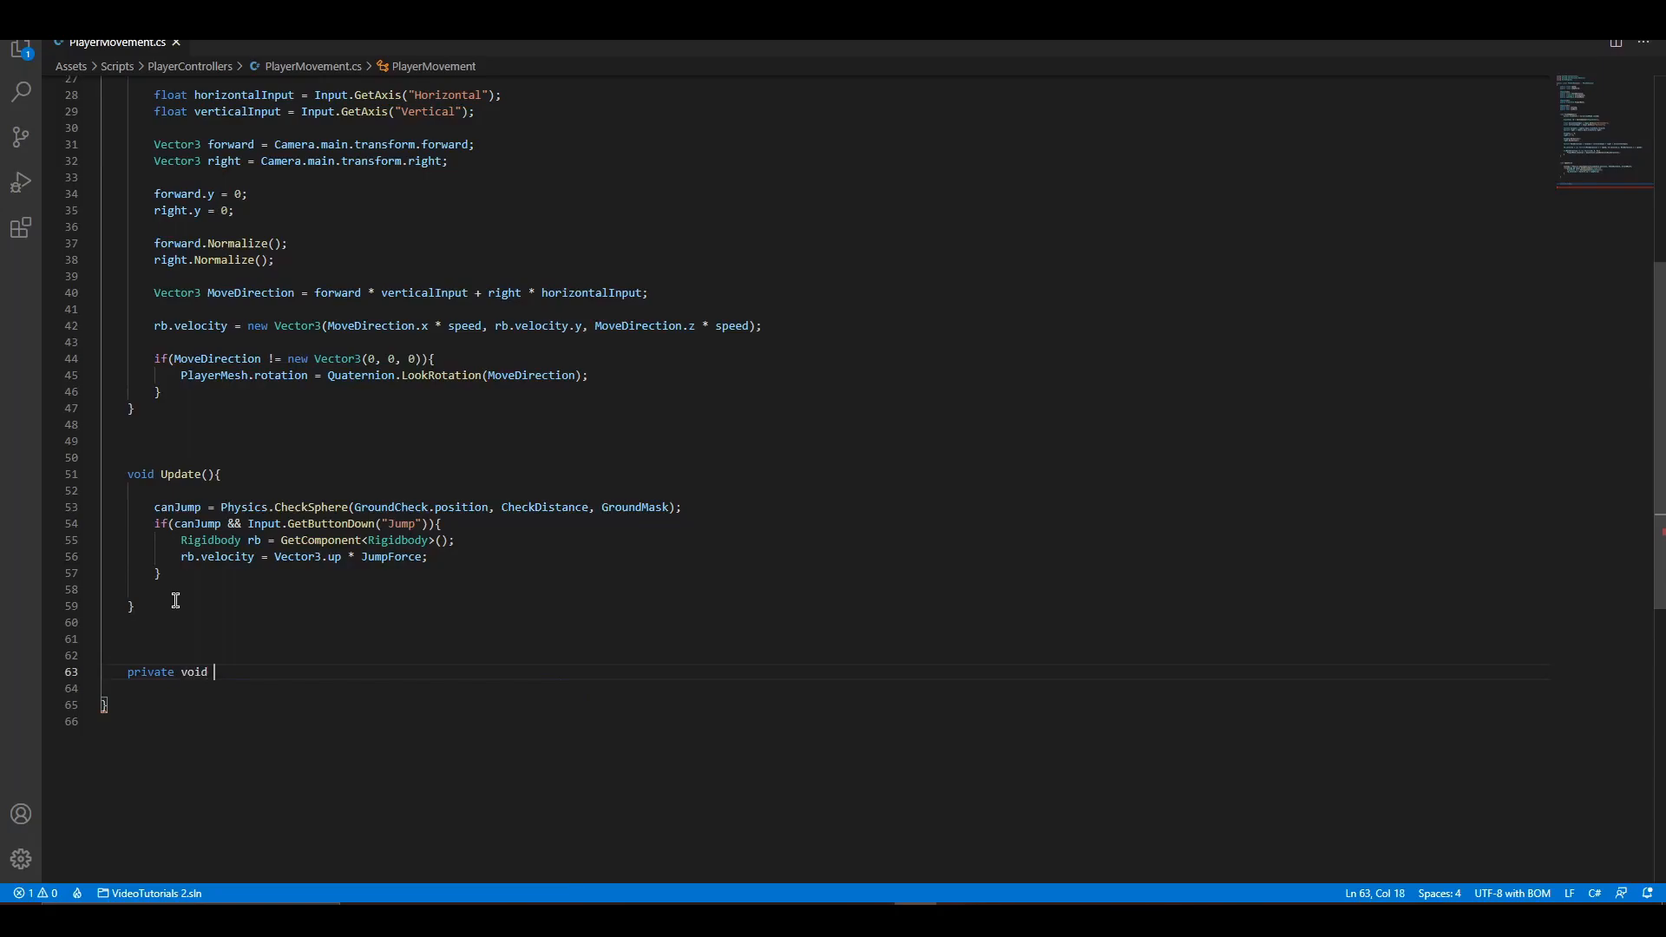
Write OnDrawGizmosSelected with a Gizmos.color line and a partial Gizmos.Draw call.
{"action": "type", "text": "OnDrawGizmosSelected(){"}
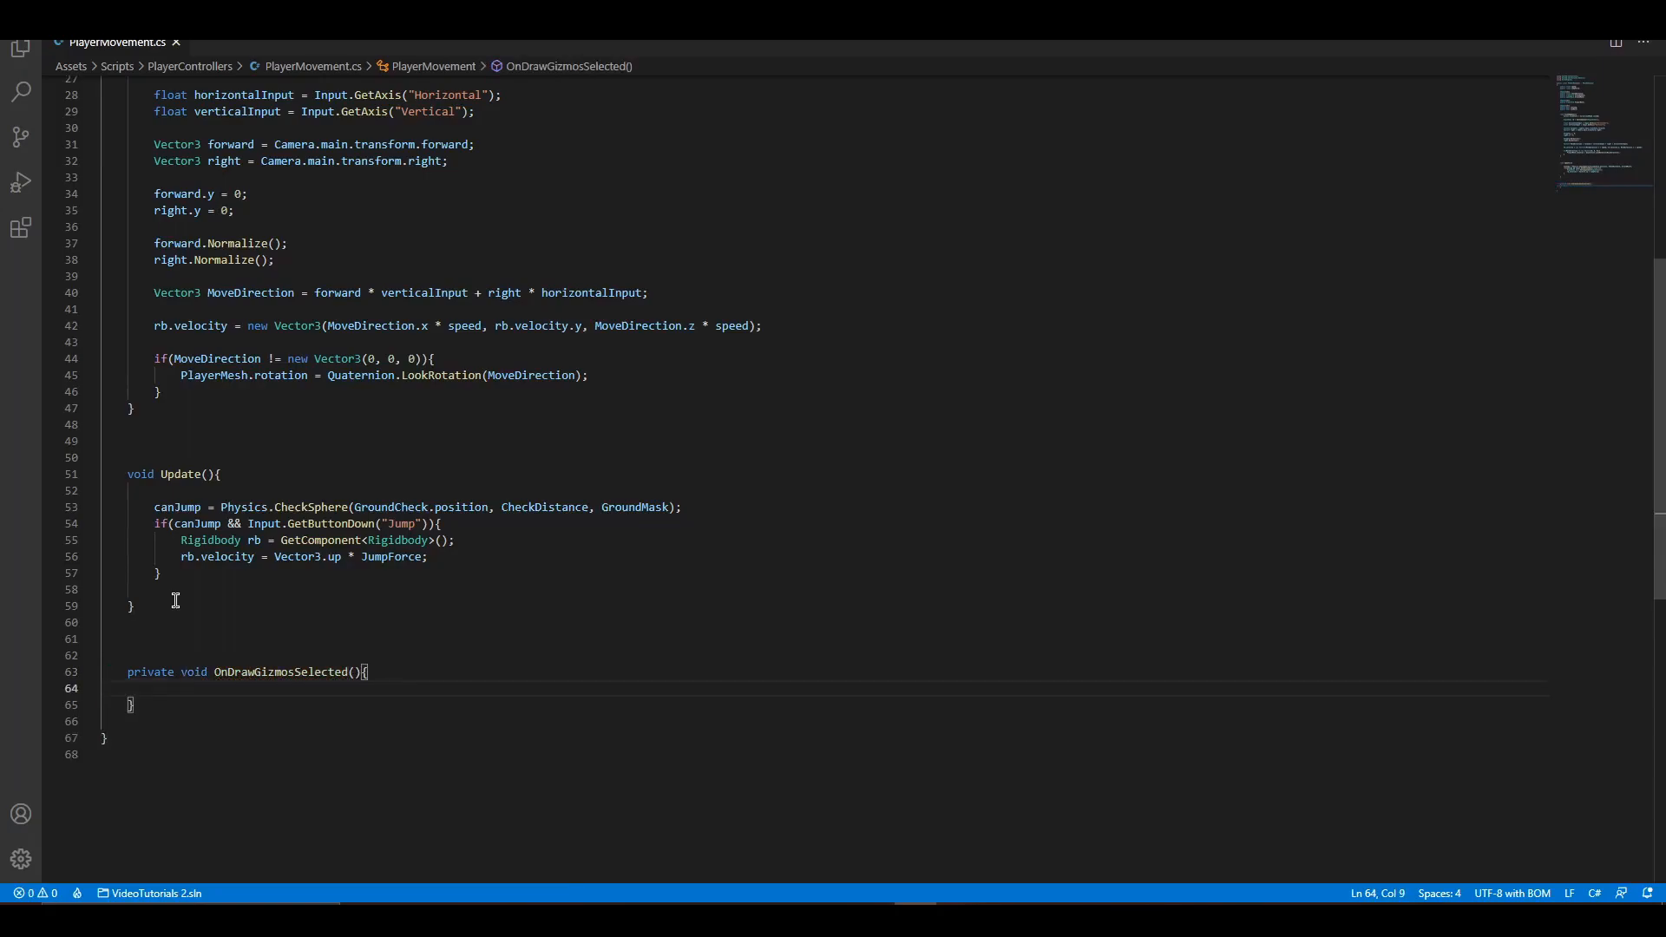
{"action": "type", "text": "Gizmos.color"}
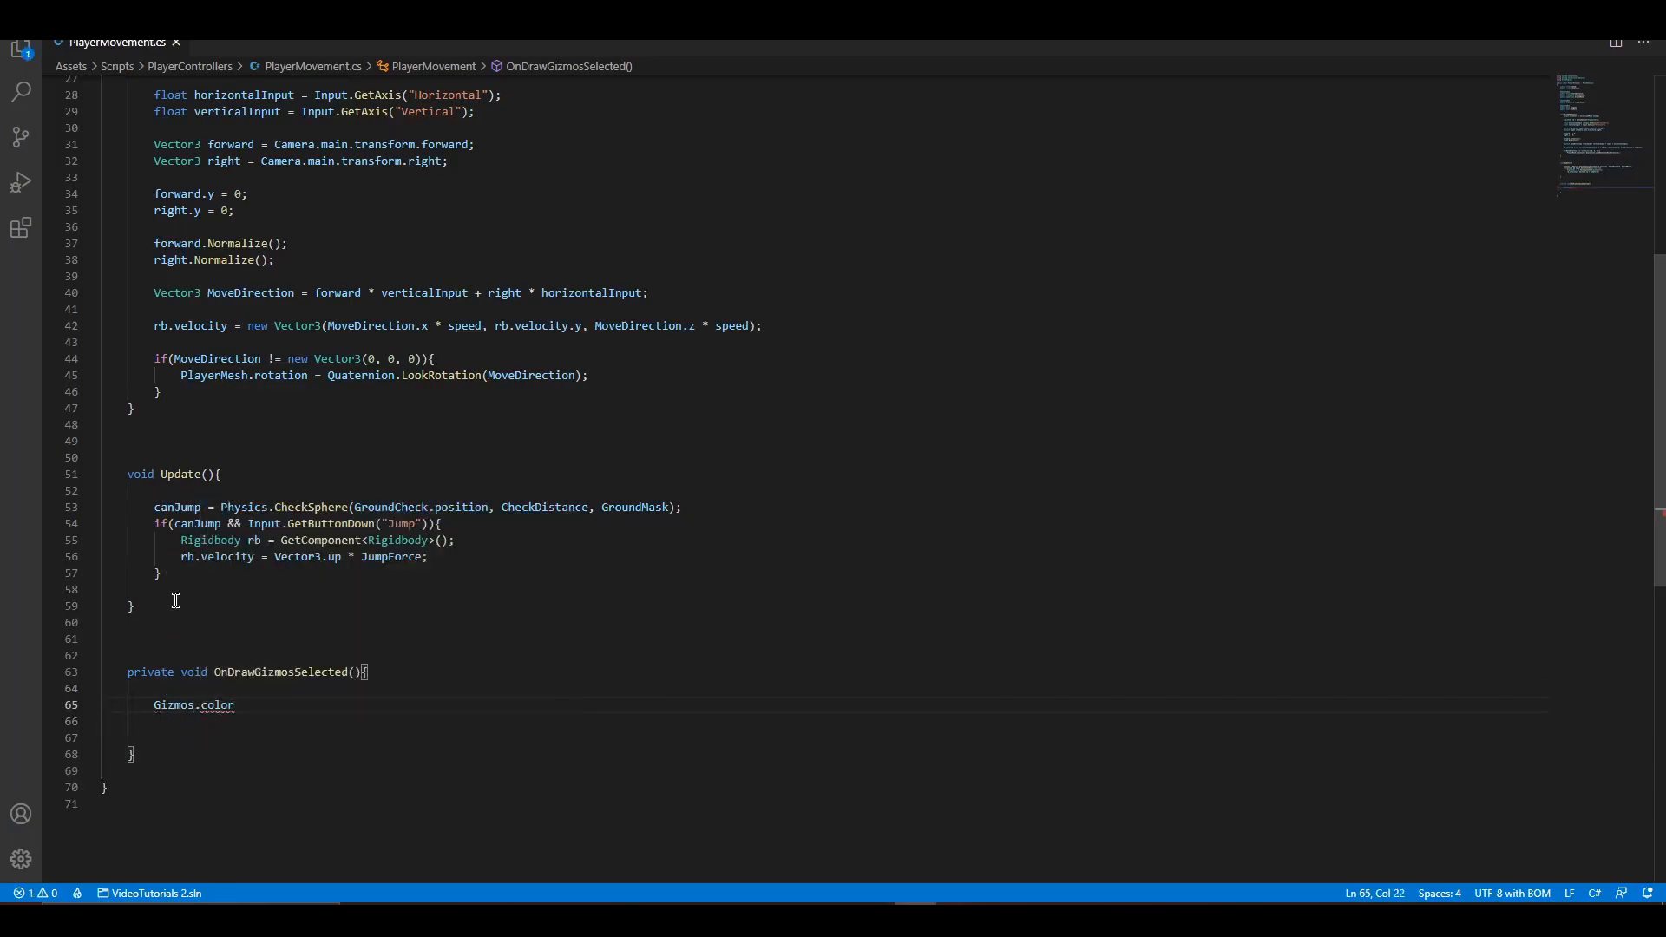
{"action": "type", "text": "Gizmos.Dr"}
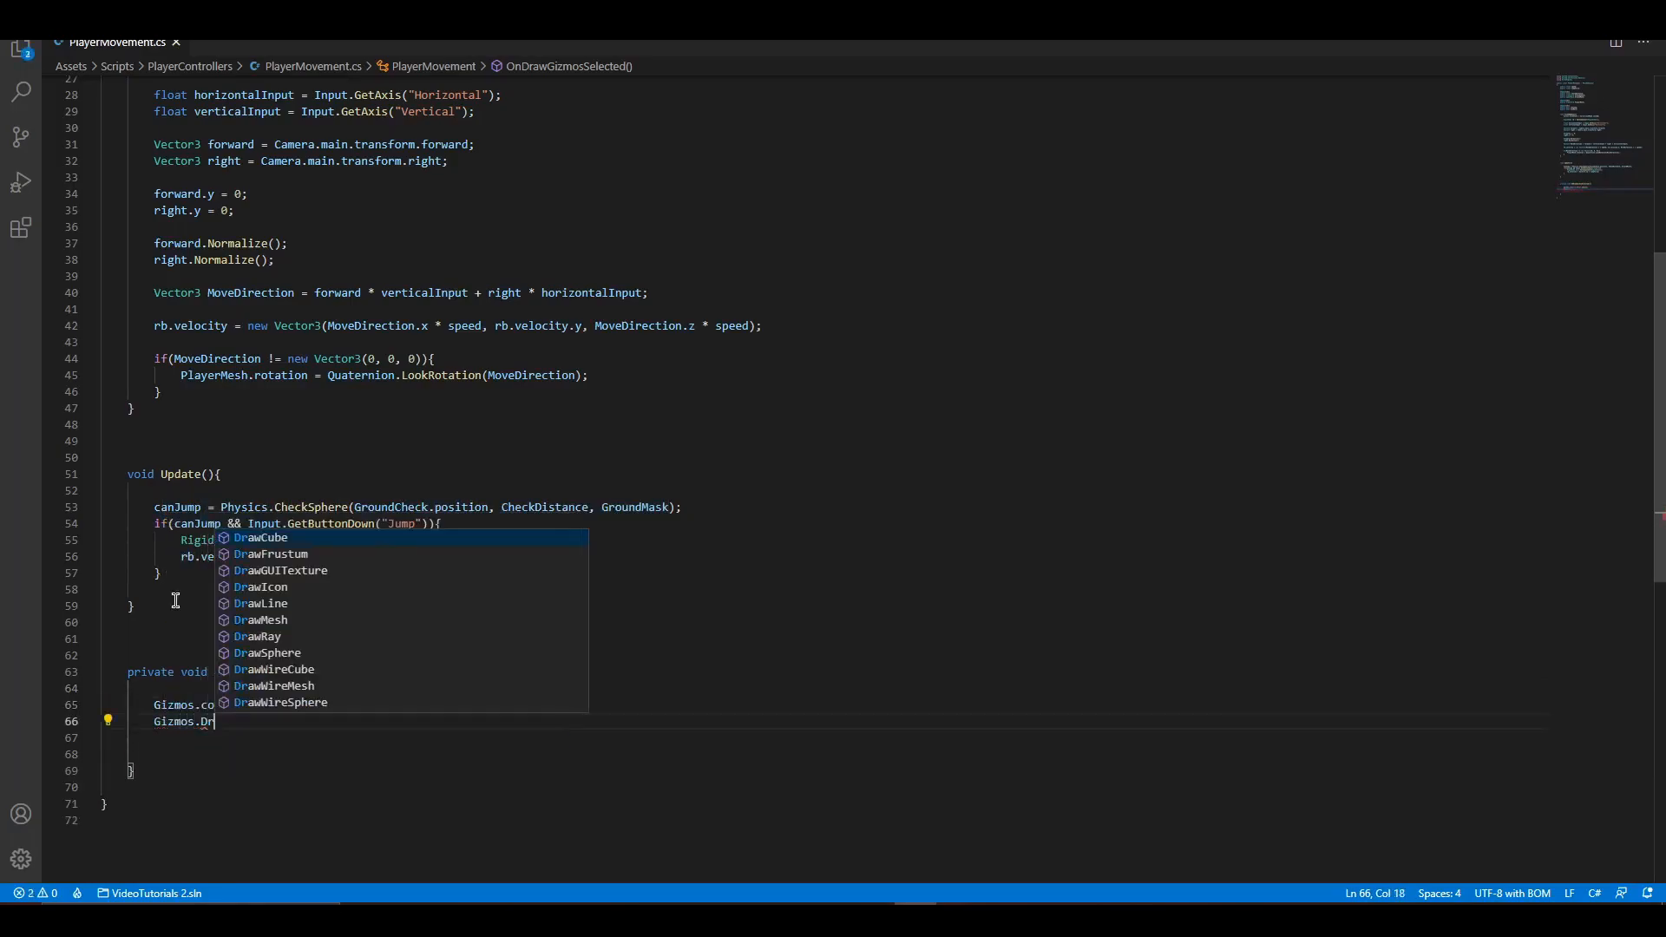
{"action": "left_click", "coordinate": [280, 702]}
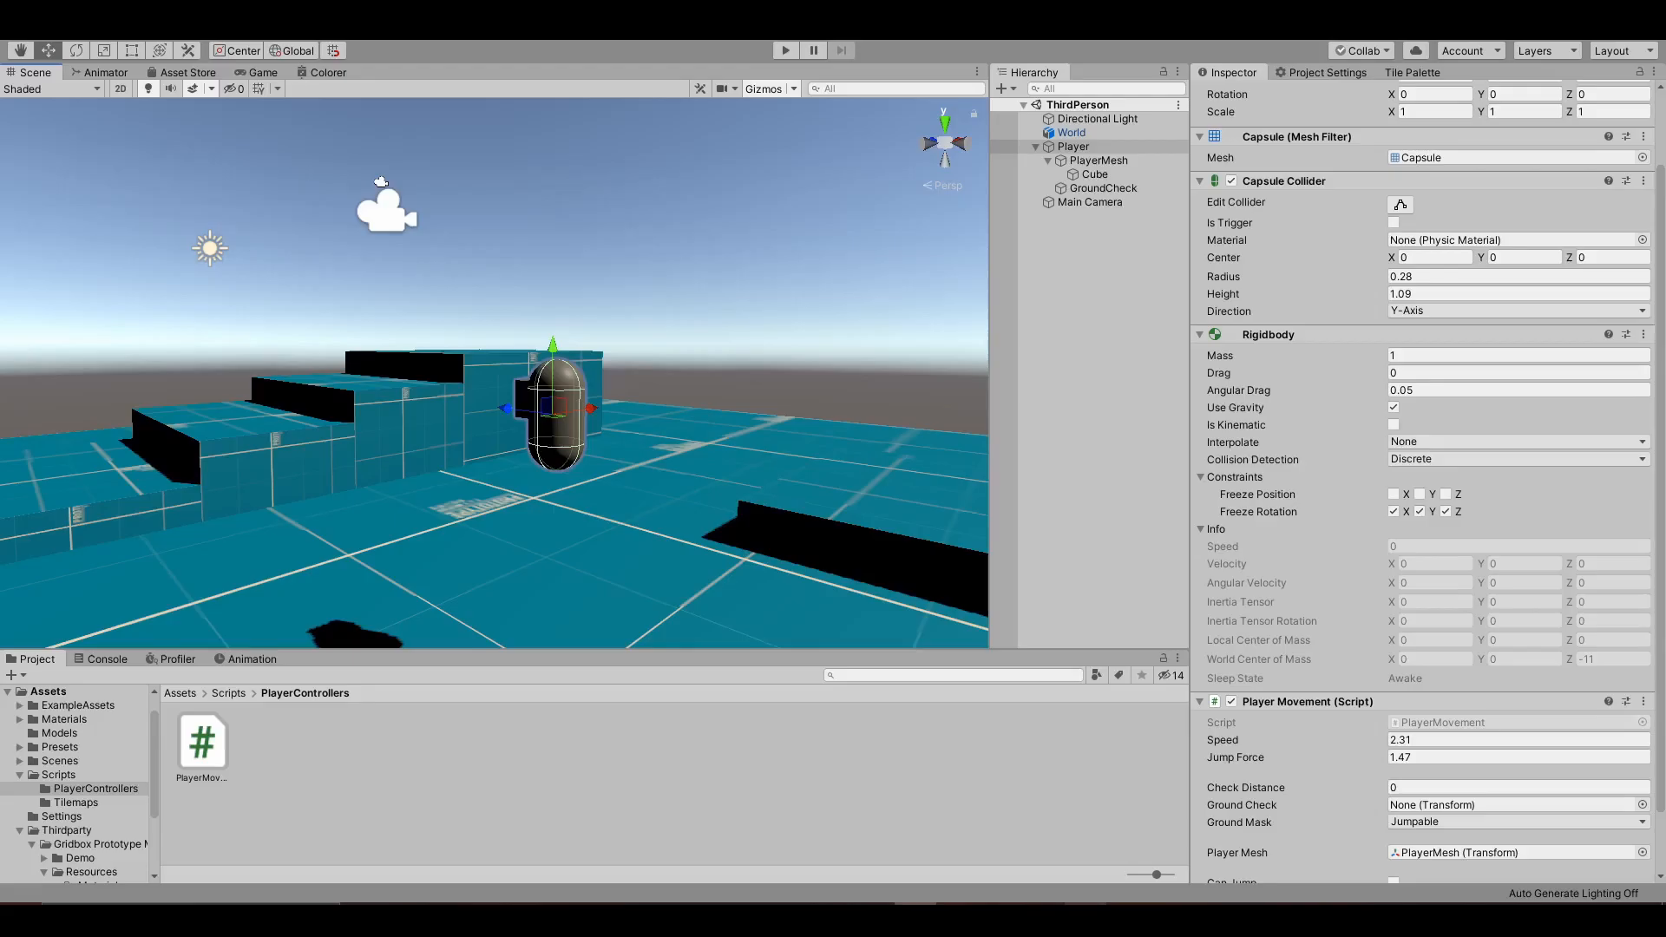
{"action": "mouse_move", "coordinate": [356, 585]}
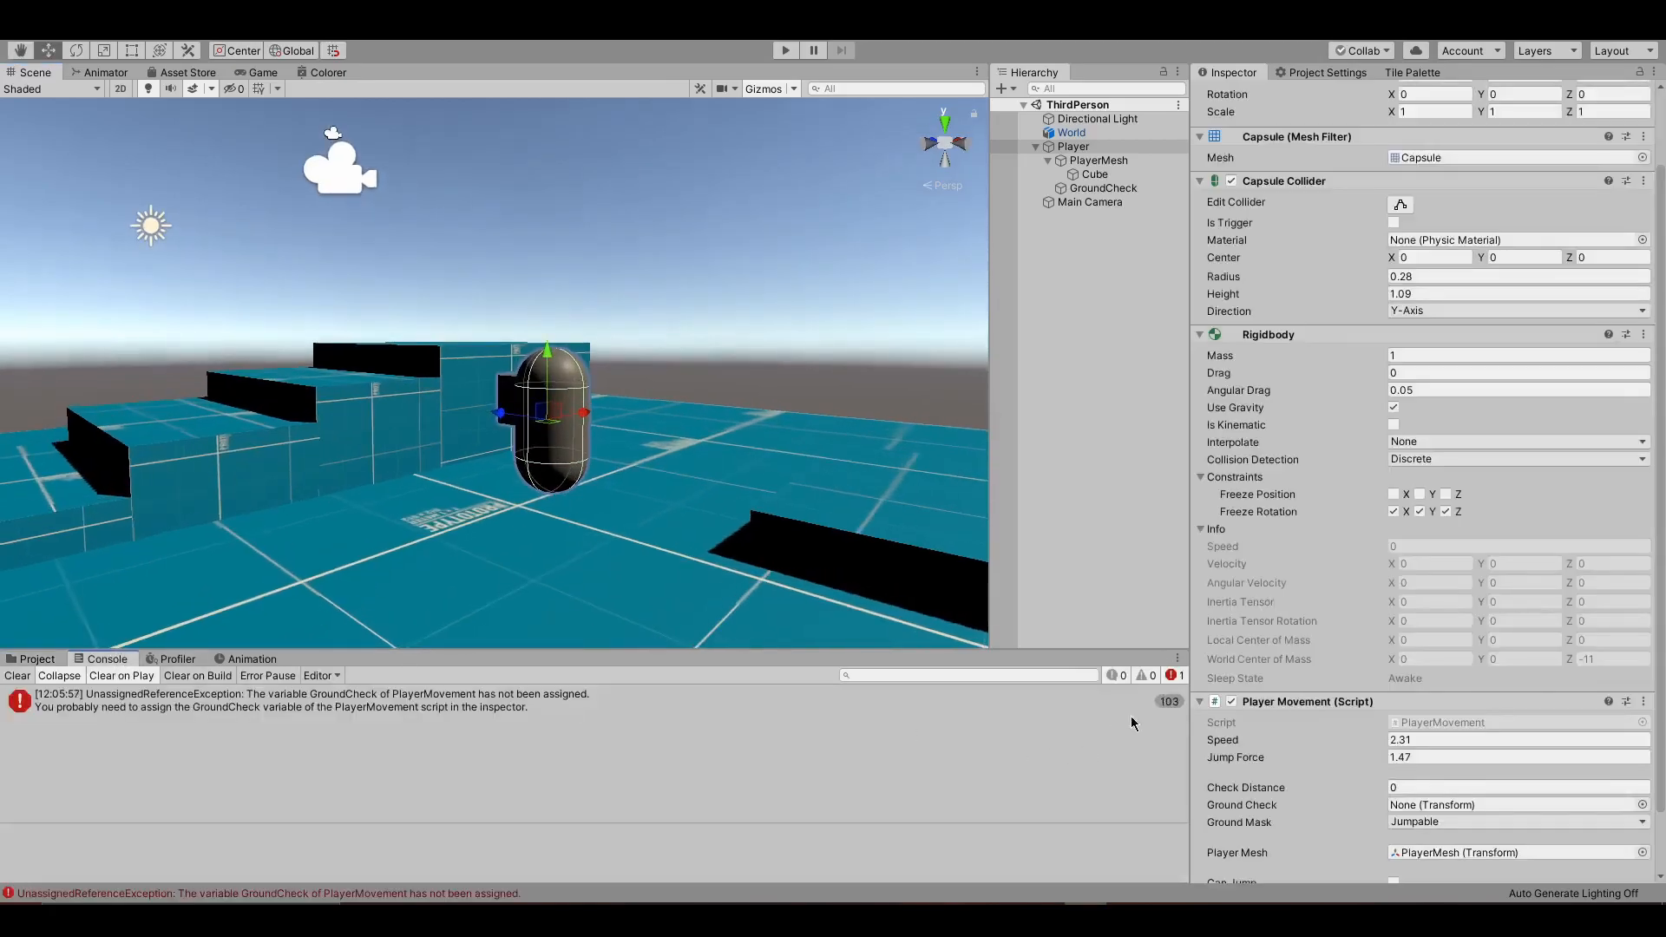
Move GroundCheck below the capsule and assign it on Player with Check Distance 0.22.
{"action": "scroll", "scroll_direction": "down", "scroll_amount": 3}
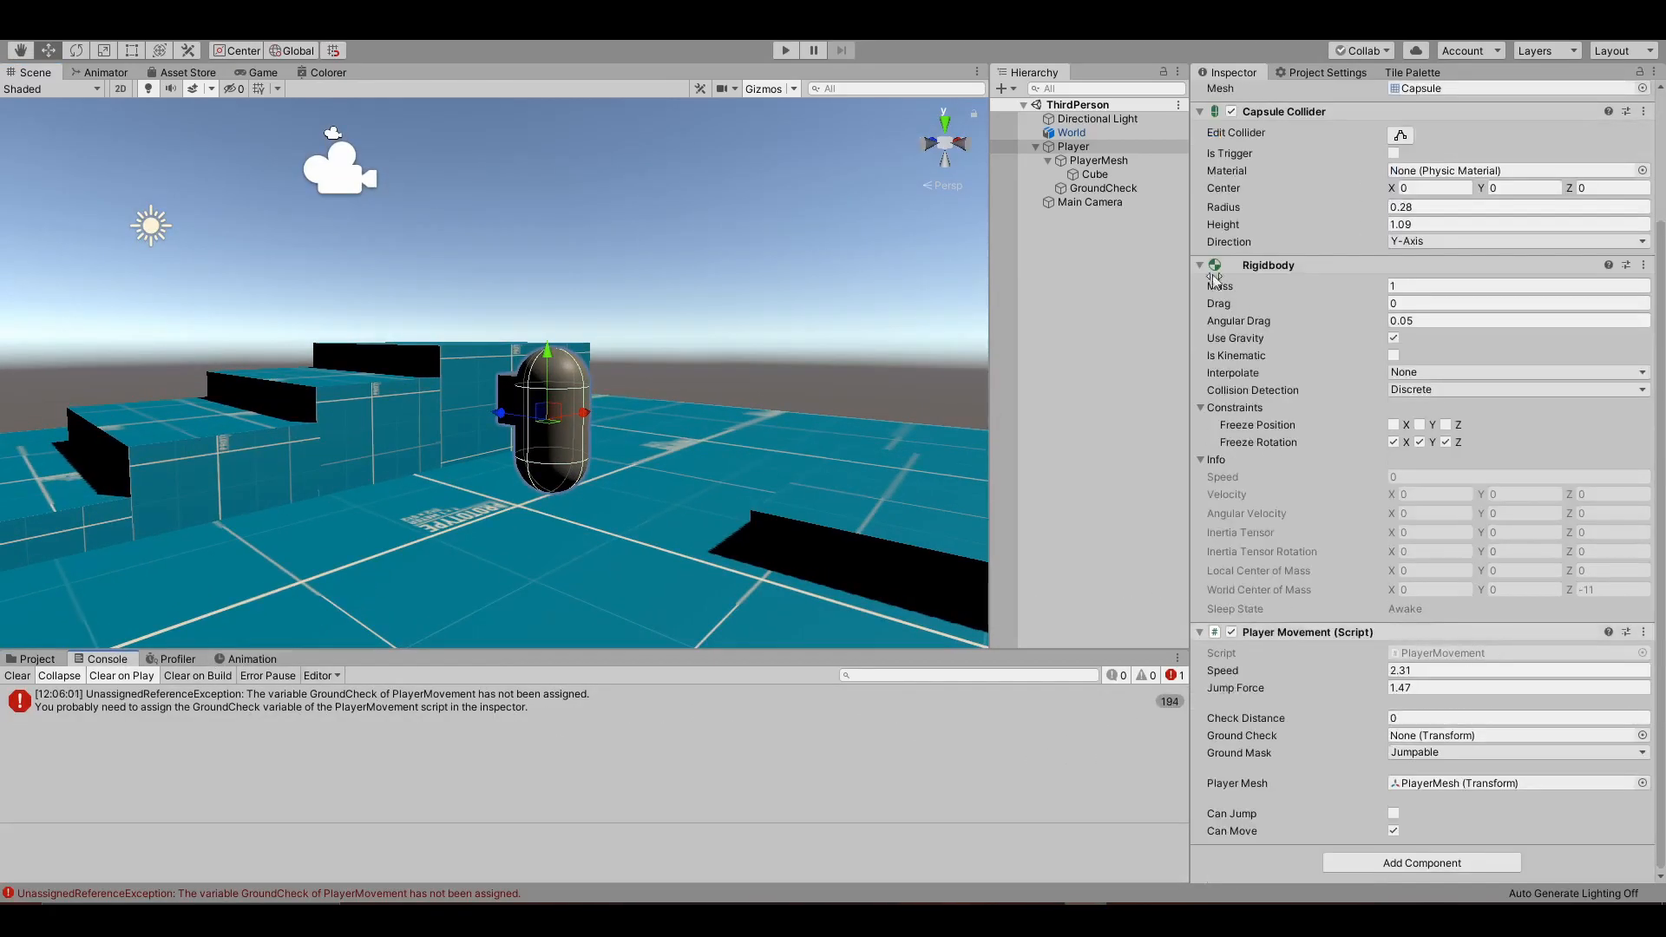
{"action": "left_click", "coordinate": [1102, 188]}
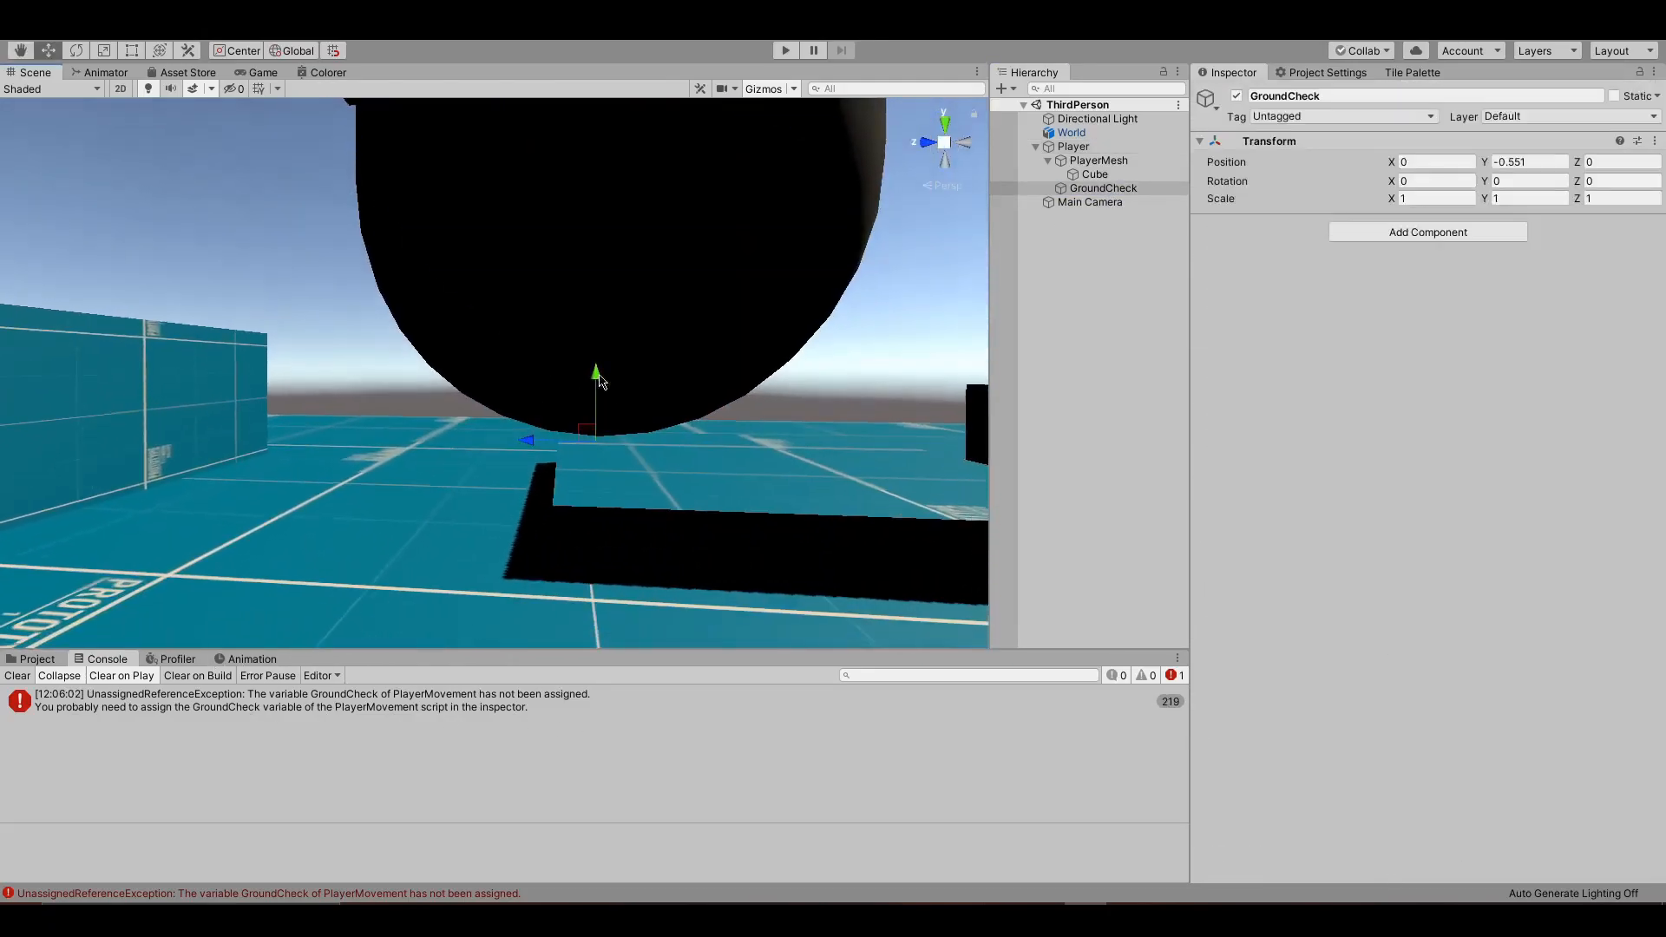
{"action": "left_click", "coordinate": [1074, 145]}
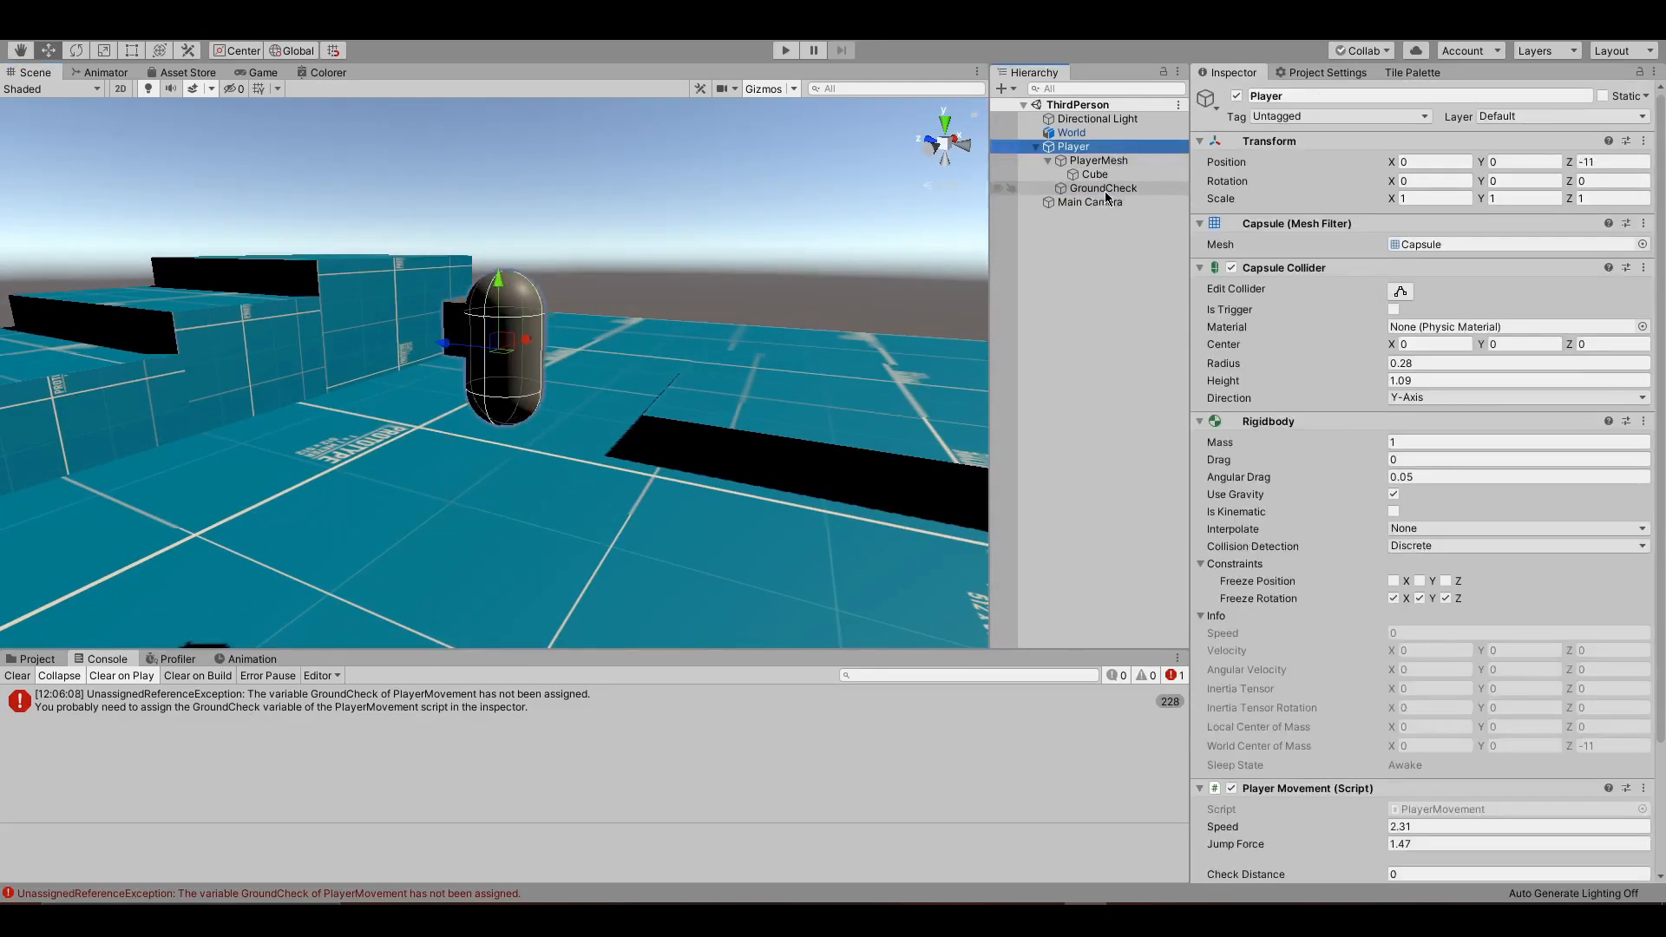
{"action": "left_click", "coordinate": [1102, 189]}
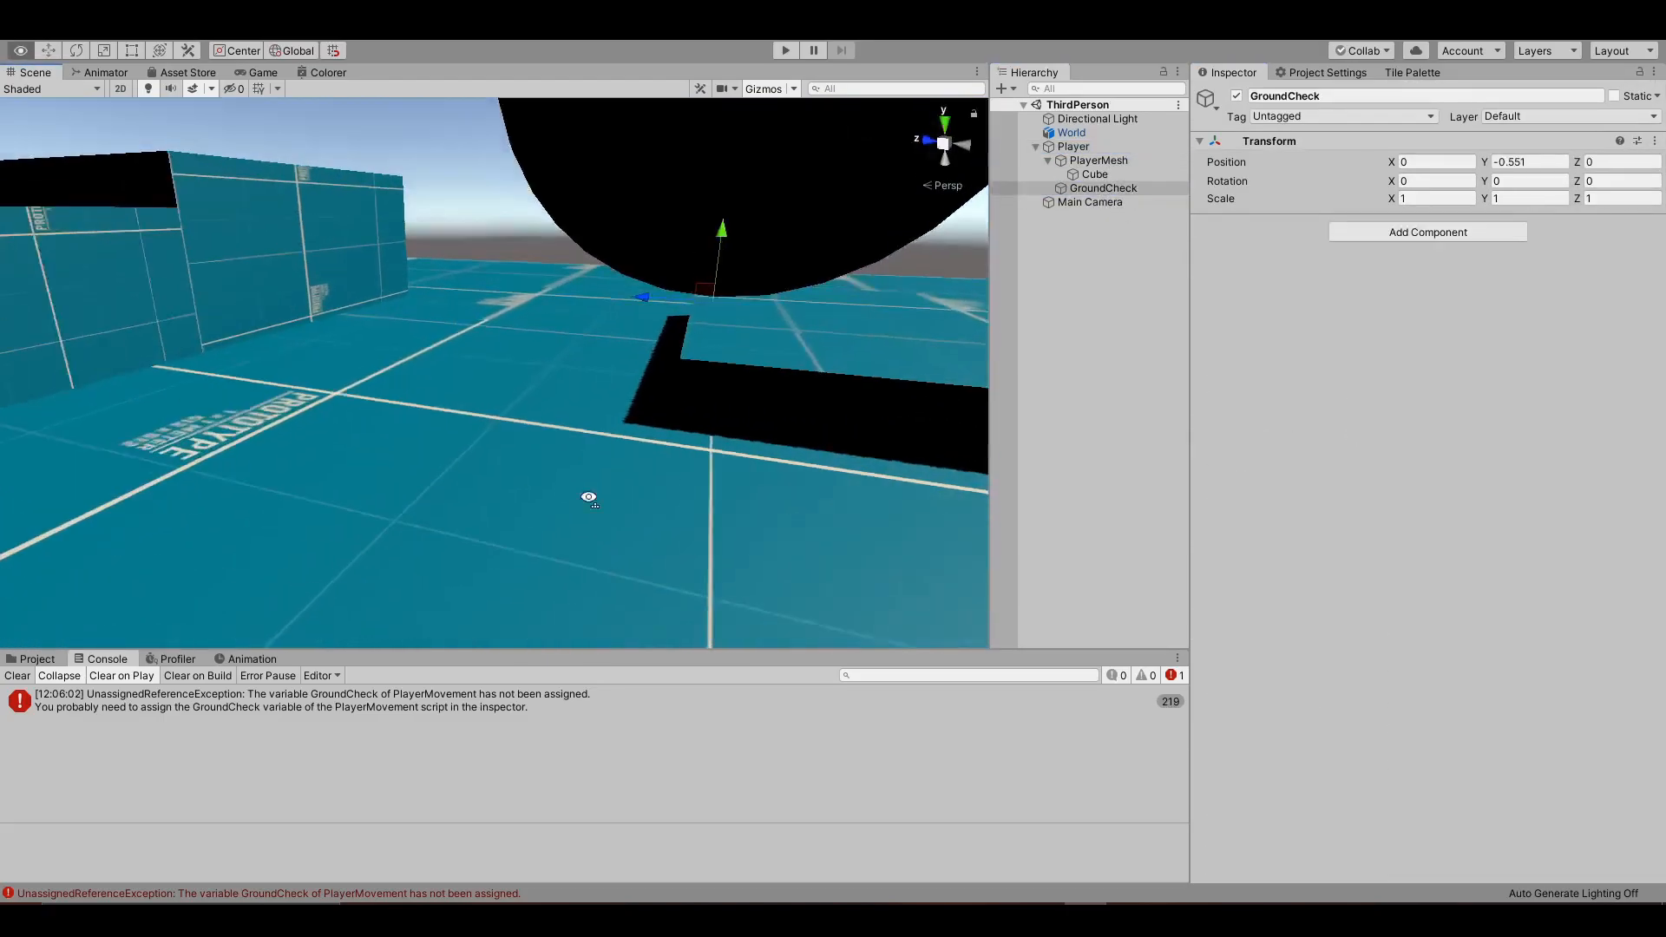
{"action": "left_click", "coordinate": [1073, 145]}
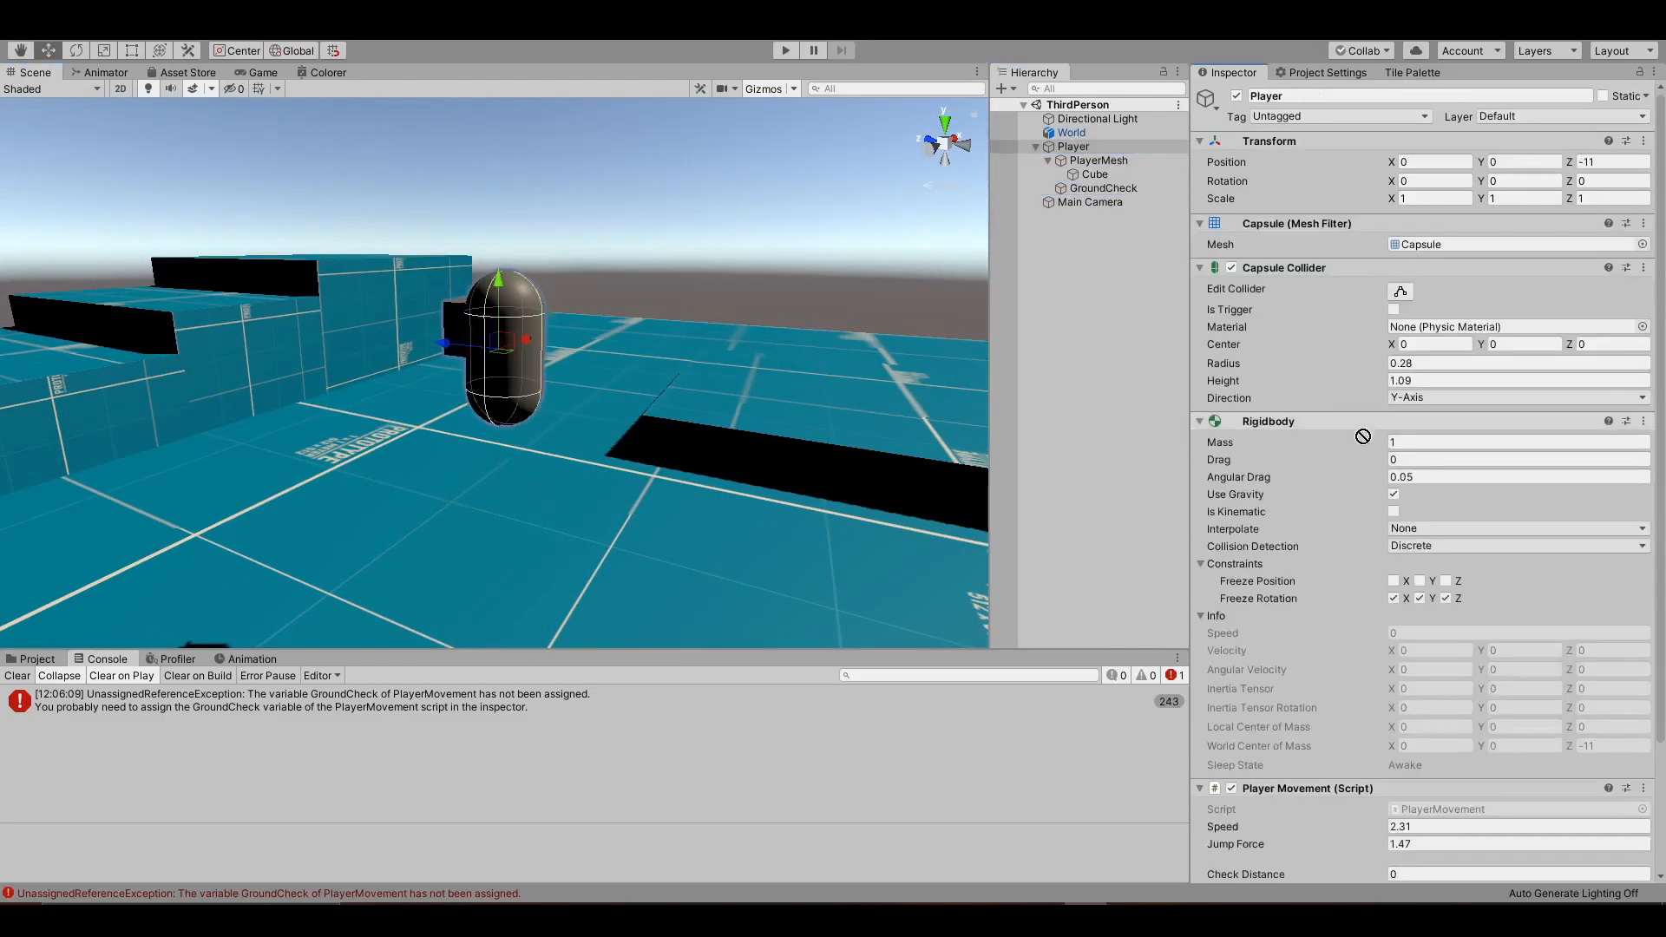
{"action": "left_click", "coordinate": [1103, 188]}
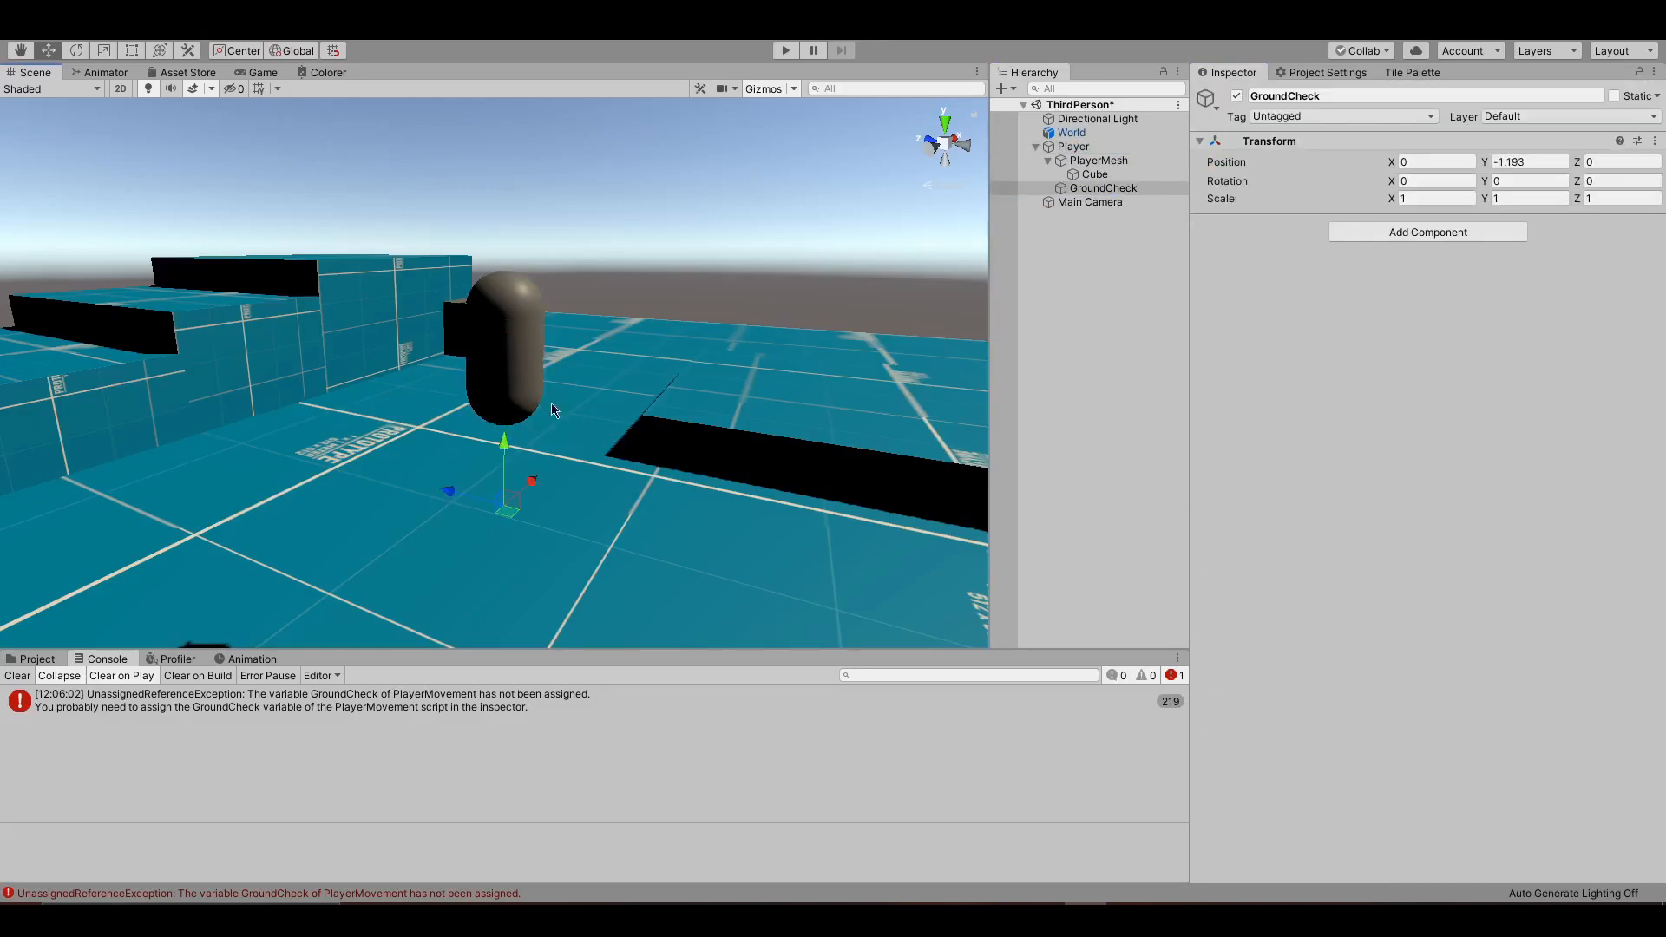
{"action": "left_click", "coordinate": [1073, 146]}
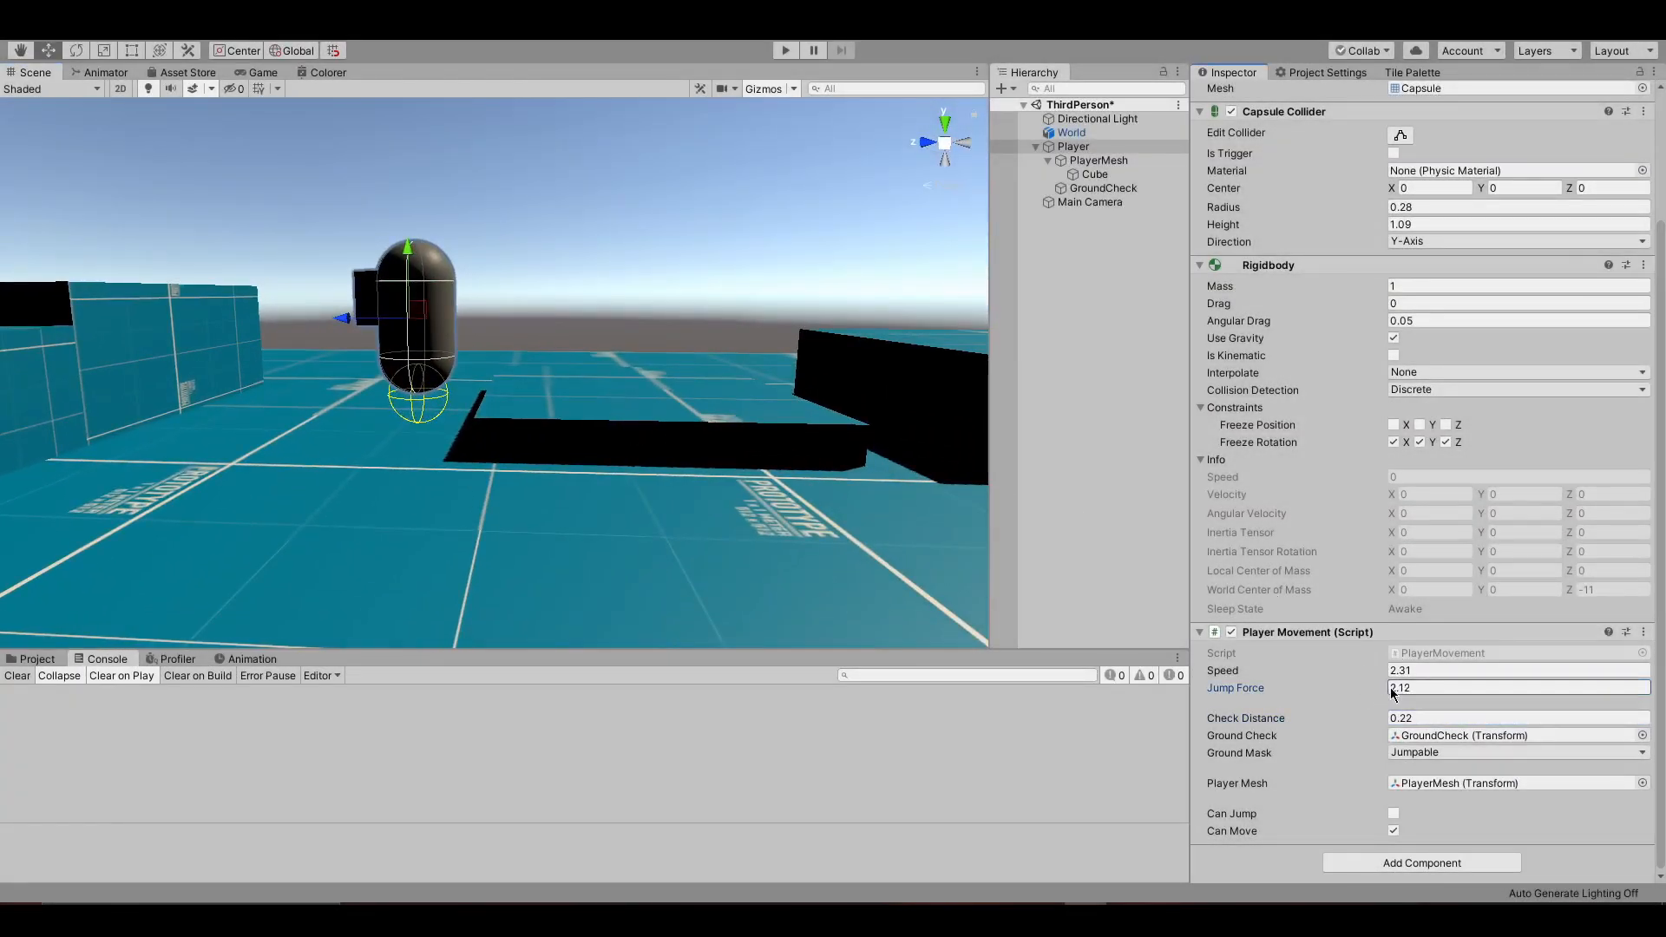
Run play mode to test the capsule's jumping with Jump Force 6.14, then stop.
{"action": "left_click", "coordinate": [785, 50]}
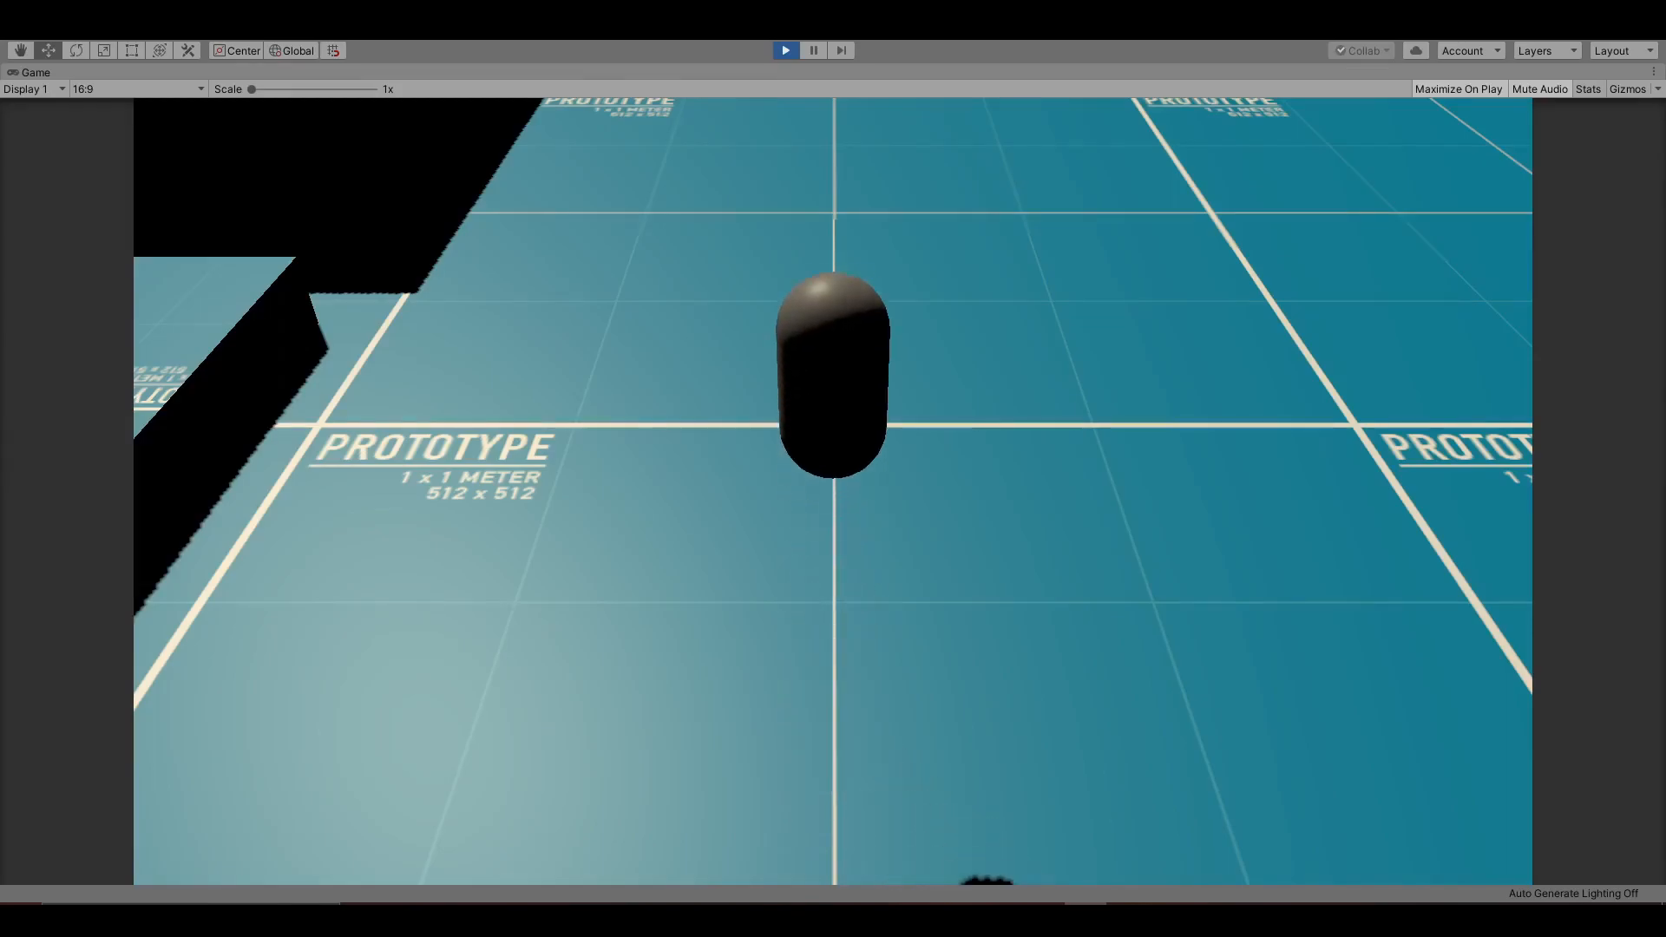
{"action": "left_click", "coordinate": [784, 51]}
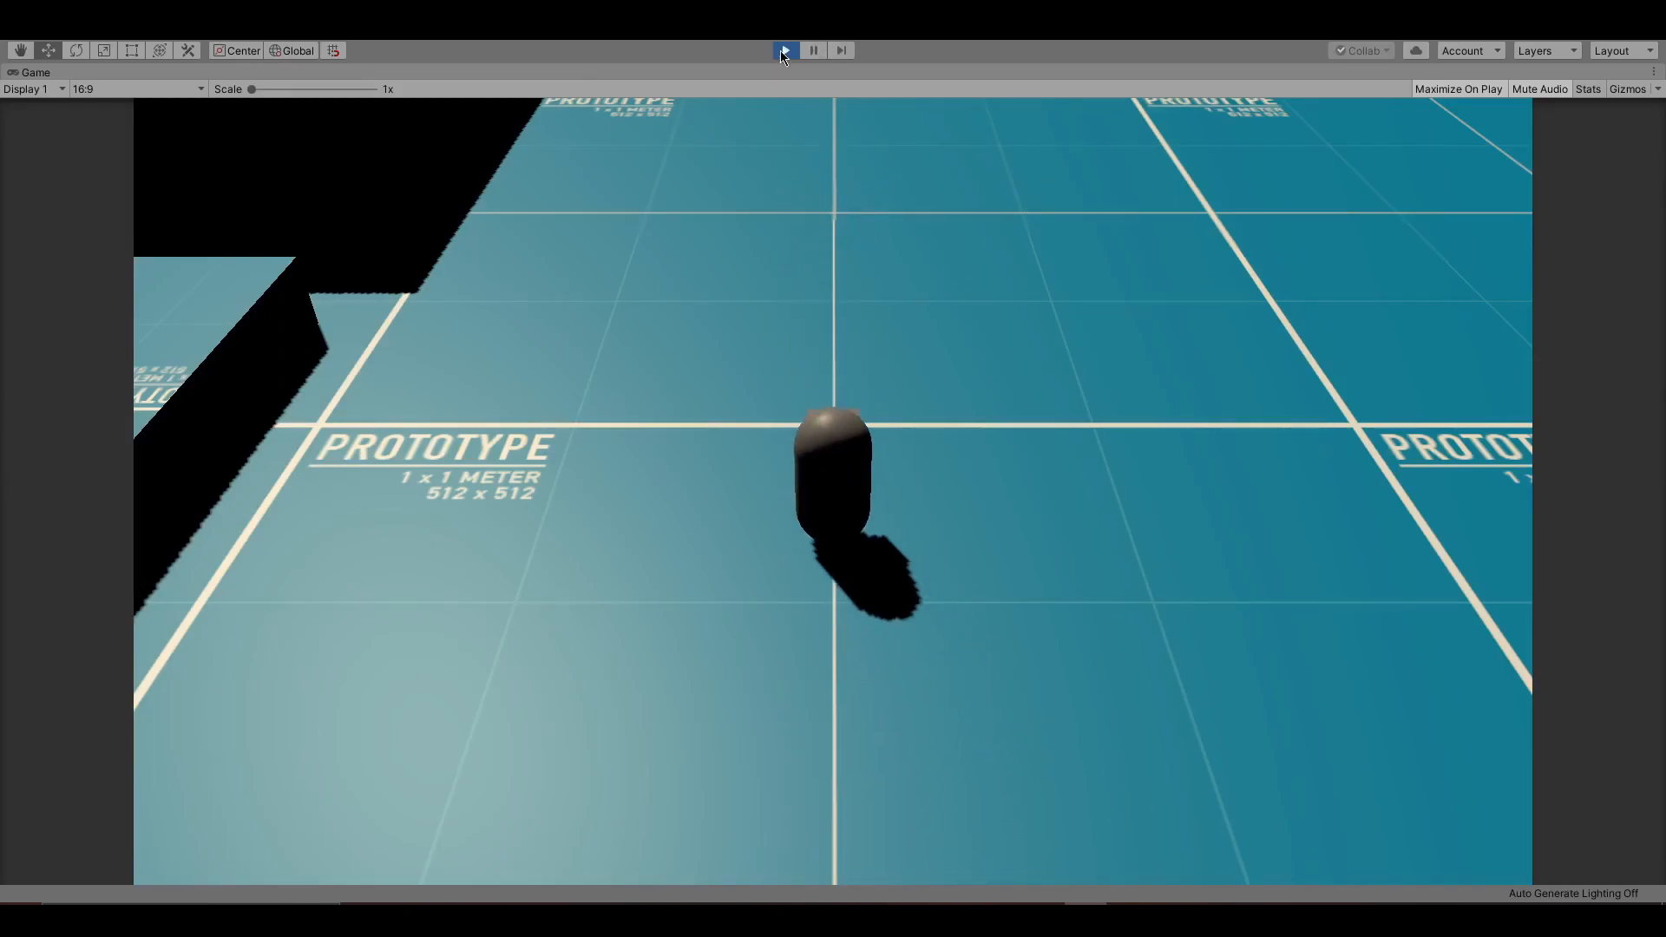
{"action": "left_click", "coordinate": [785, 50]}
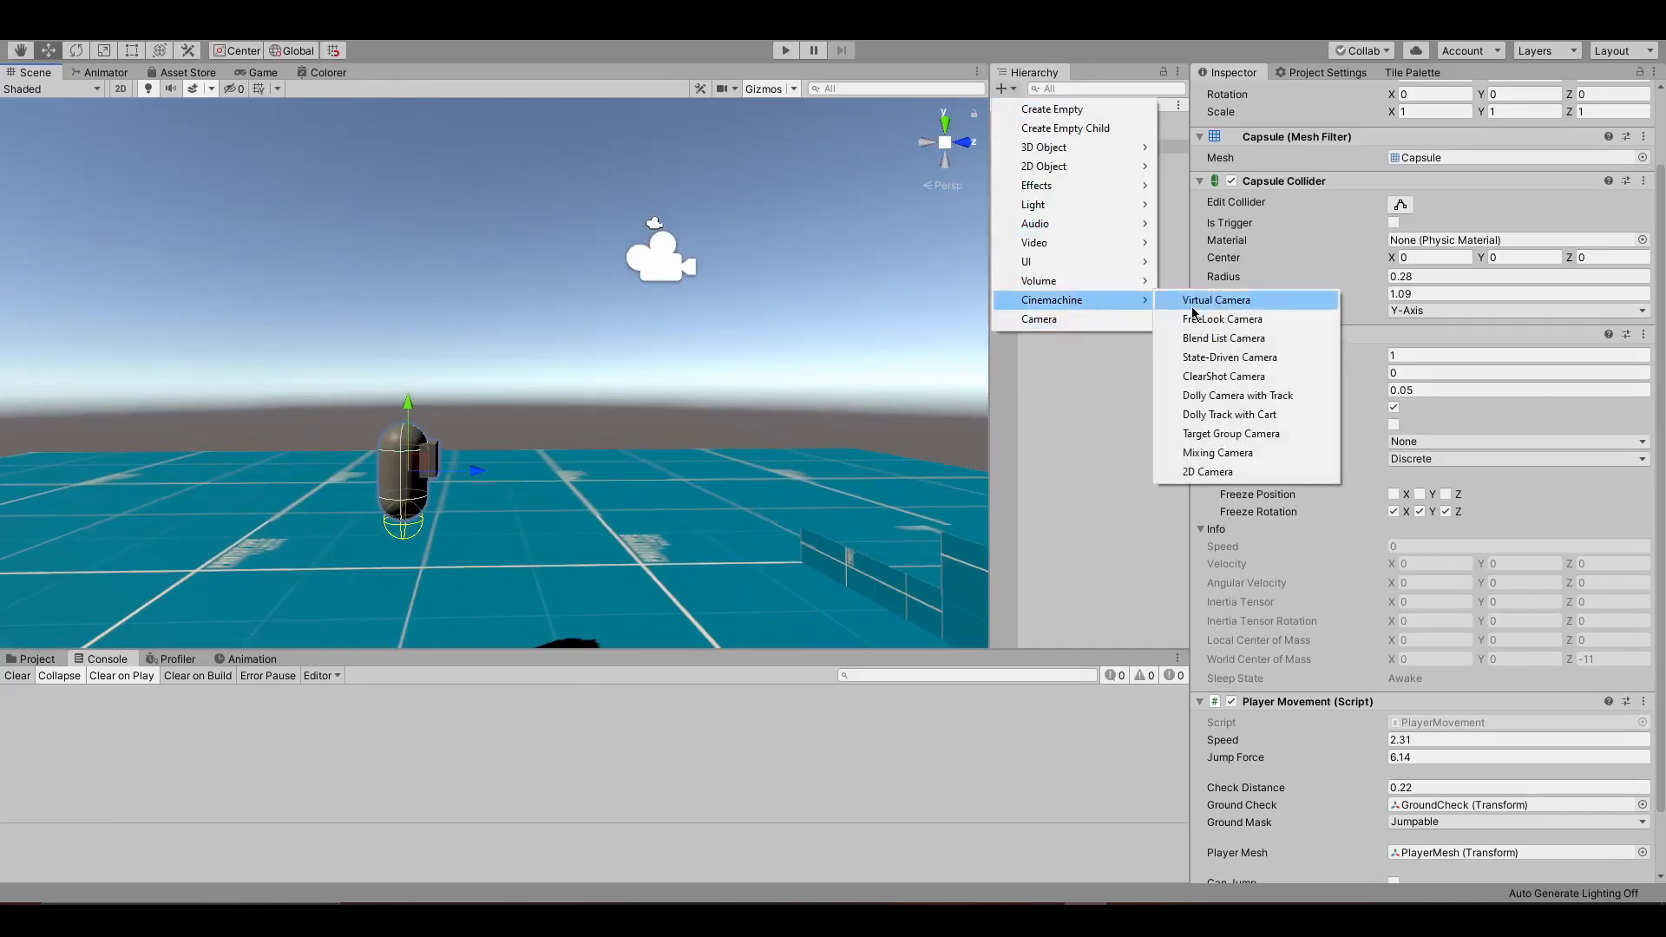
Create CM FreeLook1 following and looking at the Player, then run the scene.
{"action": "left_click", "coordinate": [1221, 319]}
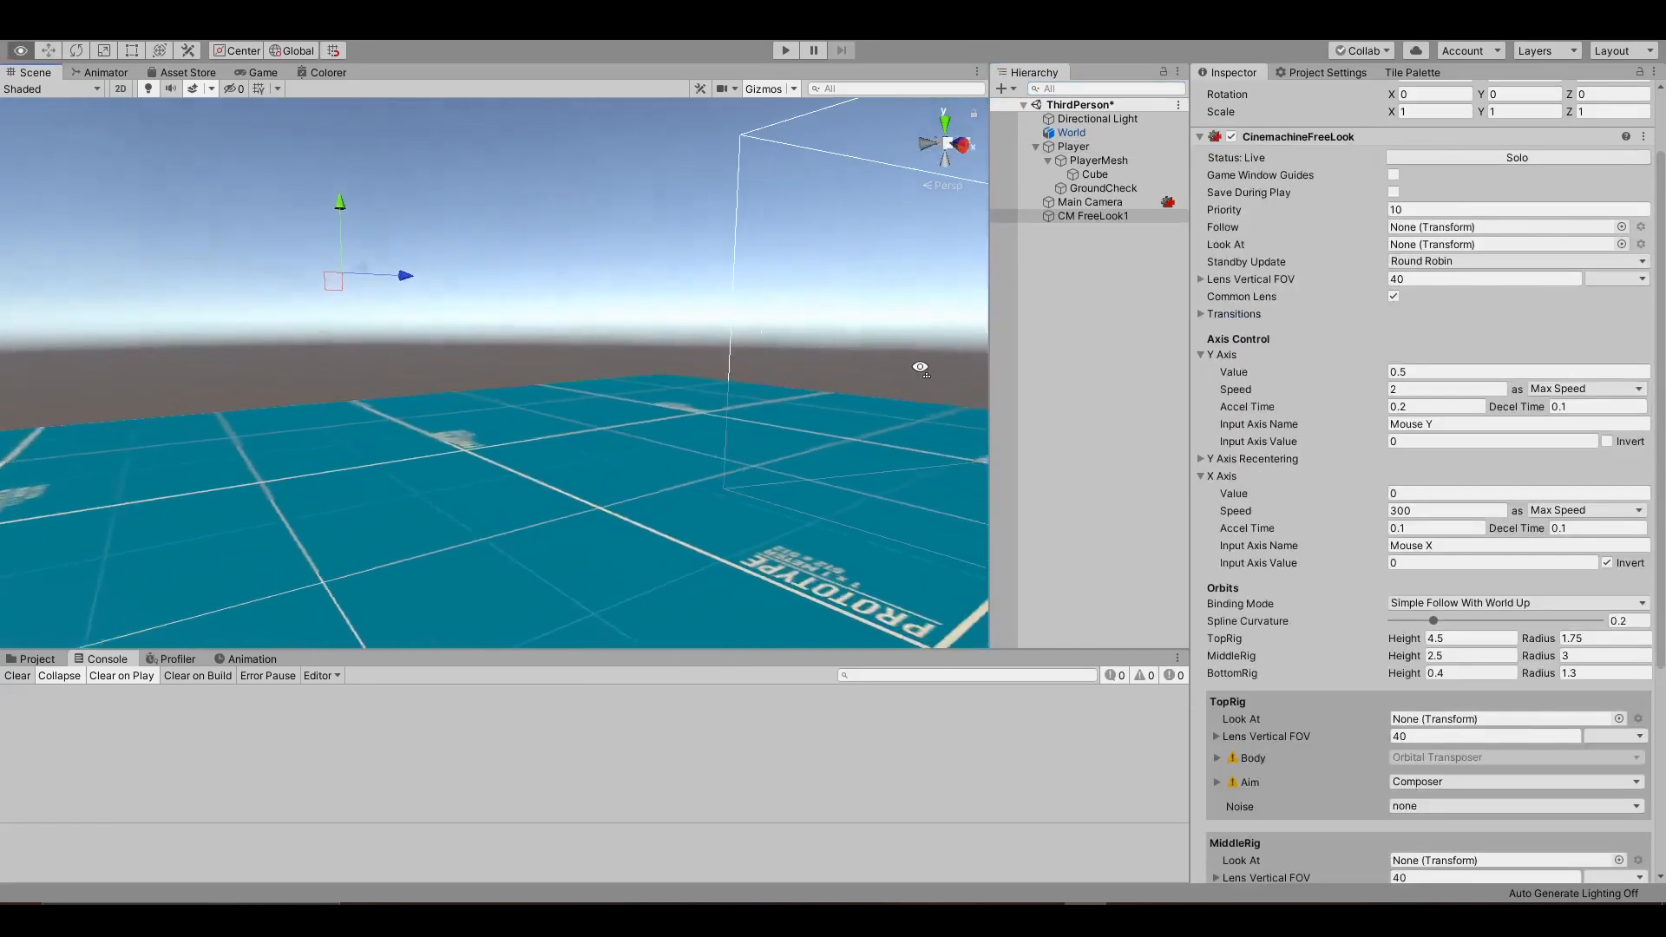
{"action": "left_click", "coordinate": [1089, 203]}
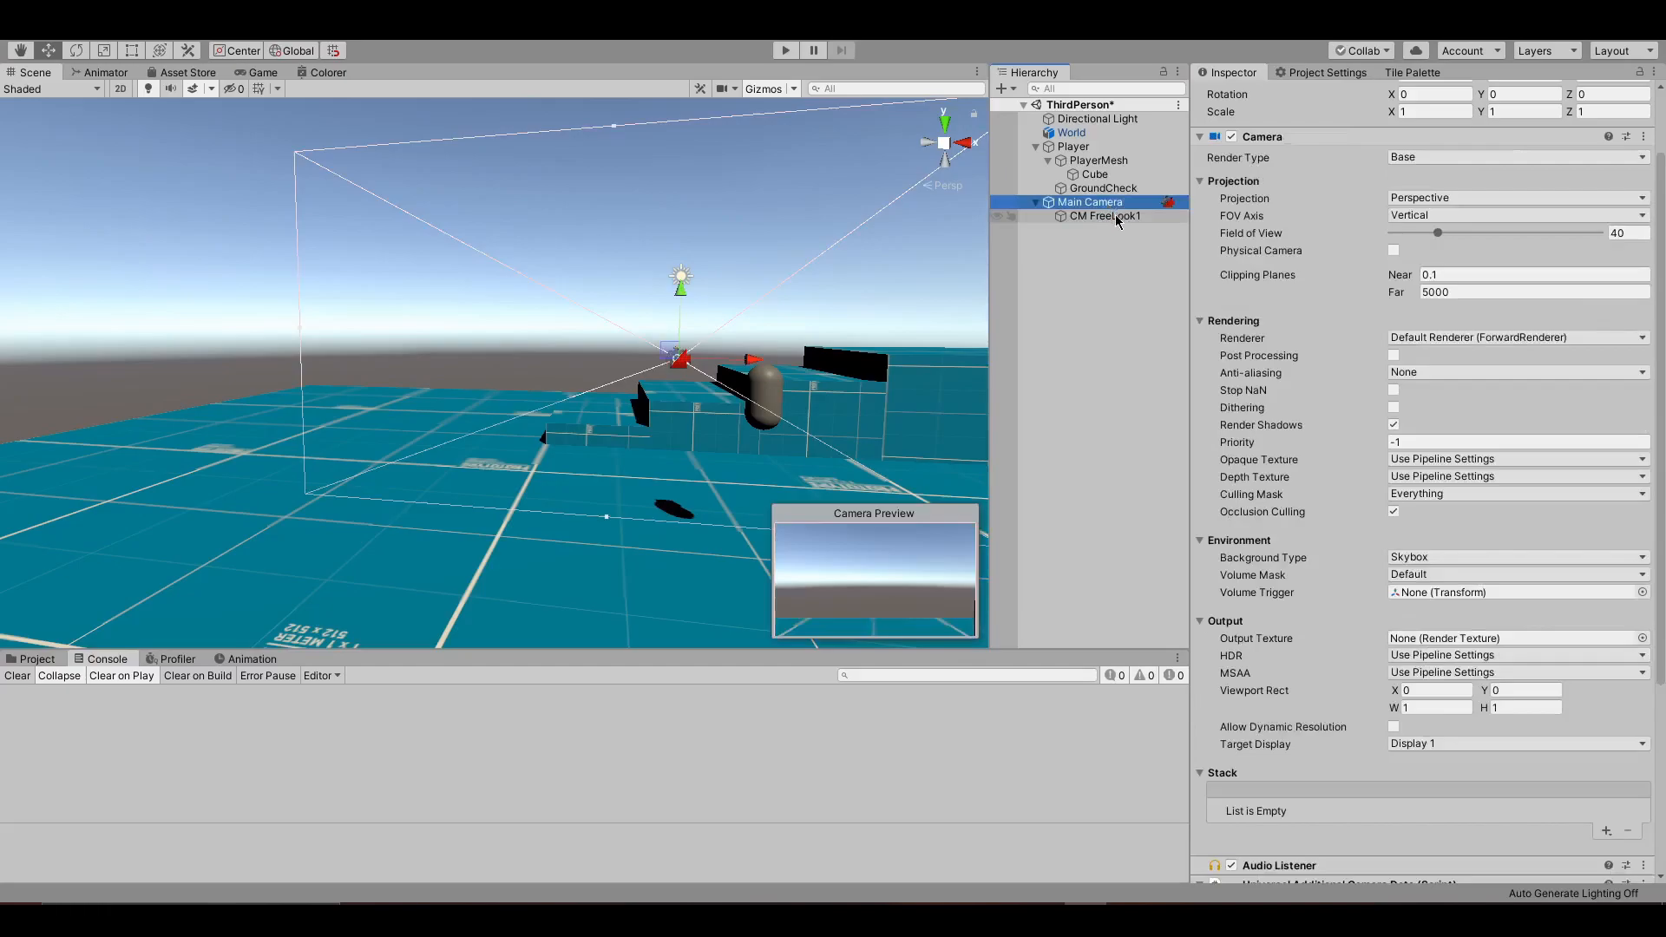
{"action": "left_click", "coordinate": [1104, 217]}
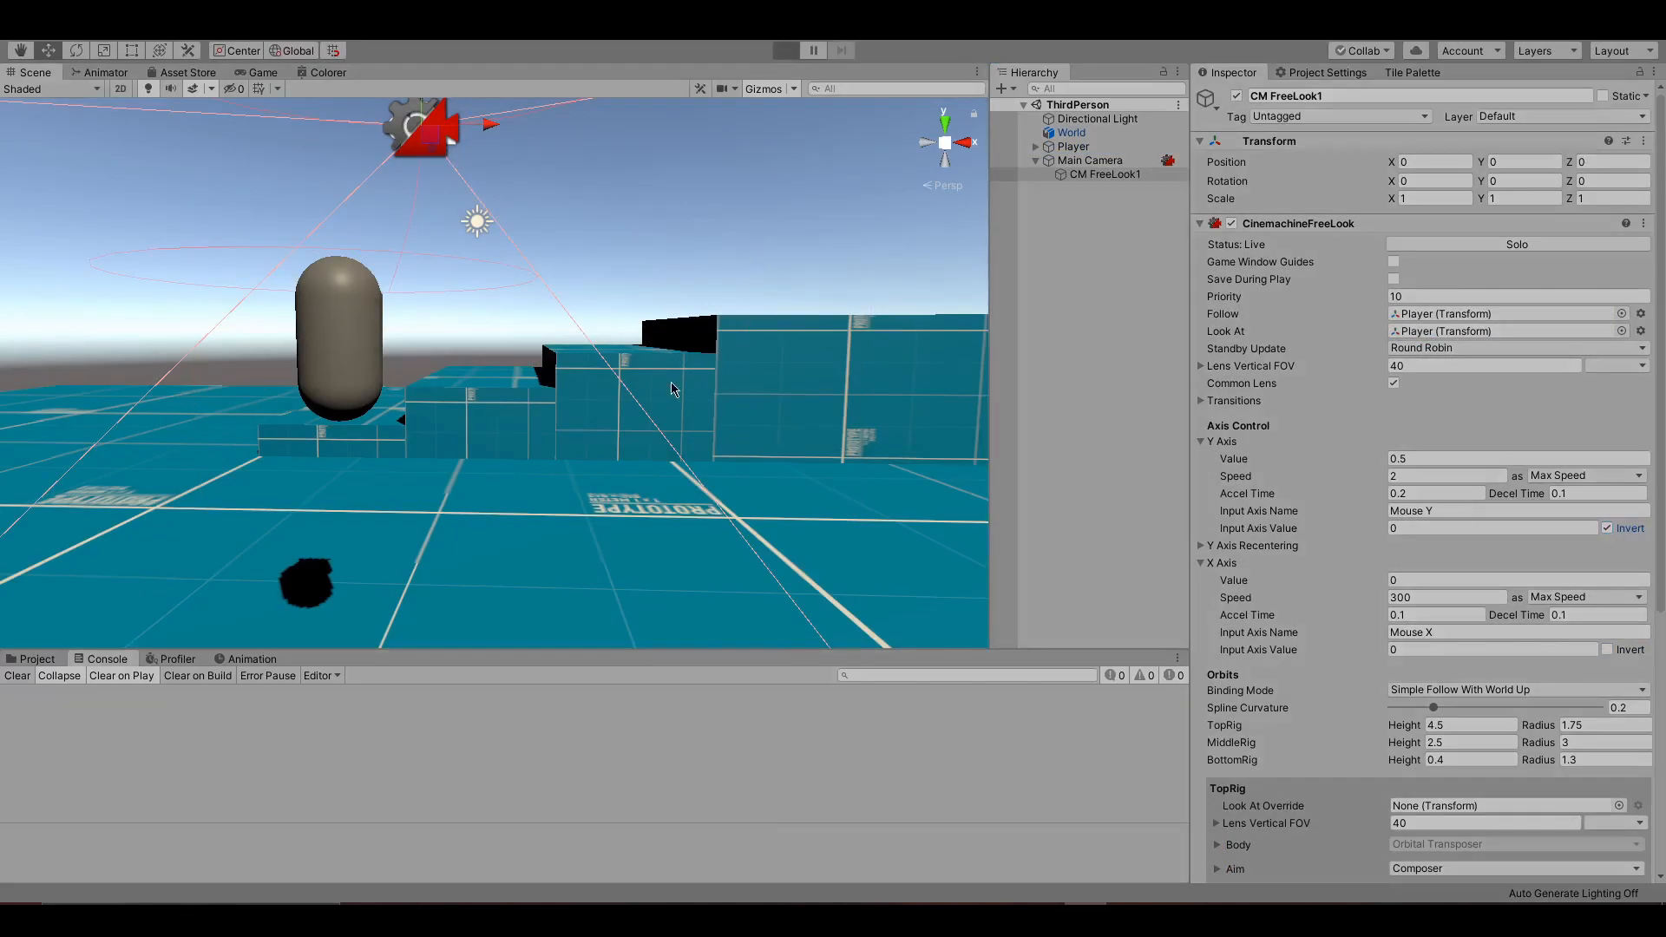
{"action": "left_click", "coordinate": [784, 50]}
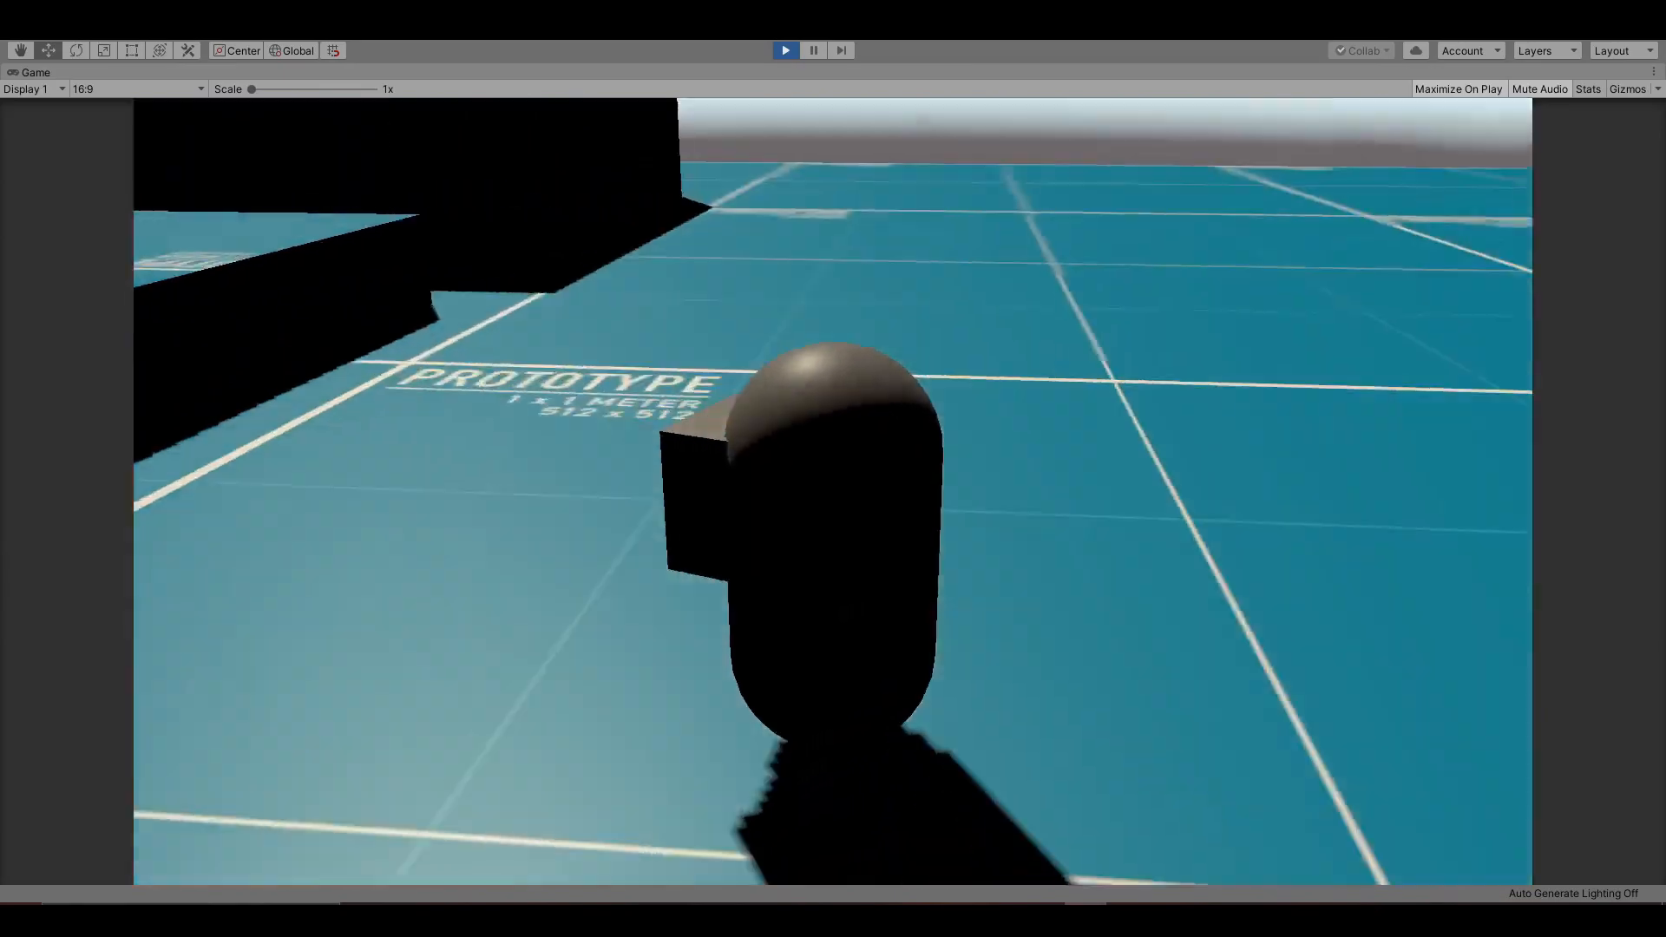